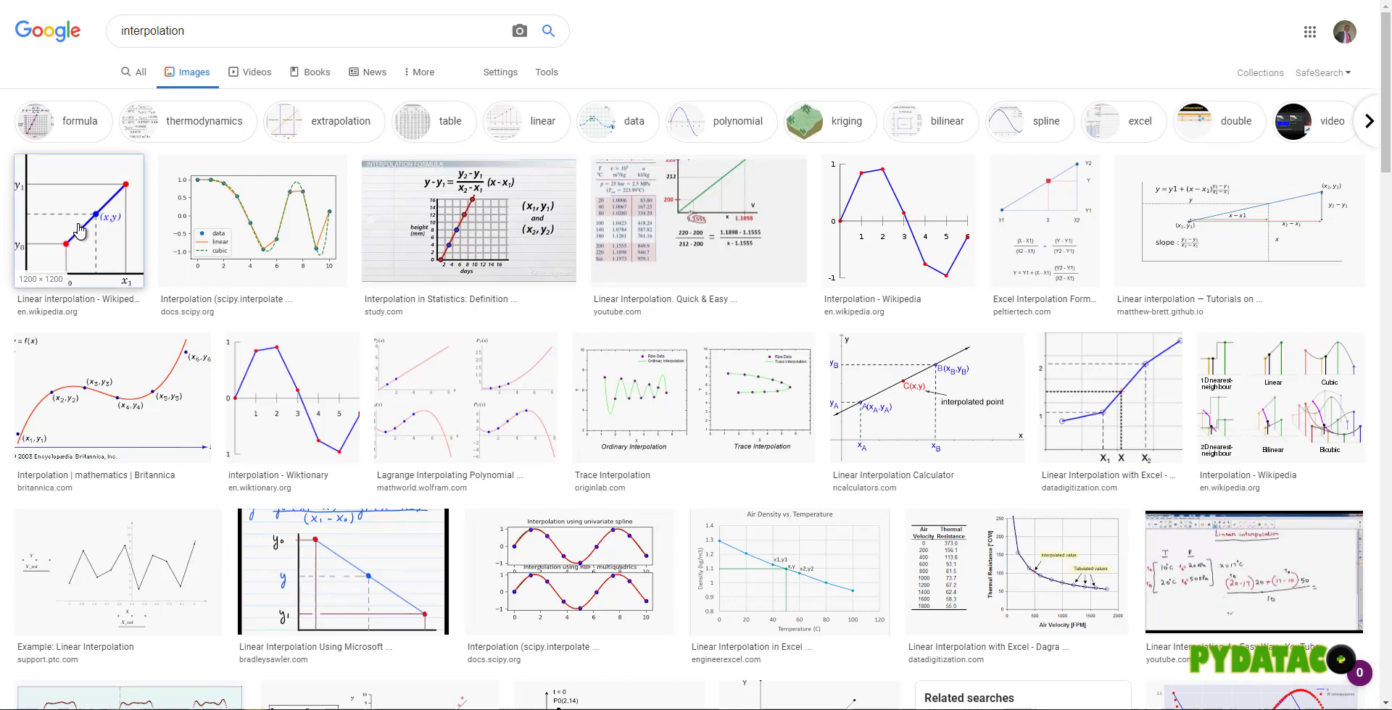
- Preview the Wikipedia linear interpolation, study.com formula and Britannica curve images
left_click(75, 229)
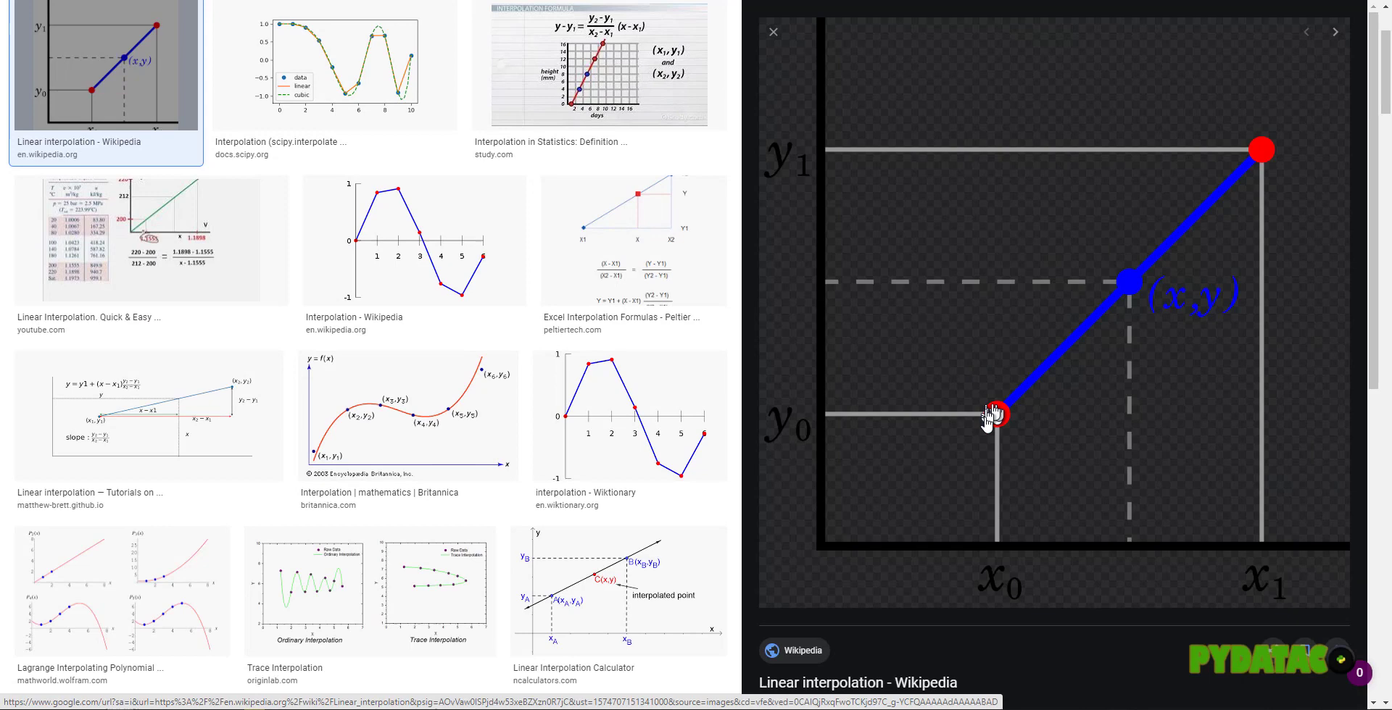
mouse_move(1252, 156)
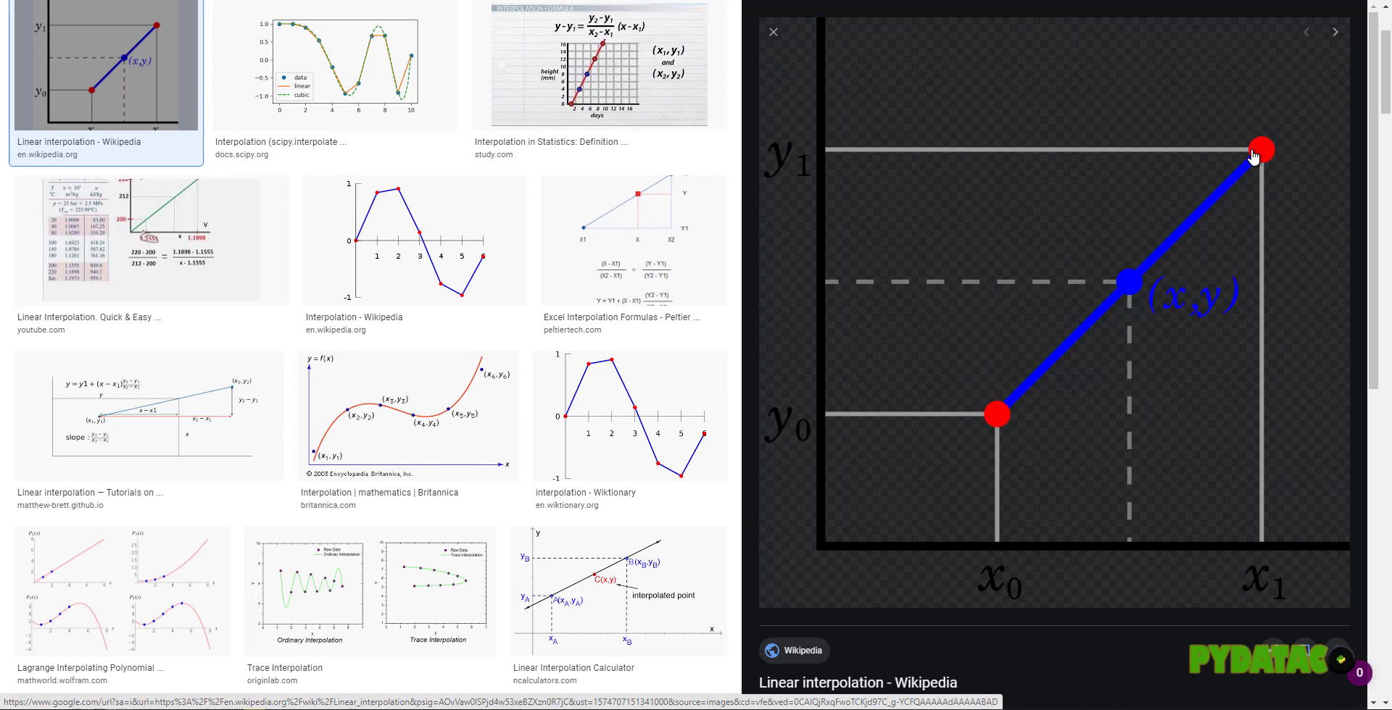
mouse_move(1124, 283)
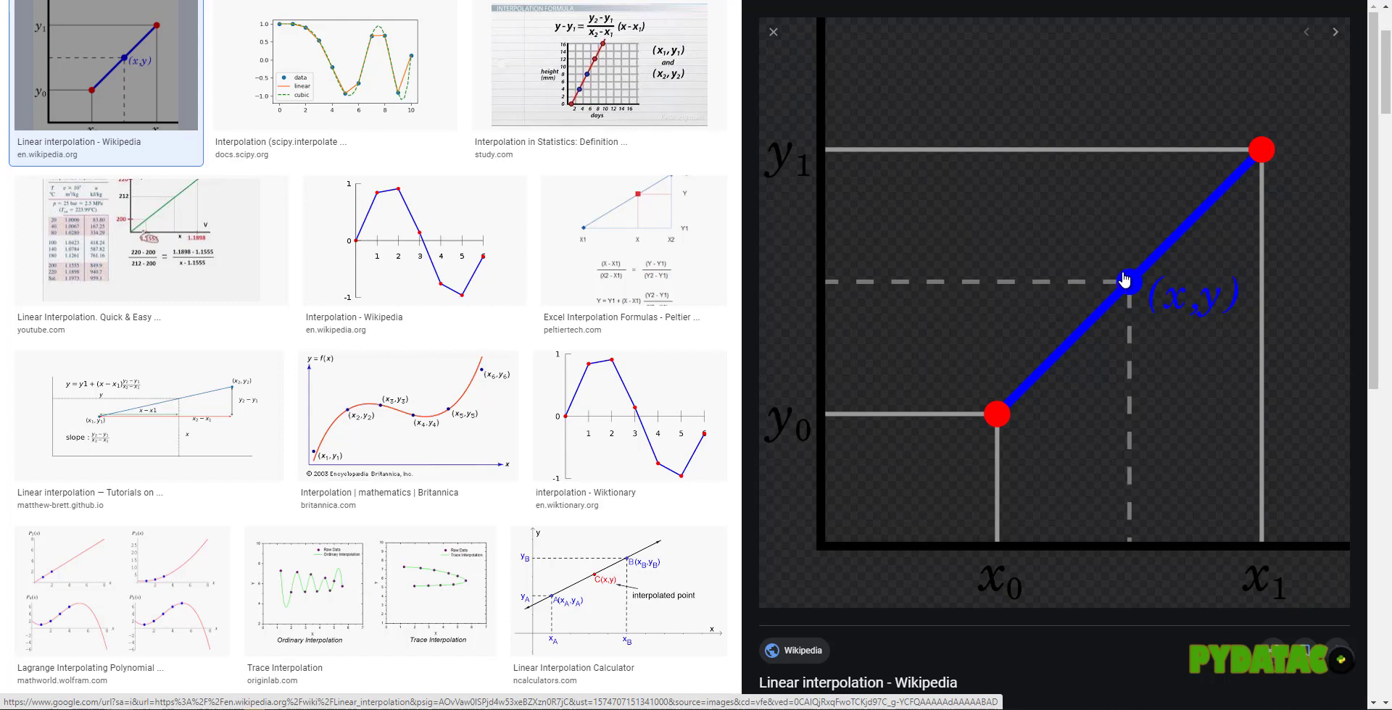
left_click(591, 66)
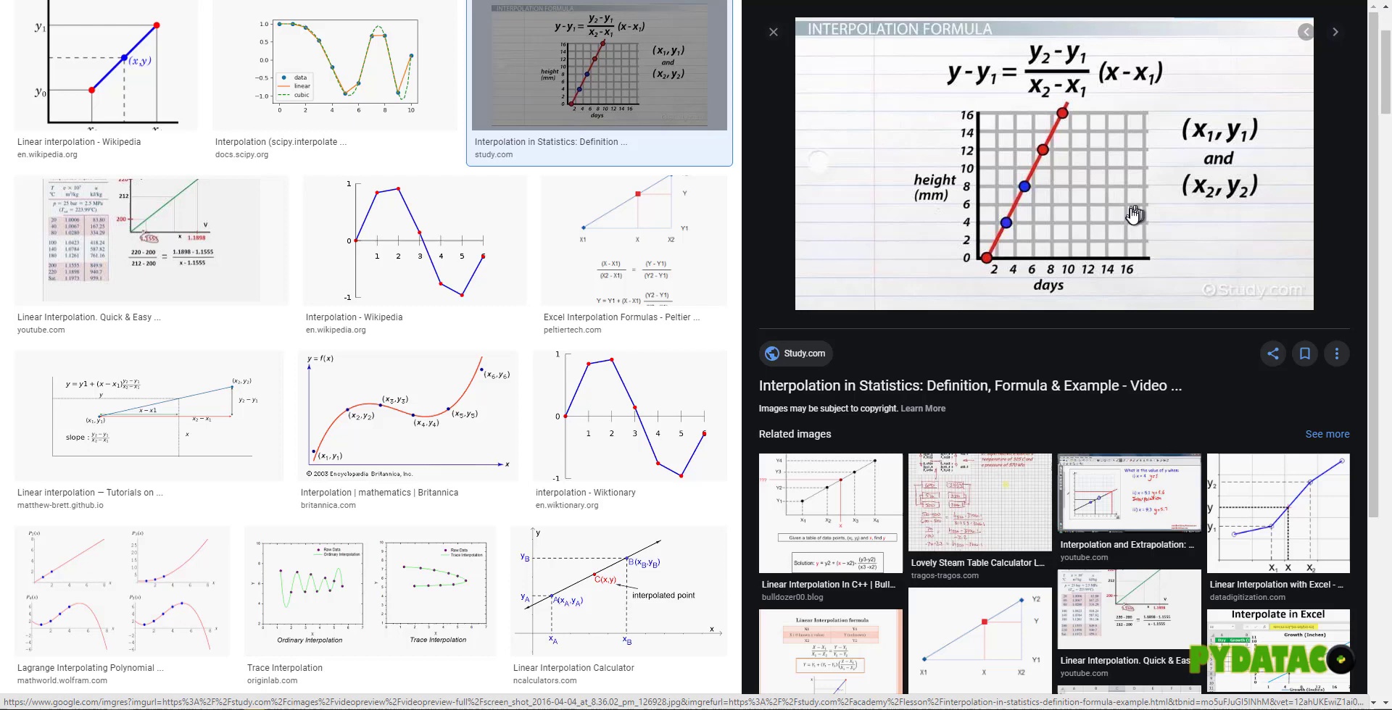
mouse_move(1131, 205)
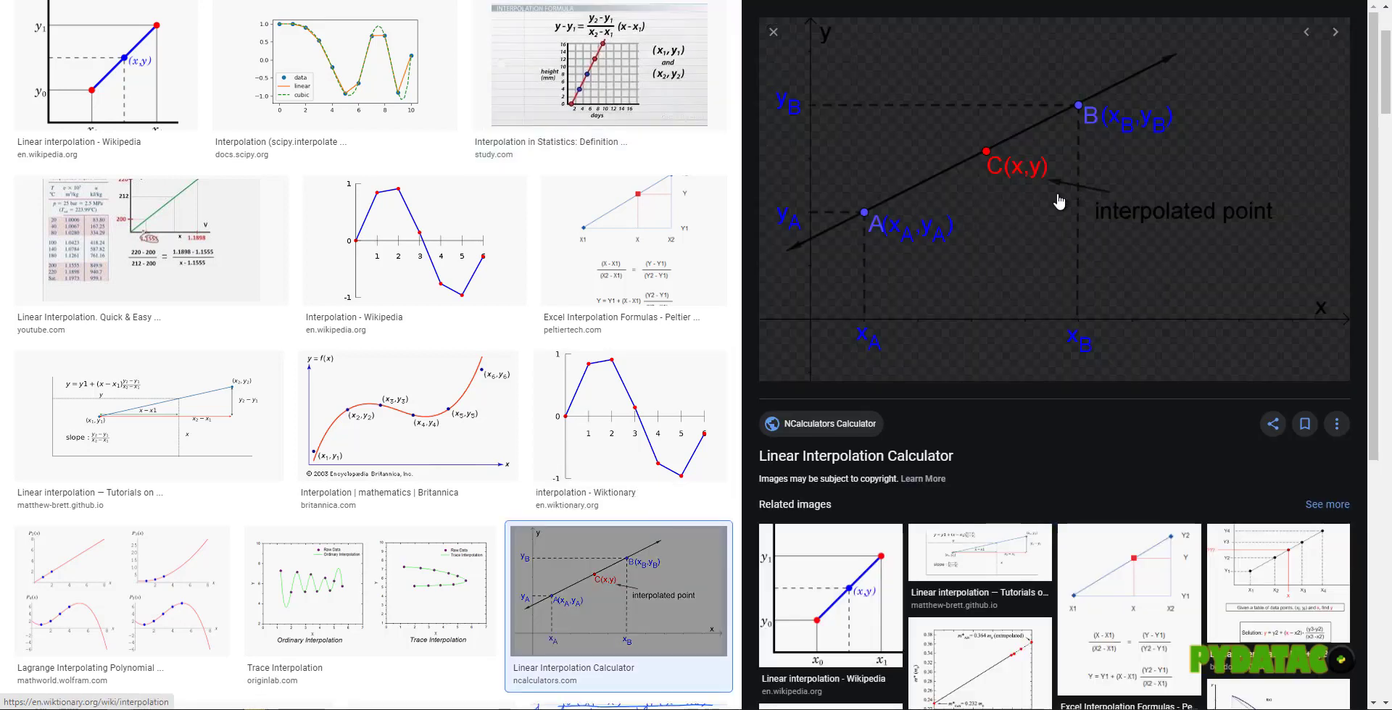
left_click(440, 416)
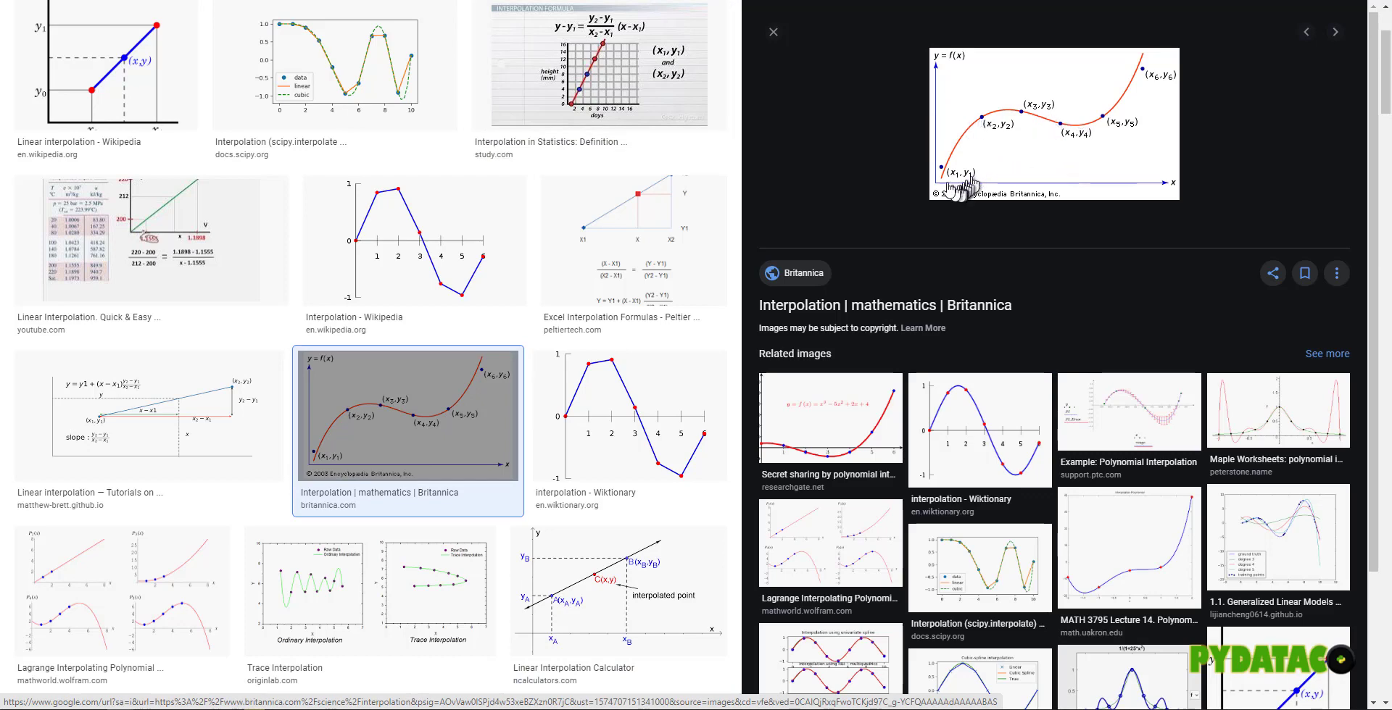
mouse_move(1008, 121)
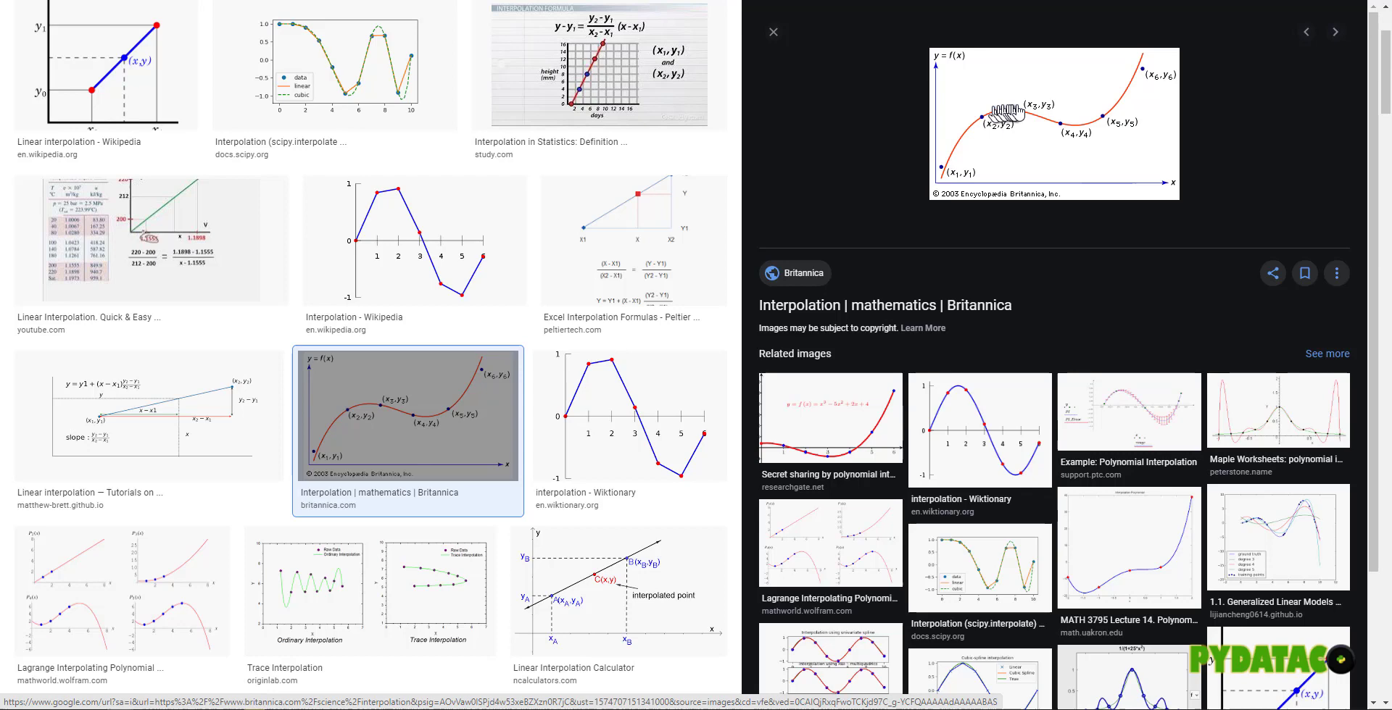
mouse_move(1140, 87)
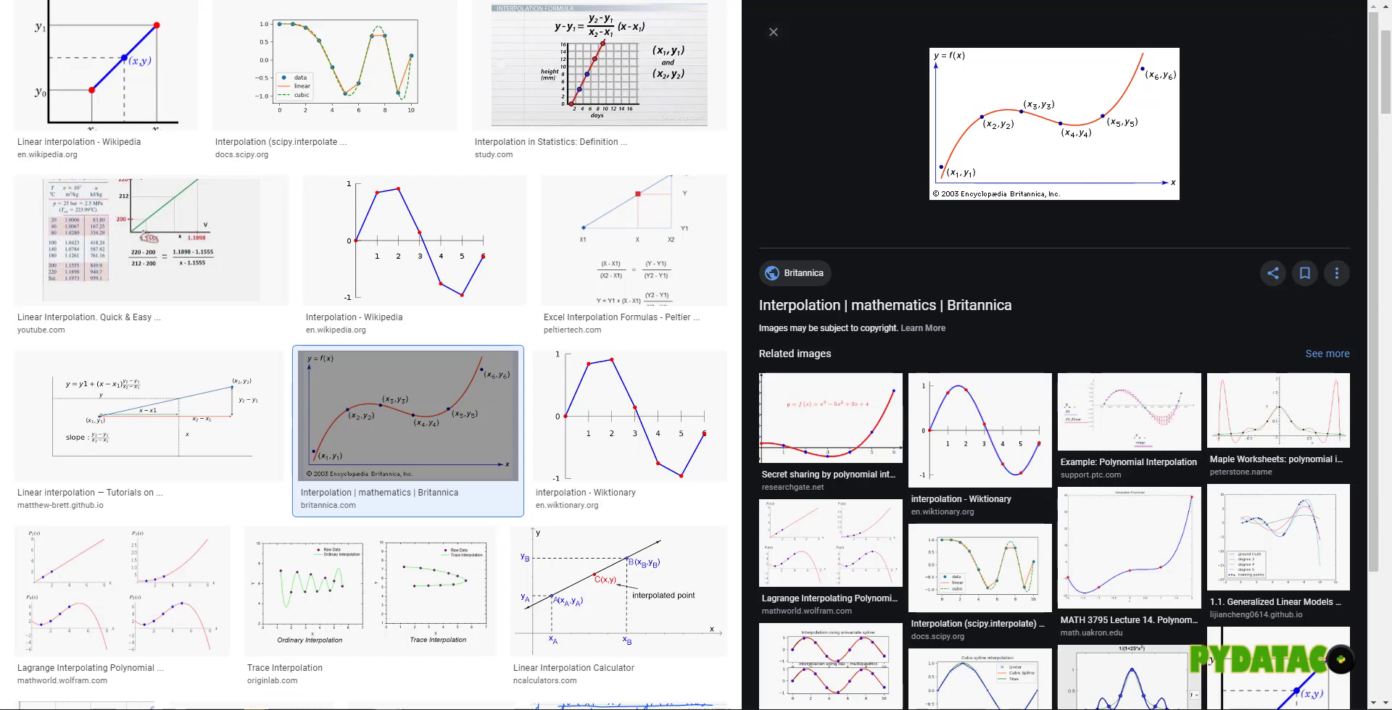
mouse_move(1084, 184)
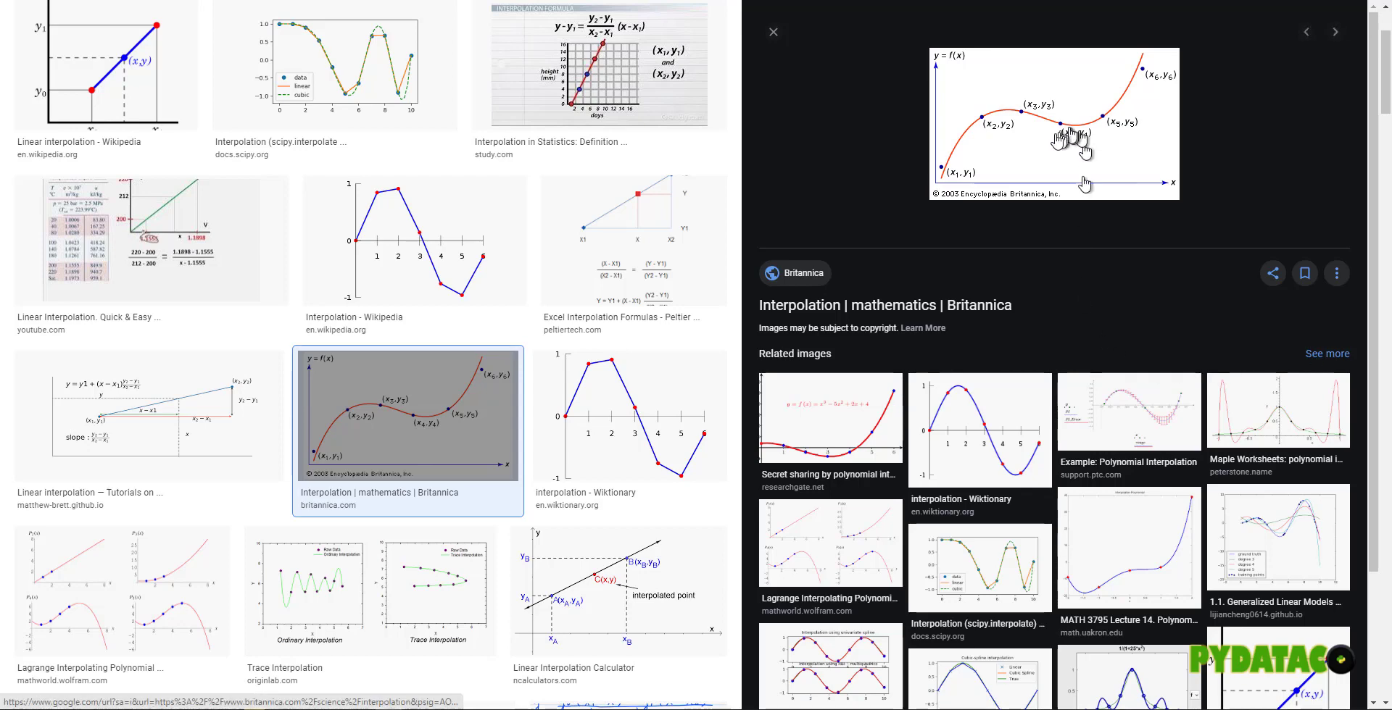
mouse_move(1066, 123)
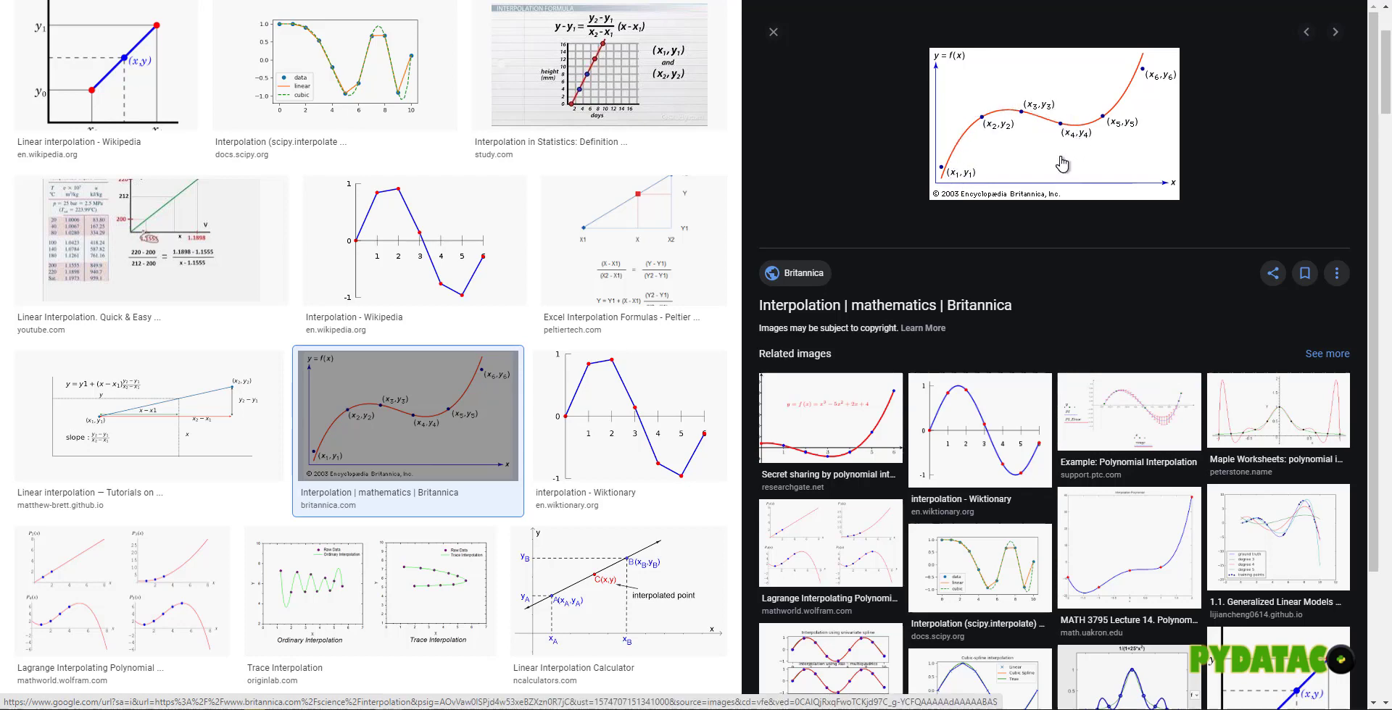
mouse_move(1093, 165)
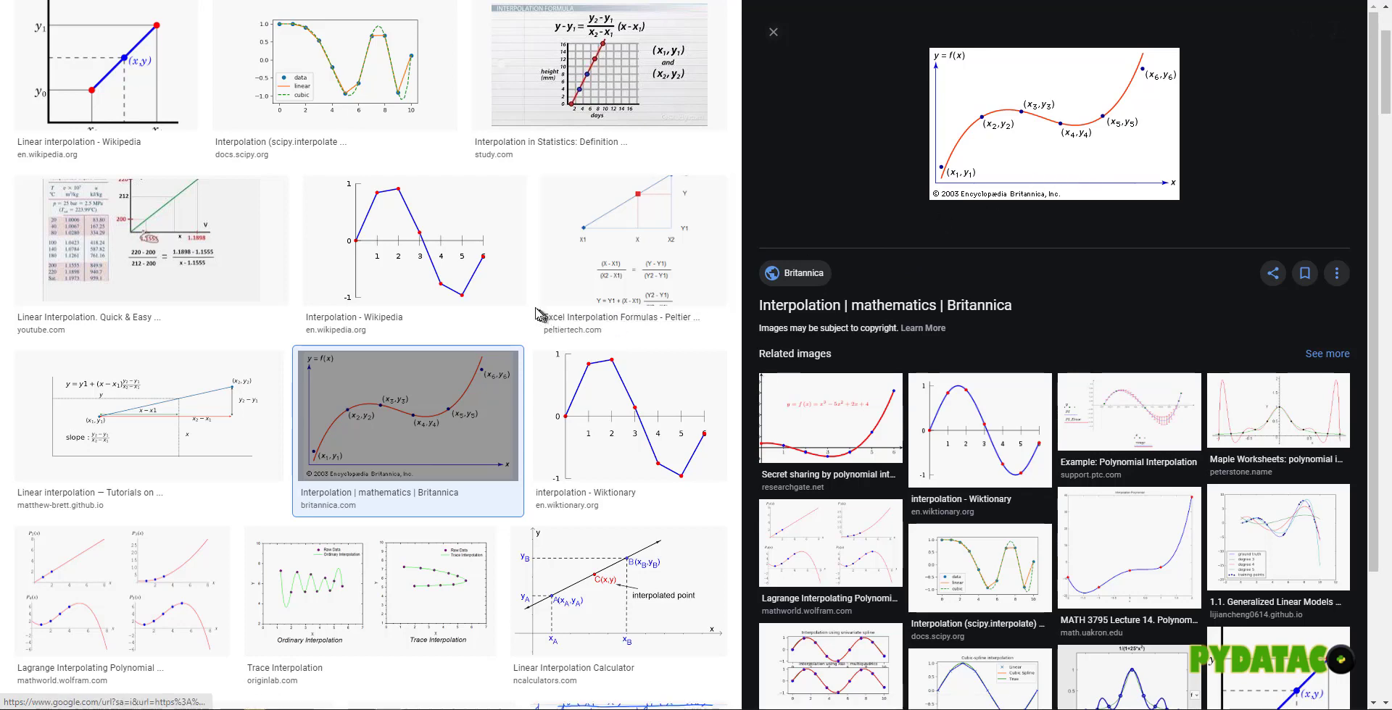
- Scroll further down the Google Images results on interpolation
scroll("down", 3)
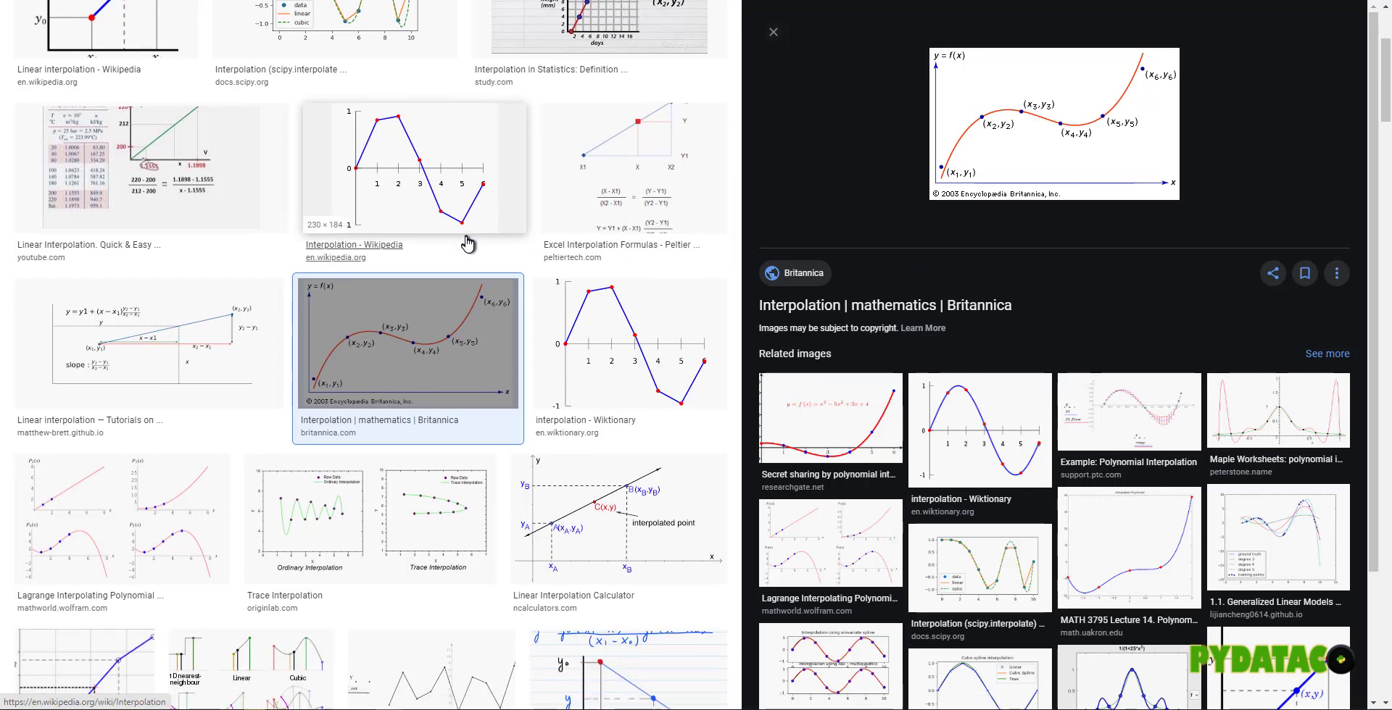
scroll("down", 3)
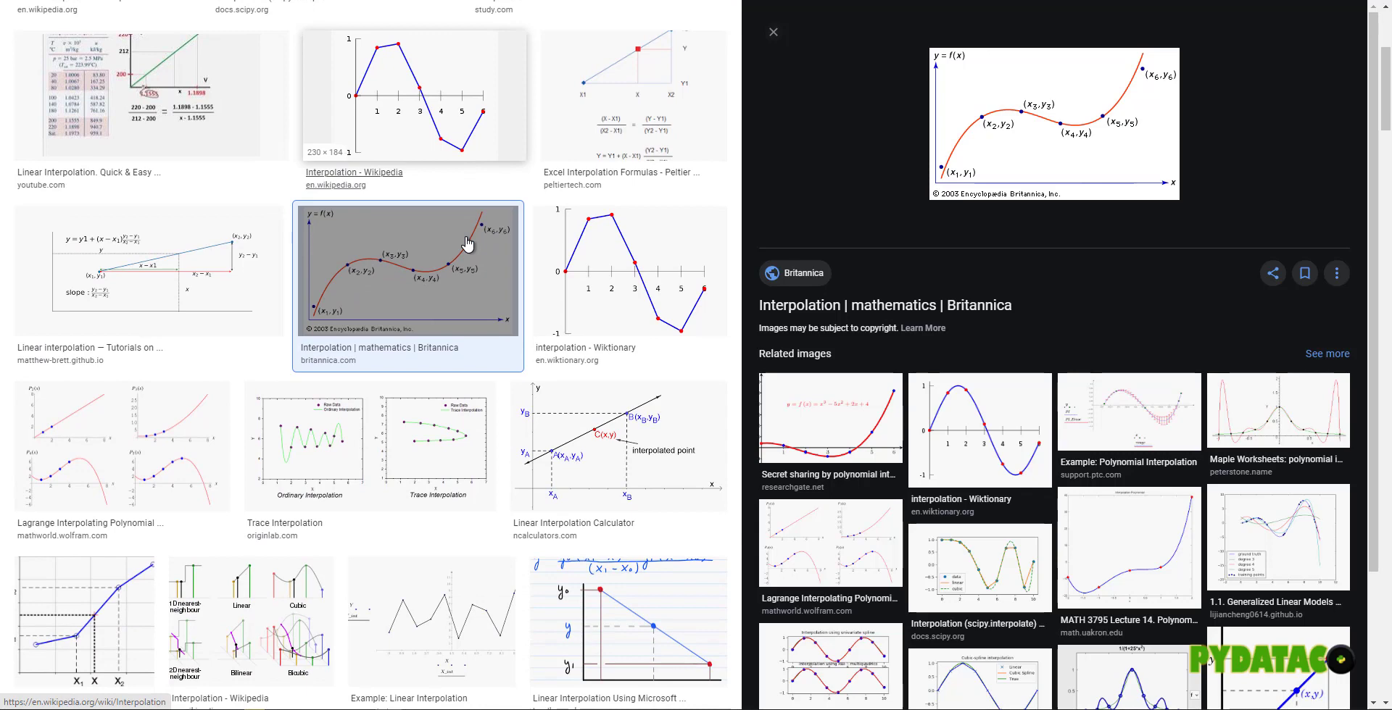
mouse_move(258, 593)
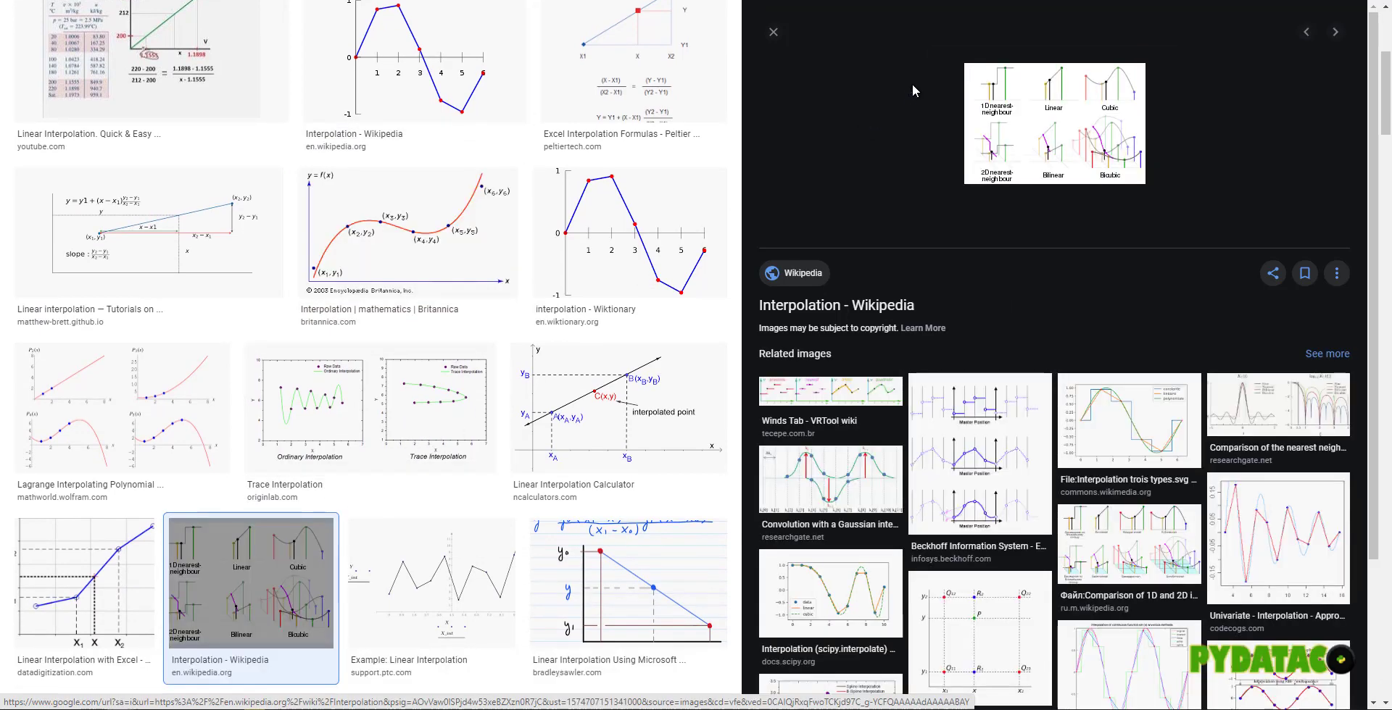
mouse_move(834, 397)
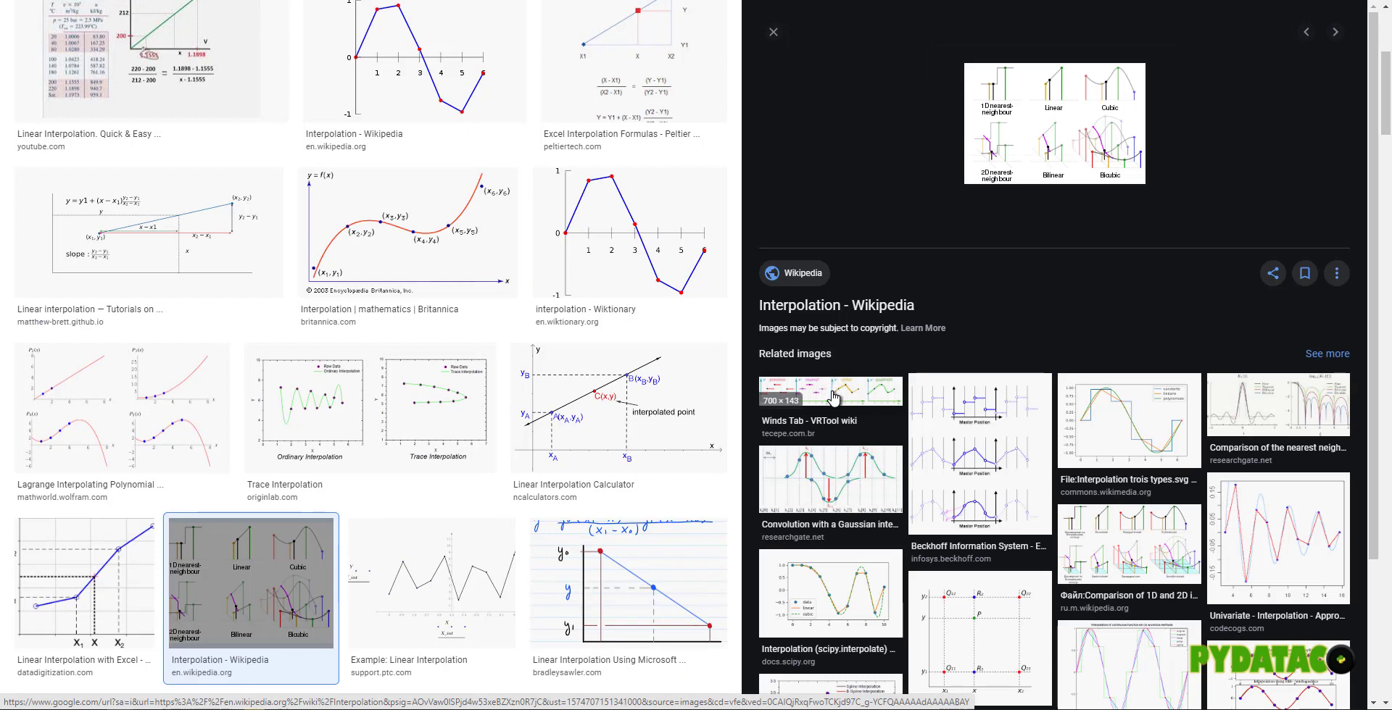
mouse_move(1015, 145)
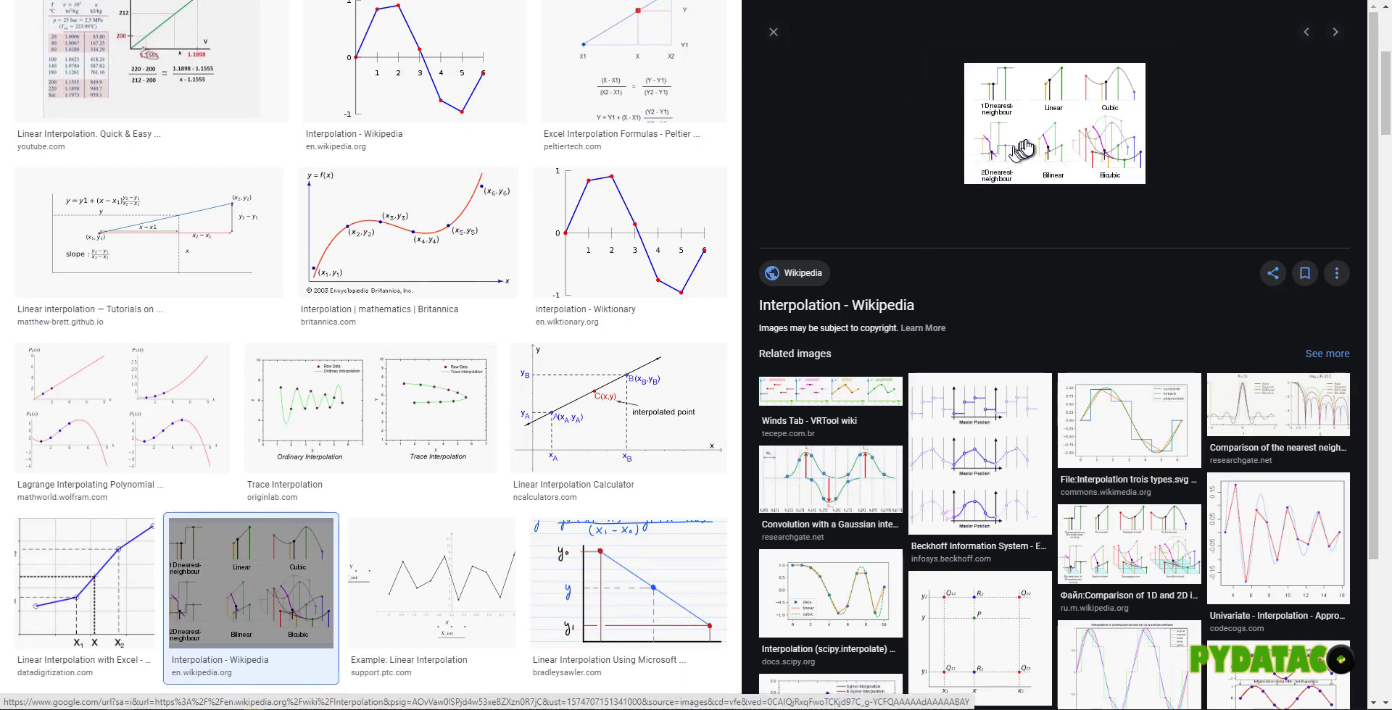
mouse_move(1028, 145)
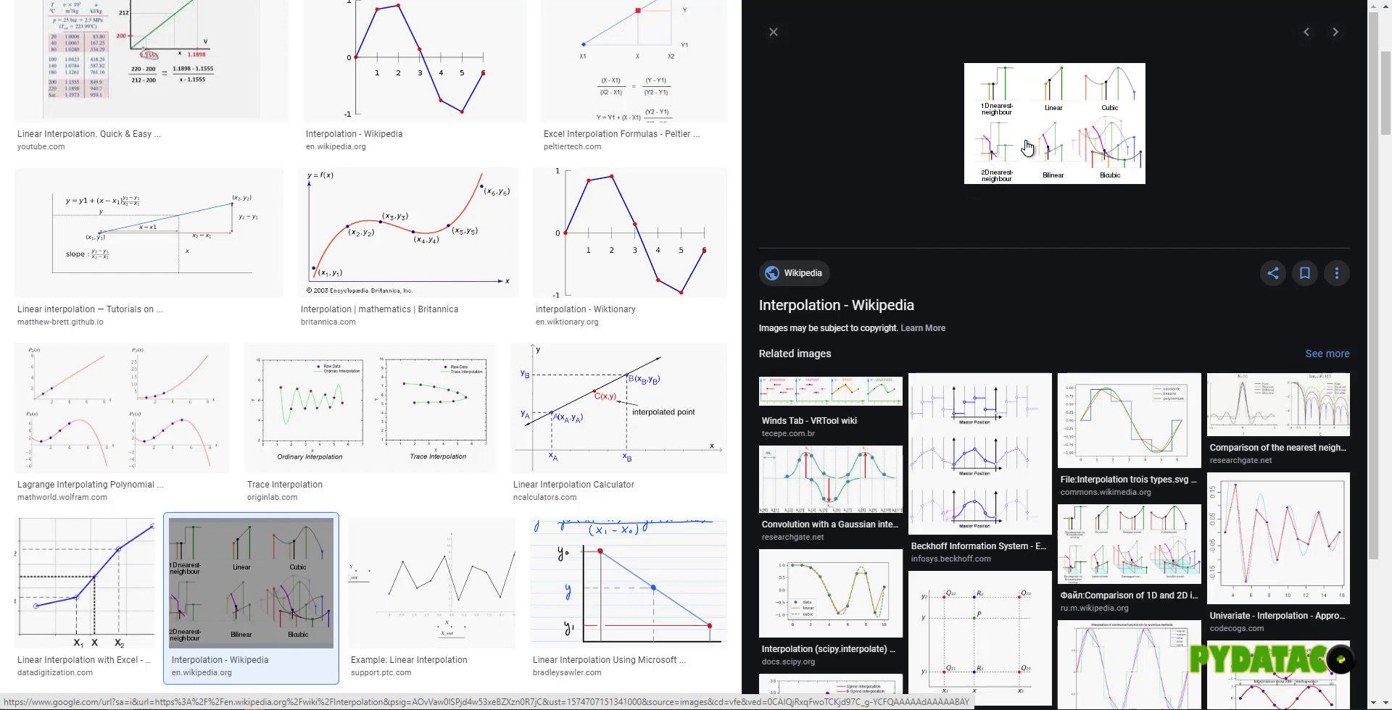
scroll("down", 3)
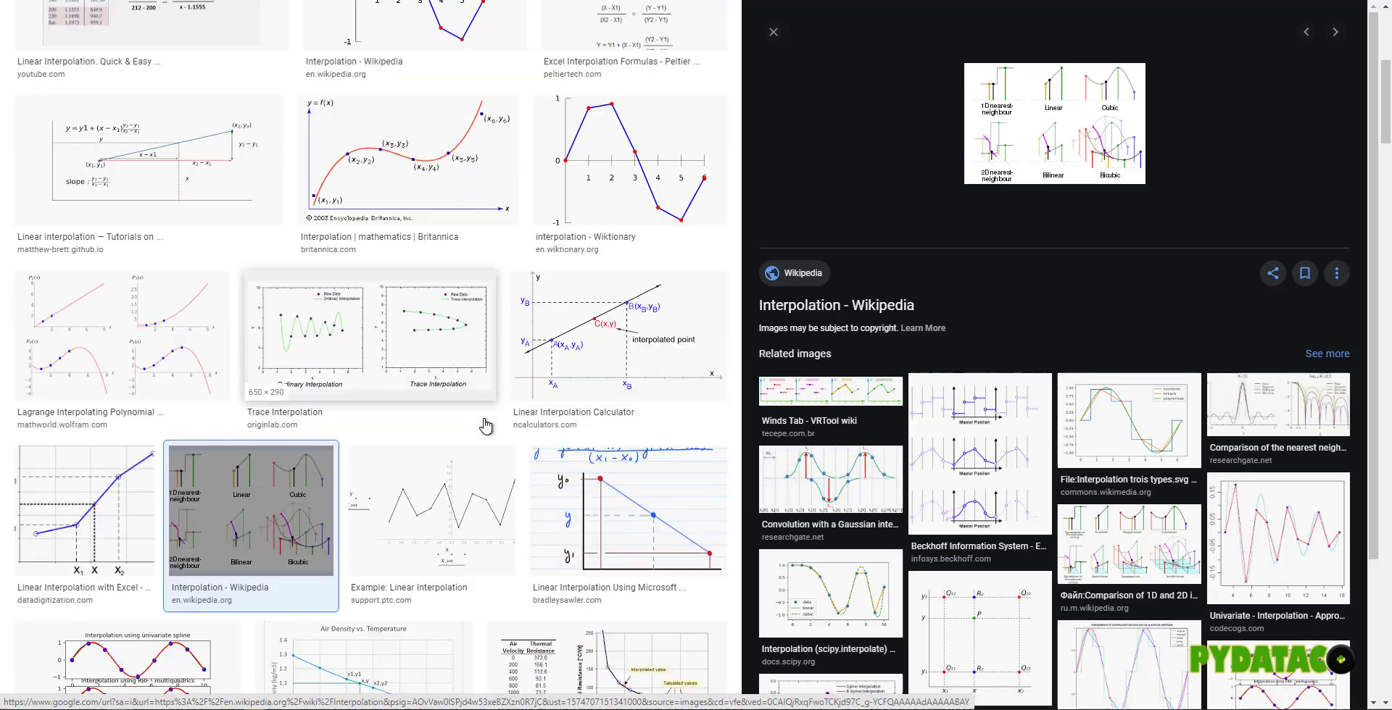
scroll("down", 3)
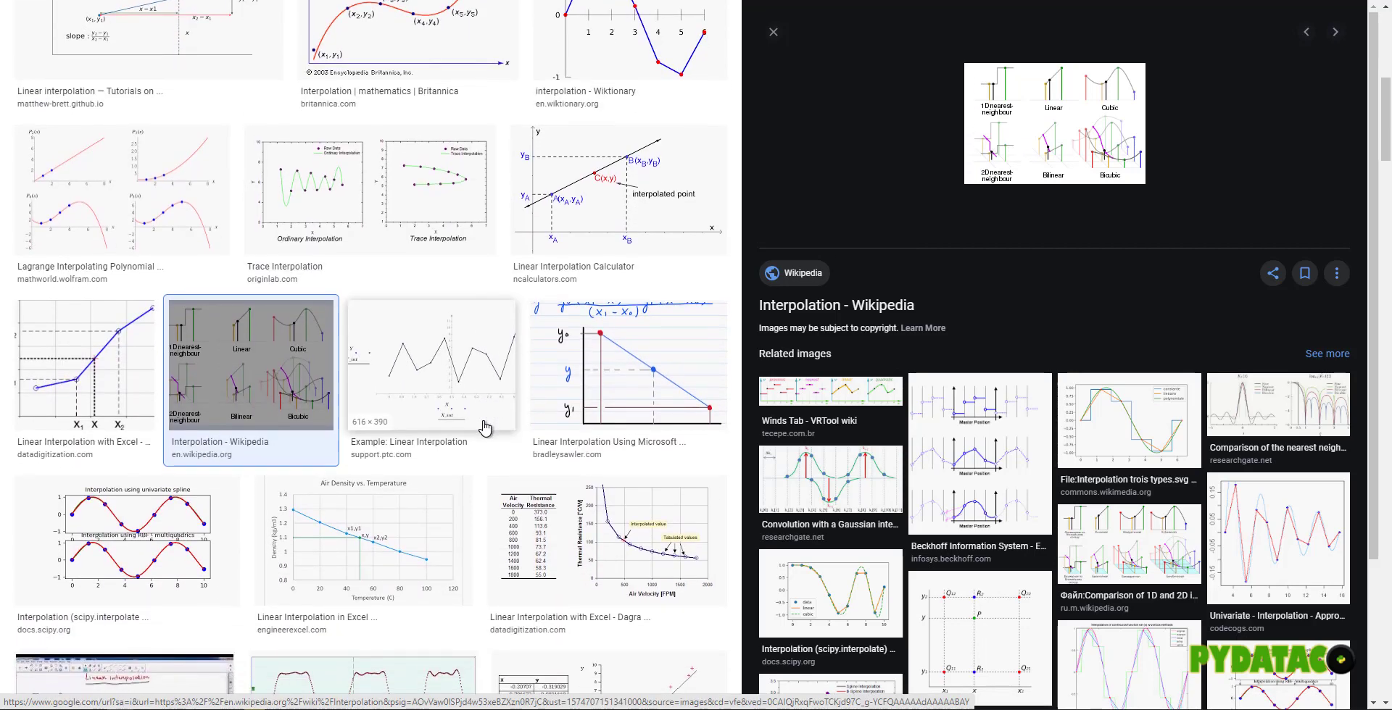
scroll("down", 3)
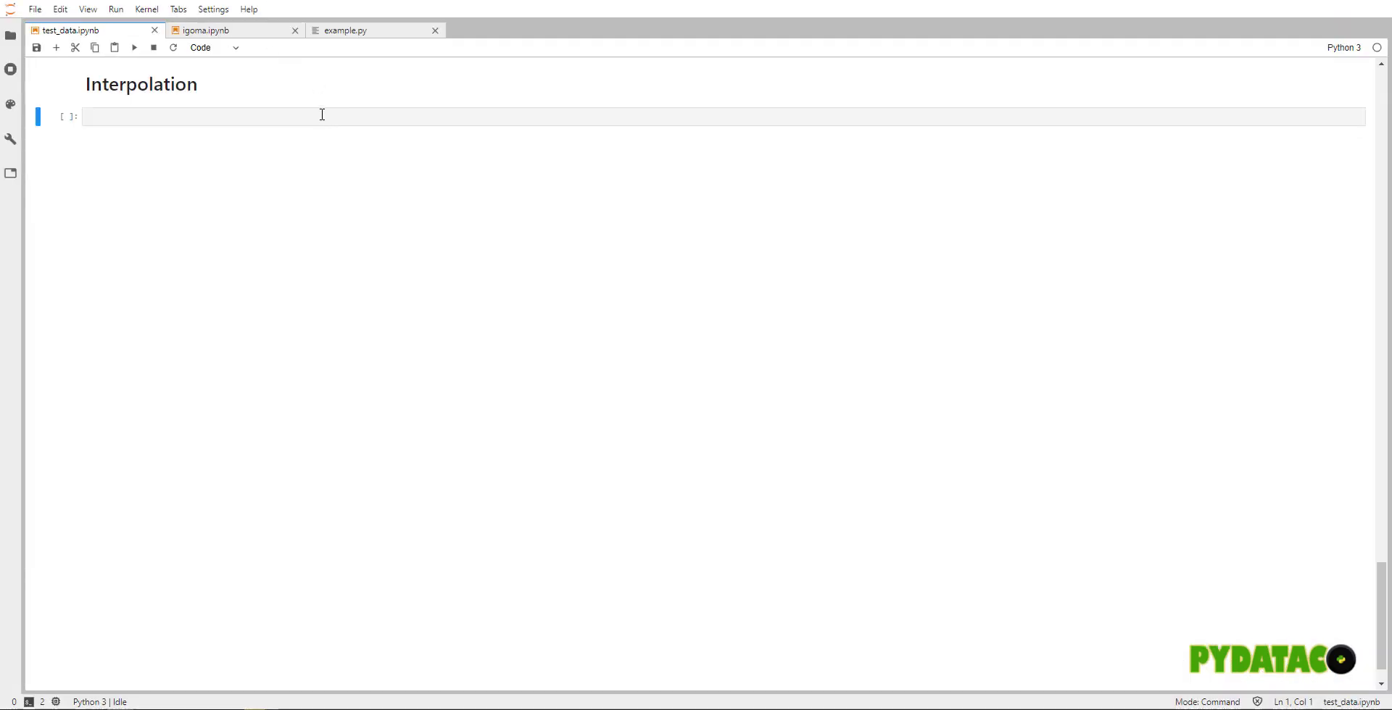
left_click(322, 116)
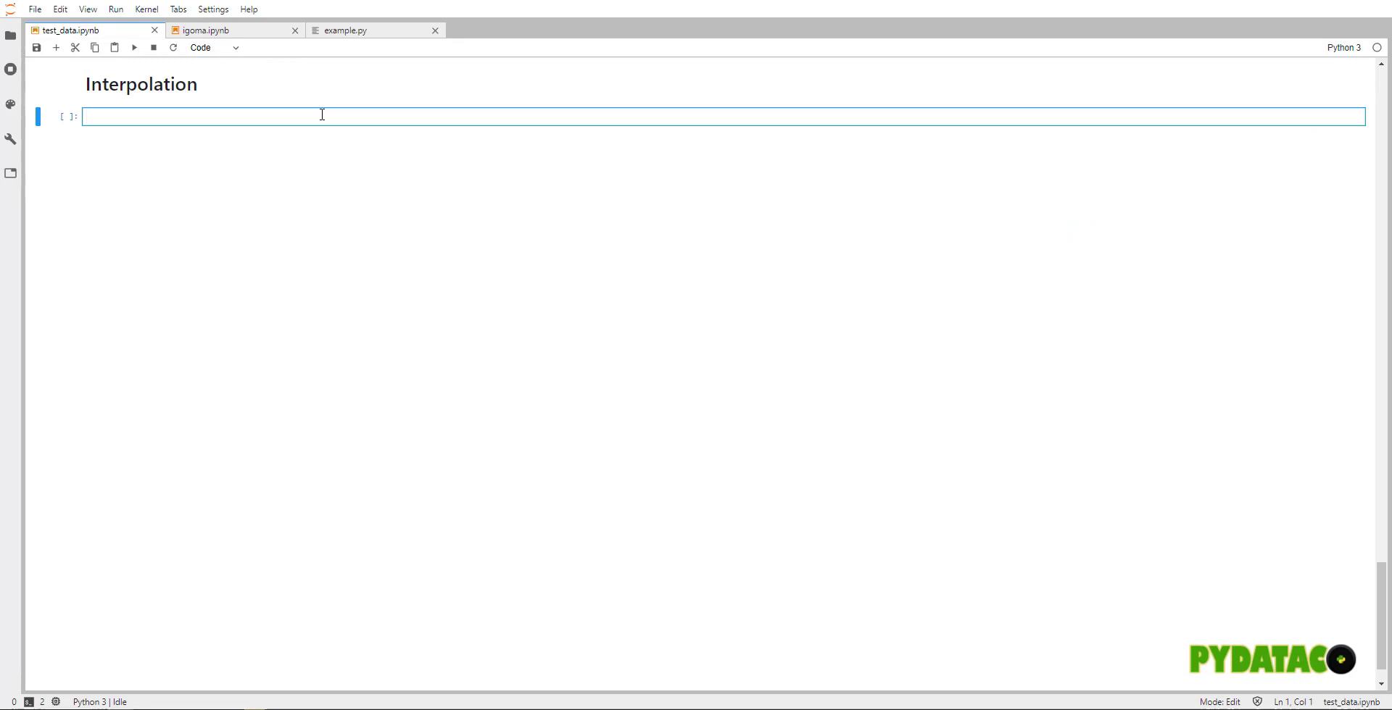
mouse_move(428, 168)
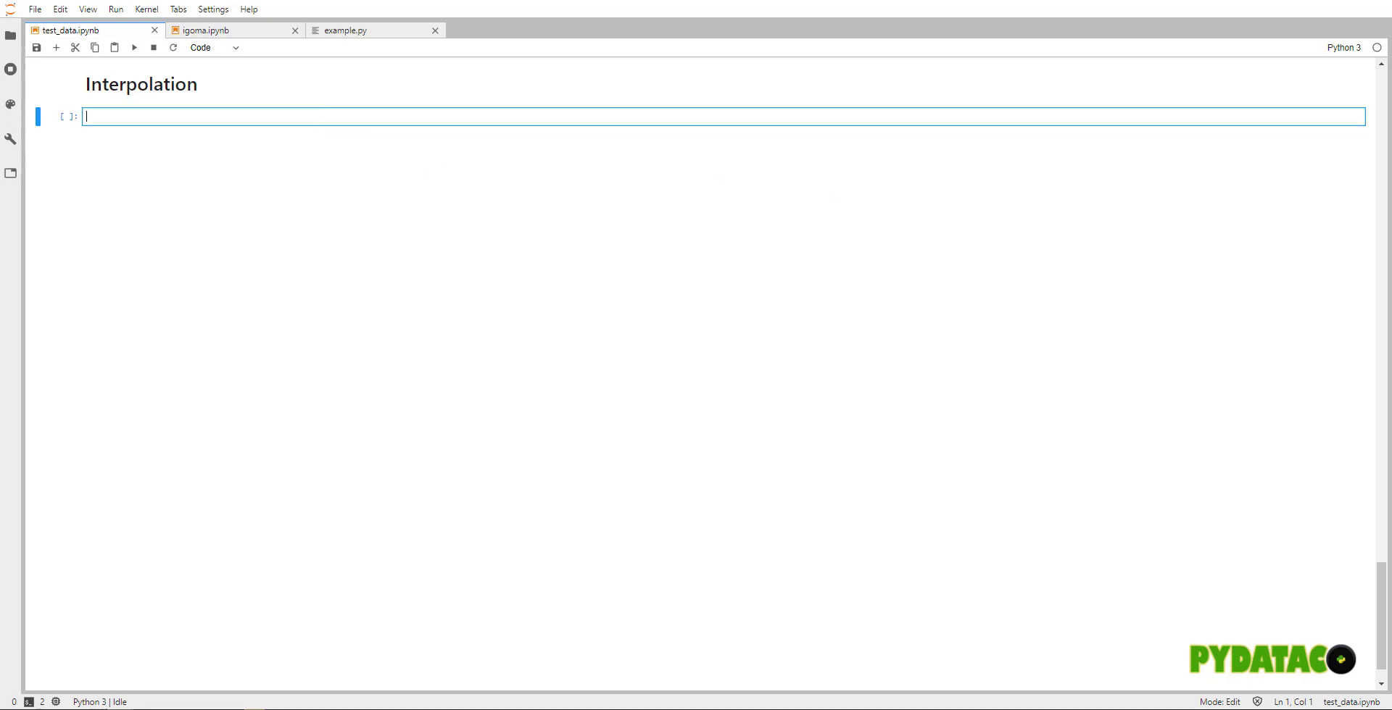
key("Escape")
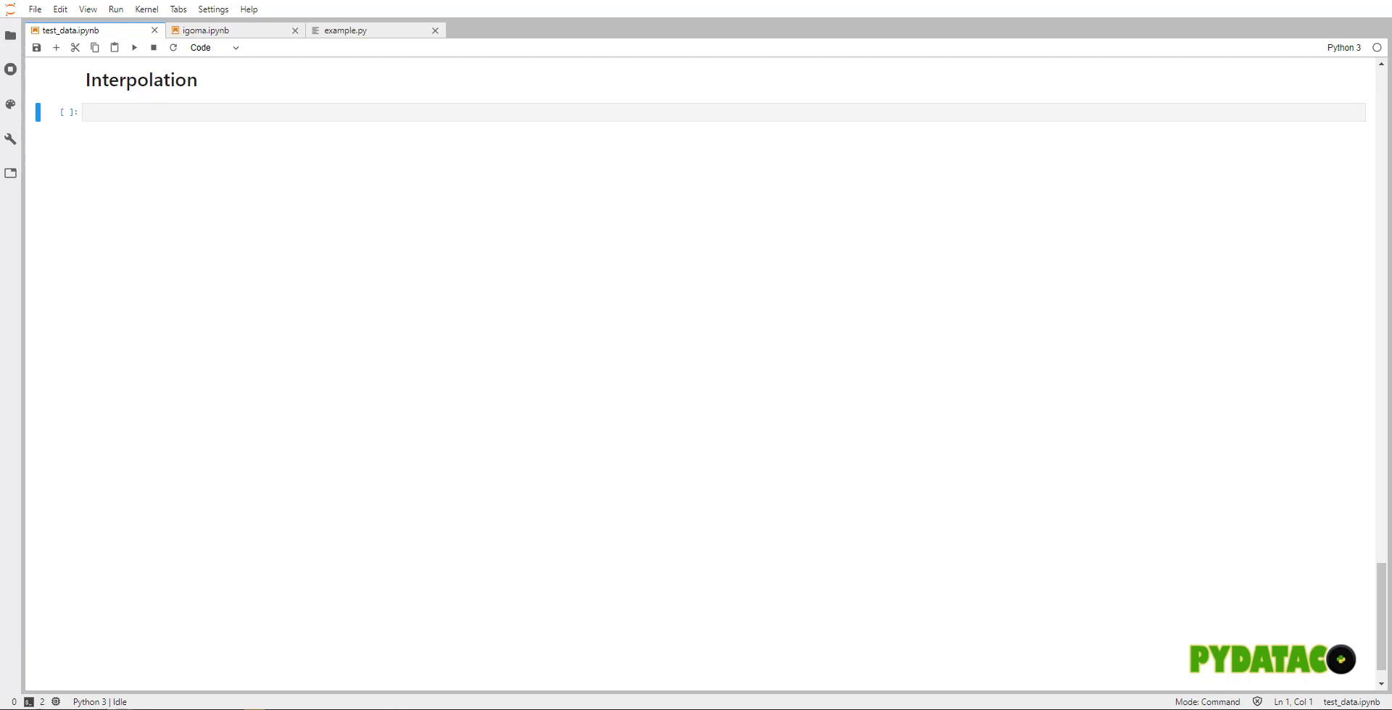
mouse_move(244, 115)
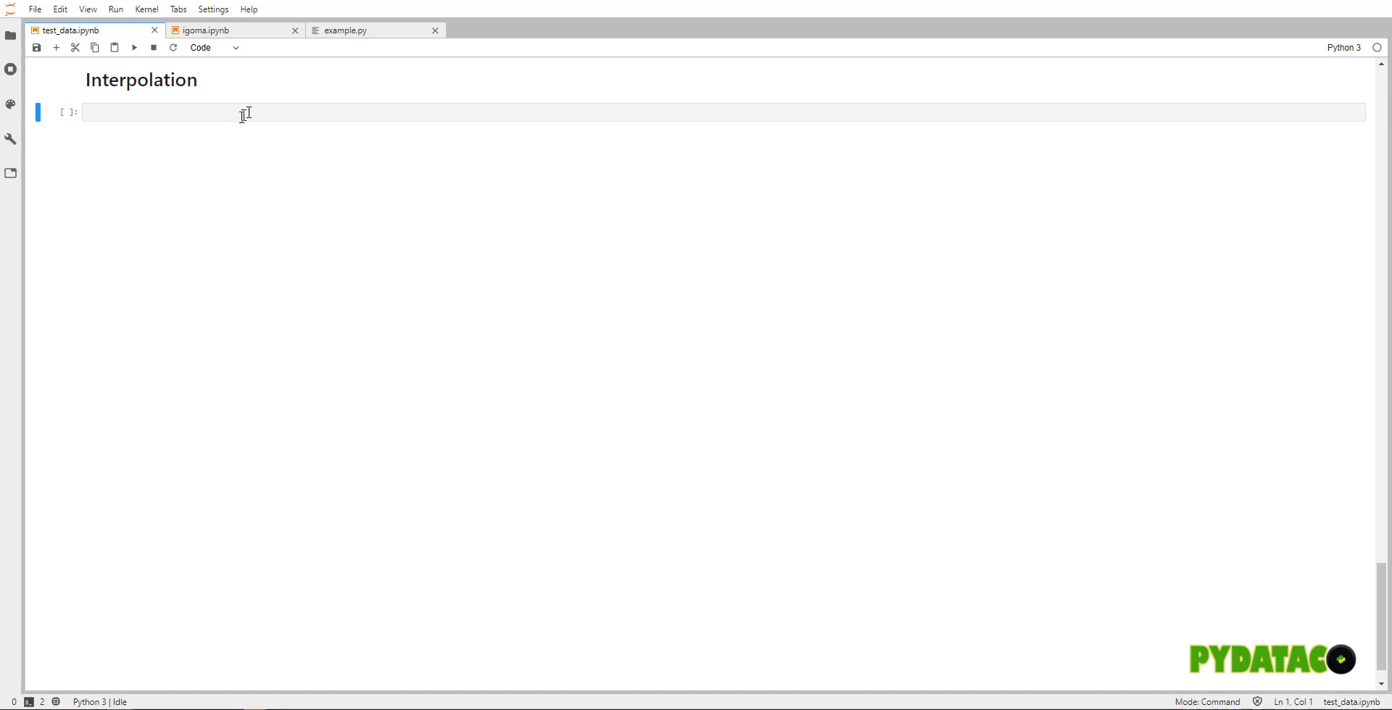
- Comment the pasted DataFrame code's imports as '# import libraries'
left_click(244, 113)
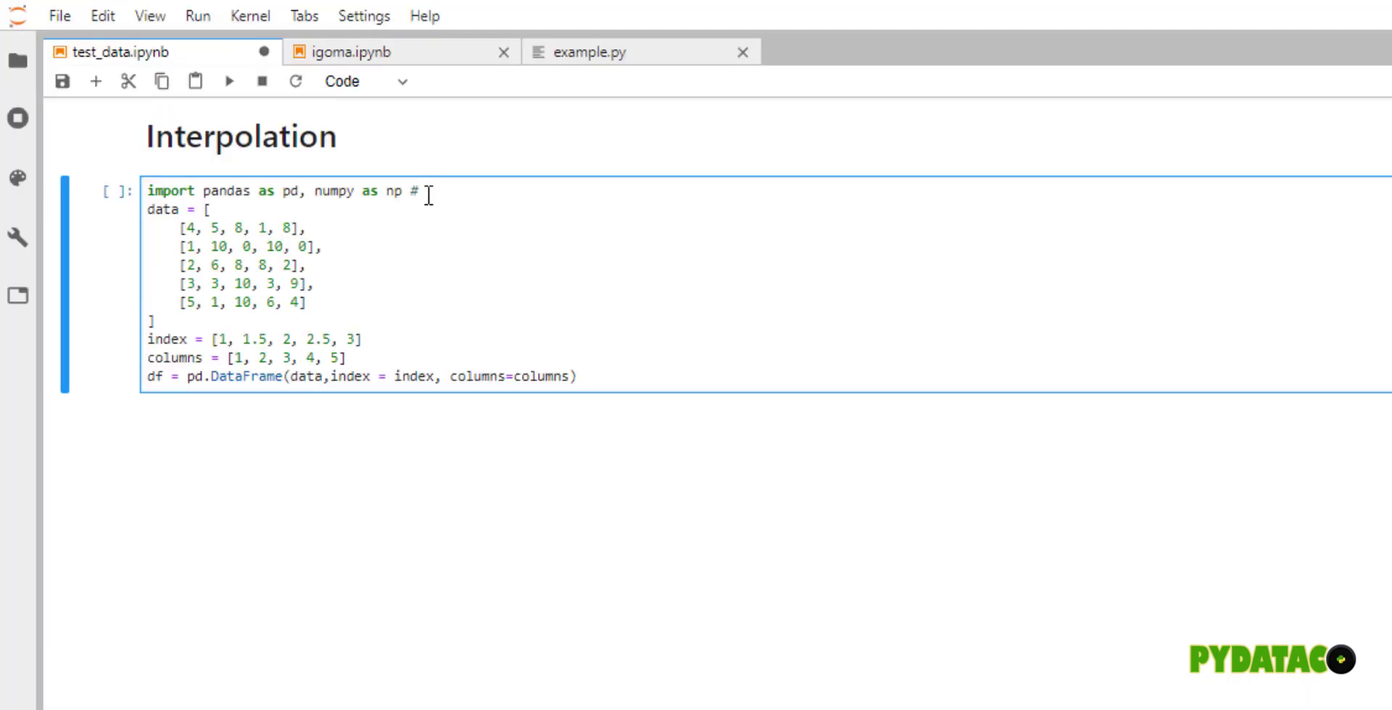
type("import li")
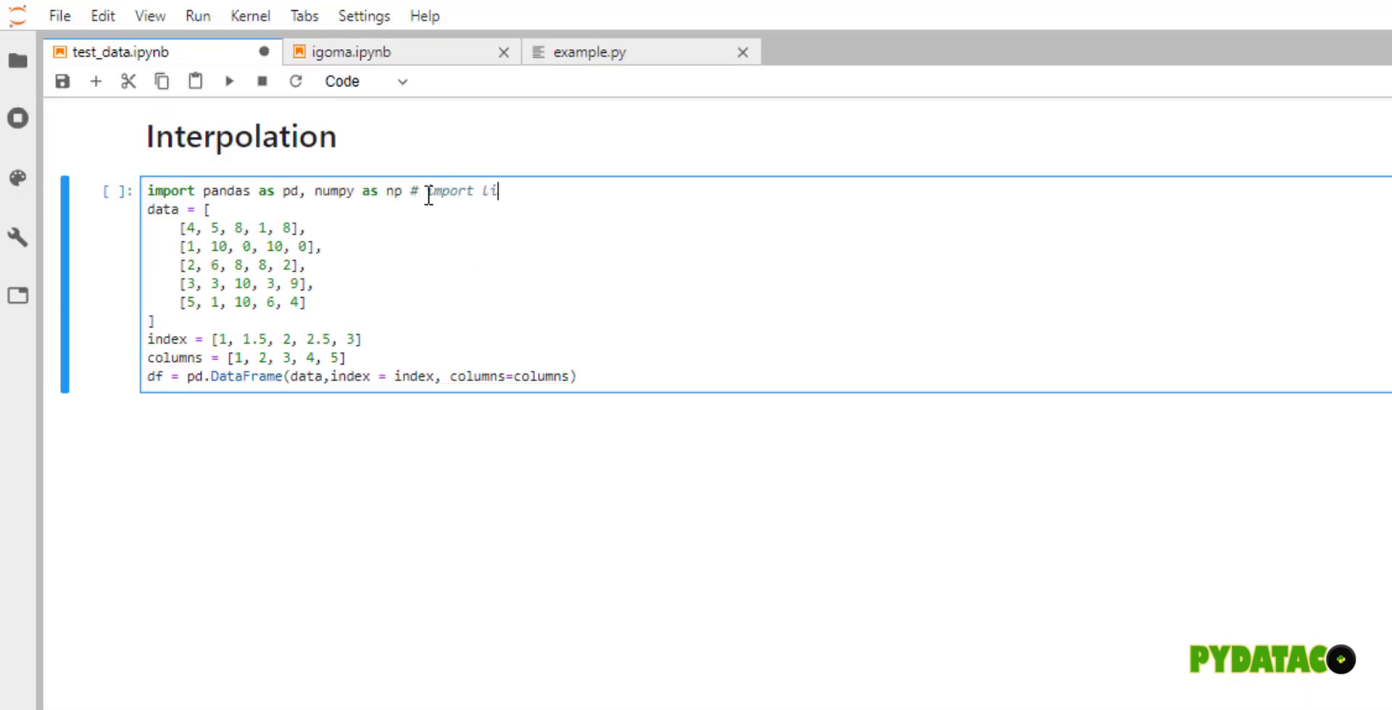
type("braries")
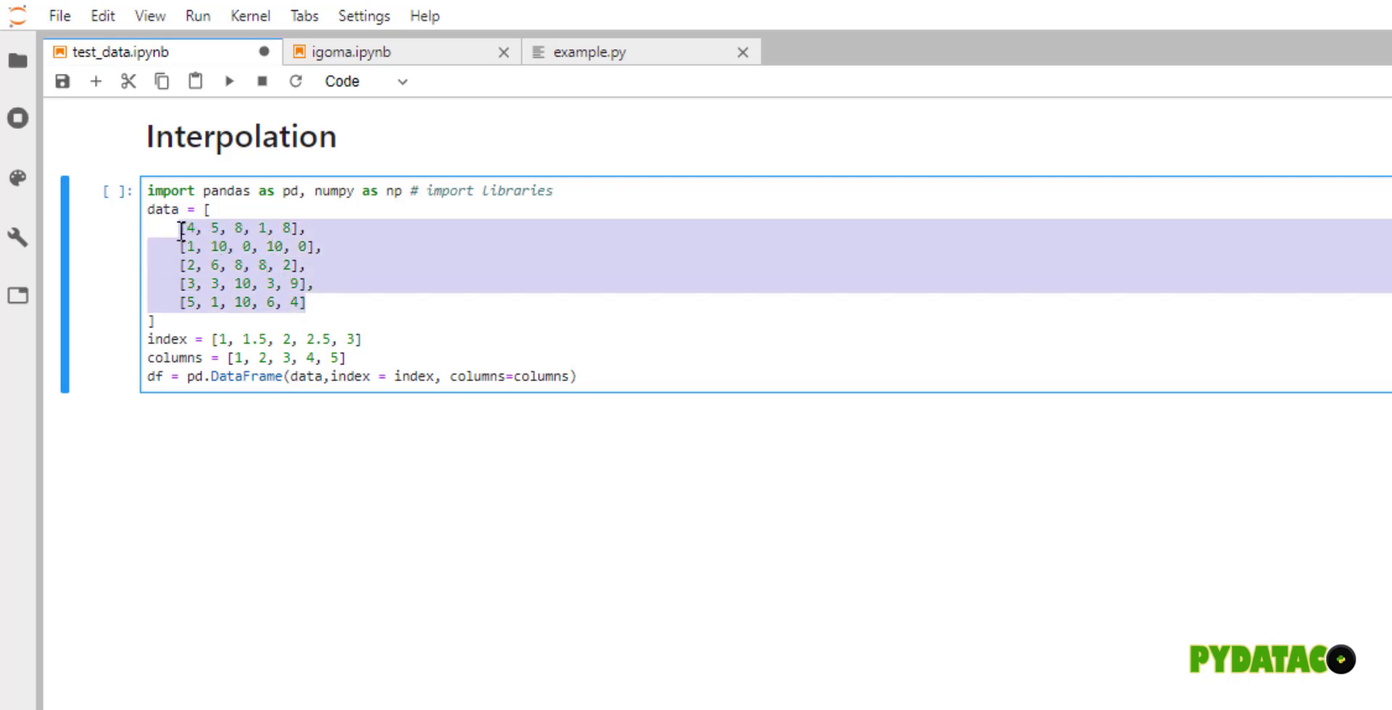
- End the cell with df and run it to display the 5×5 DataFrame
left_click(624, 377)
type("df")
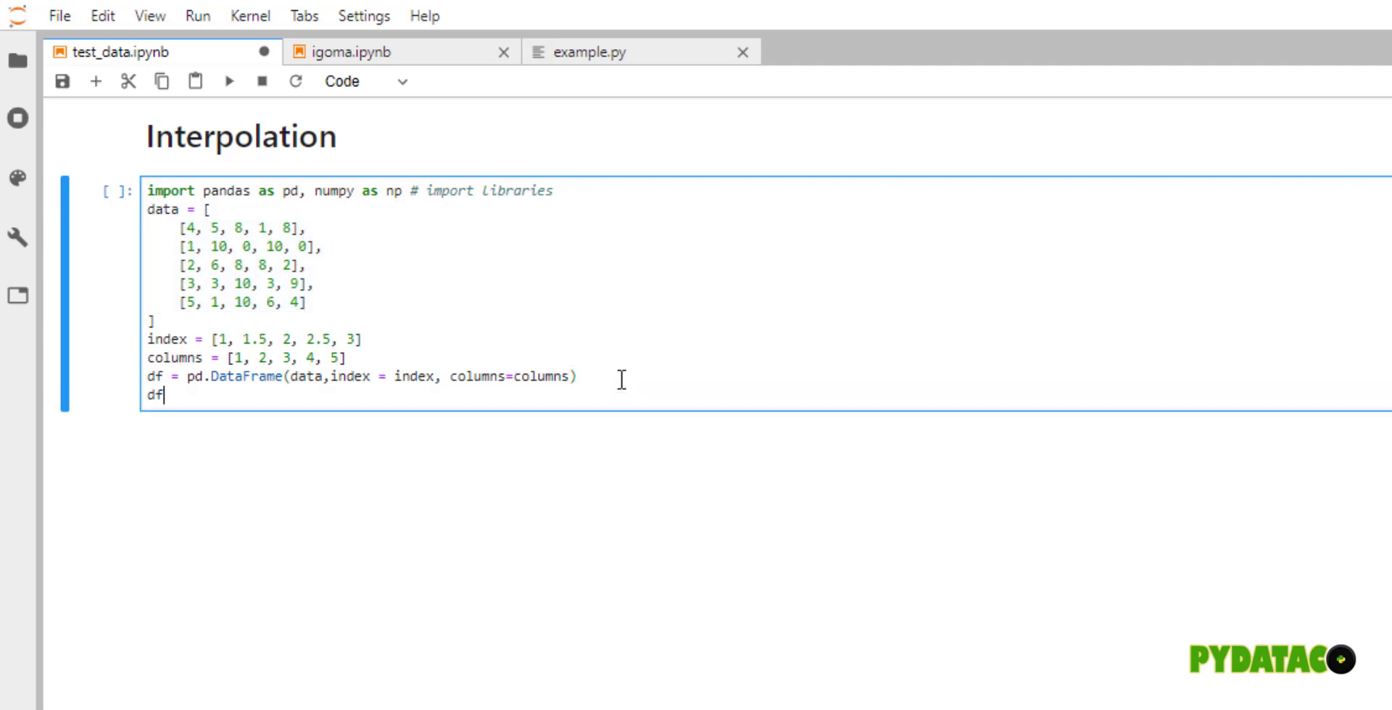
left_click(368, 337)
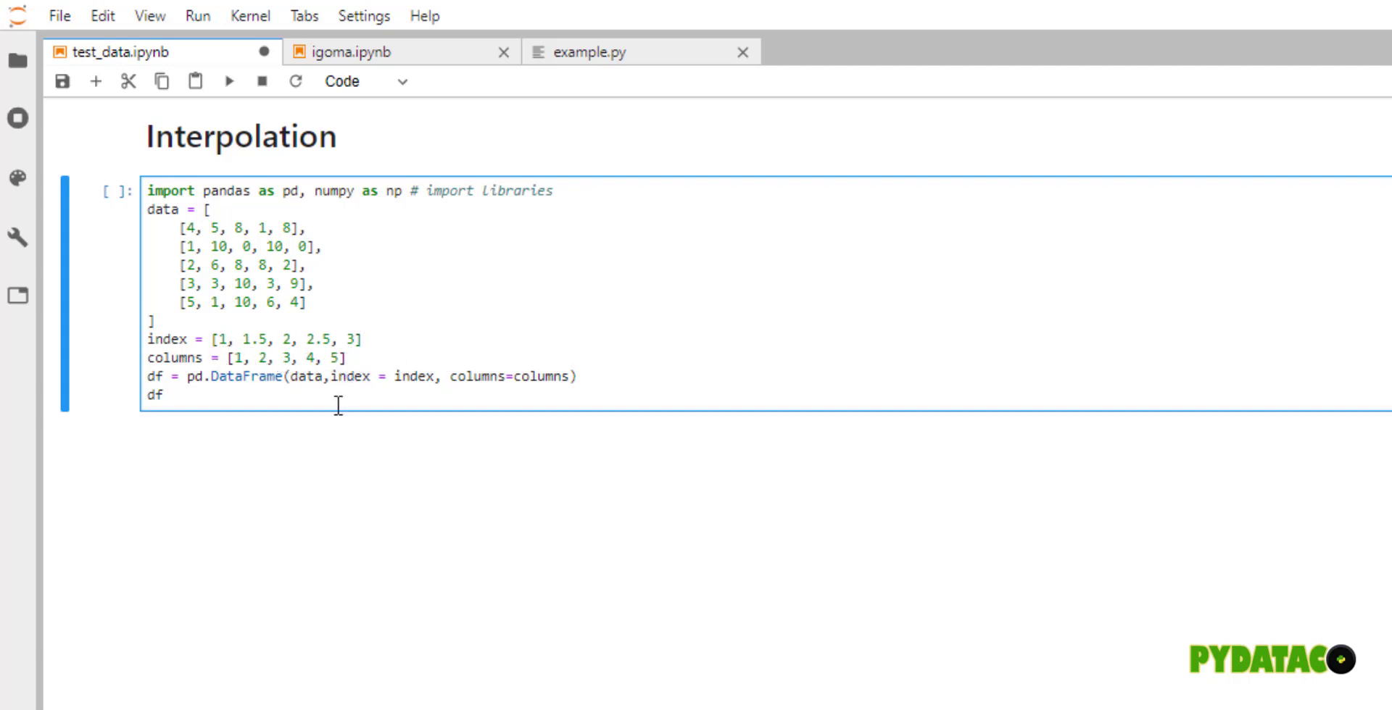
key("Shift+Enter")
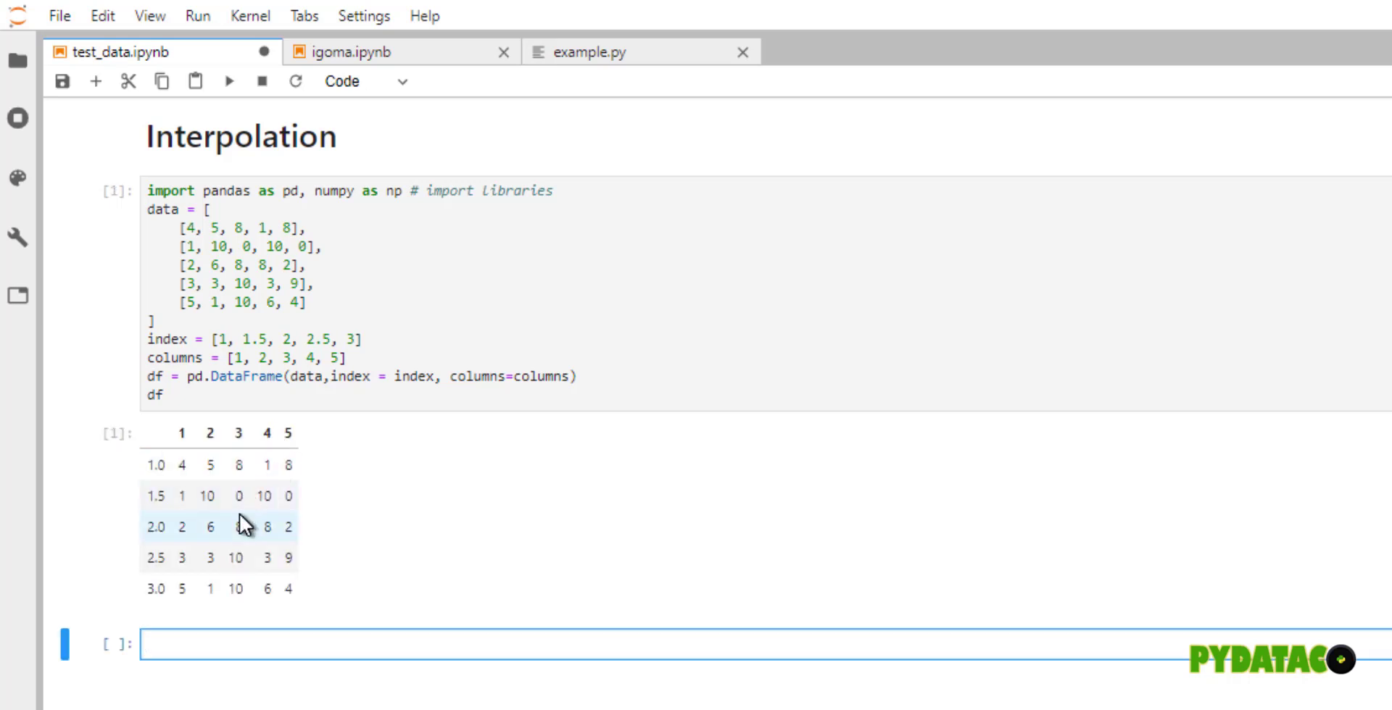
mouse_move(187, 474)
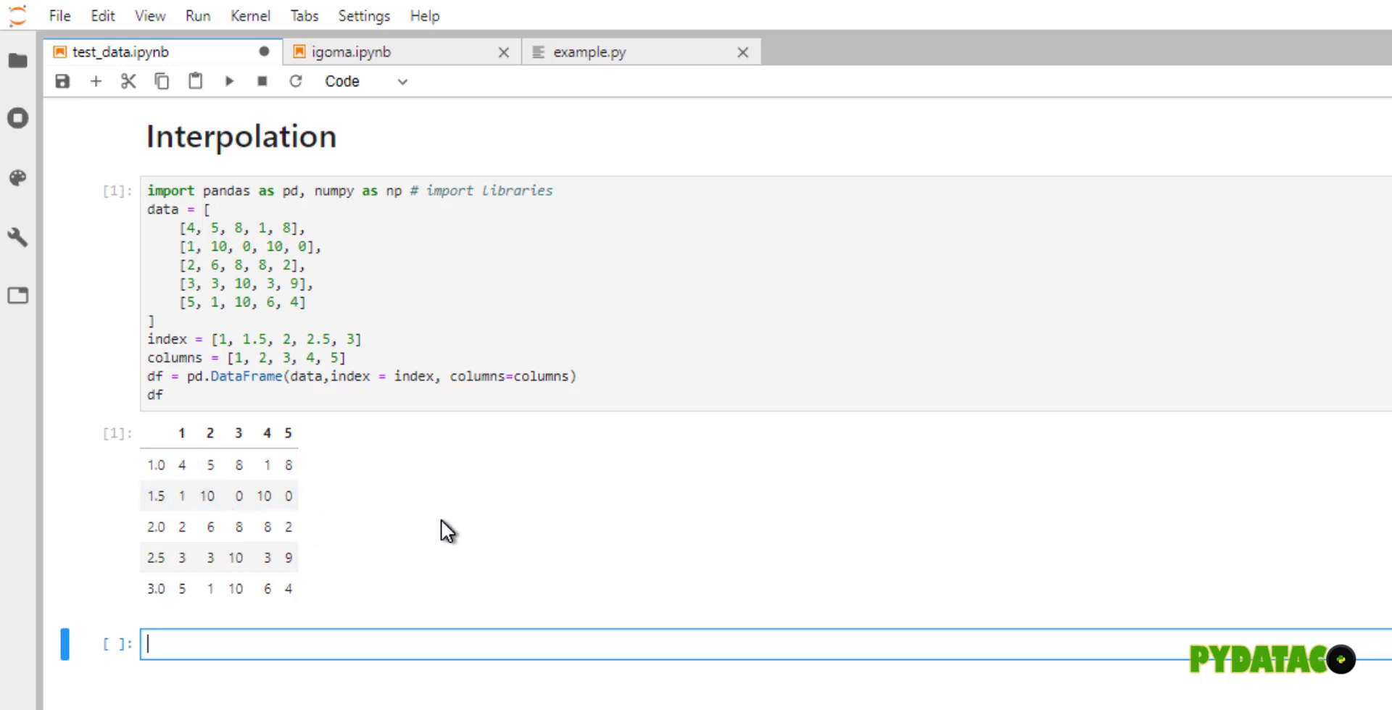
mouse_move(406, 497)
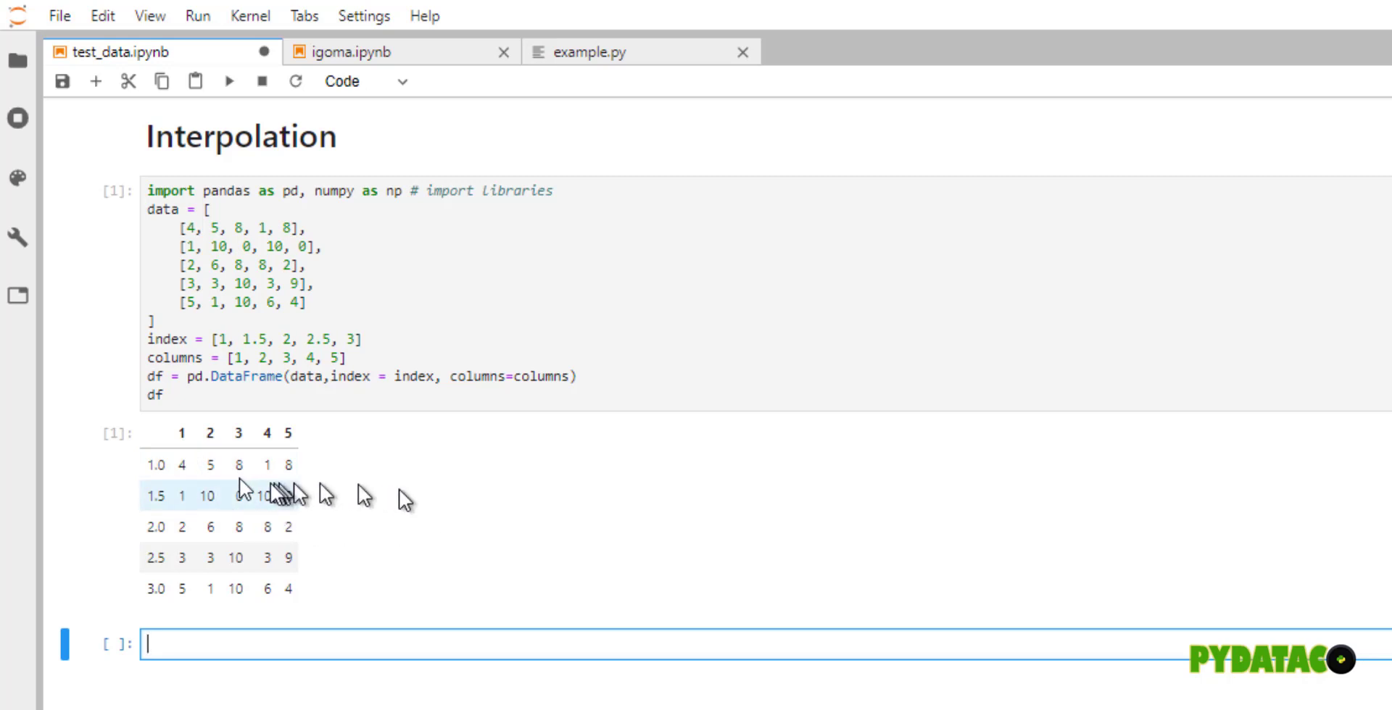
mouse_move(167, 468)
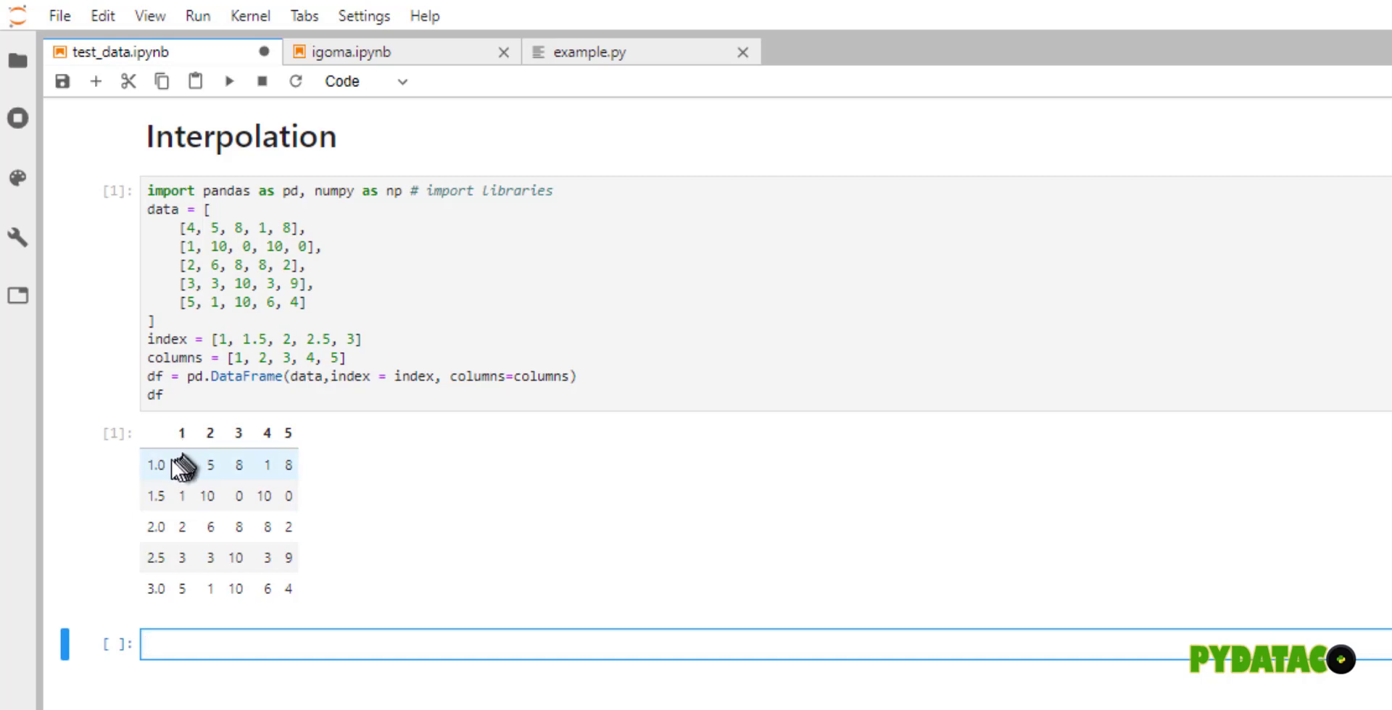
mouse_move(181, 439)
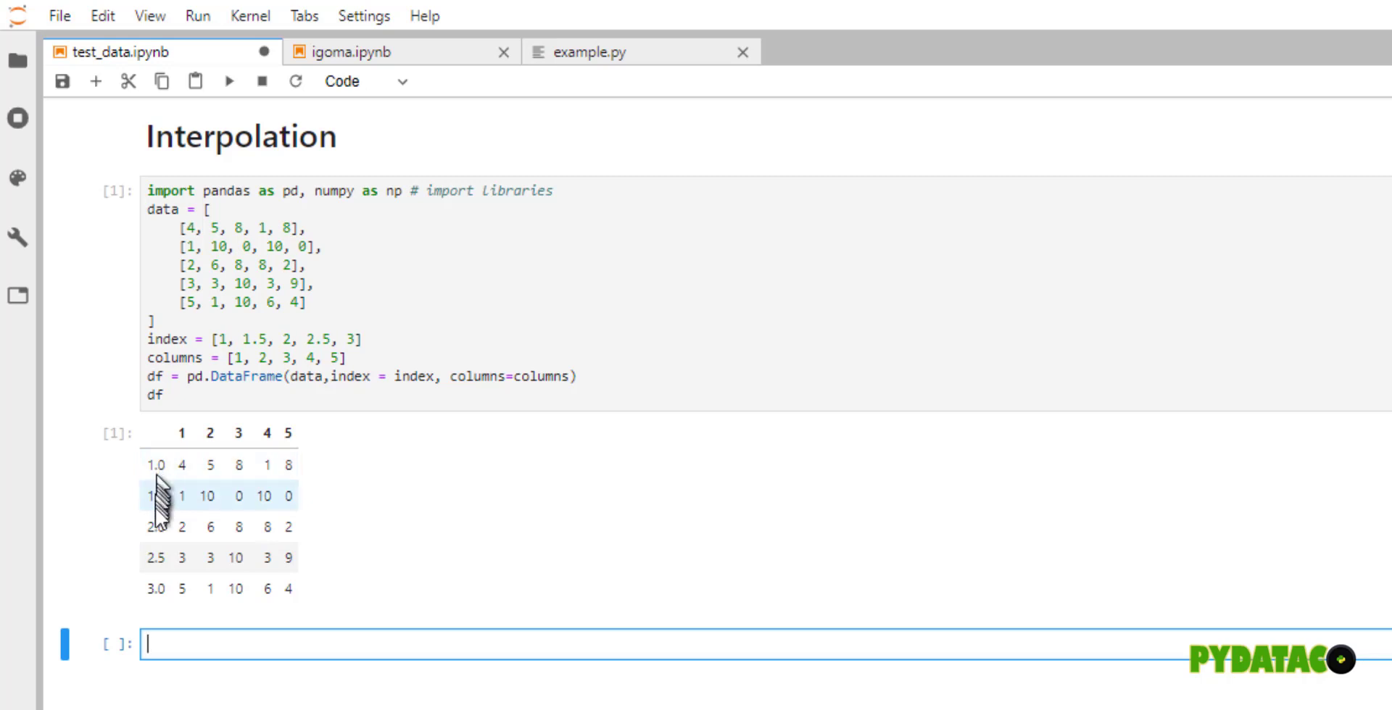
mouse_move(155, 611)
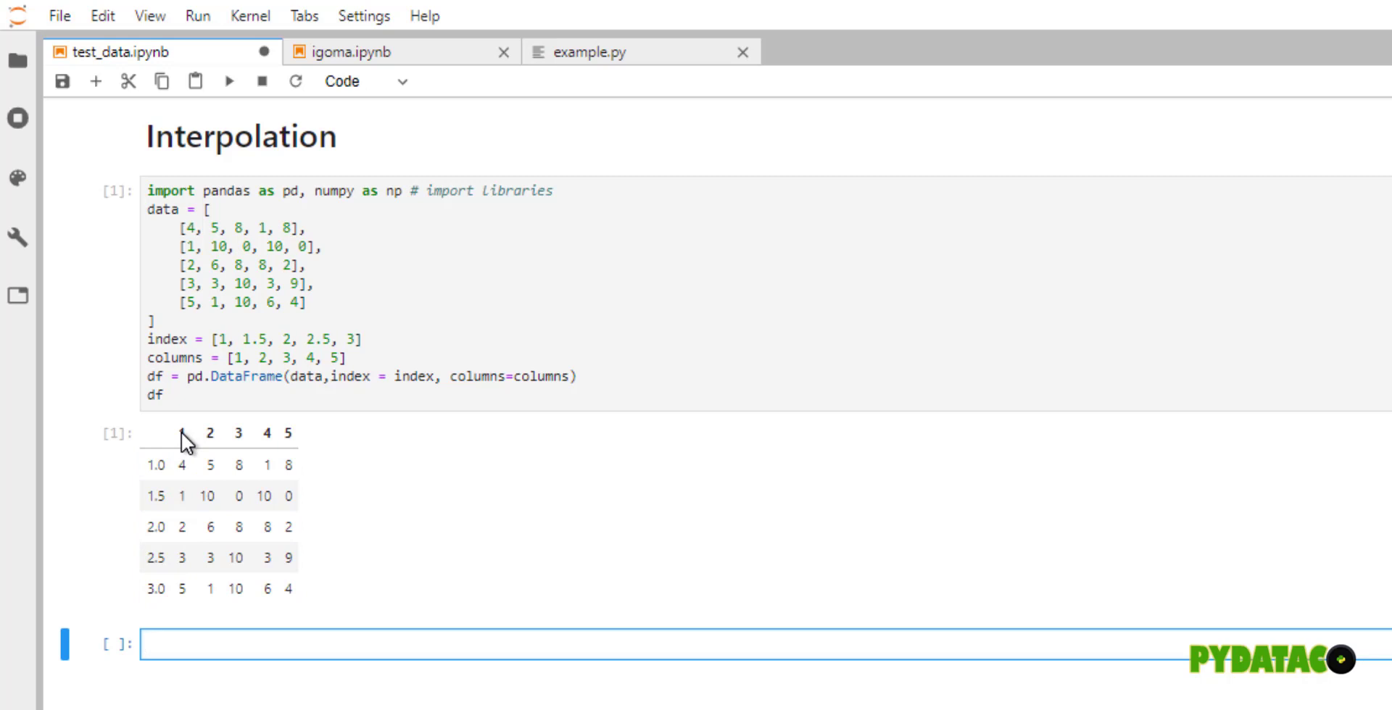
mouse_move(254, 444)
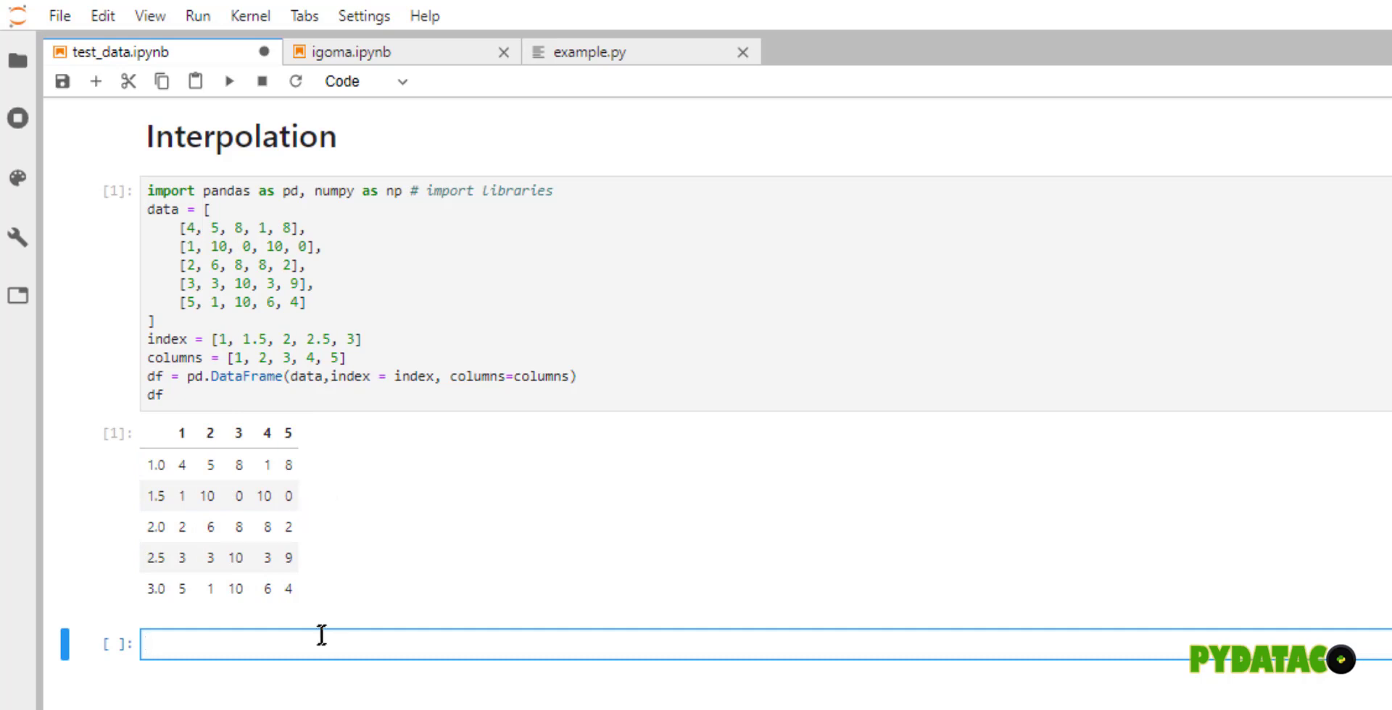
mouse_move(186, 578)
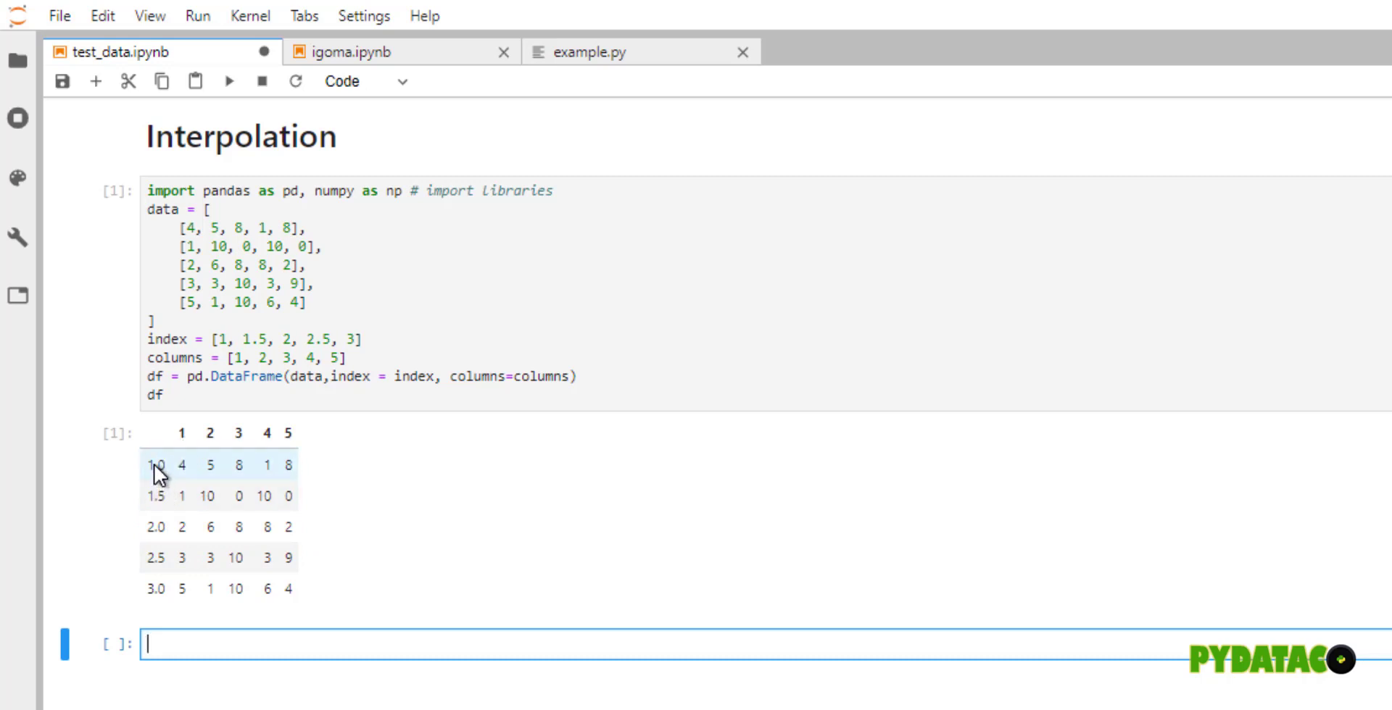
mouse_move(183, 538)
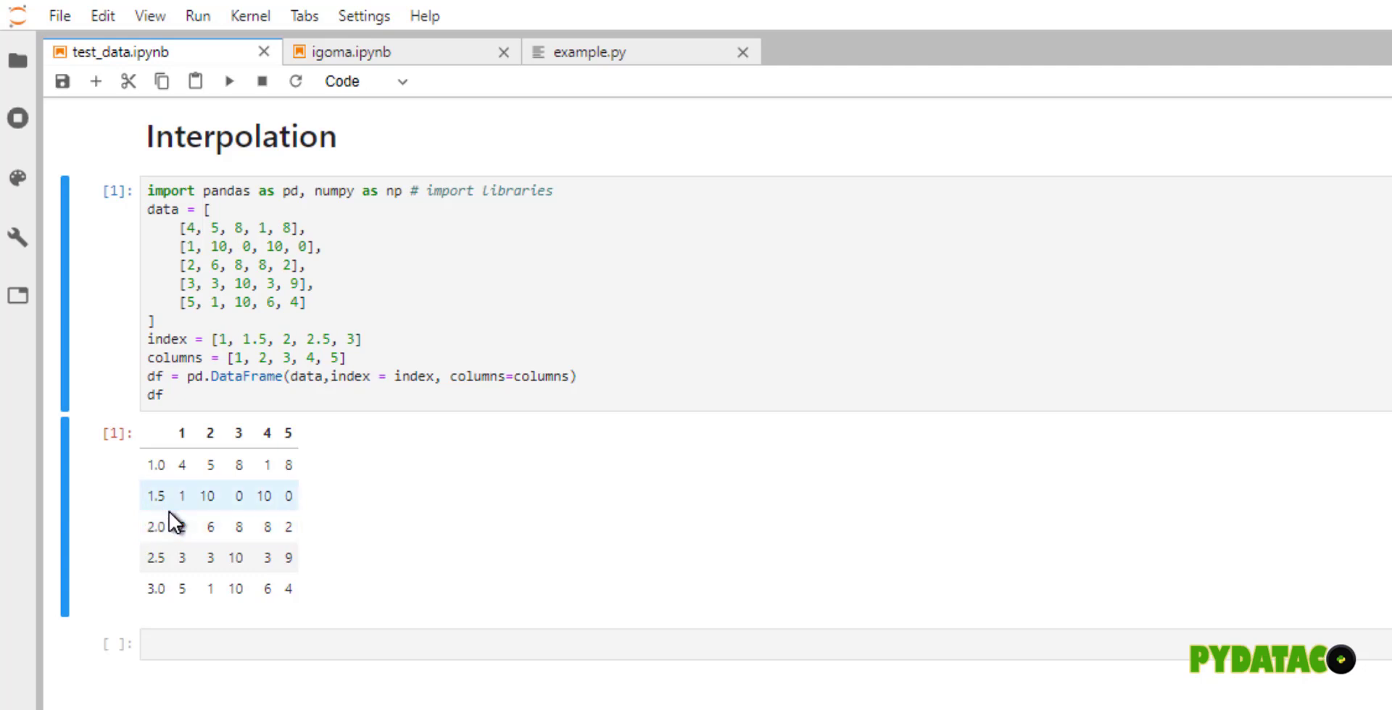
mouse_move(226, 440)
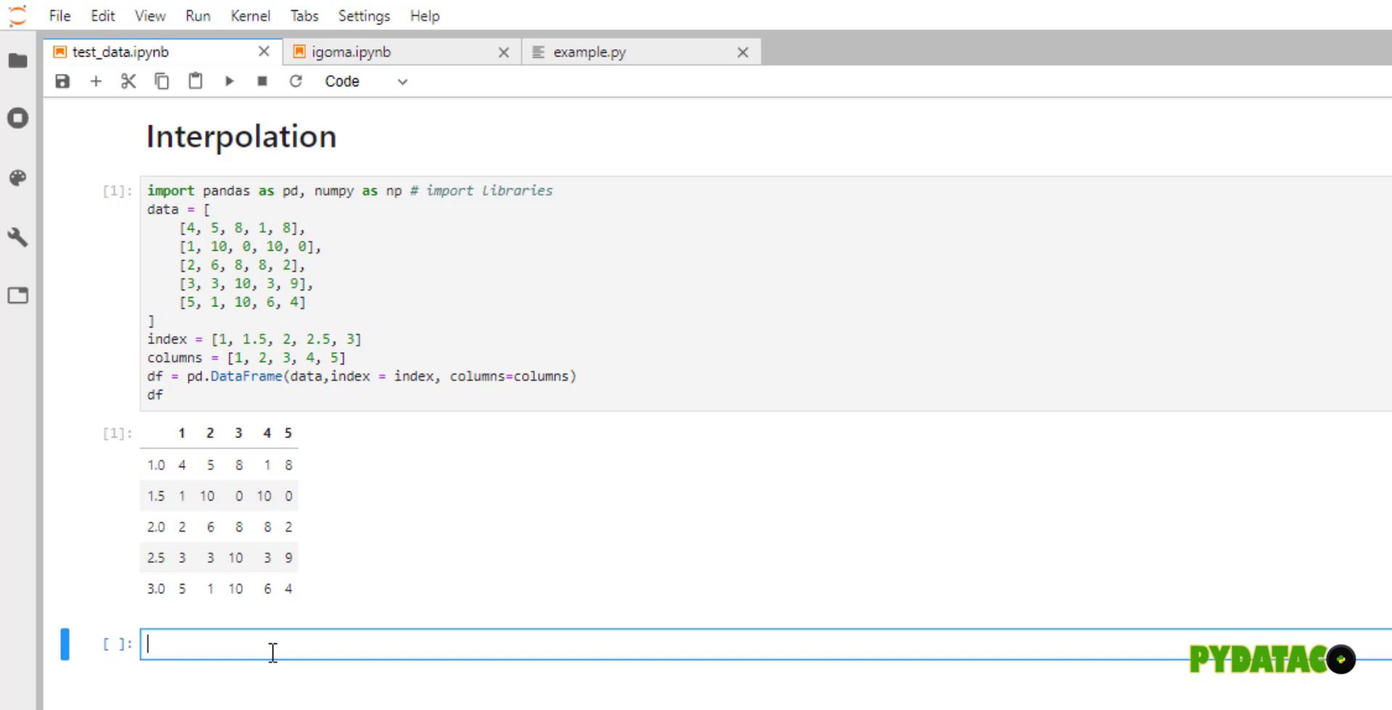
- Begin a note 'Find the value of' in the new cell
type("x")
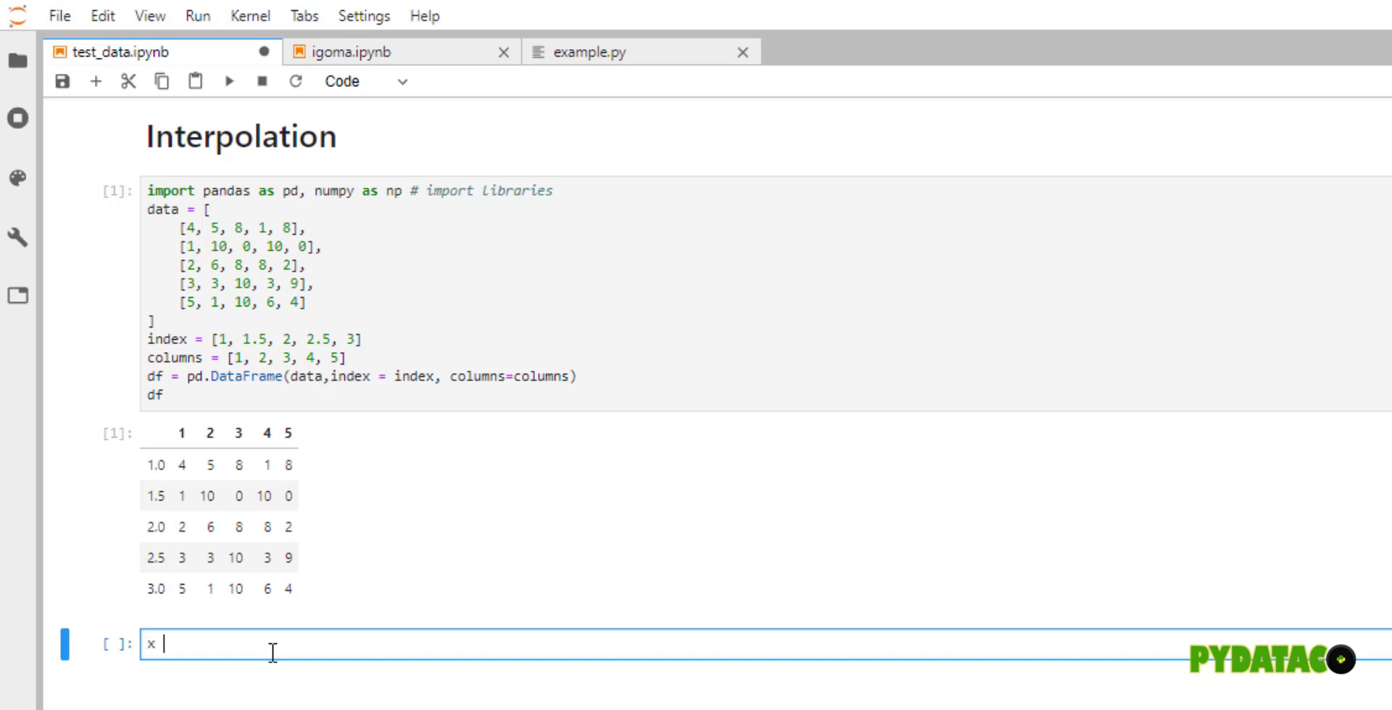
type("=")
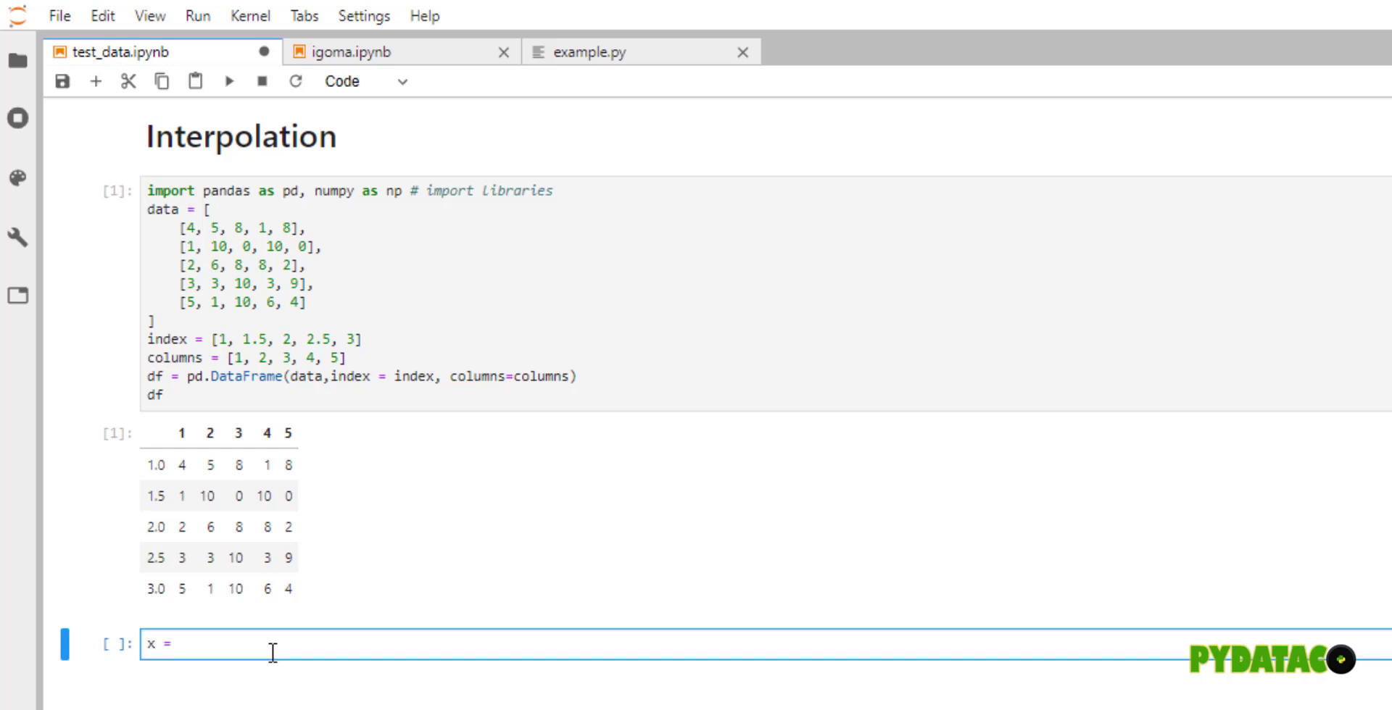
left_click(171, 645)
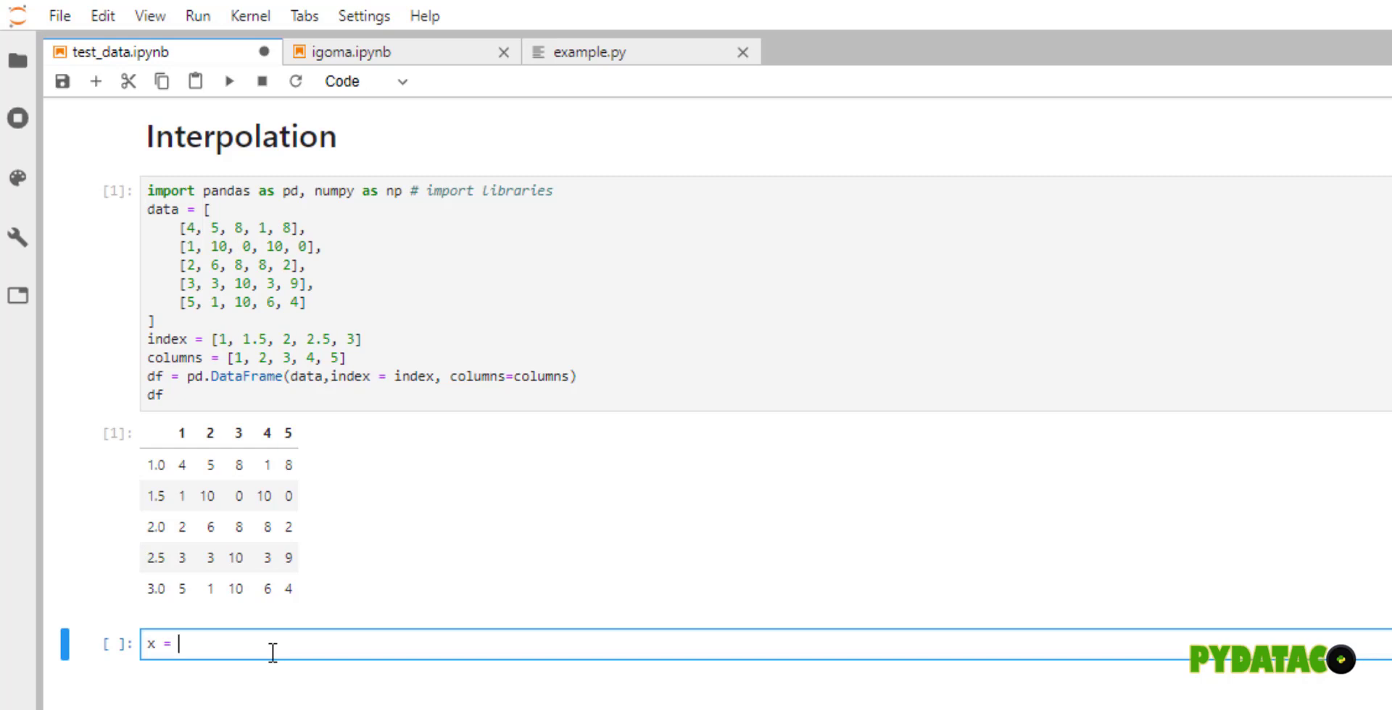
type("Find the")
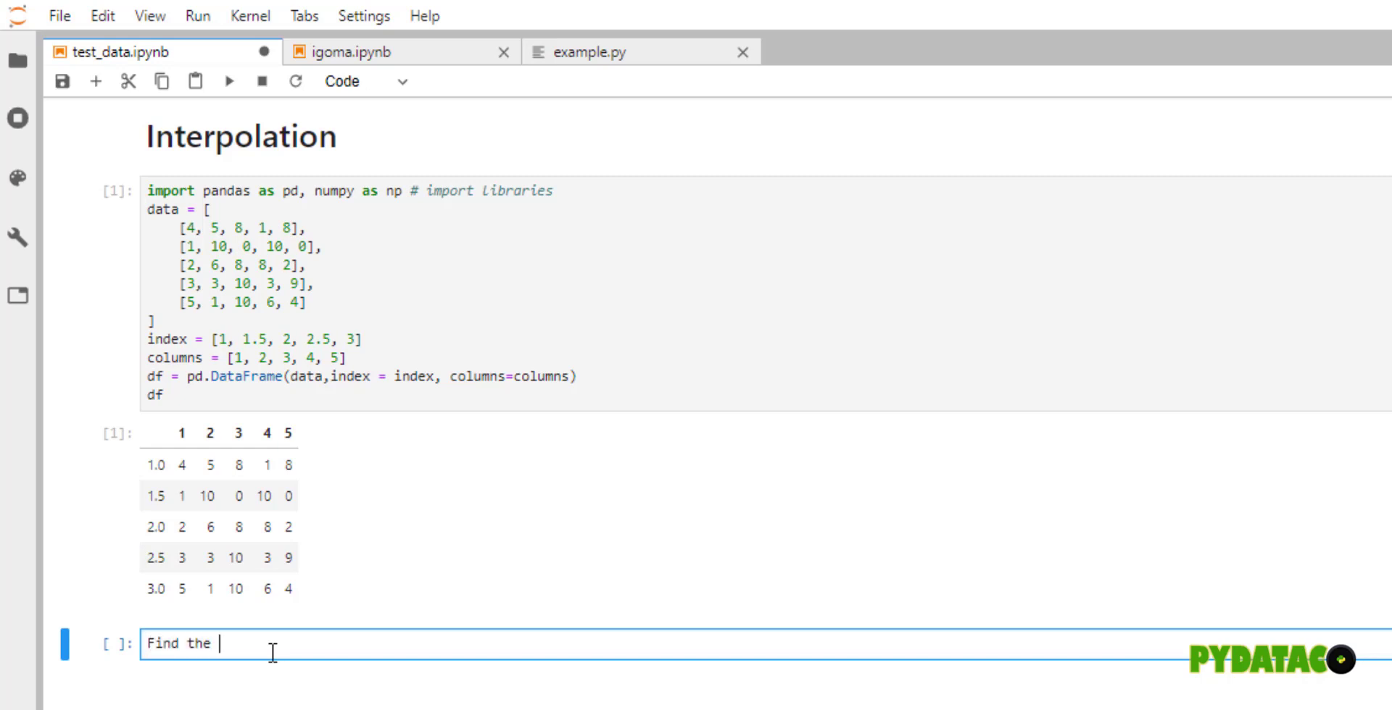
type("value")
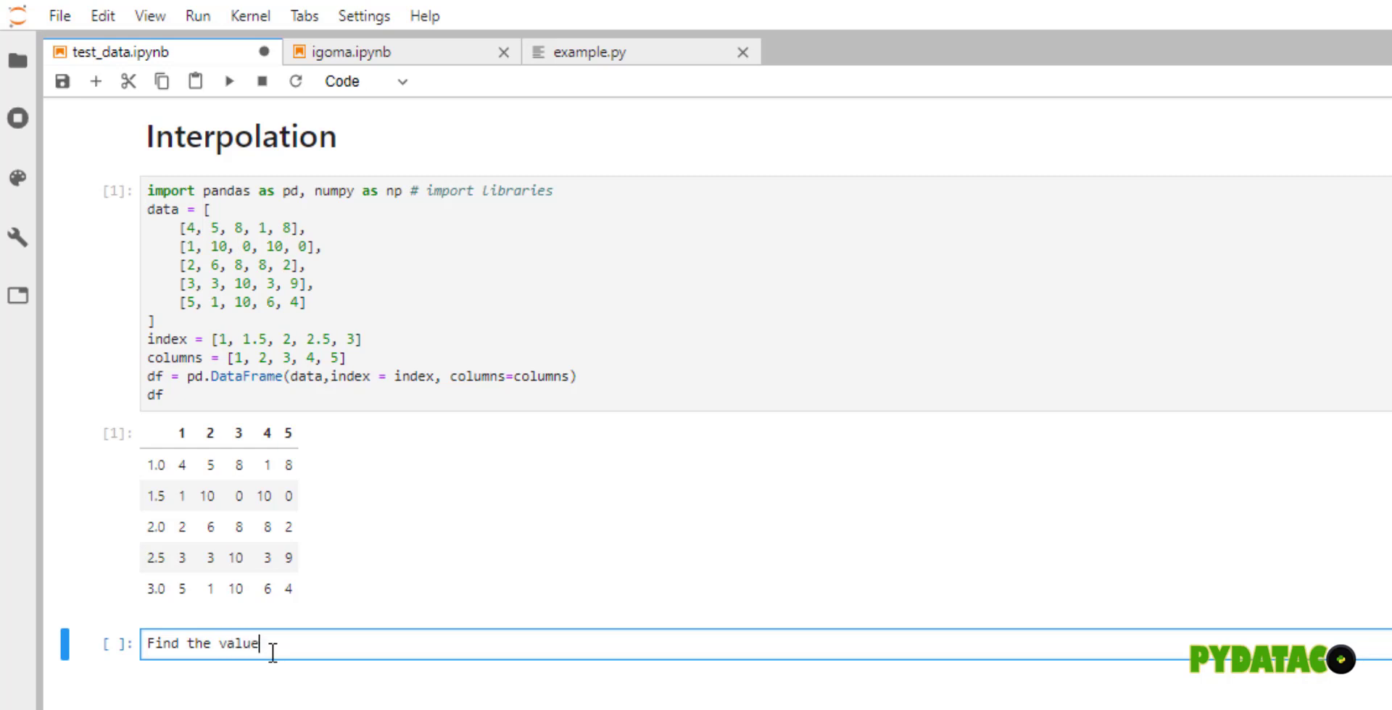
type("of")
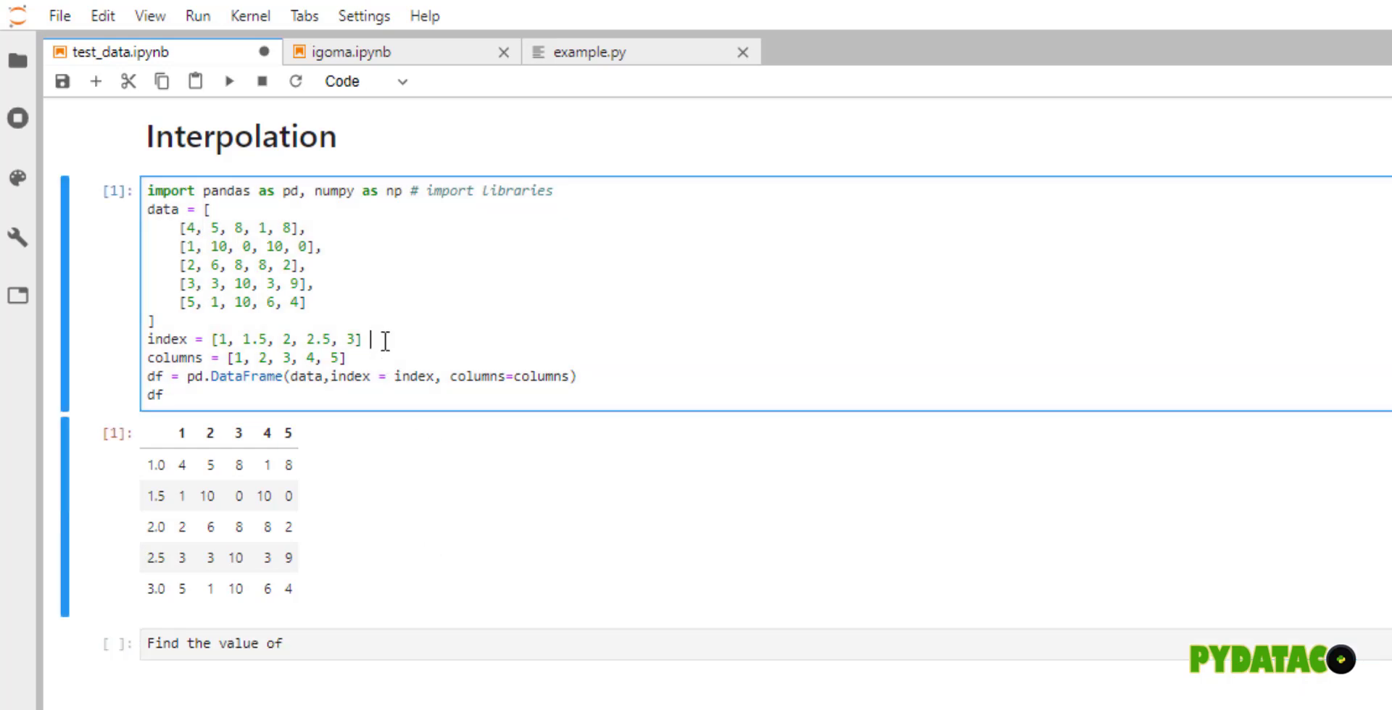
- Comment the index as '# pressure values' and the columns as '# depth' in the first cell
type("# tempra")
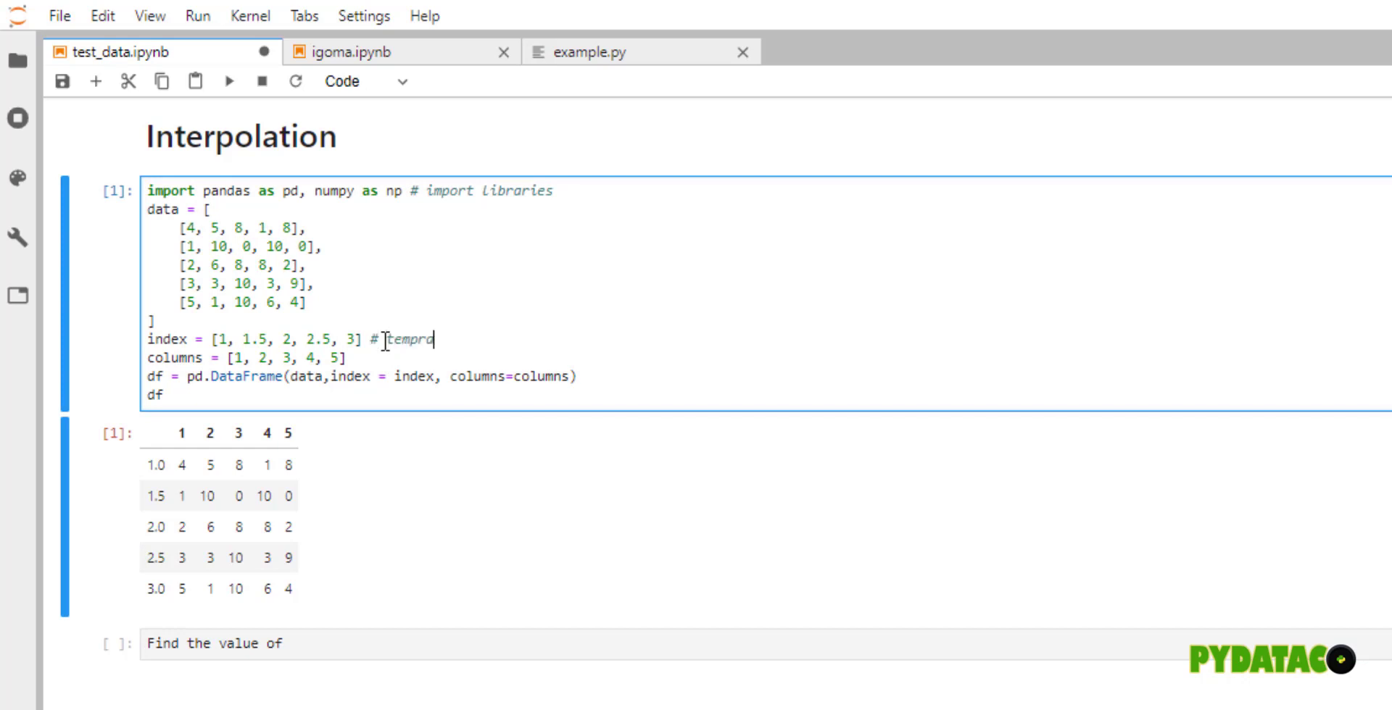
type("rarture")
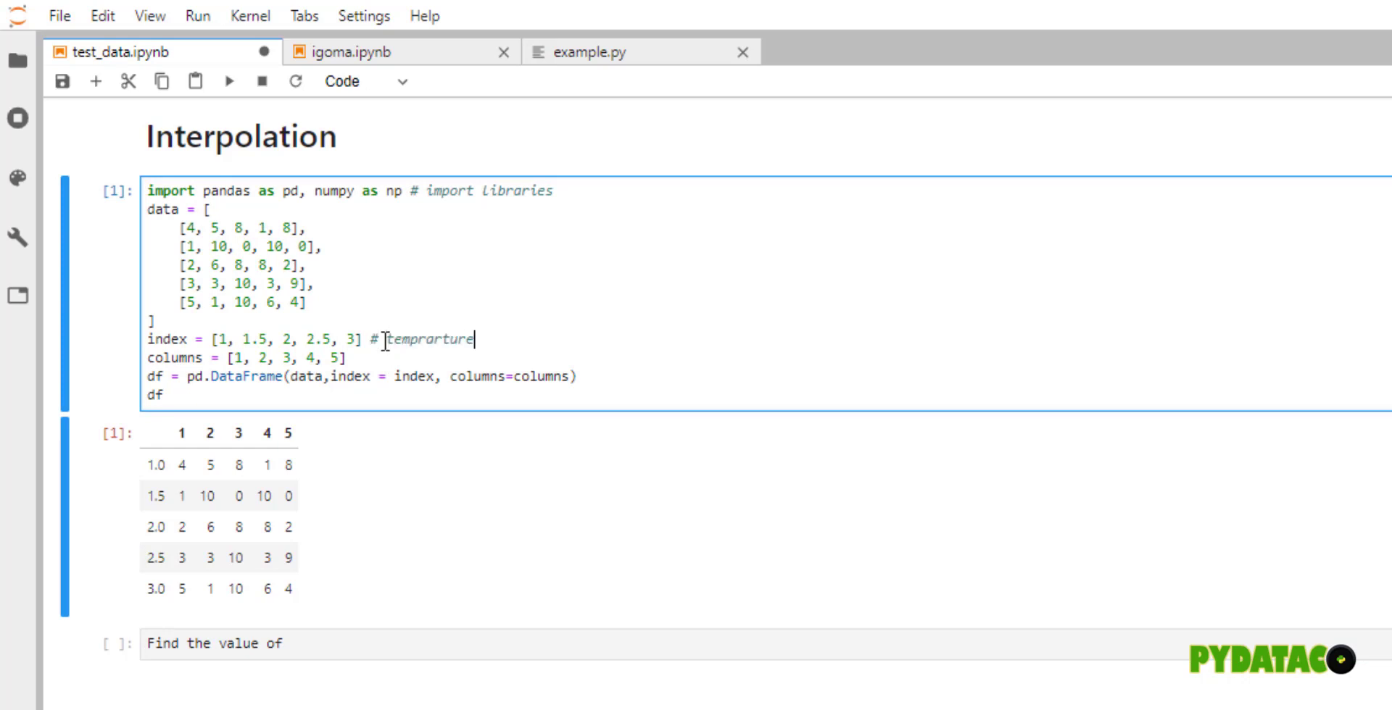
key("BackSpace")
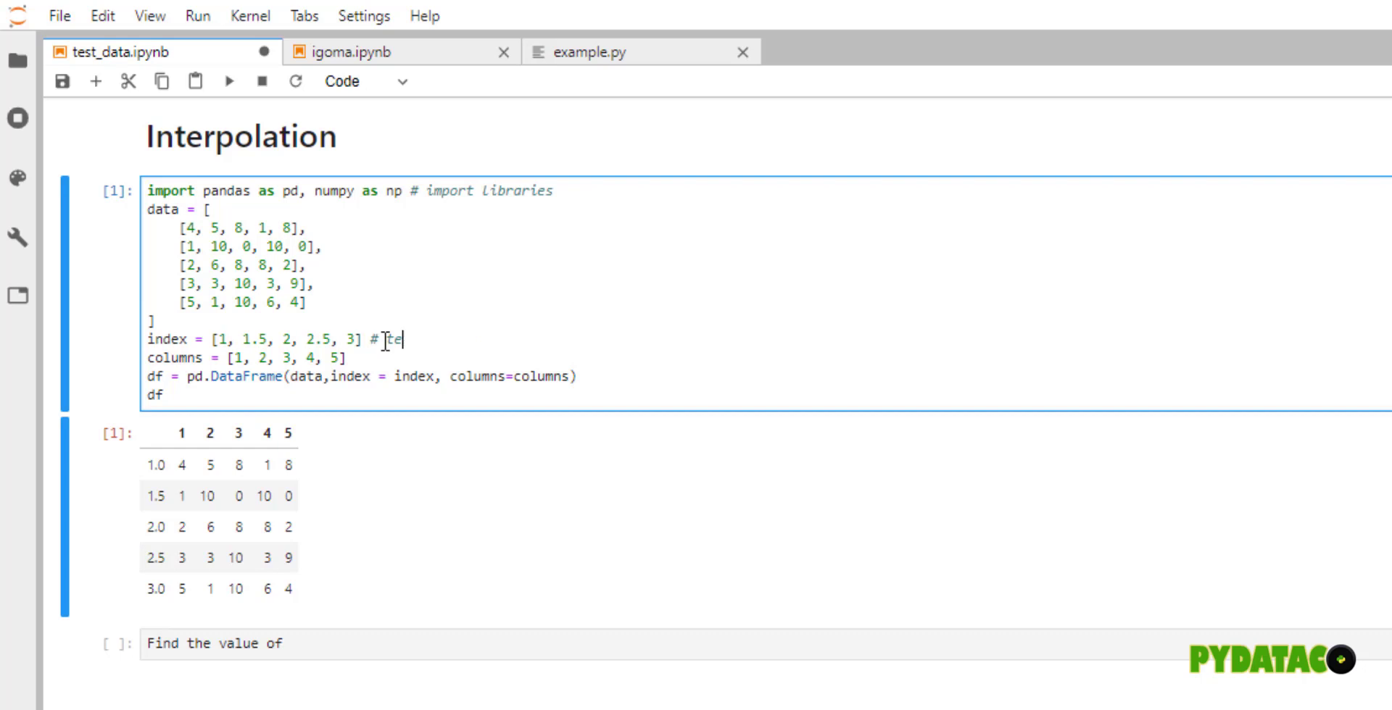
type("pressure valu")
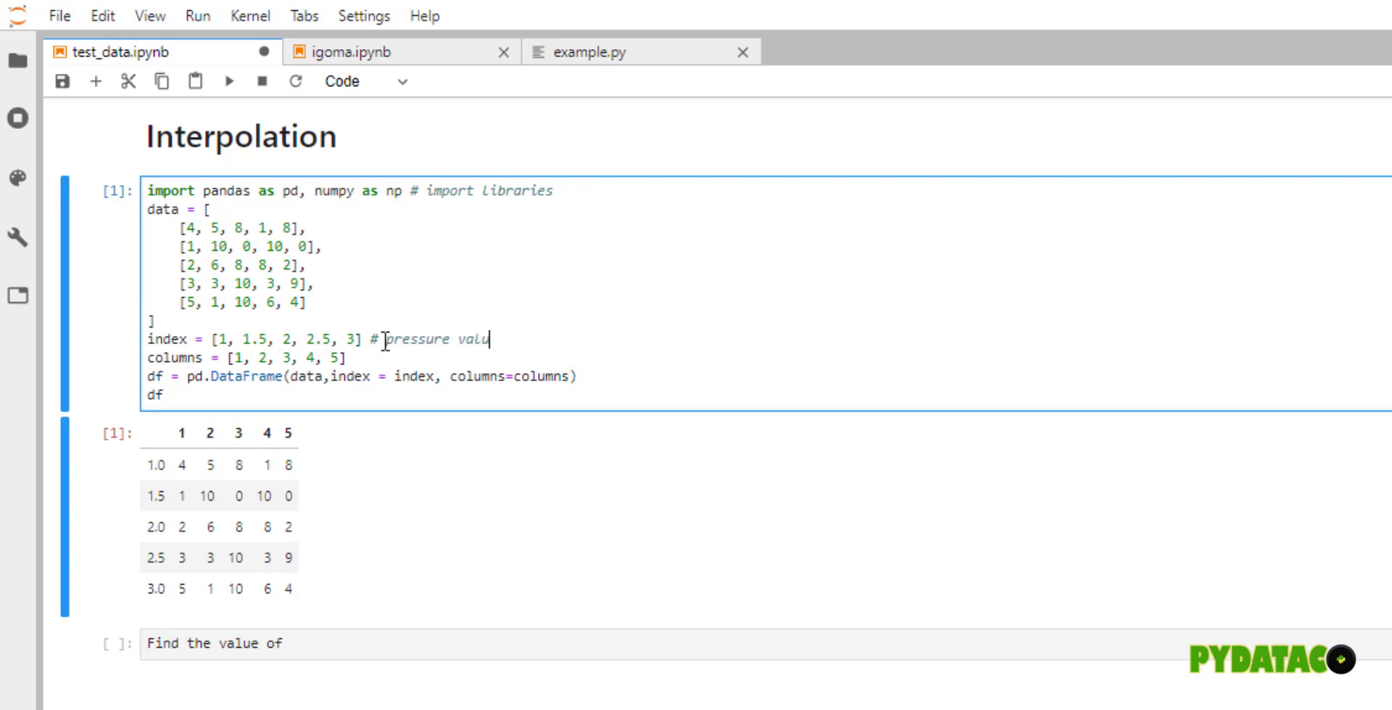
type("es")
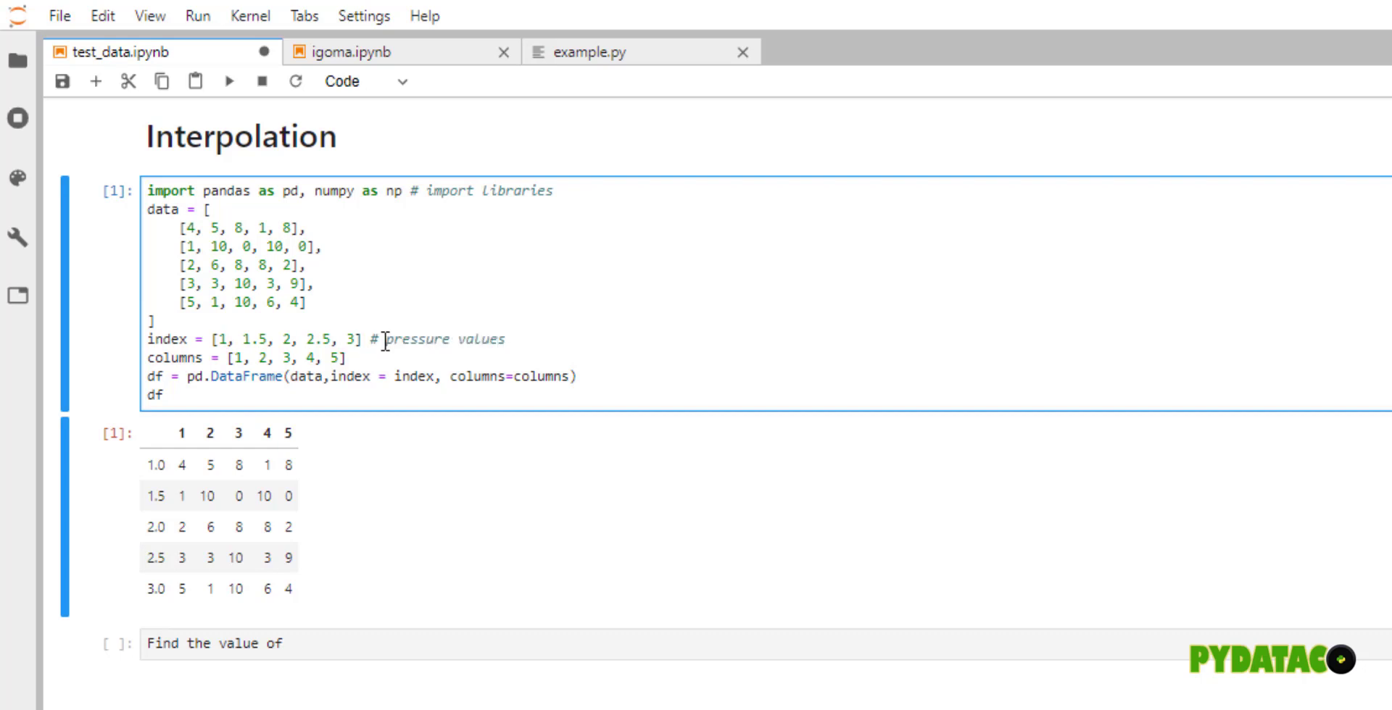
type("# depth")
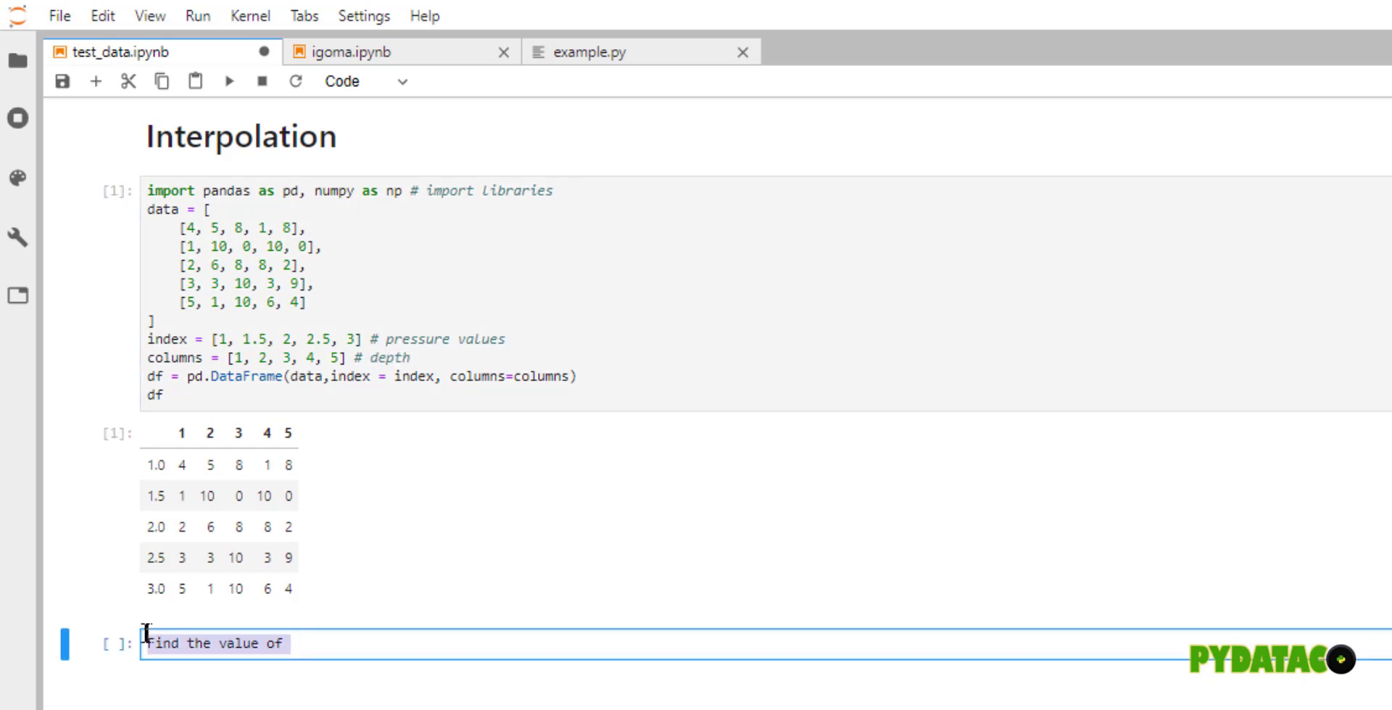
- Write the comment: find the temperature when pressure is 1.7bar and depth is 2.5miles
type("#")
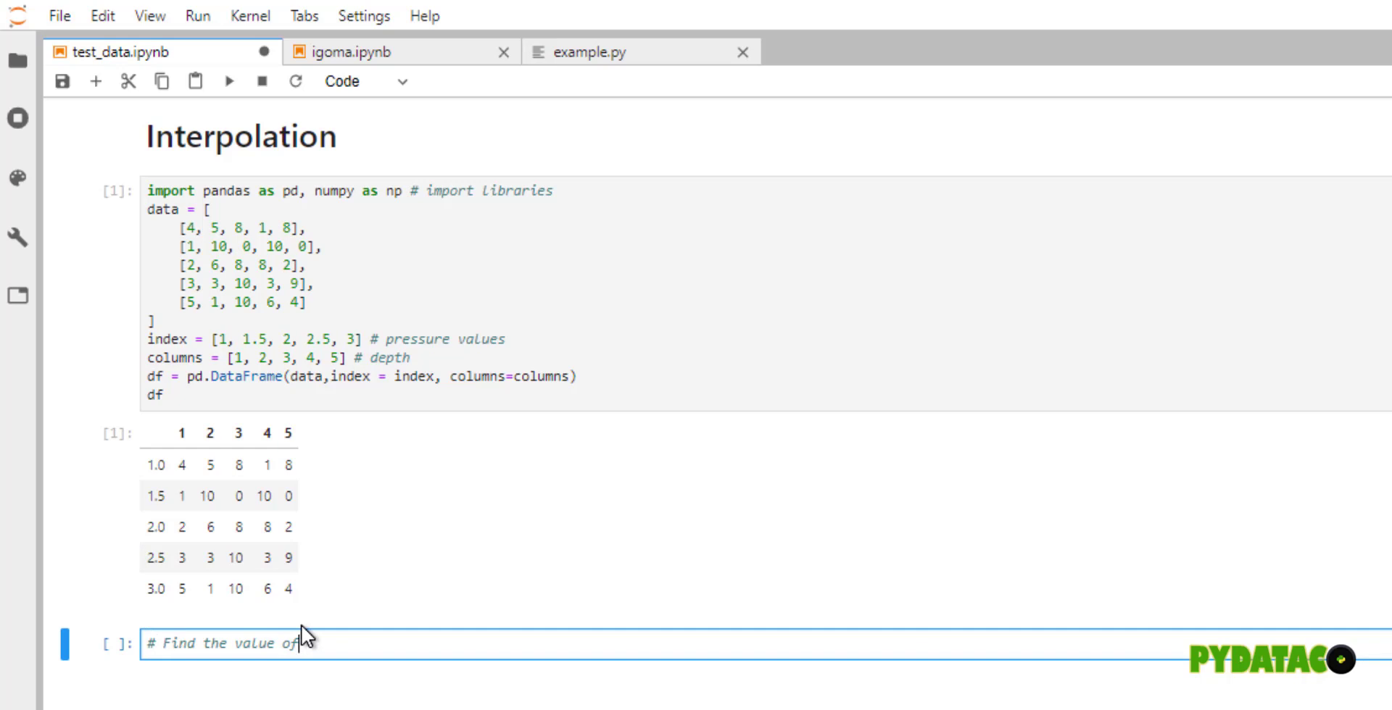
type("tempreat")
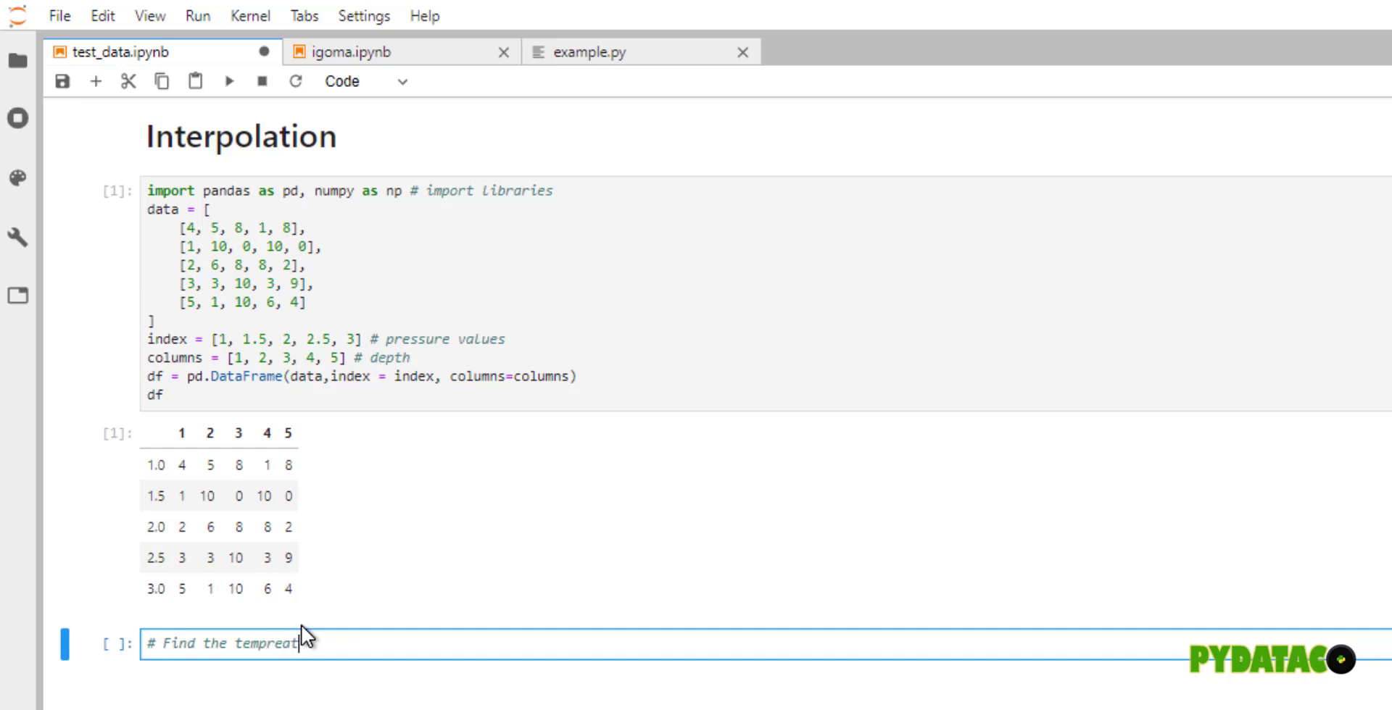
key("Backspace")
type("erature when the")
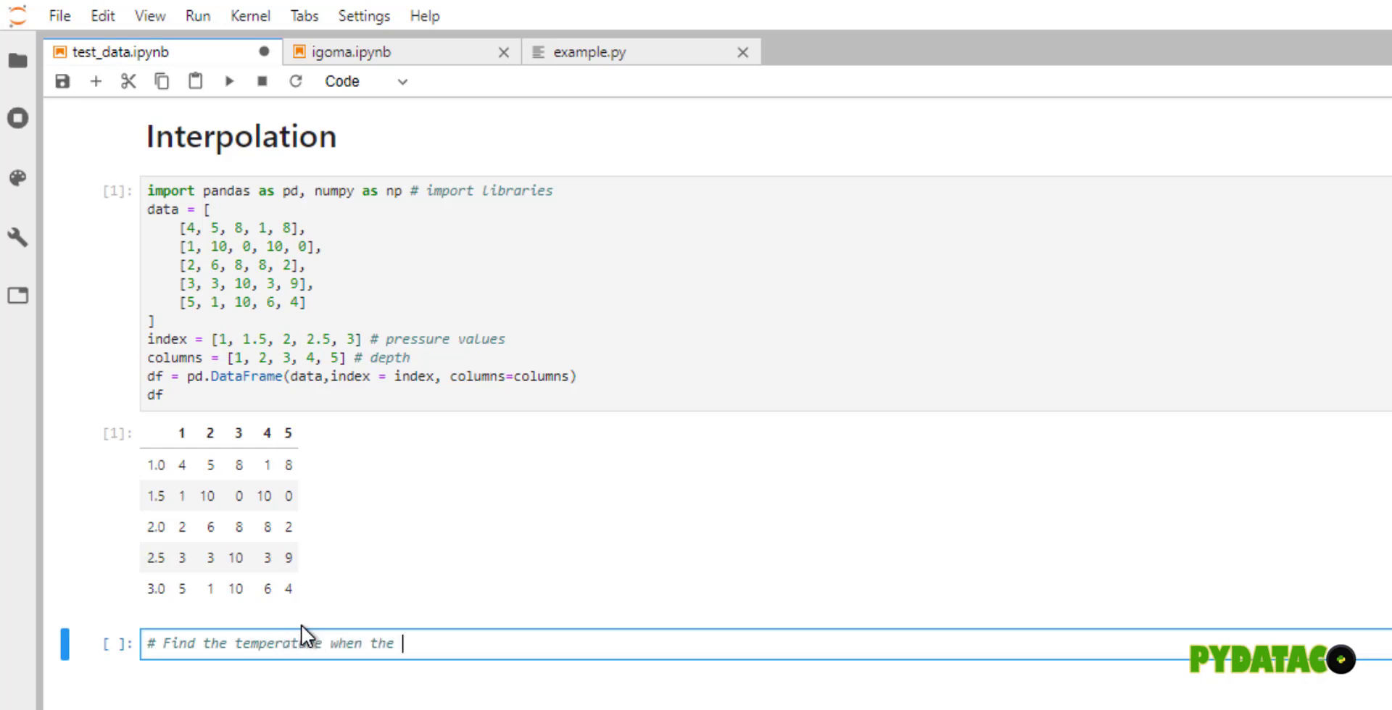
type("pressure value -s")
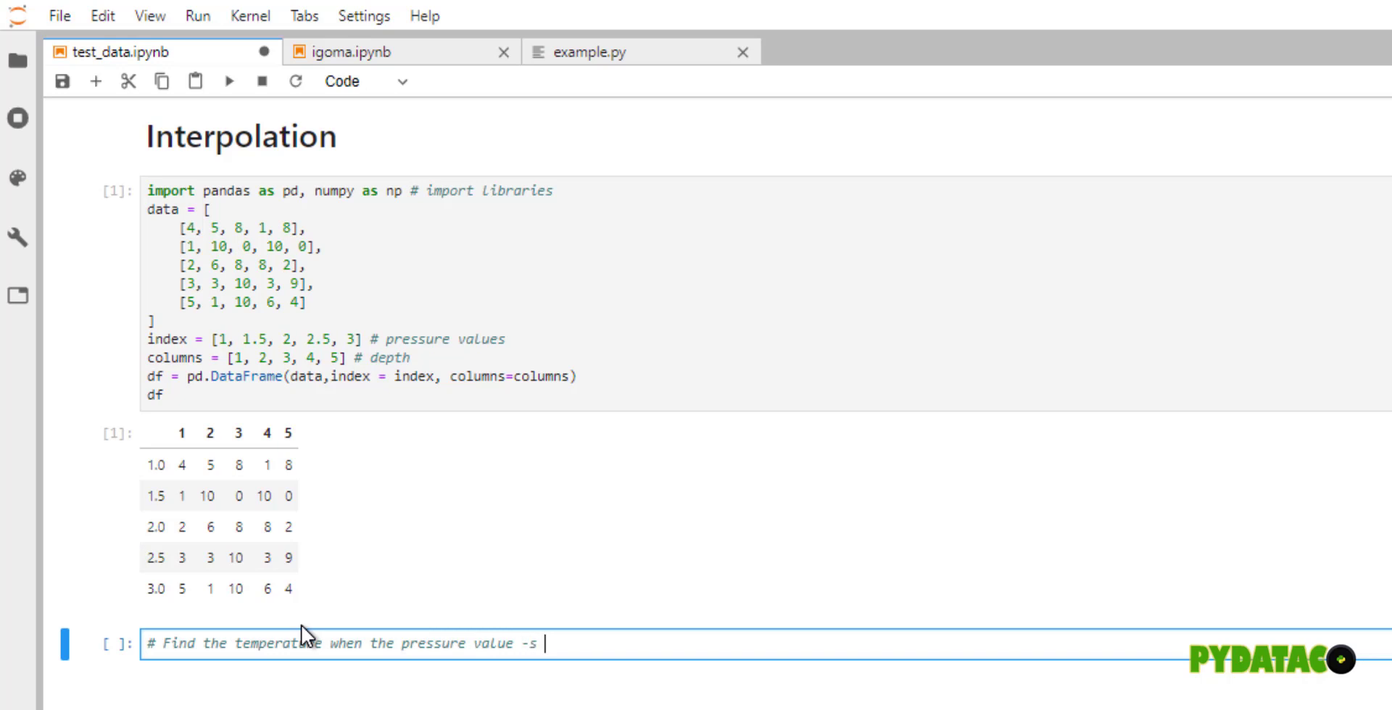
type("is")
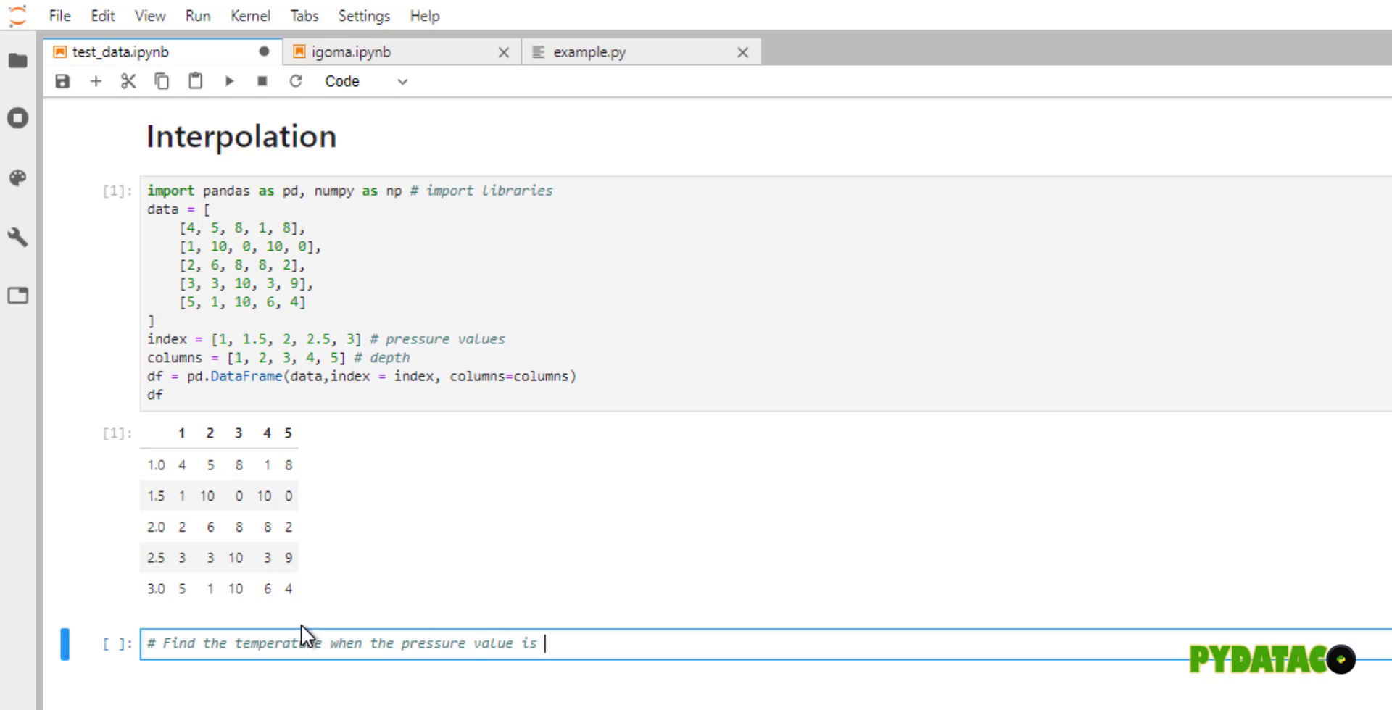
type("1.7 and")
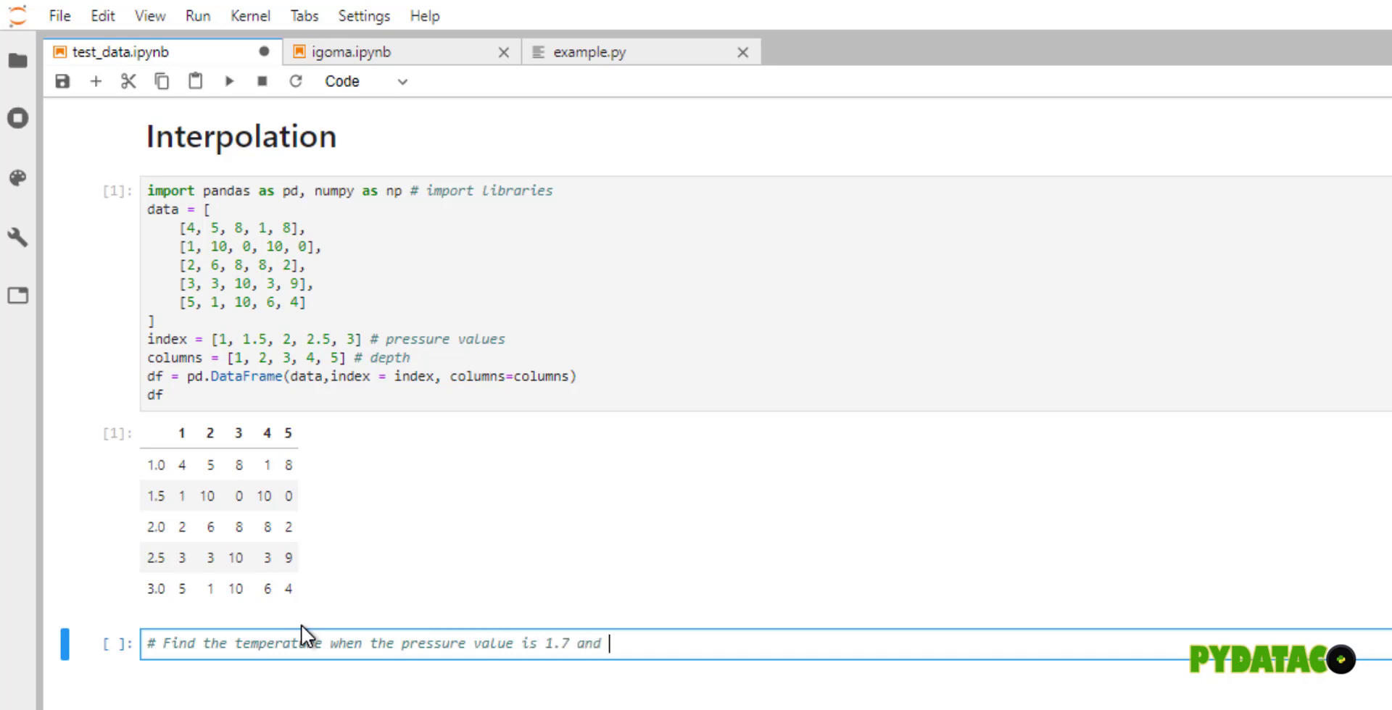
type("the d")
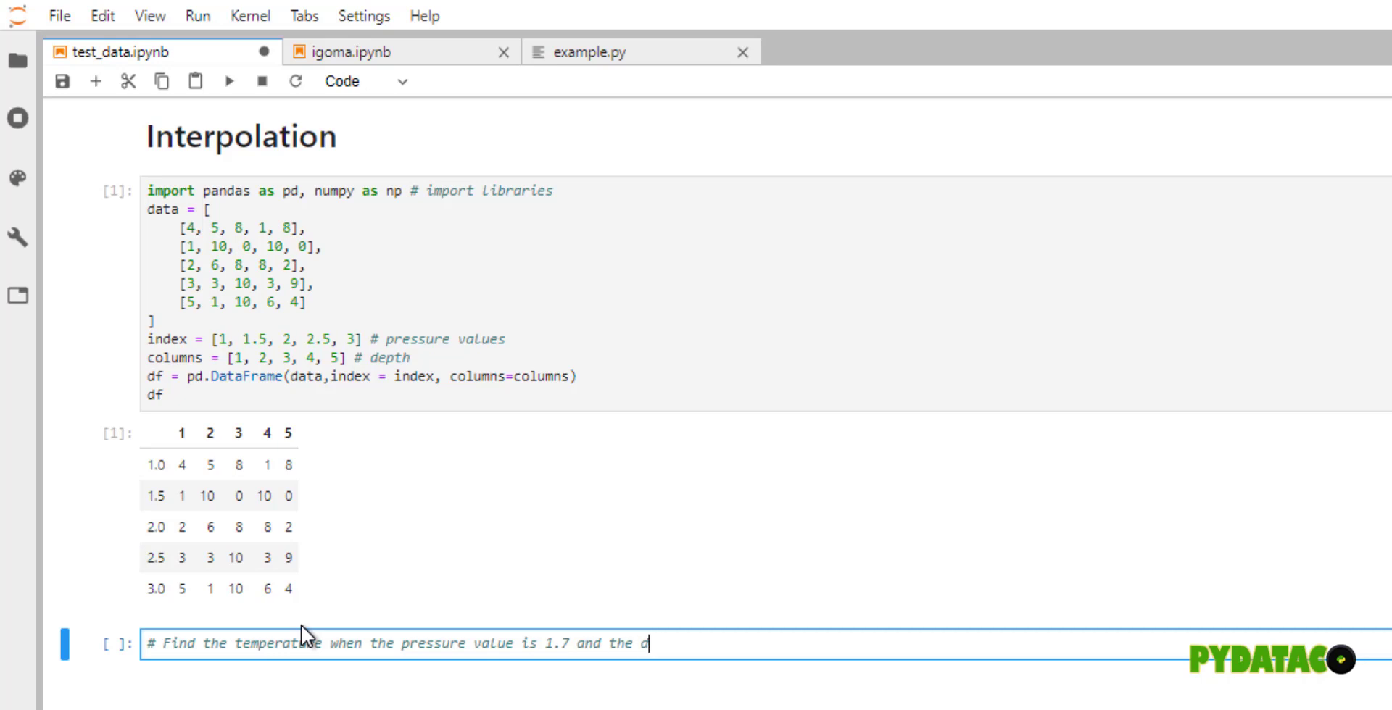
type("epth is 2.5")
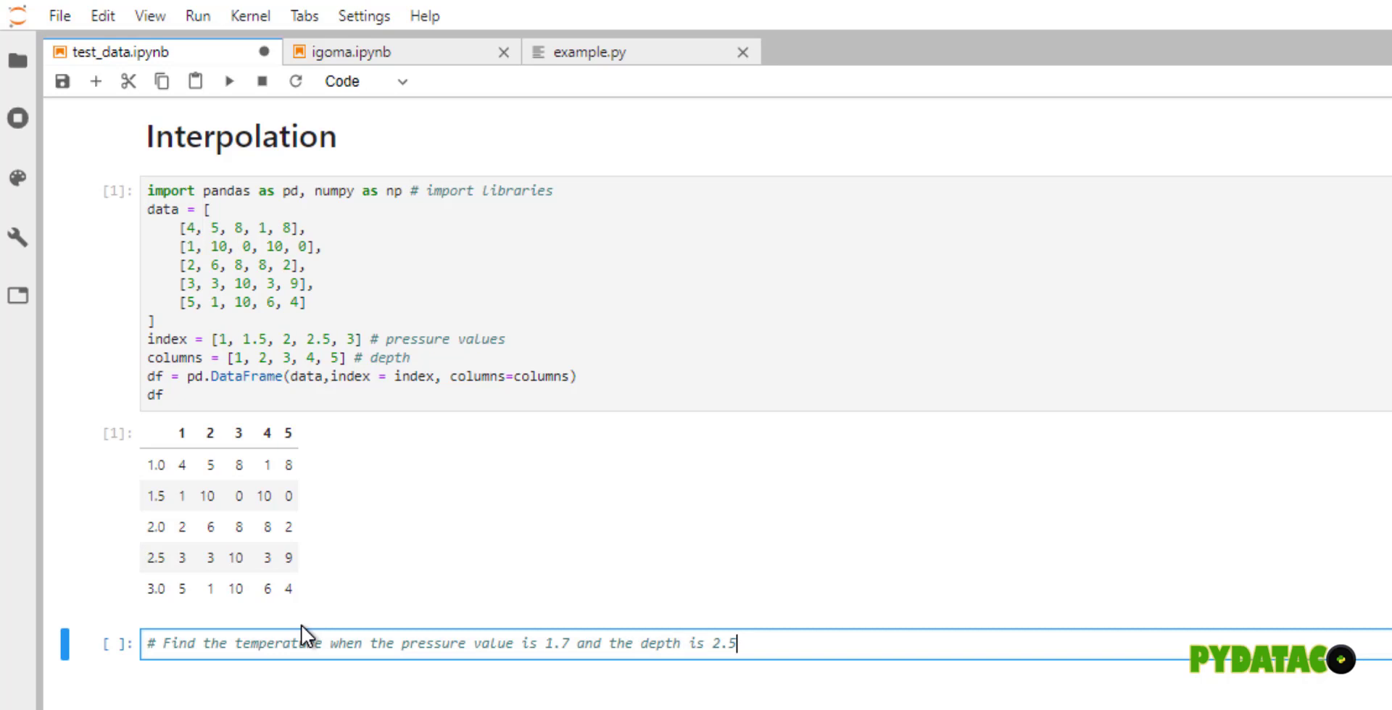
type("bar")
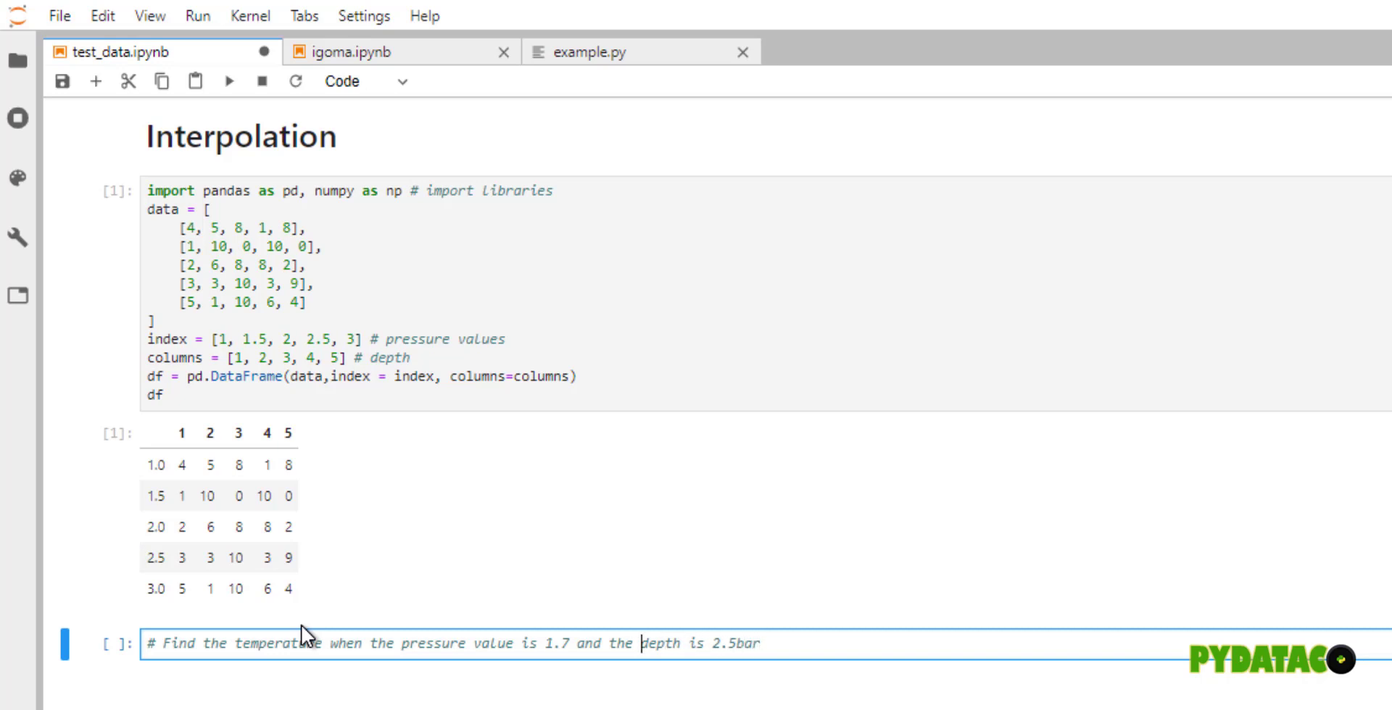
key("BackSpace")
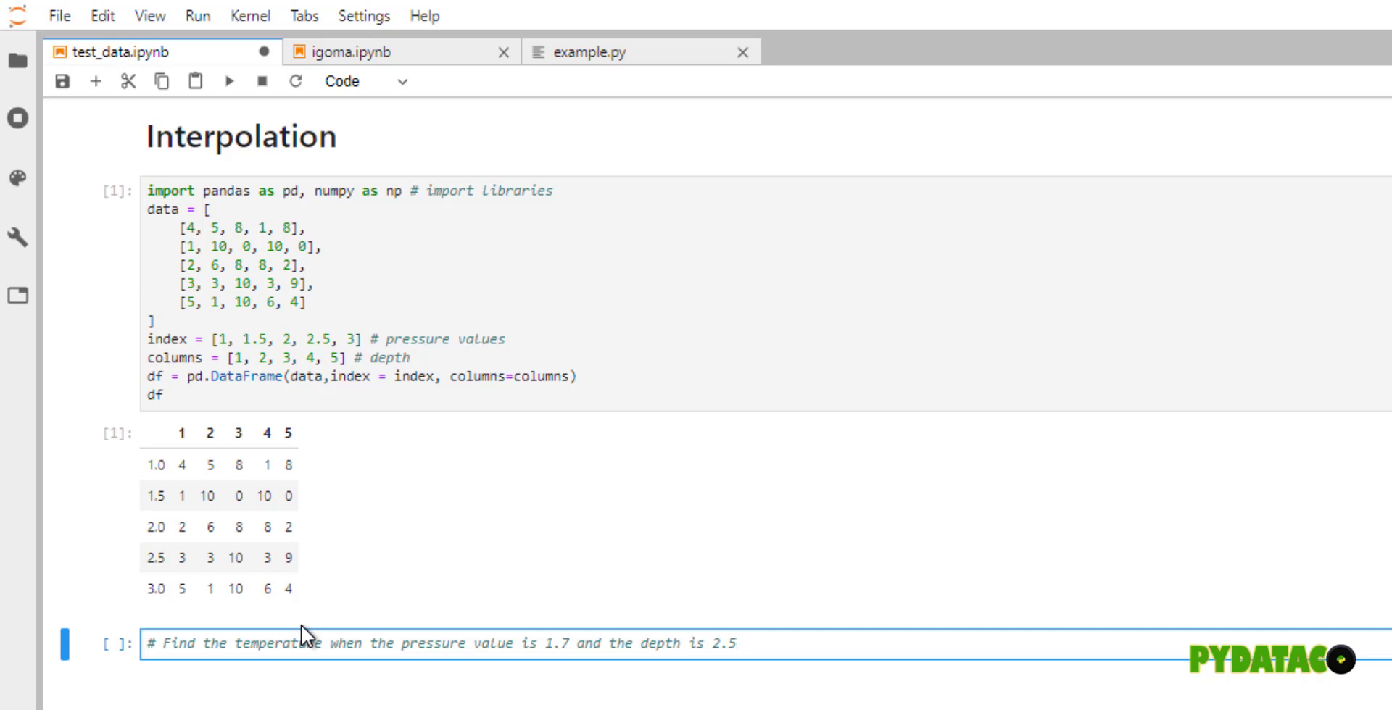
type("miles")
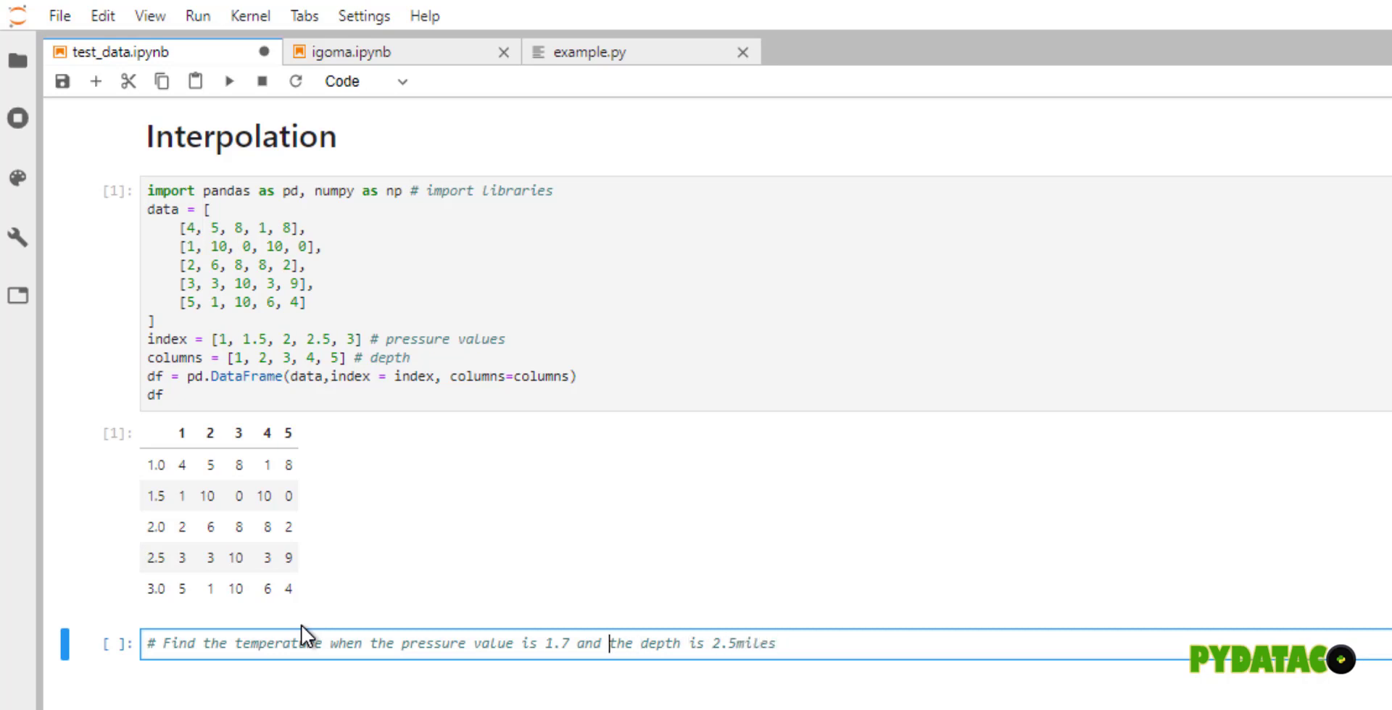
type("ba")
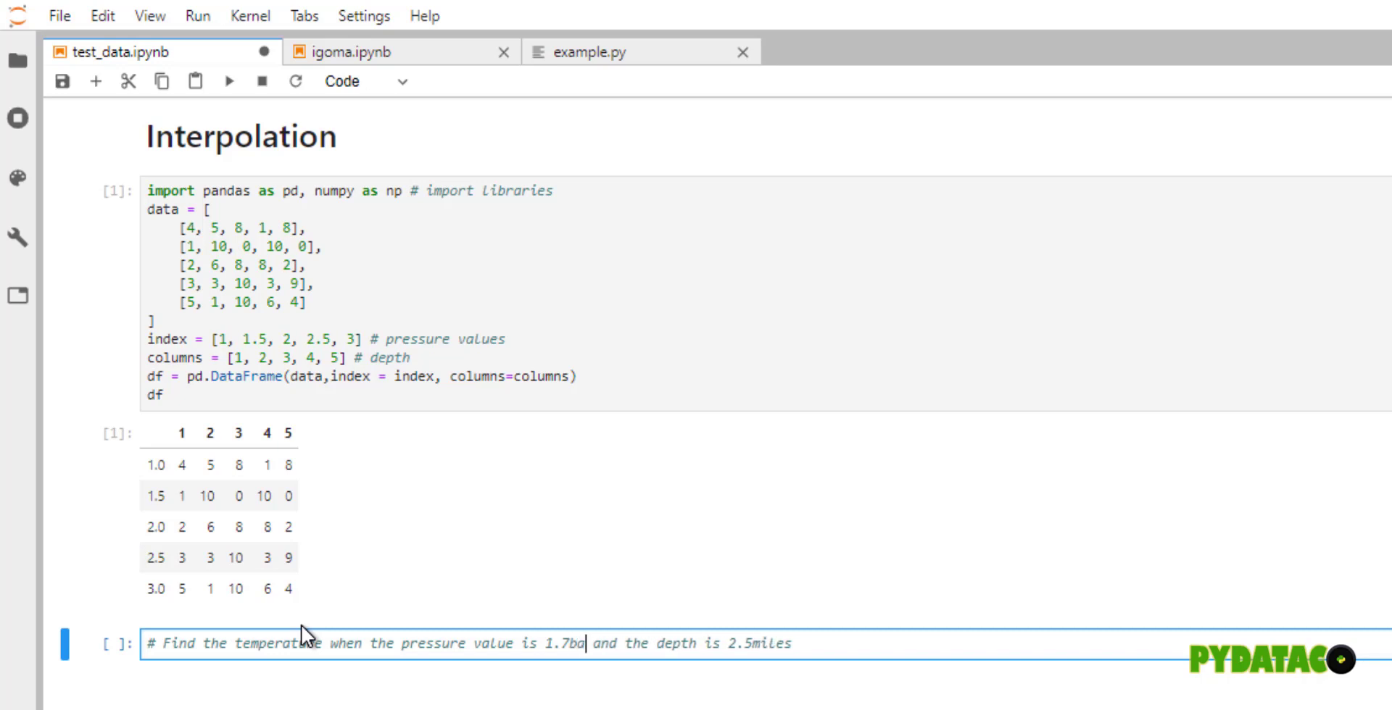
type("r")
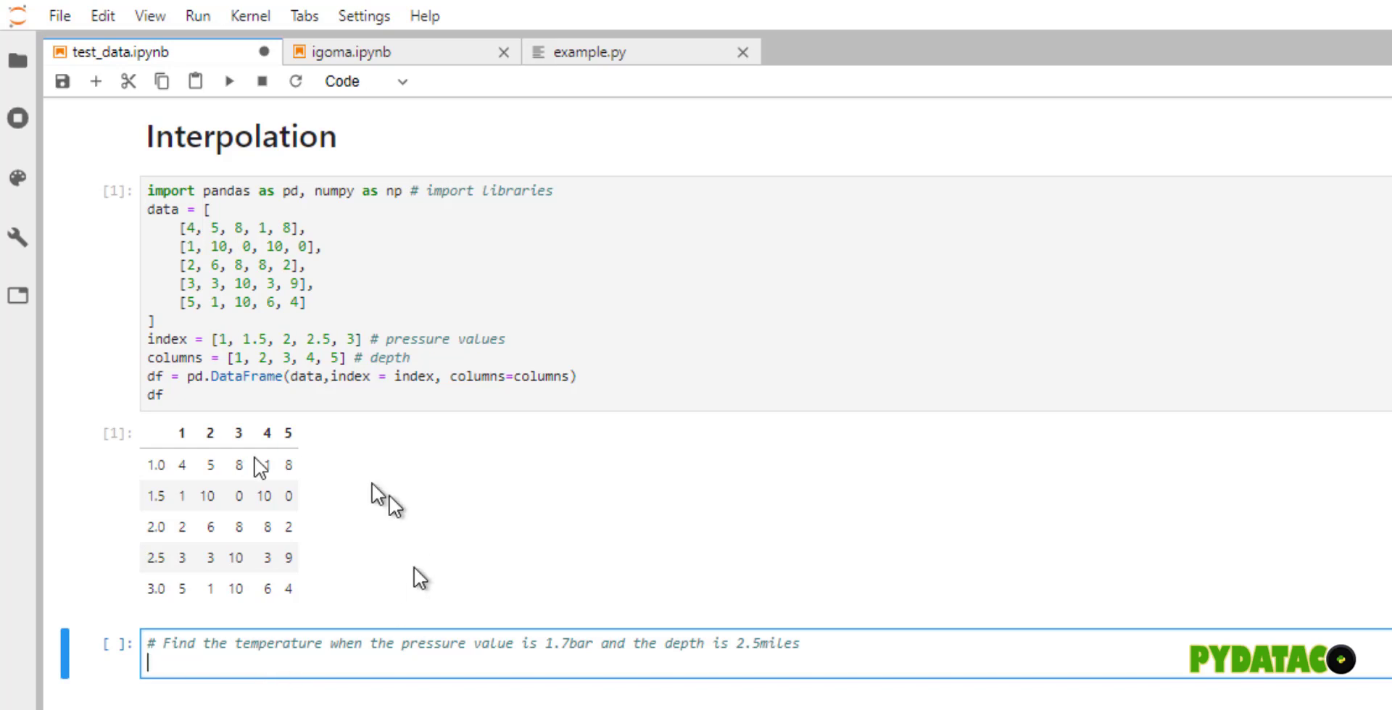
mouse_move(258, 672)
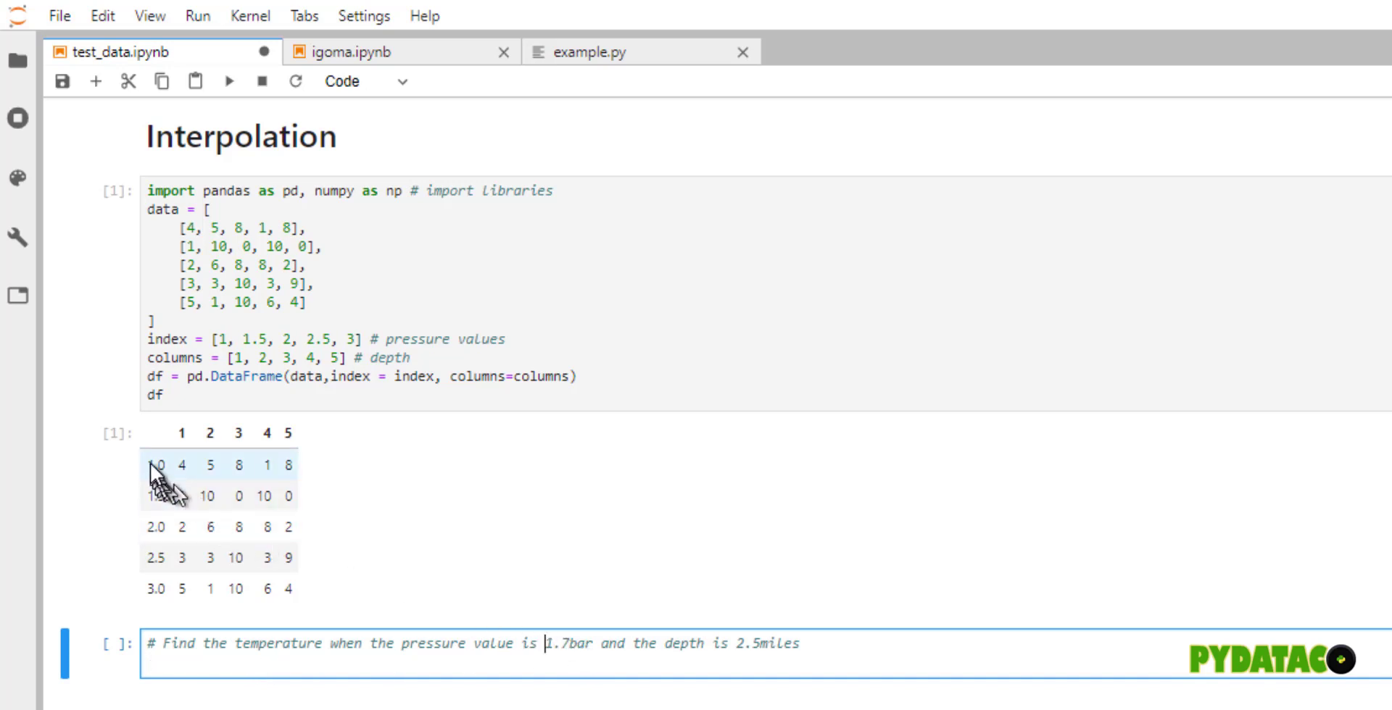
mouse_move(148, 628)
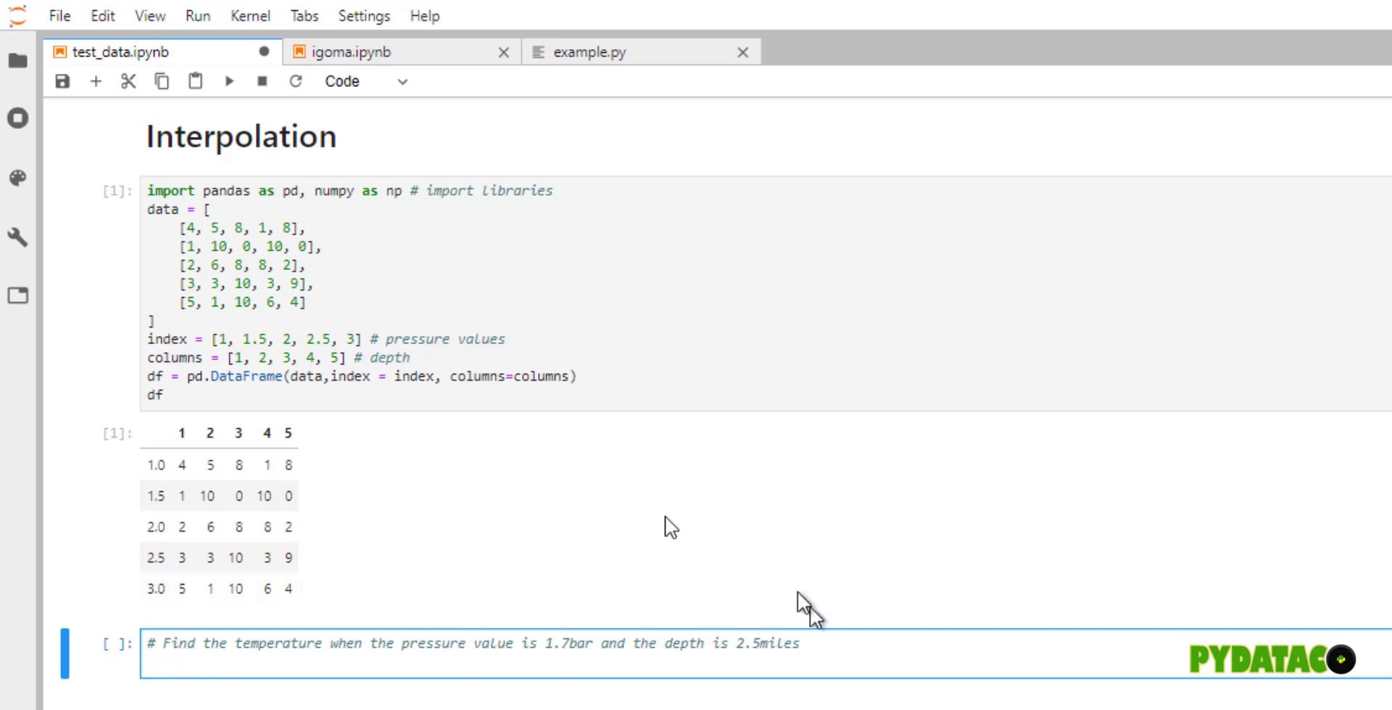
mouse_move(470, 645)
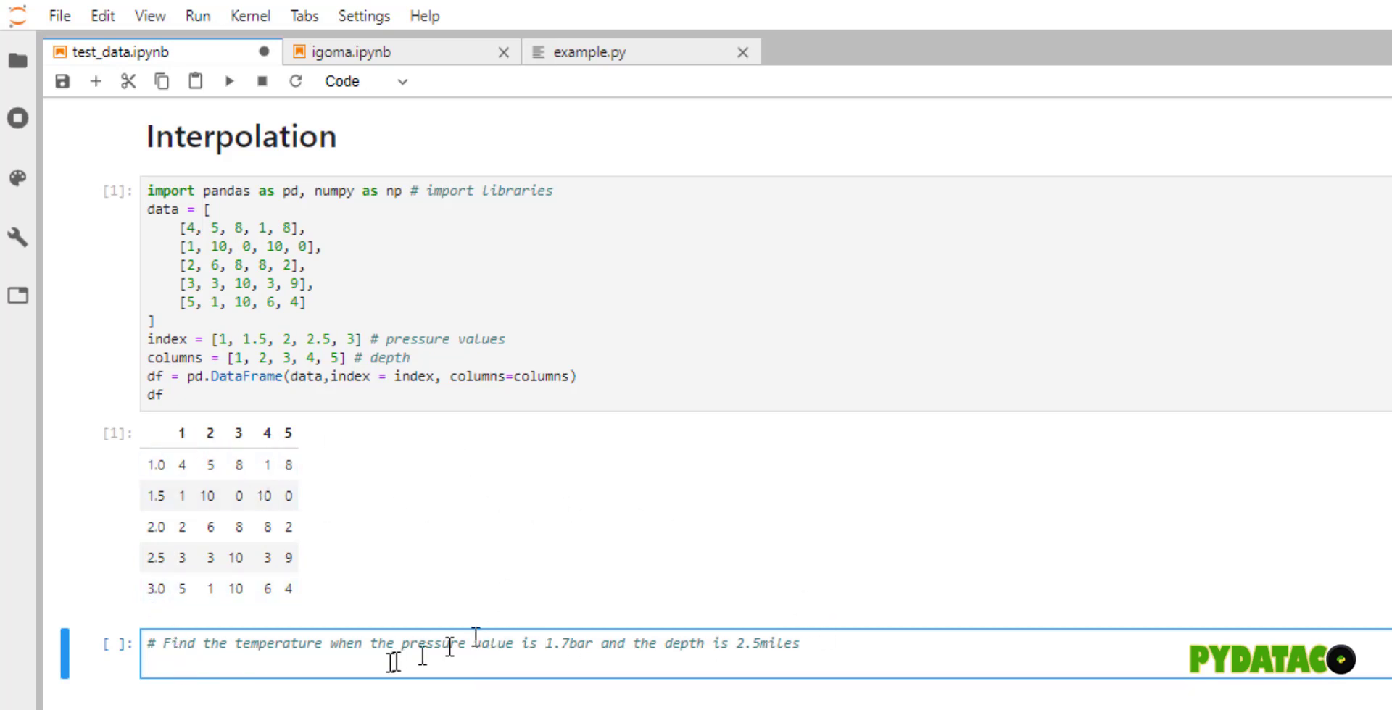
mouse_move(393, 691)
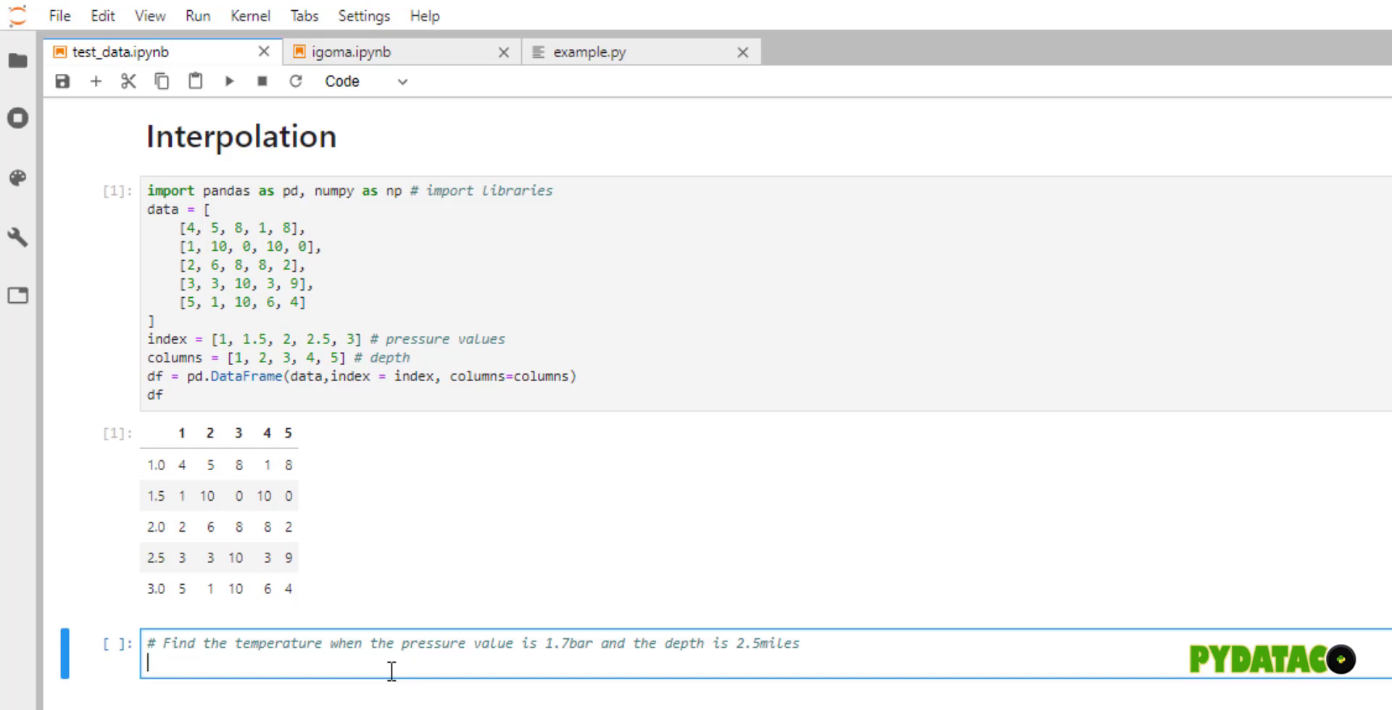
- Write df.loc[1.7, 2.5] = np.nan followed by df to add the NaN row and column
type("d")
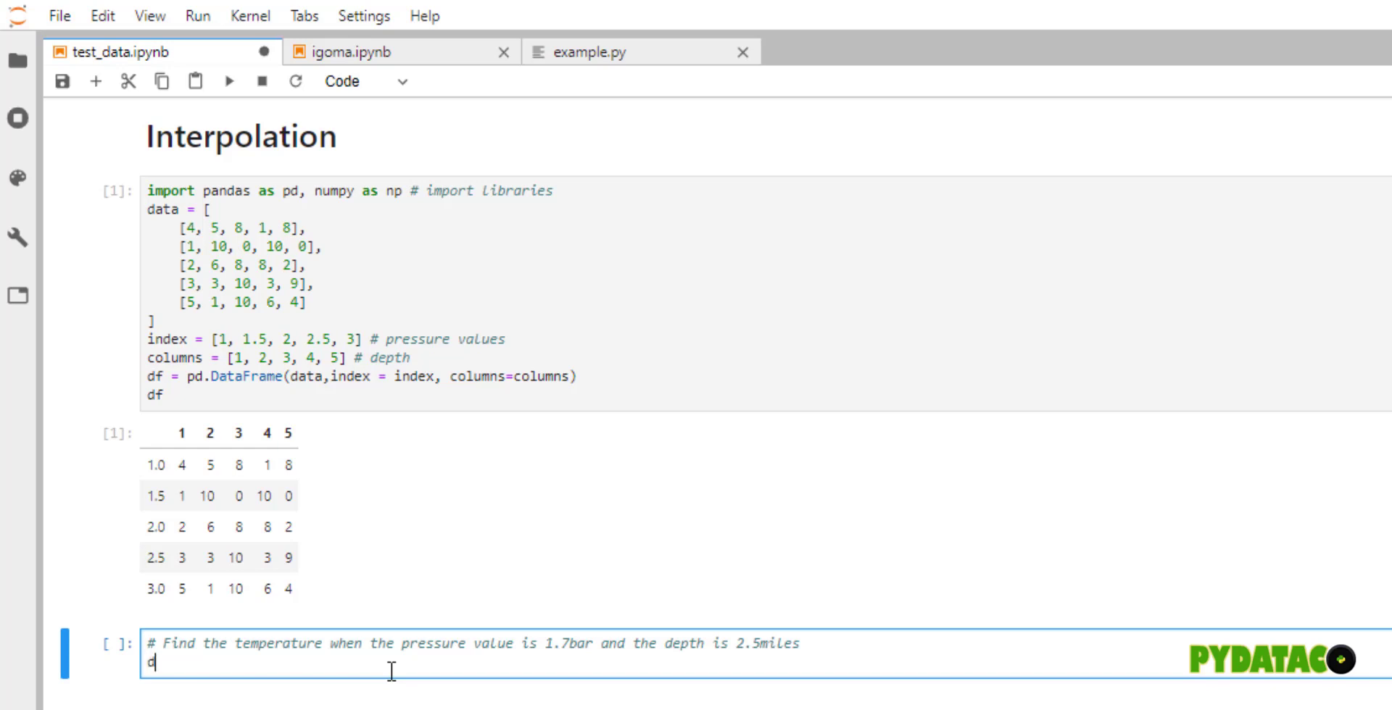
type("f.loc")
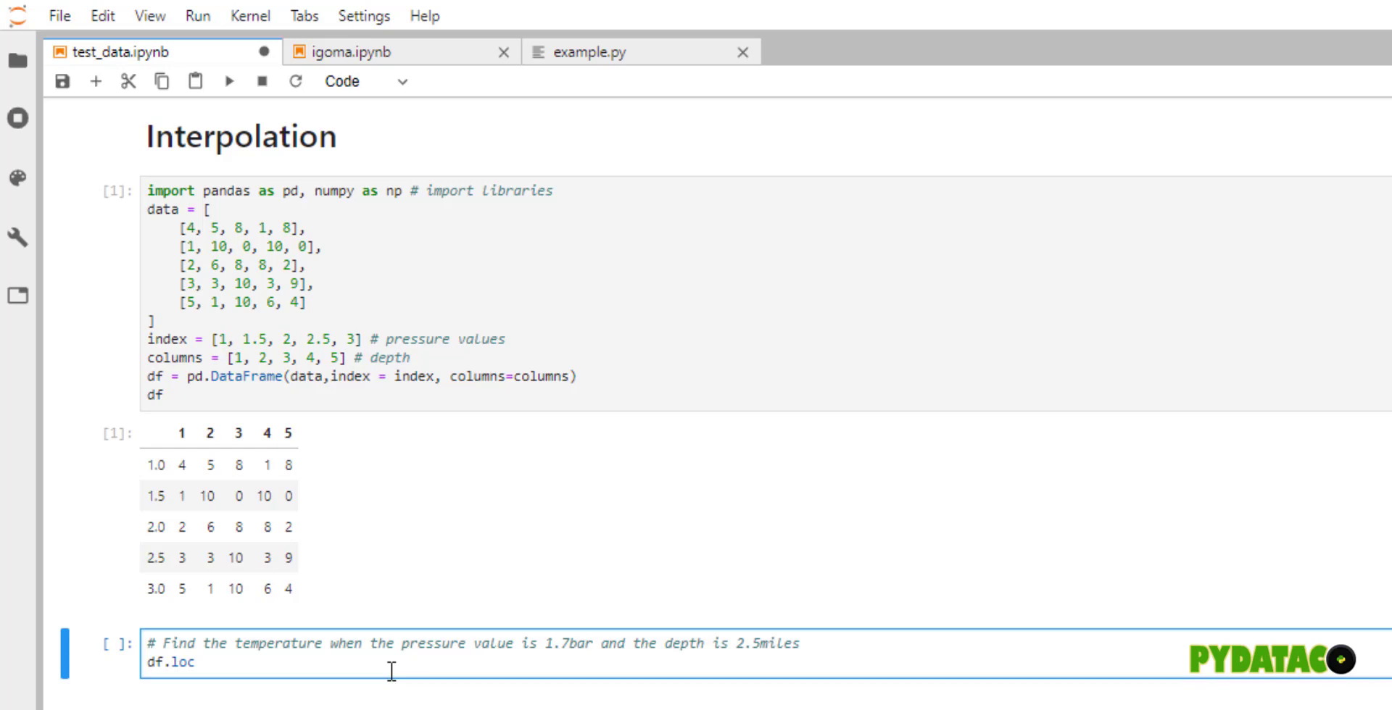
type("[]")
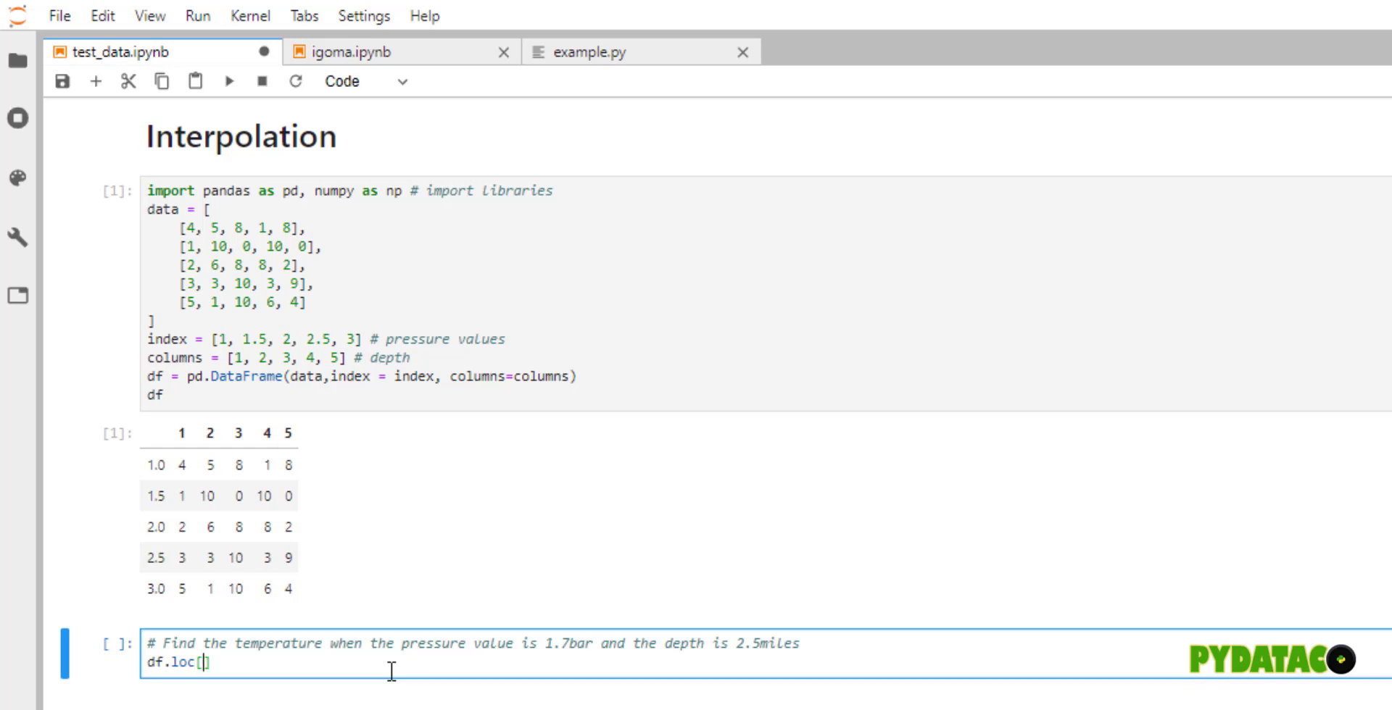
type("1.7")
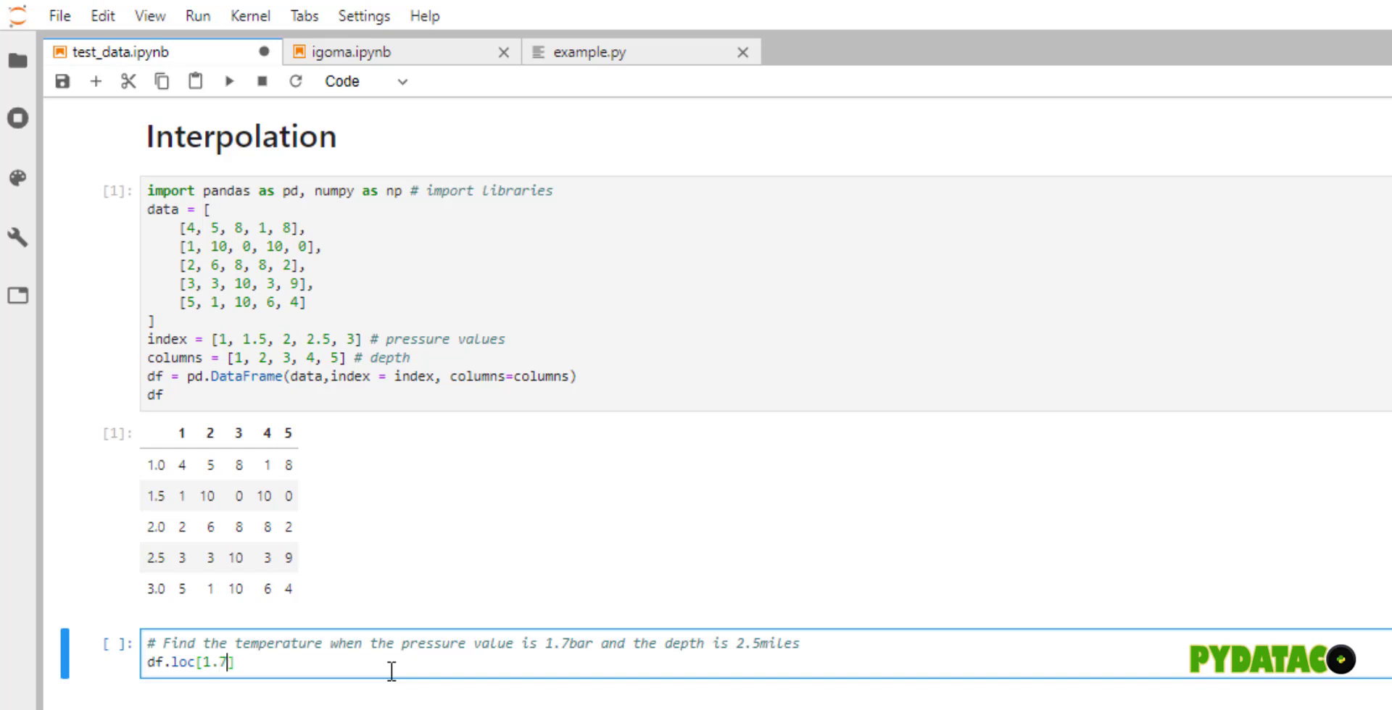
type(",")
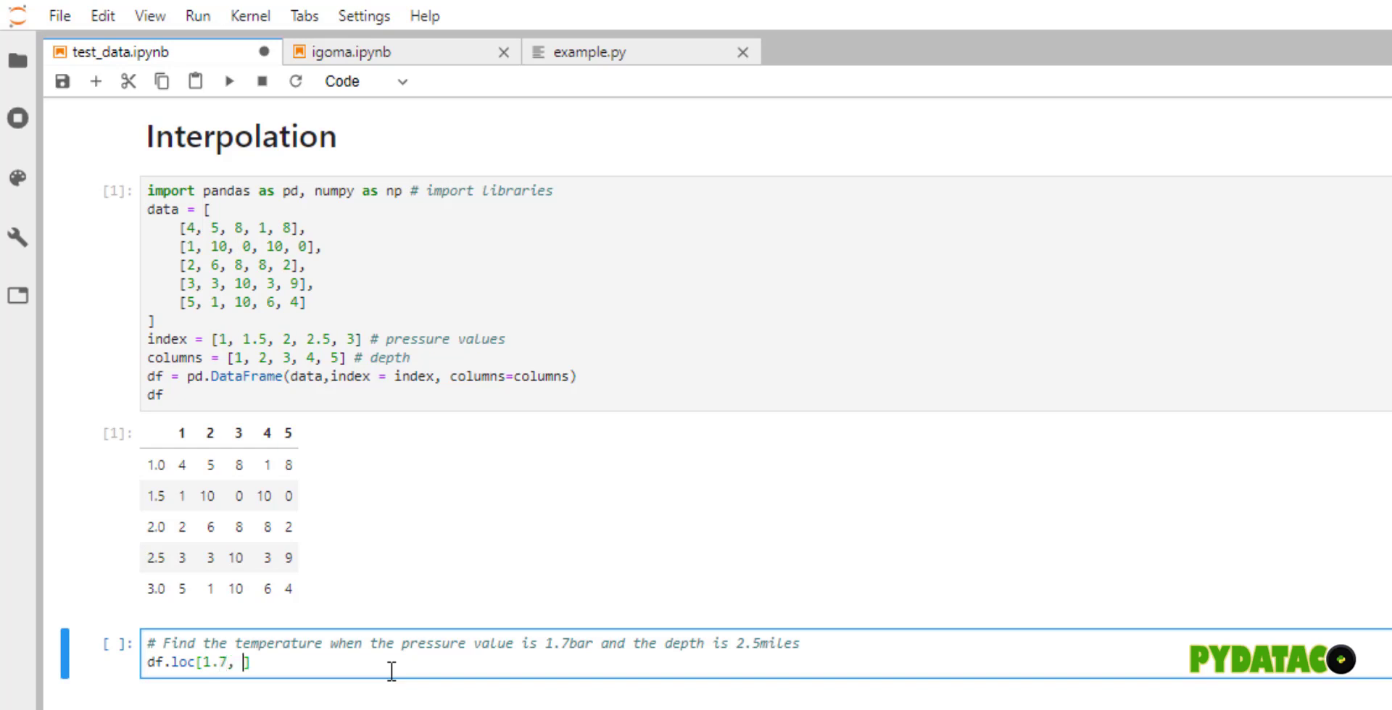
type("2.5]")
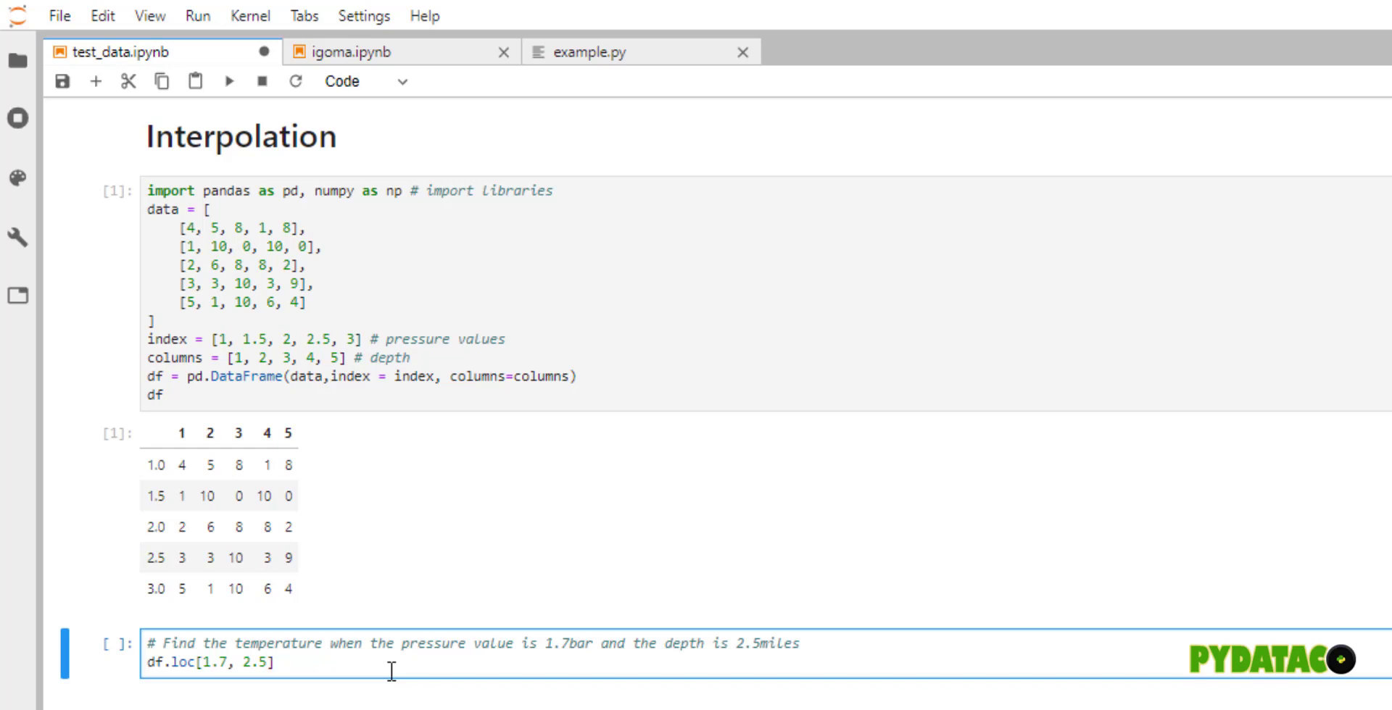
type("=")
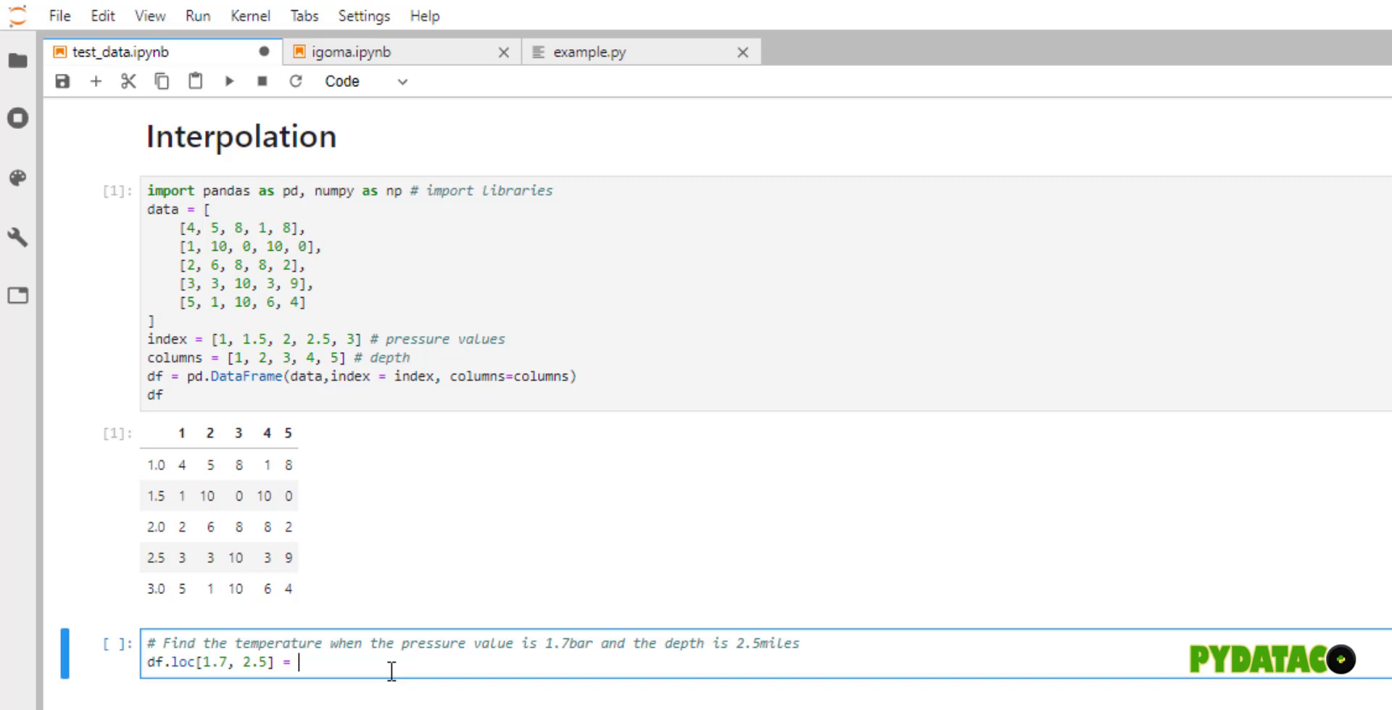
type("np.")
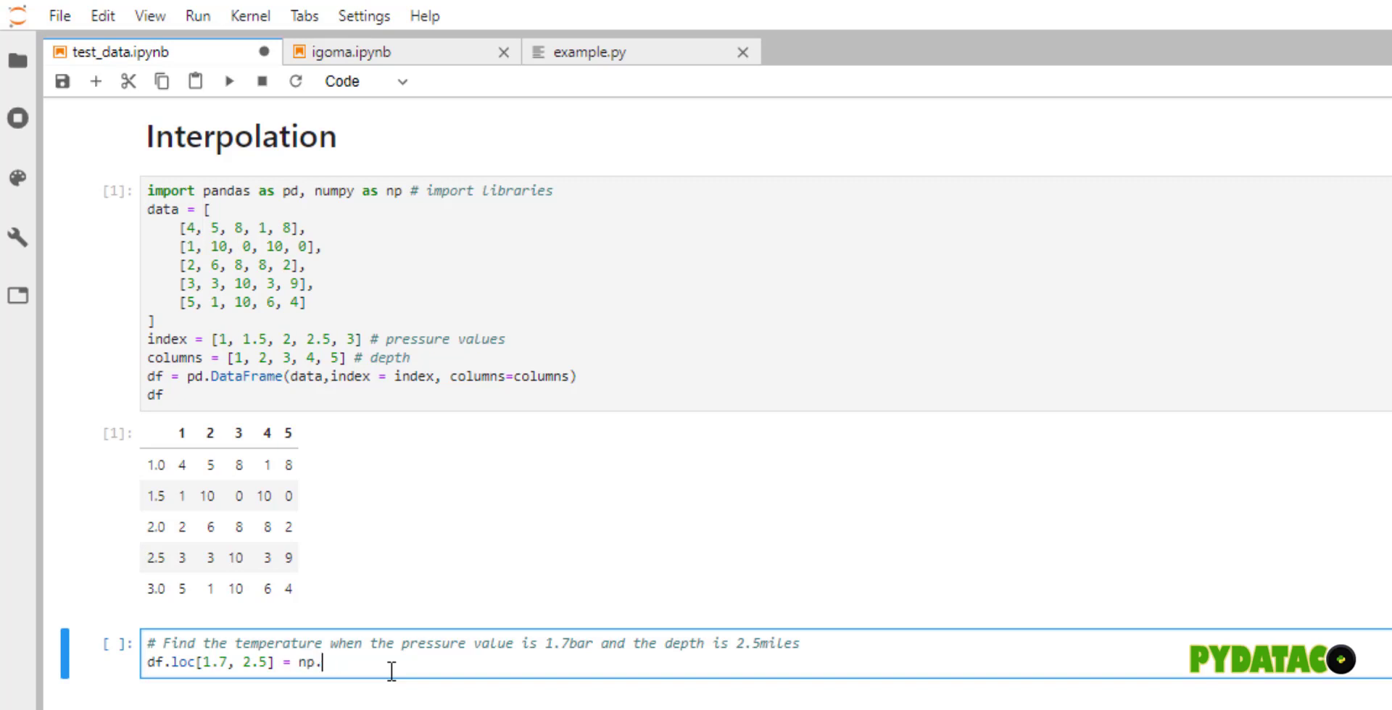
type("nan")
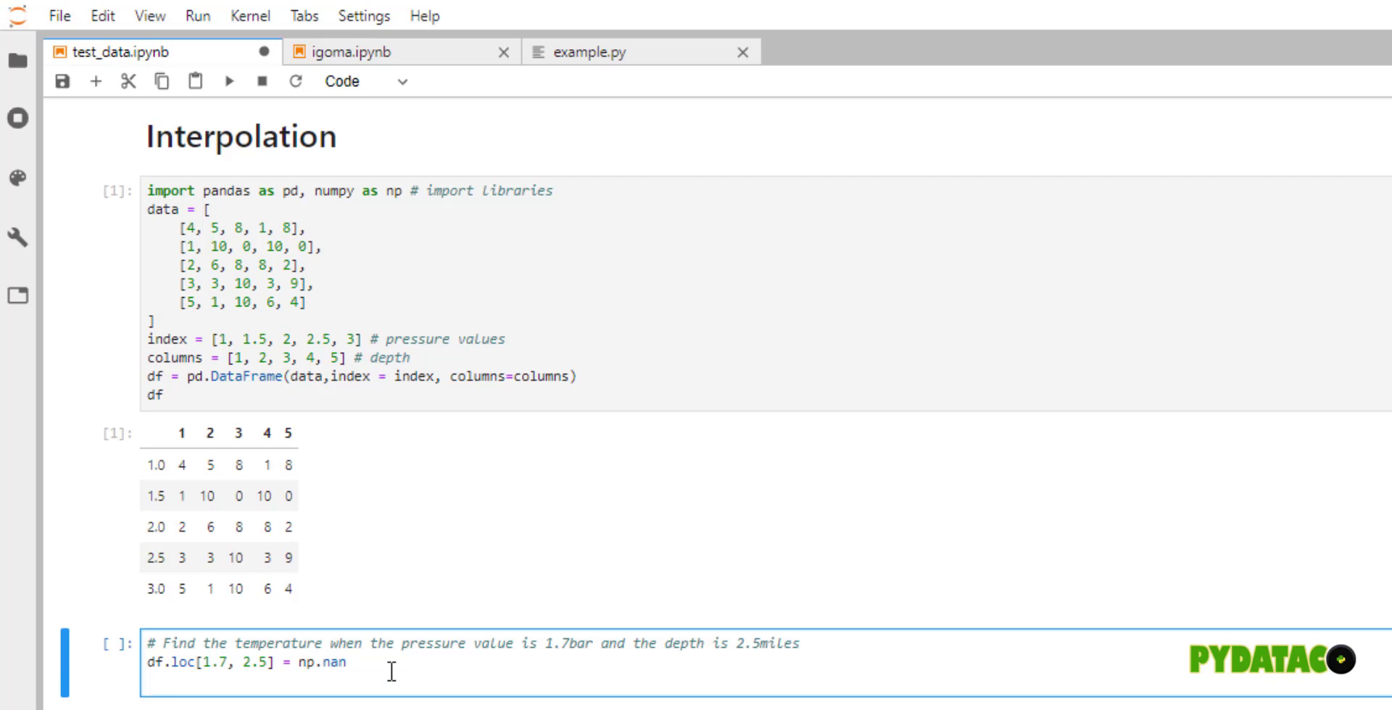
type("df.loc[1.7,2.5]")
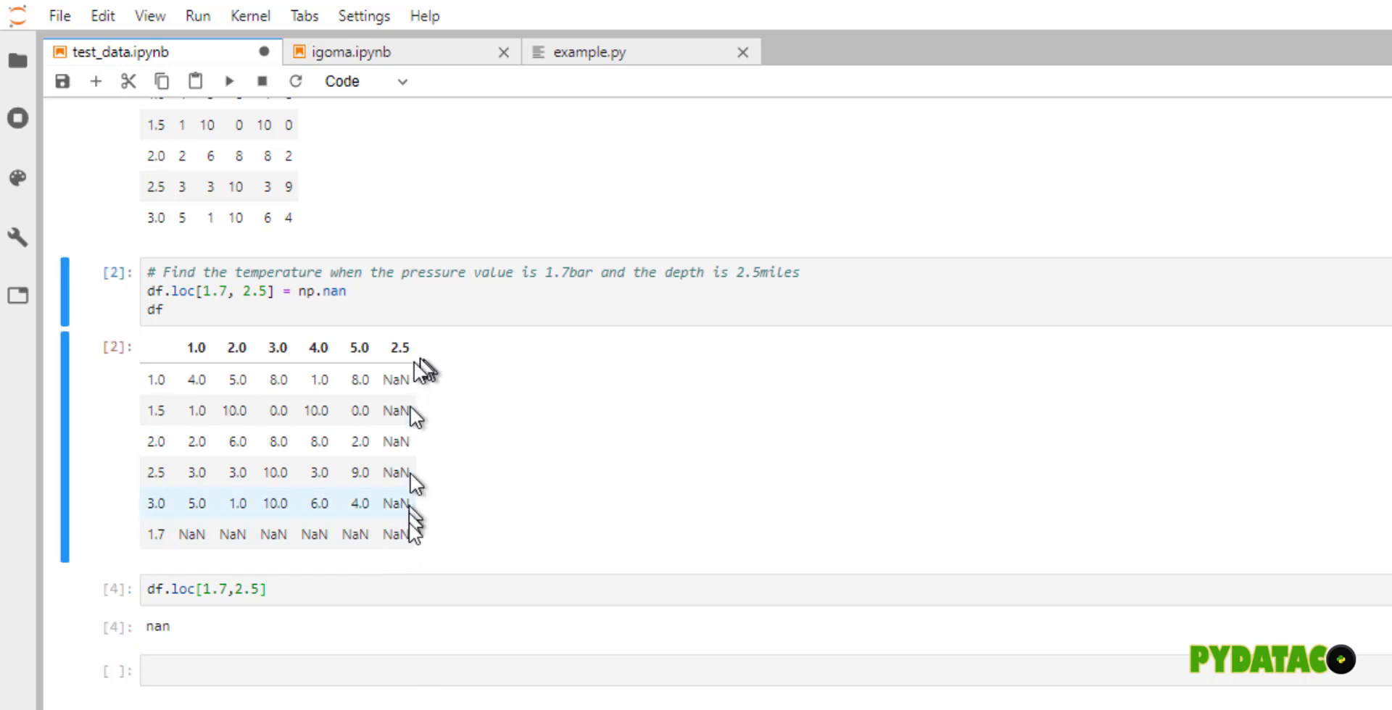
mouse_move(462, 572)
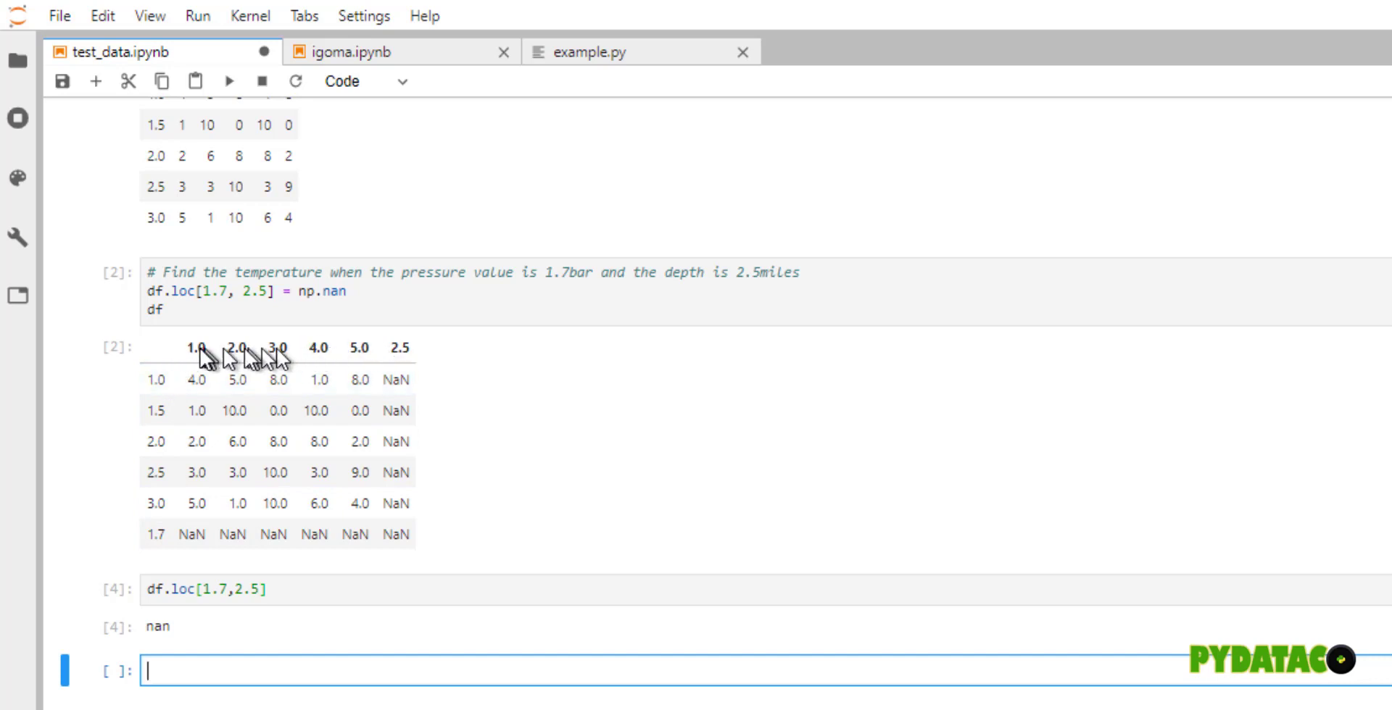
mouse_move(284, 362)
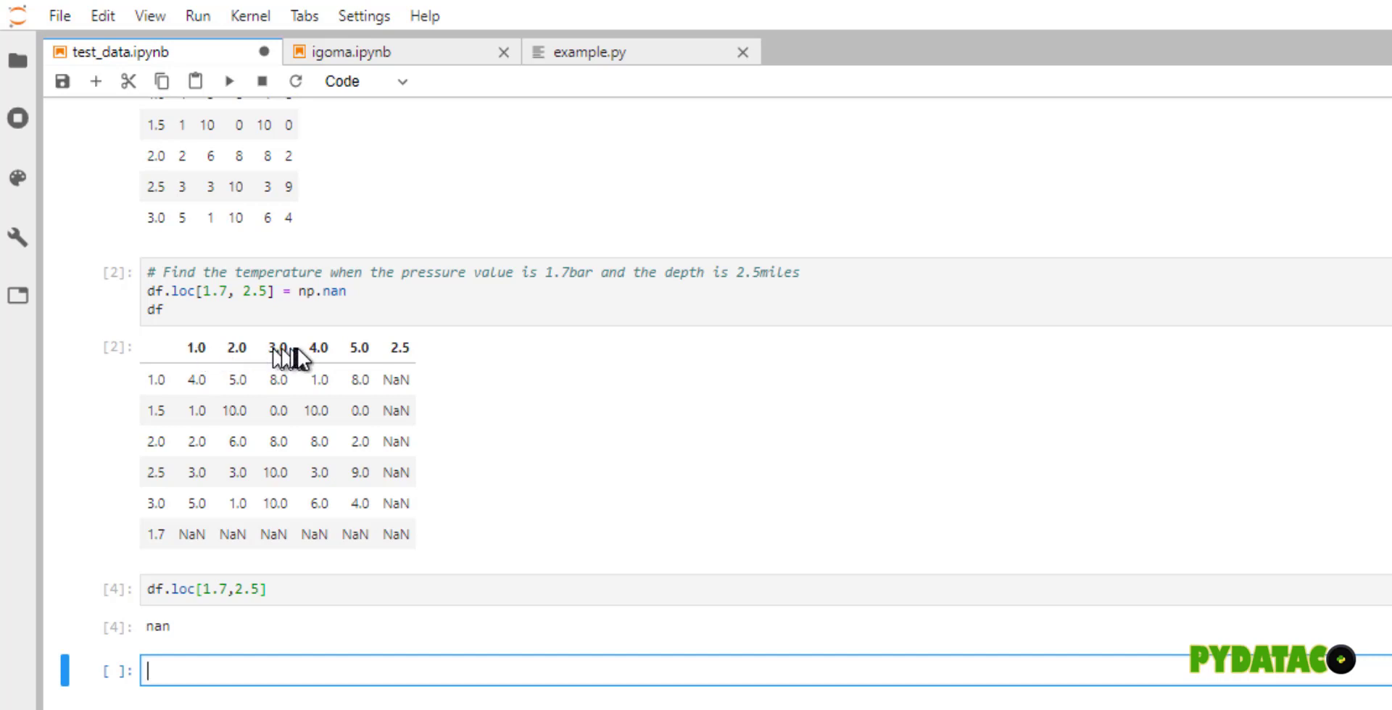
mouse_move(487, 200)
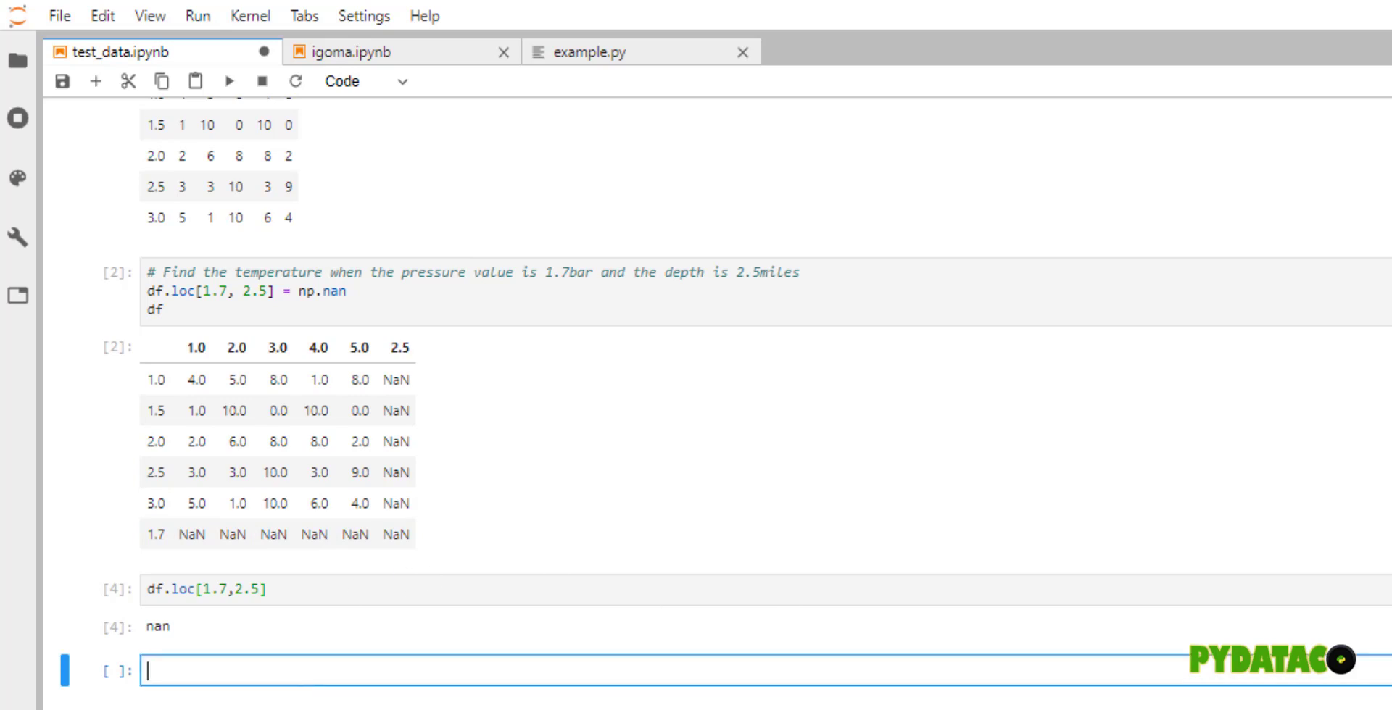
- Try df.reindex and sort_index / reindex() calls to reorder the DataFrame
type("df")
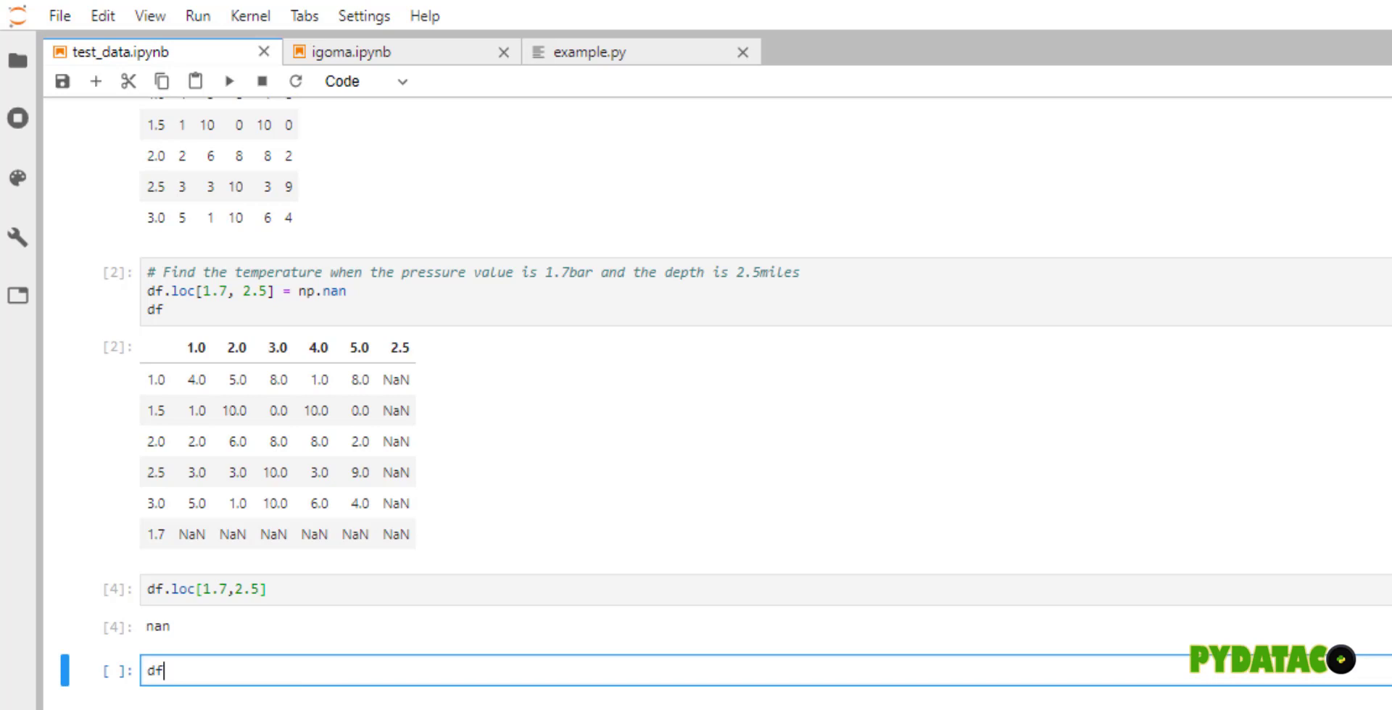
type(".reindex")
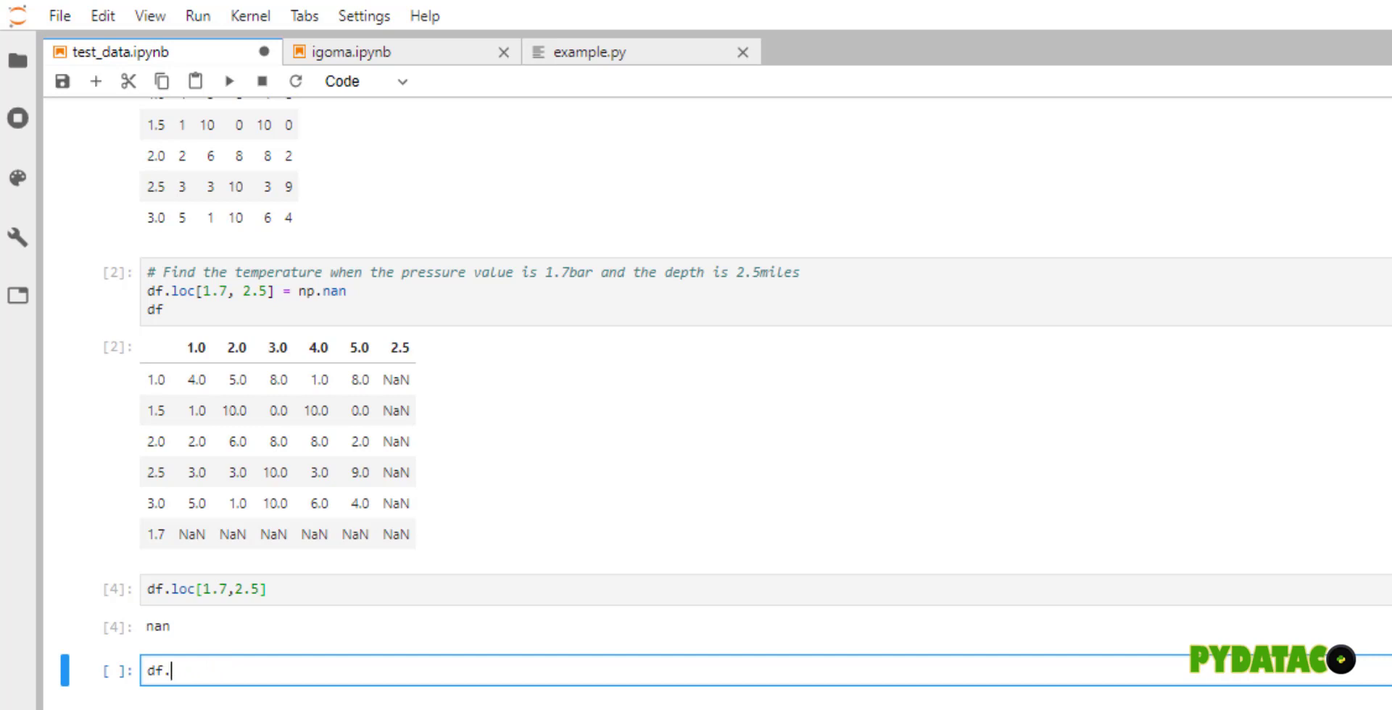
type("sort")
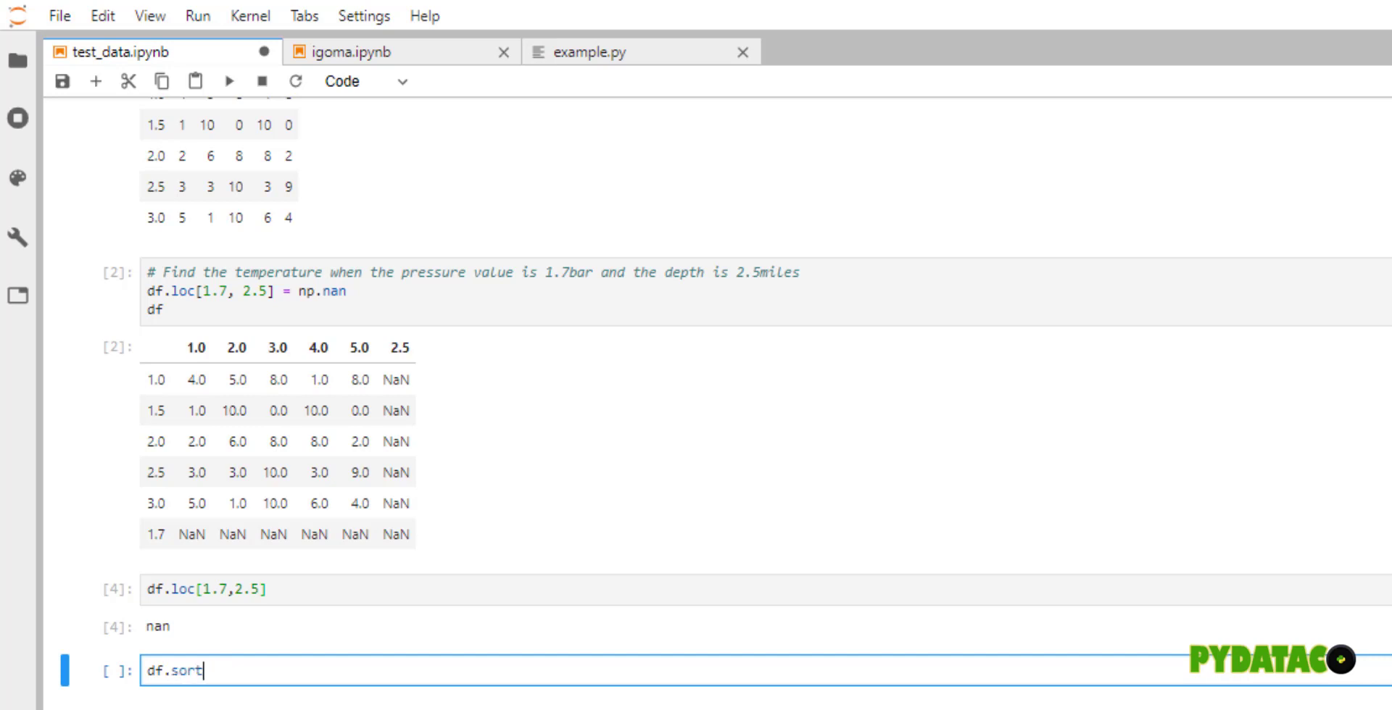
type("_index")
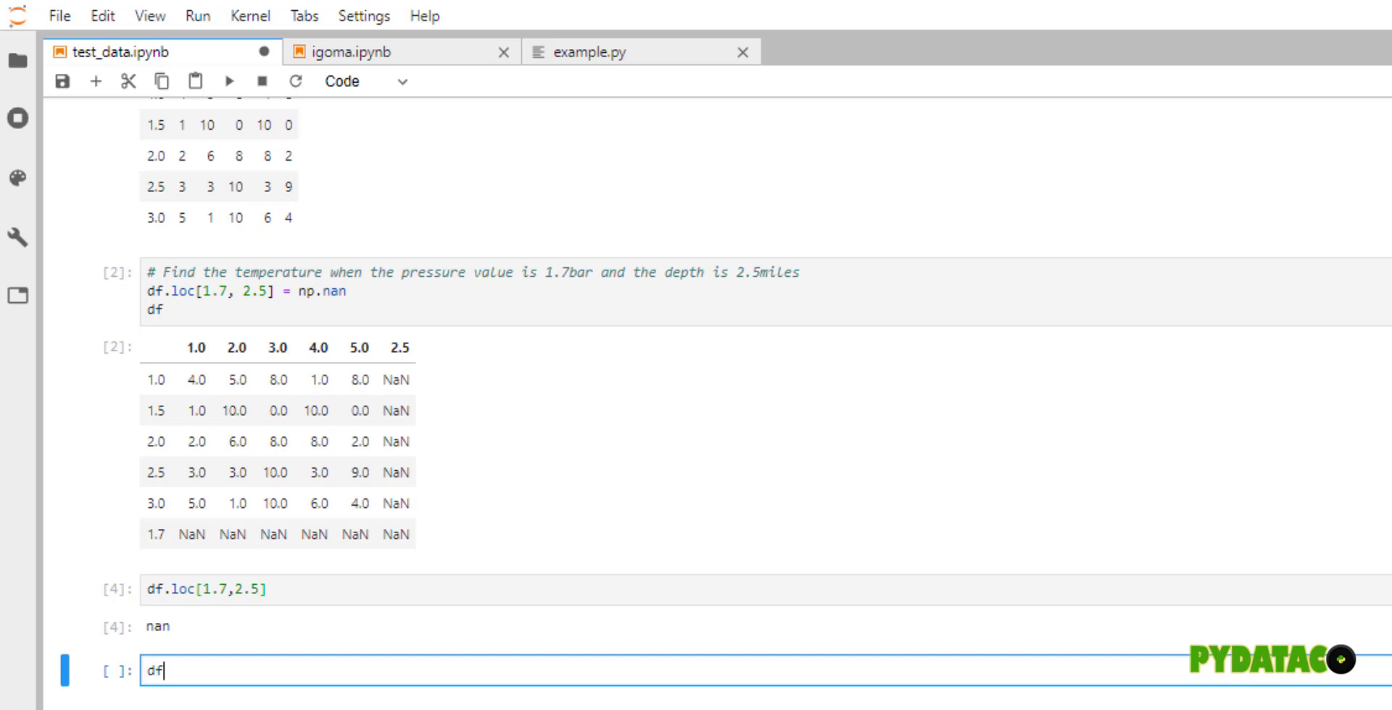
type(".re")
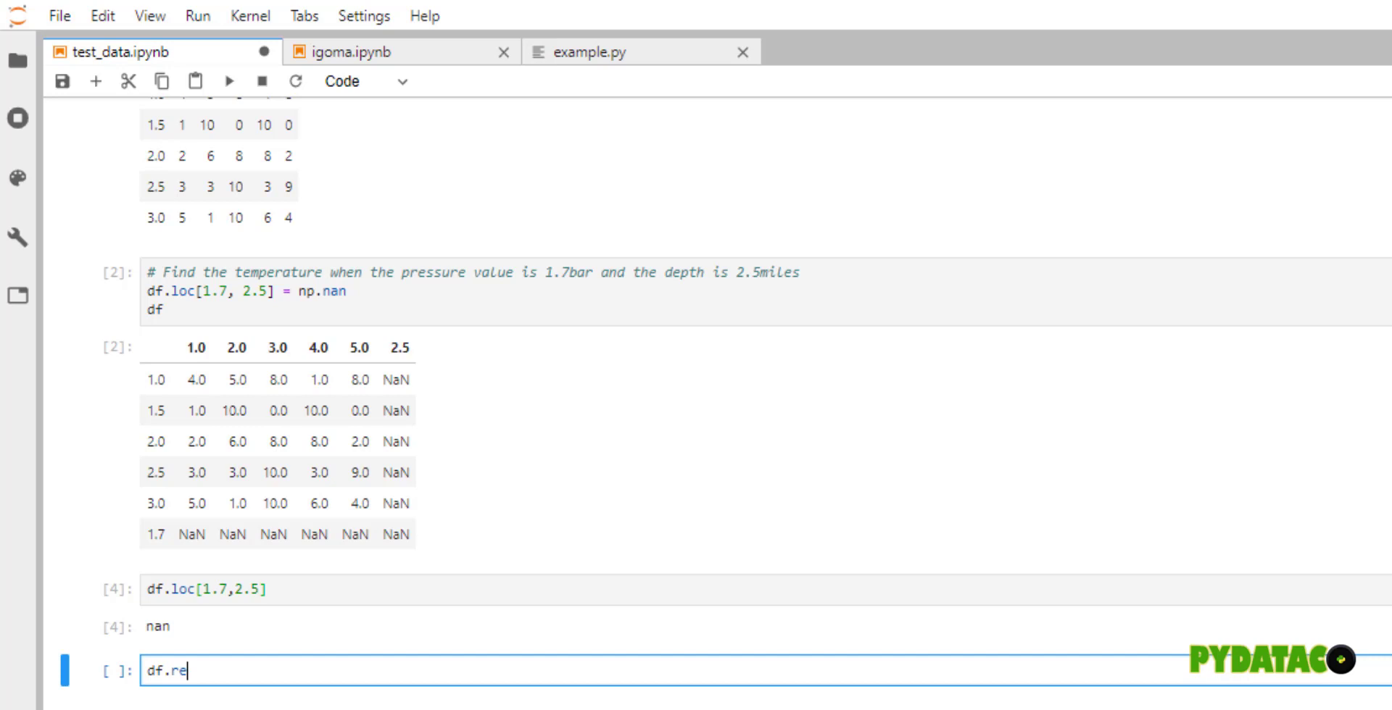
type("index()")
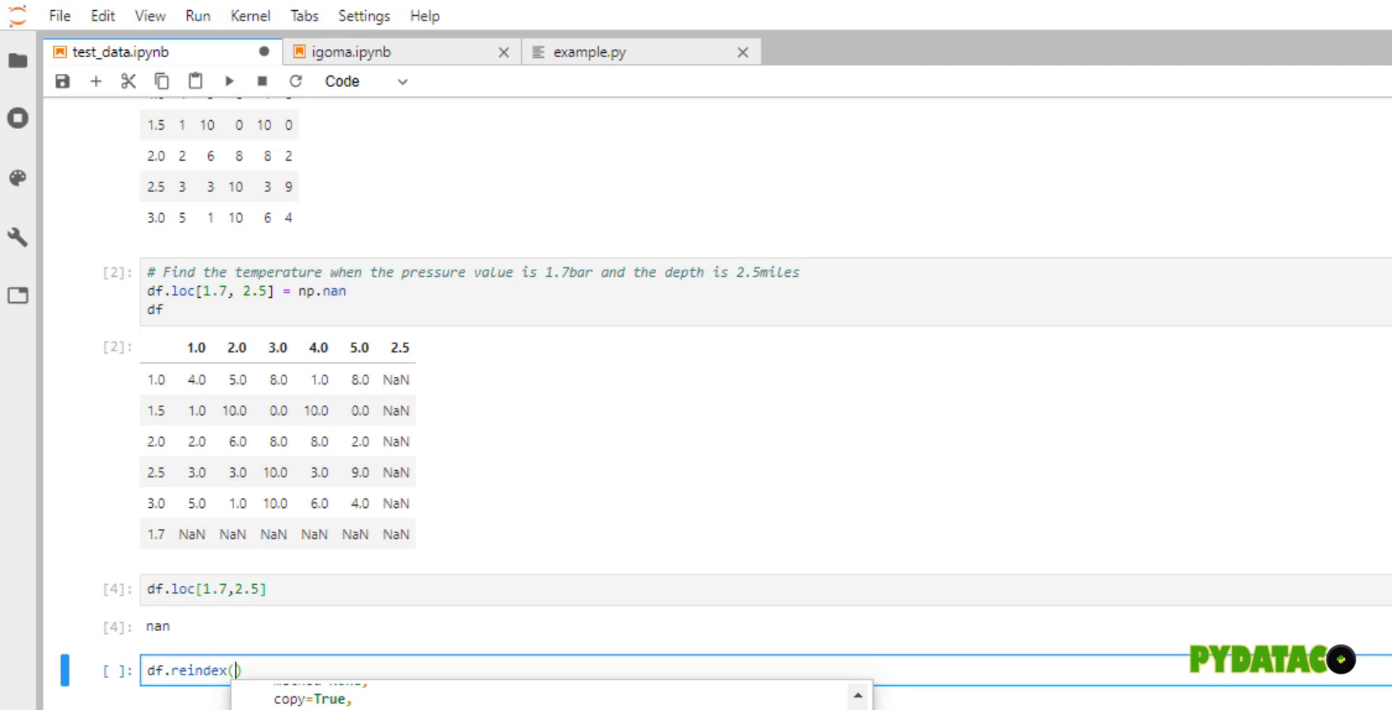
mouse_move(217, 706)
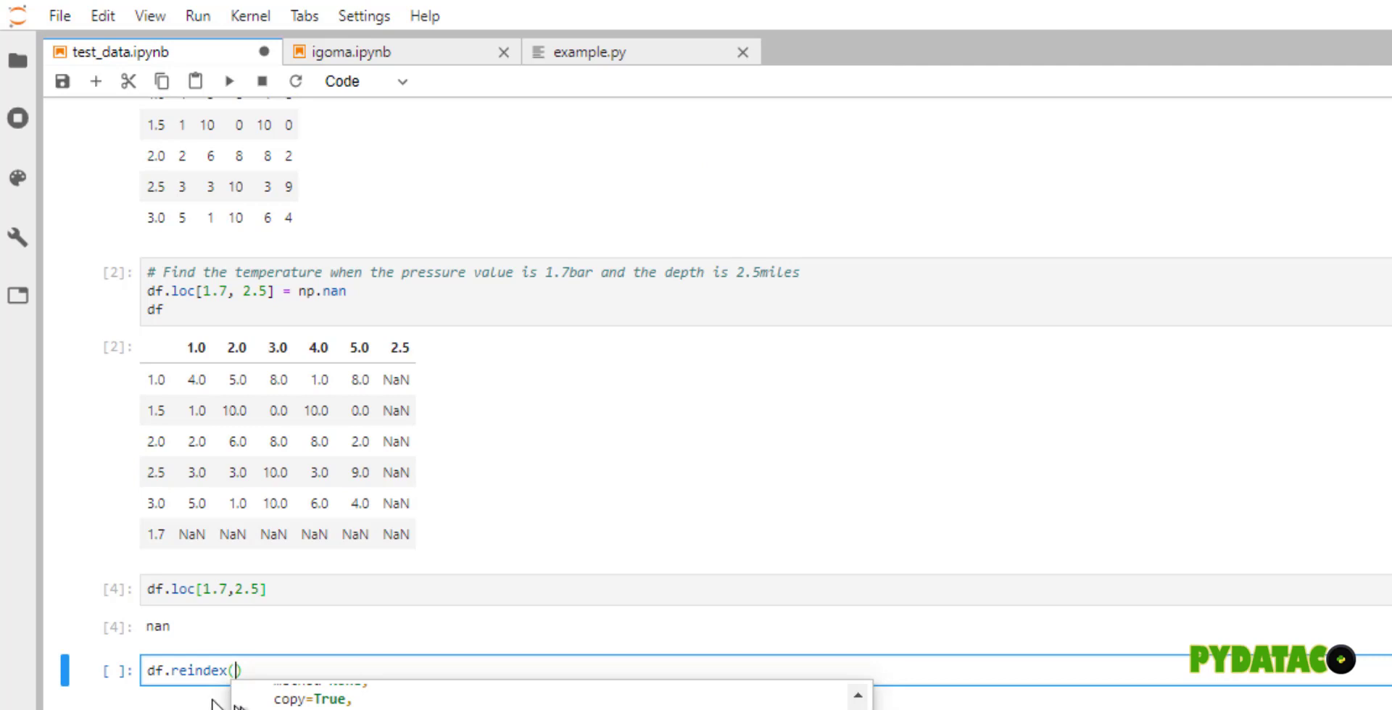
mouse_move(185, 674)
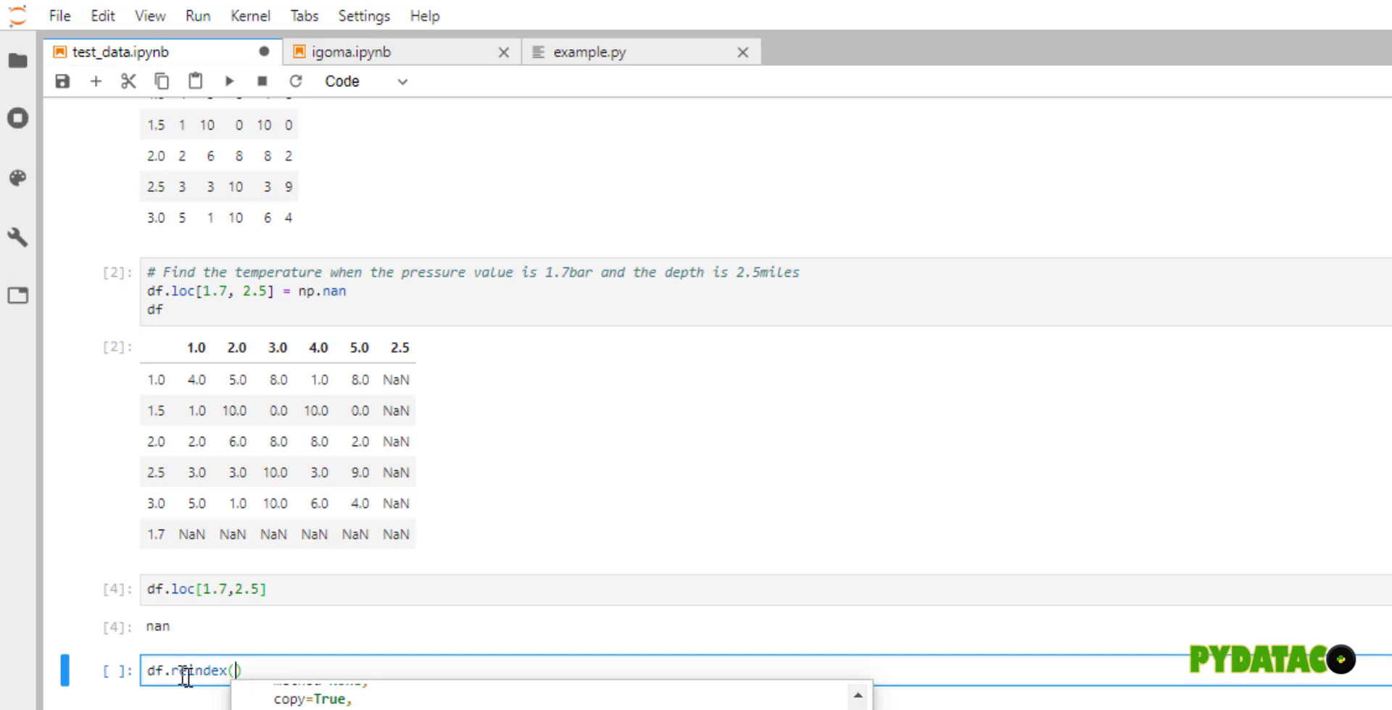
mouse_move(223, 690)
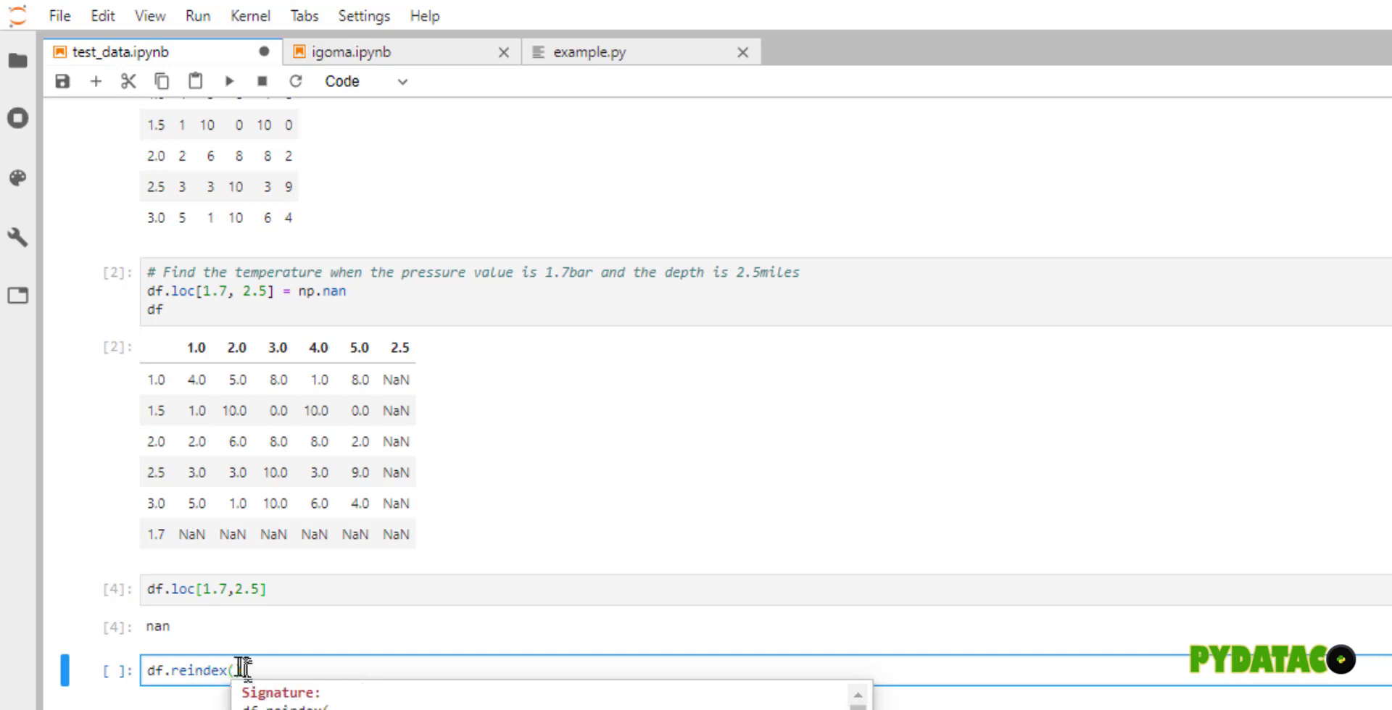
mouse_move(238, 675)
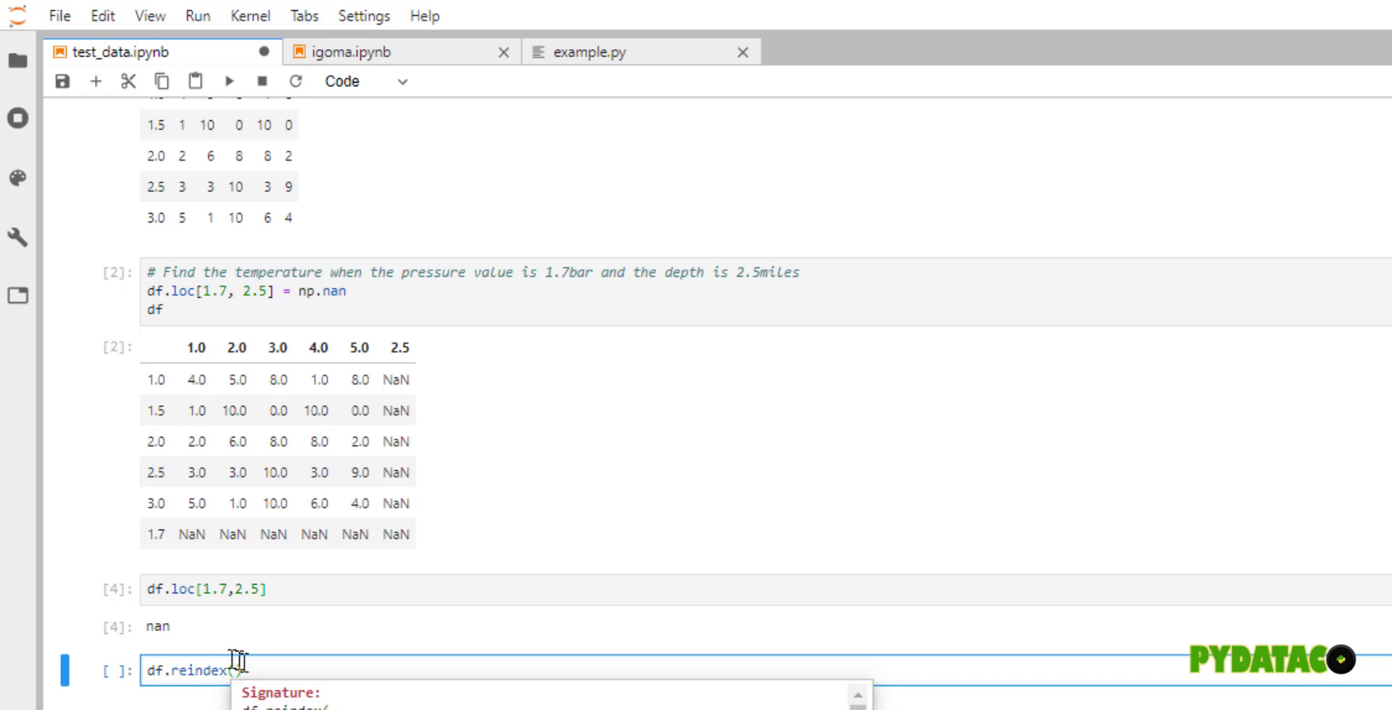
- Evaluate sorted(df.columns) and write df.reindex(sorted(df.columns)) below
type("()")
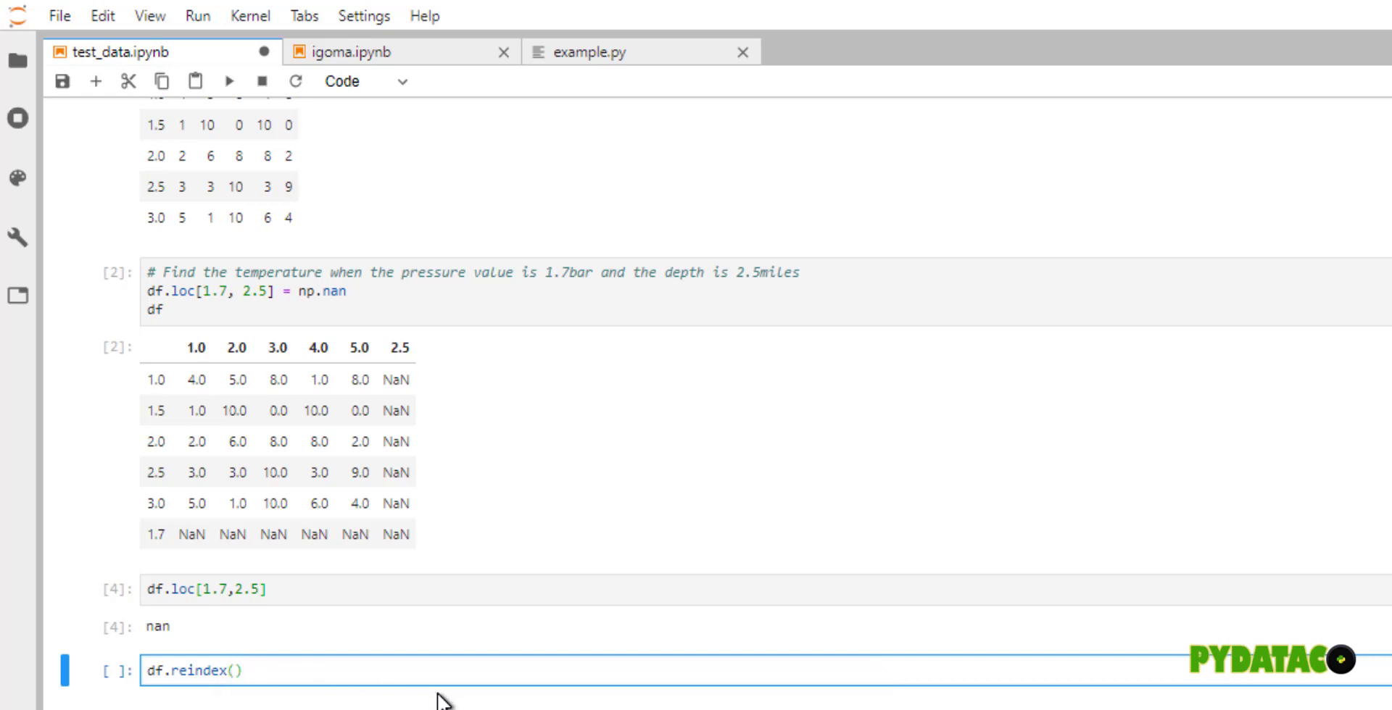
type("sorted(")
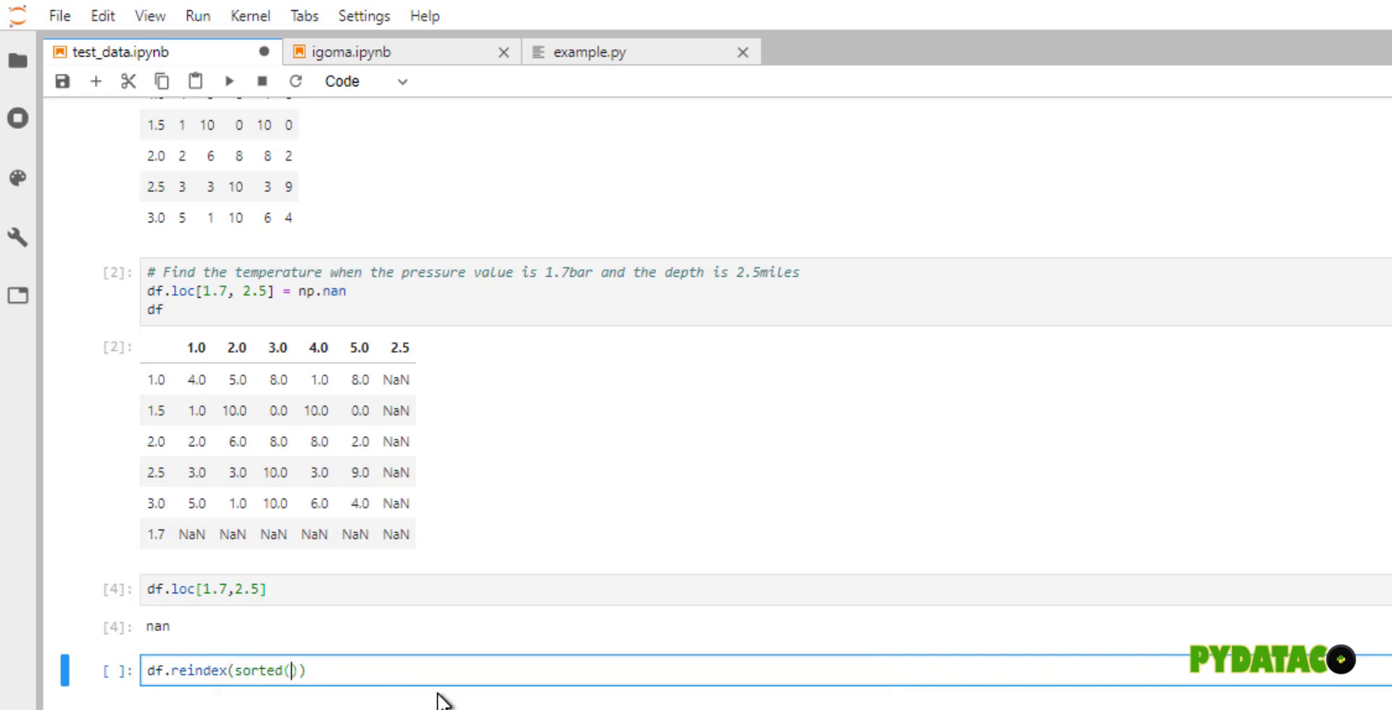
type("df.columns")
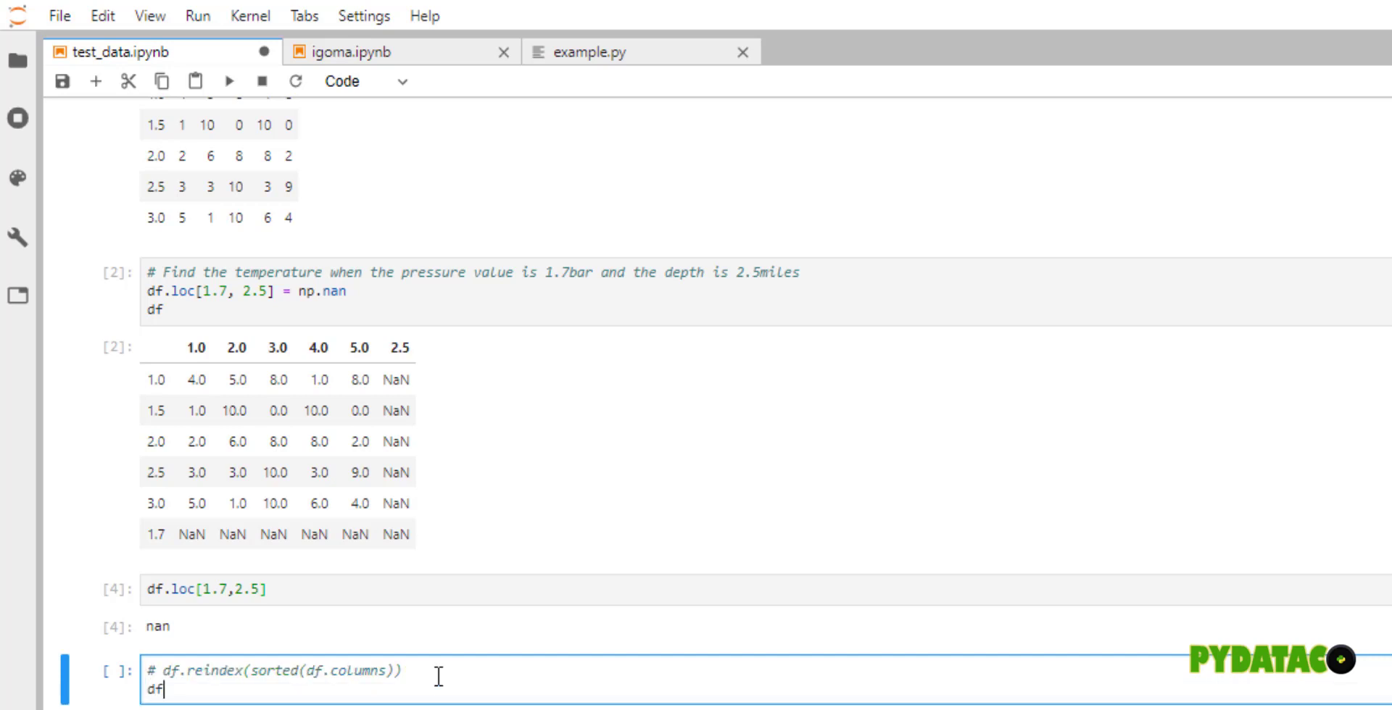
type("sort")
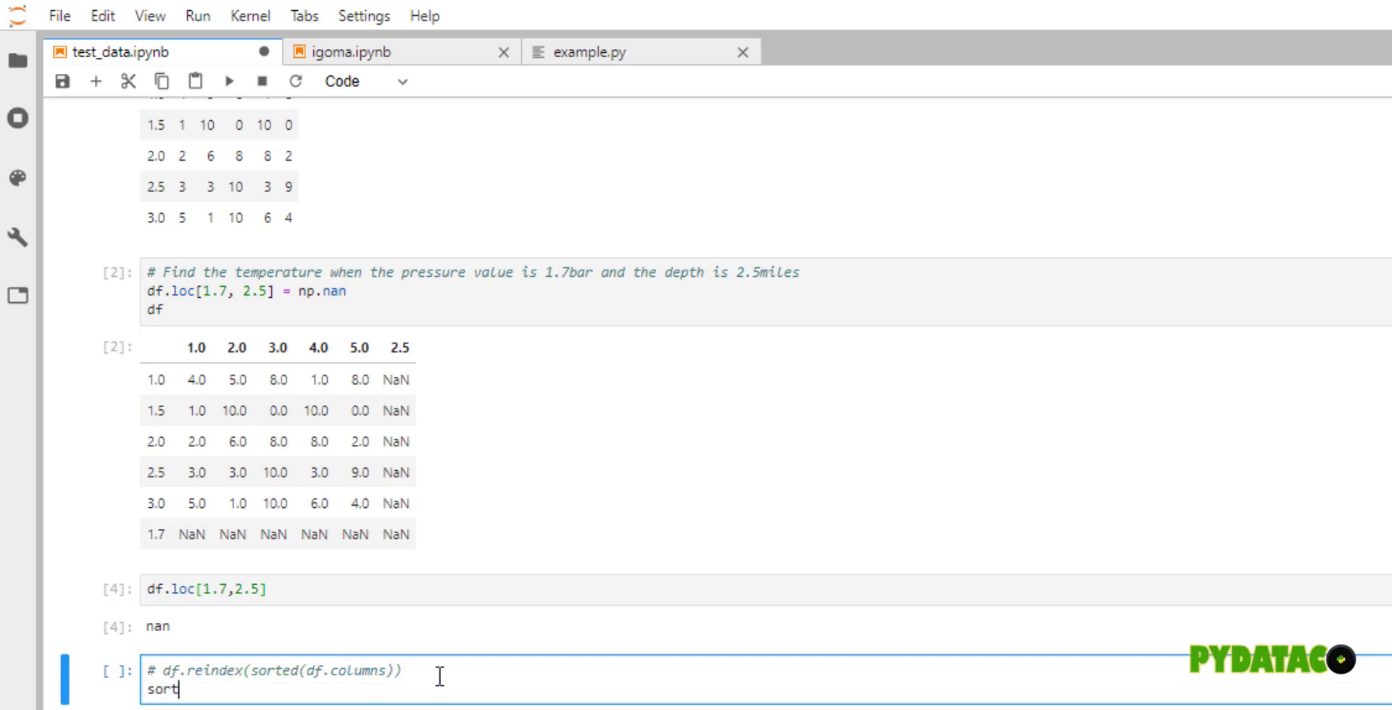
type("ed(df.columsn)")
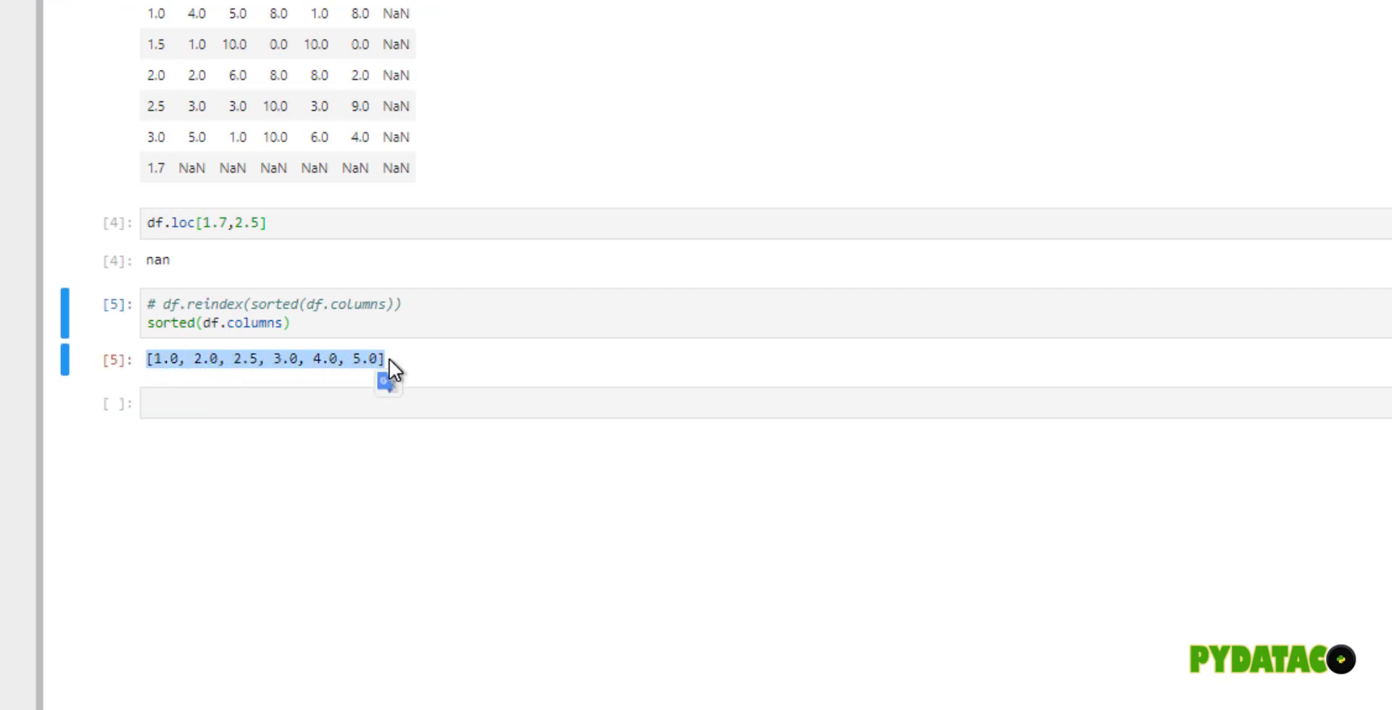
mouse_move(462, 364)
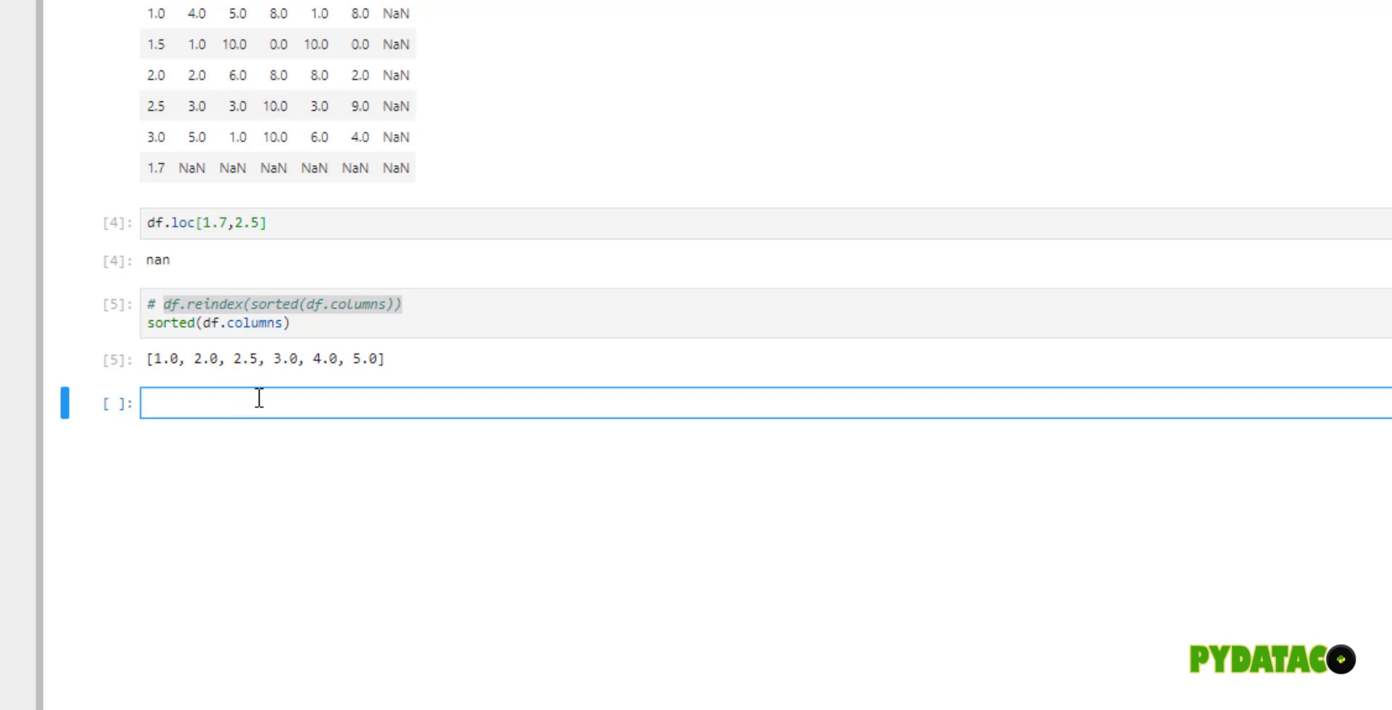
type("df.reindex(sorted(df.columns))")
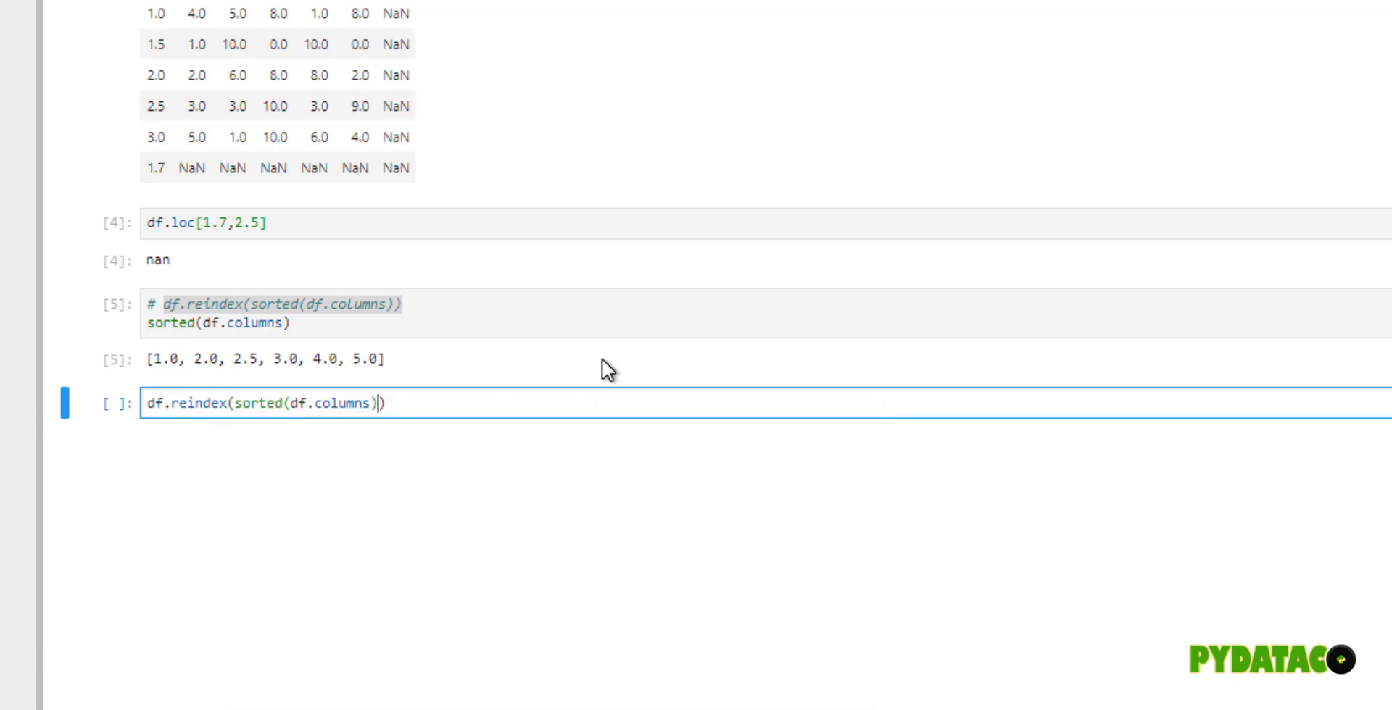
- Run df.reindex(sorted(df.columns), axis=1) and highlight the reordered column labels
type(", ax")
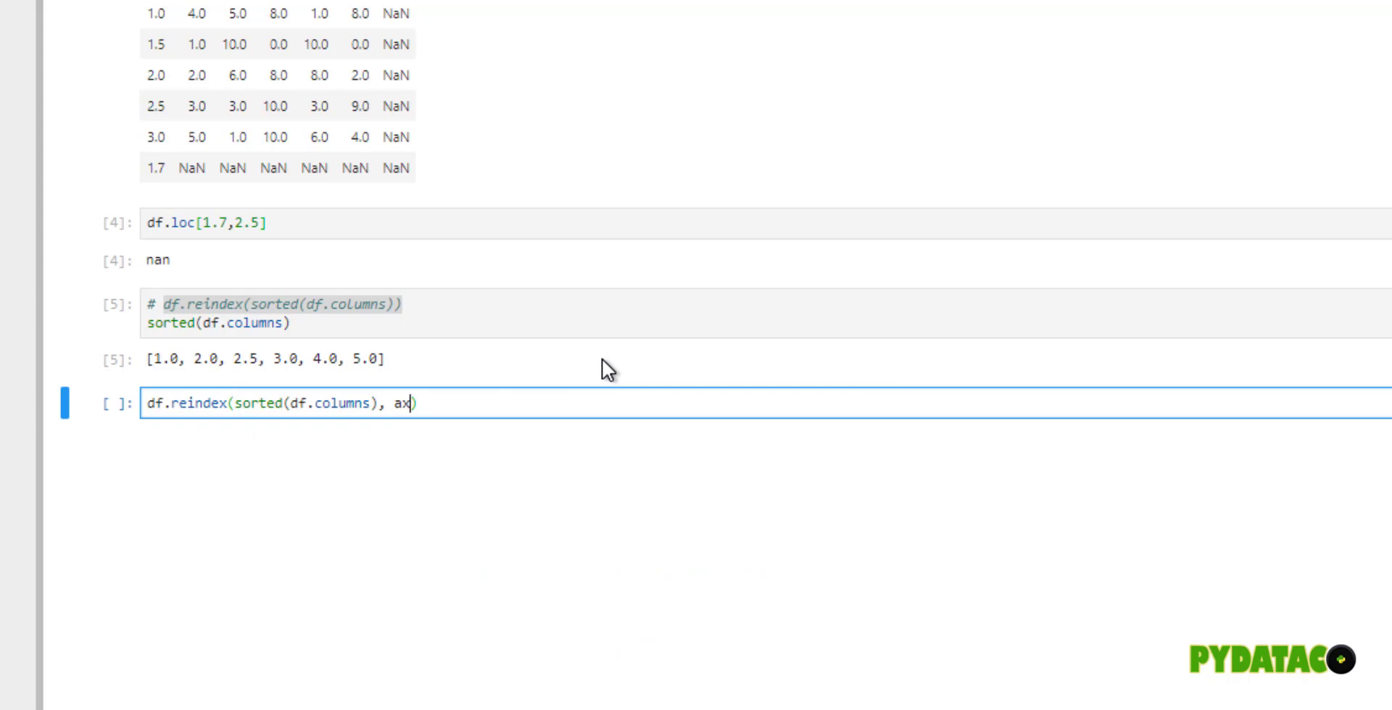
type("is=1")
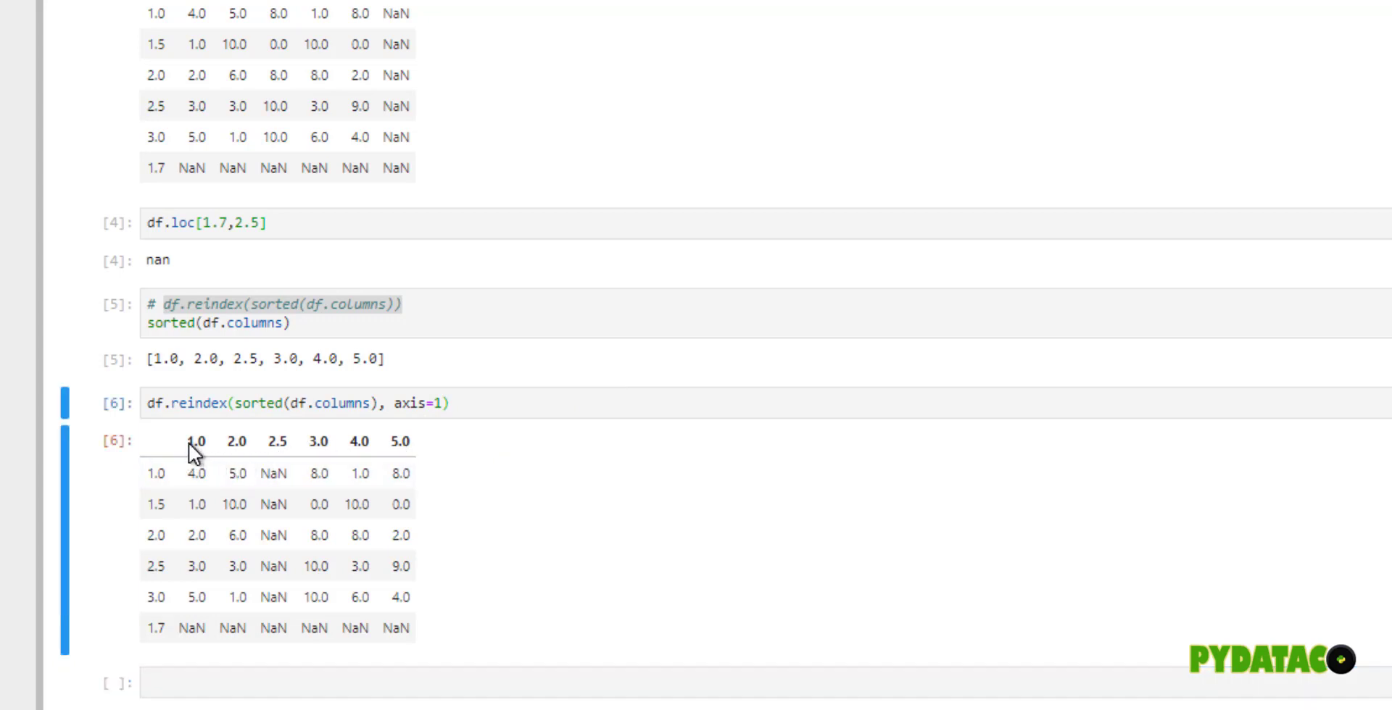
left_click_drag(187, 441, 405, 441)
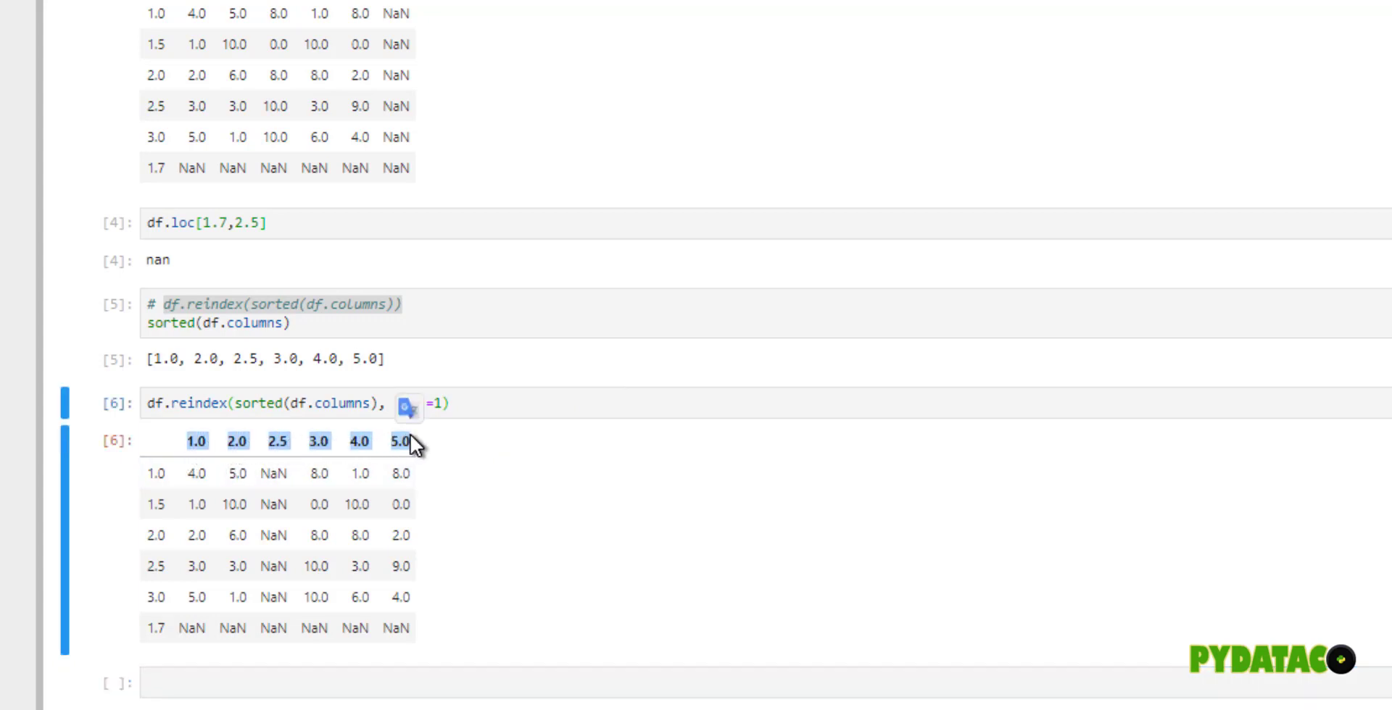
mouse_move(258, 478)
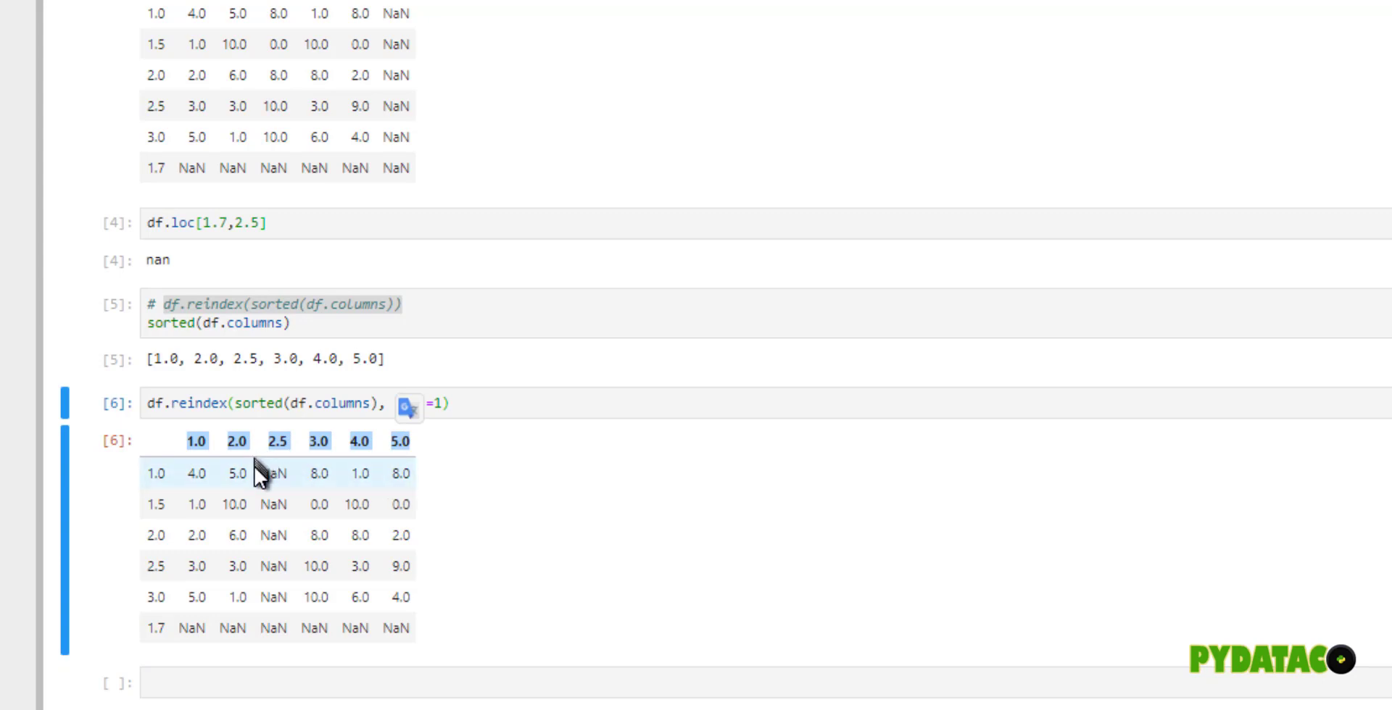
mouse_move(263, 639)
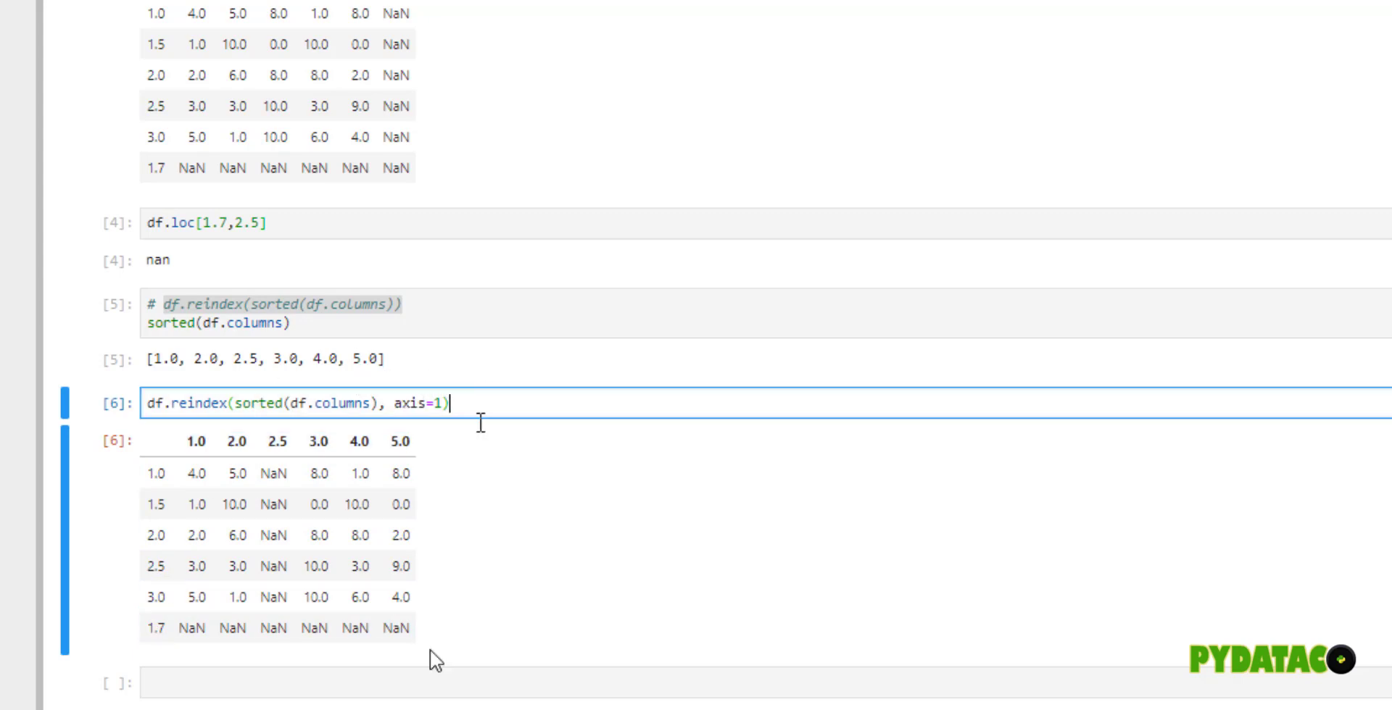
- Run df.reindex(sorted(df.index), axis=0) to show rows ordered with 1.7 after 1.5
type("df")
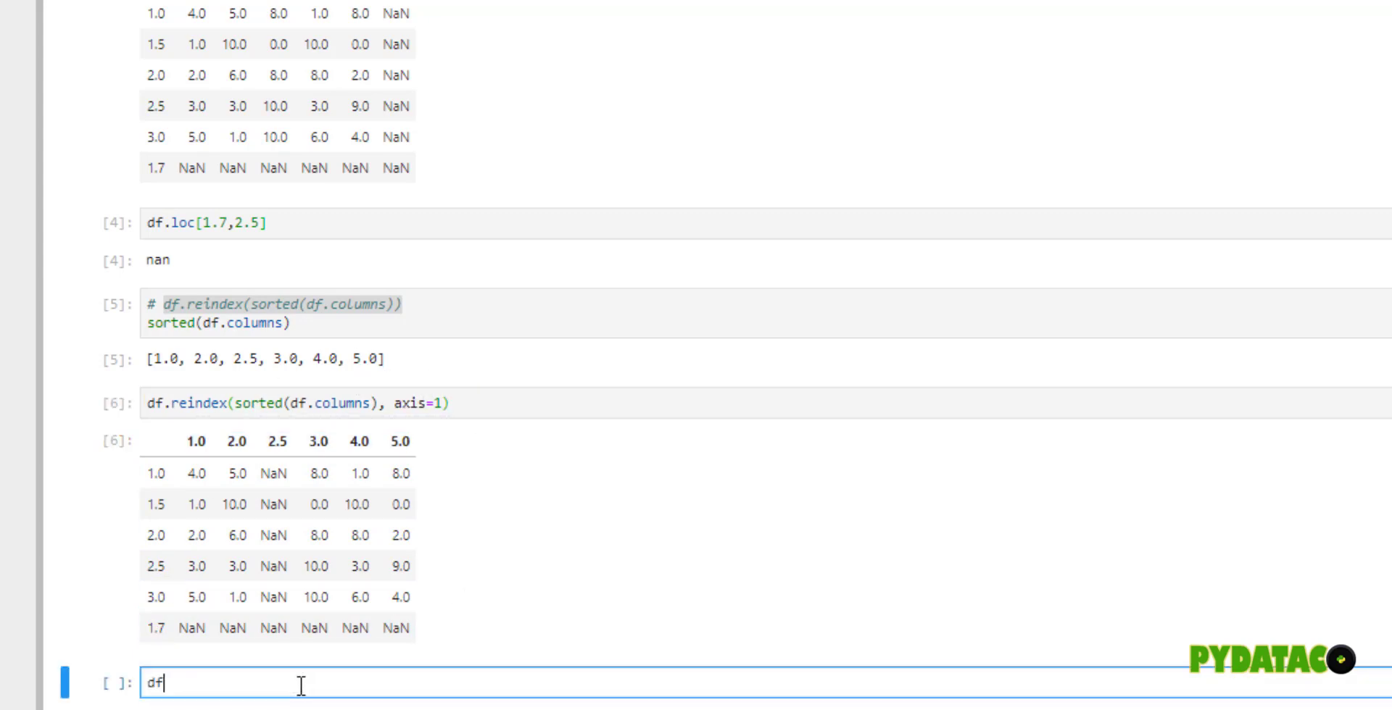
type(".reindex(sorted(df")
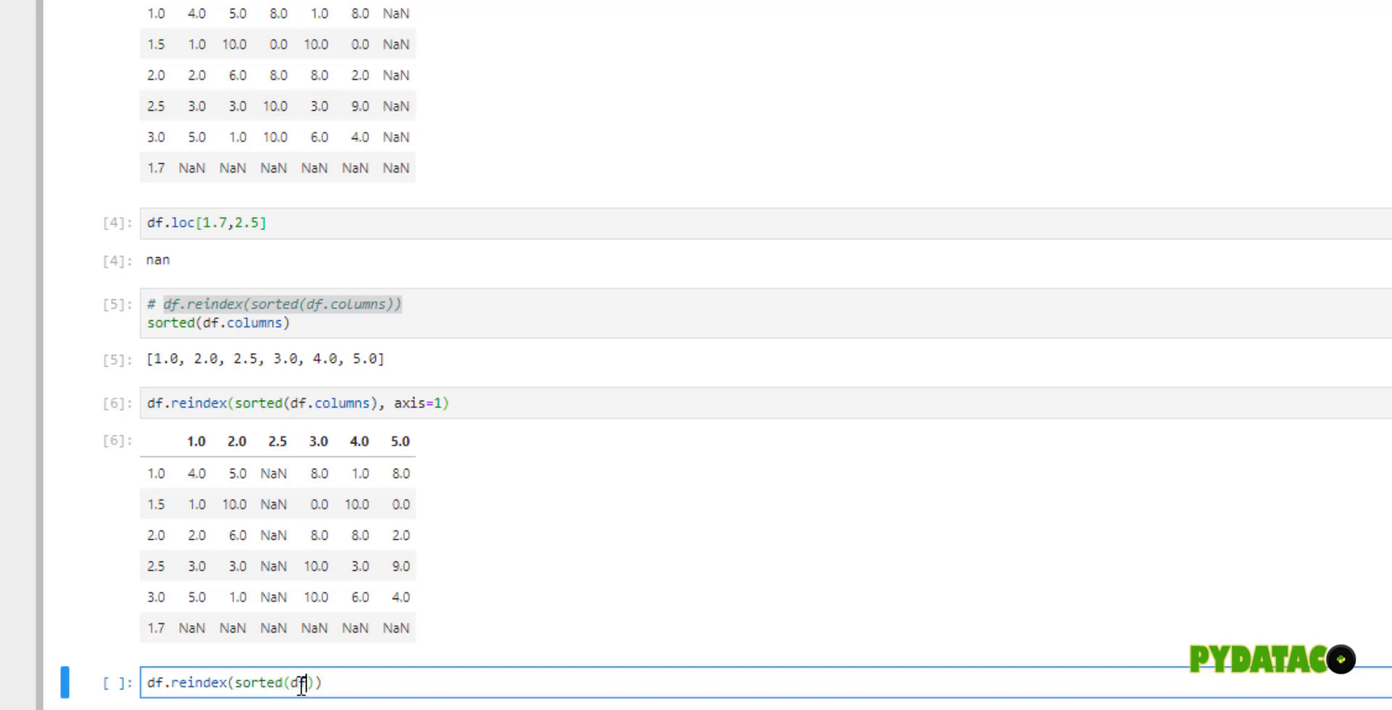
type(".index")
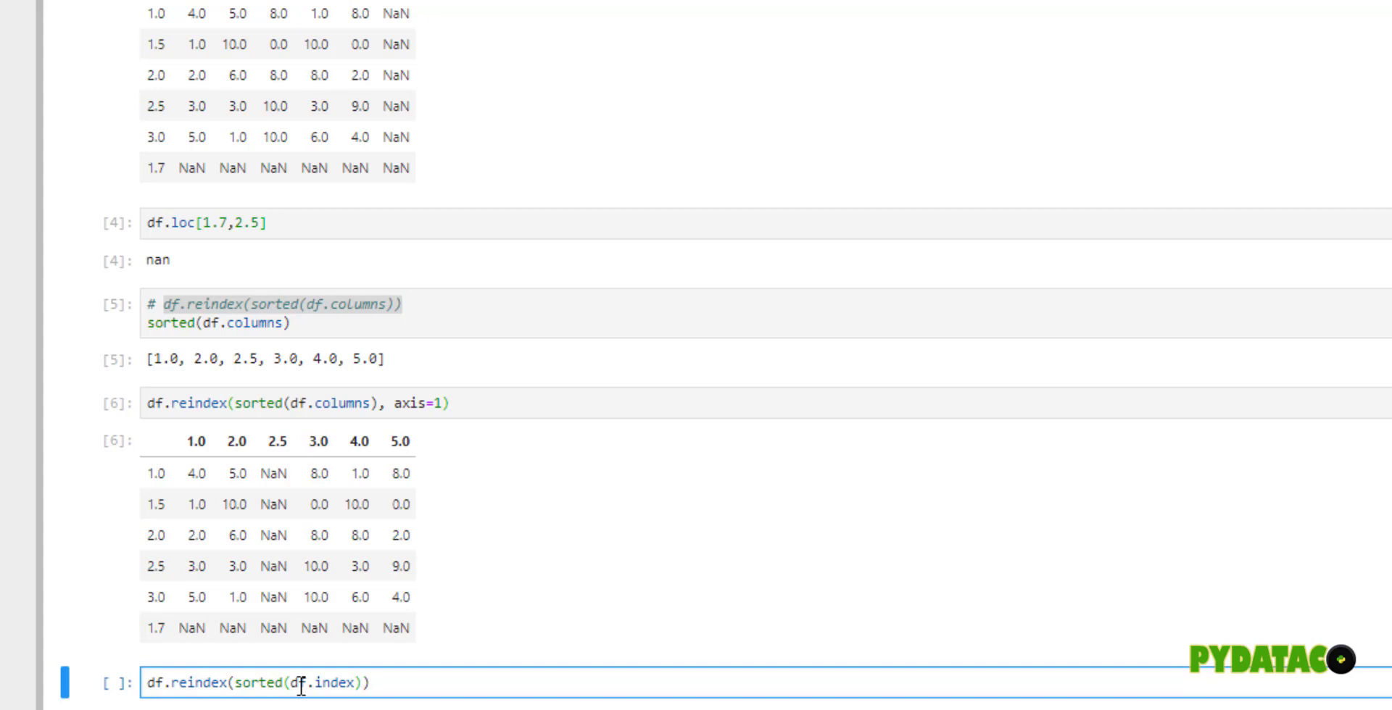
type(", axis=0")
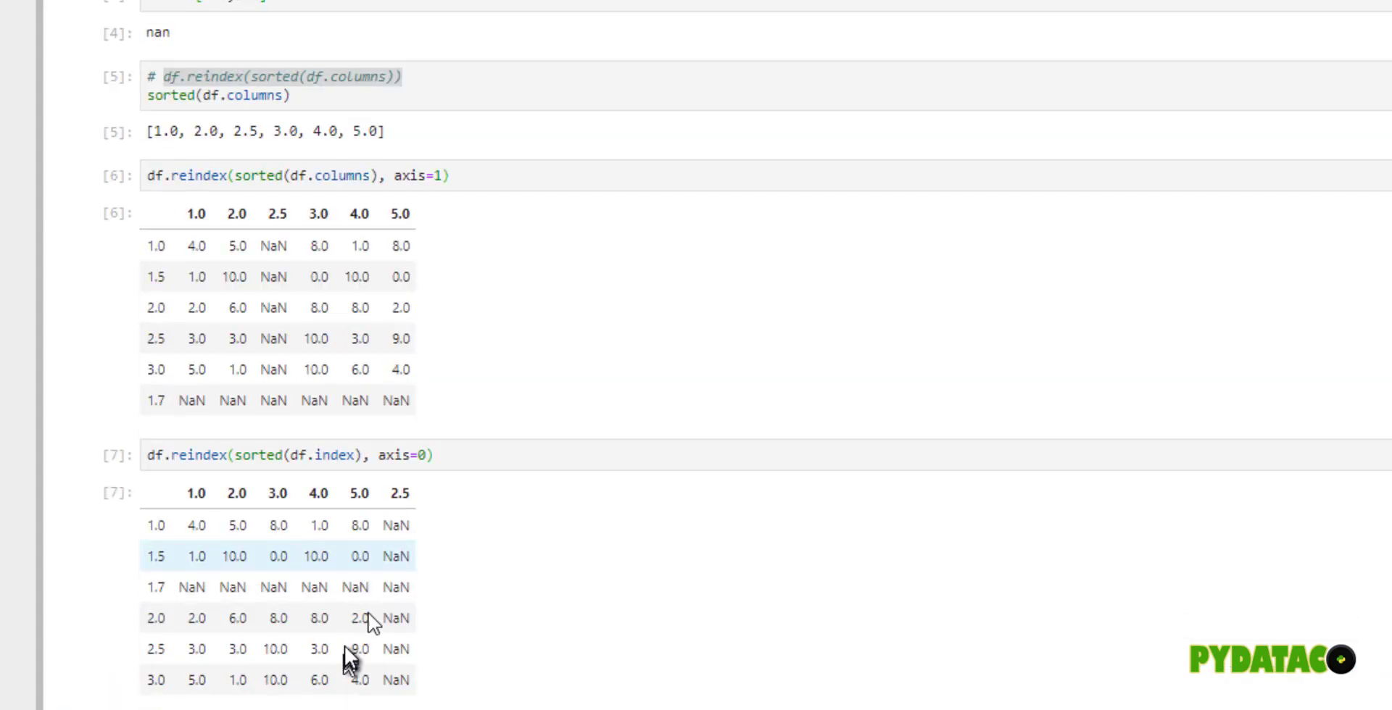
scroll("down", 3)
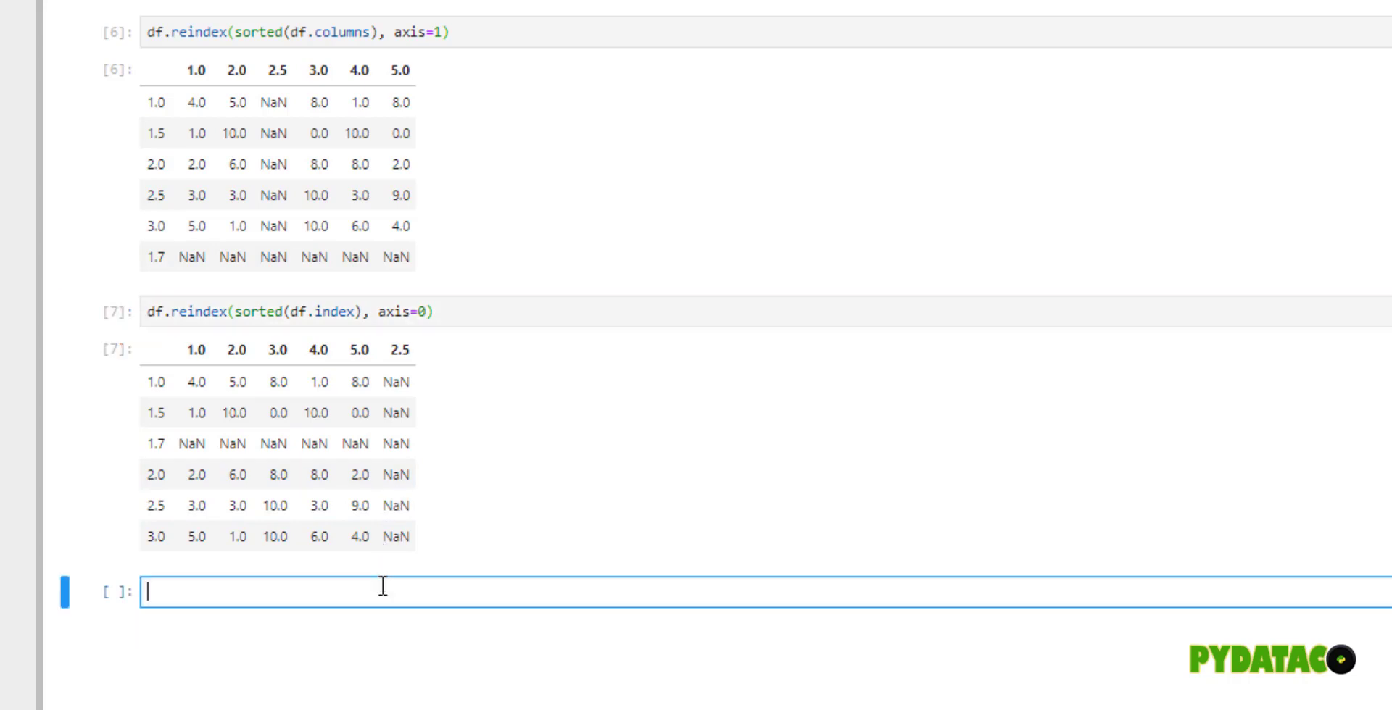
- Assign df = df.reindex(sorted(df.index), axis=0).reindex(sorted(df.columns), axis=1)
type("df =")
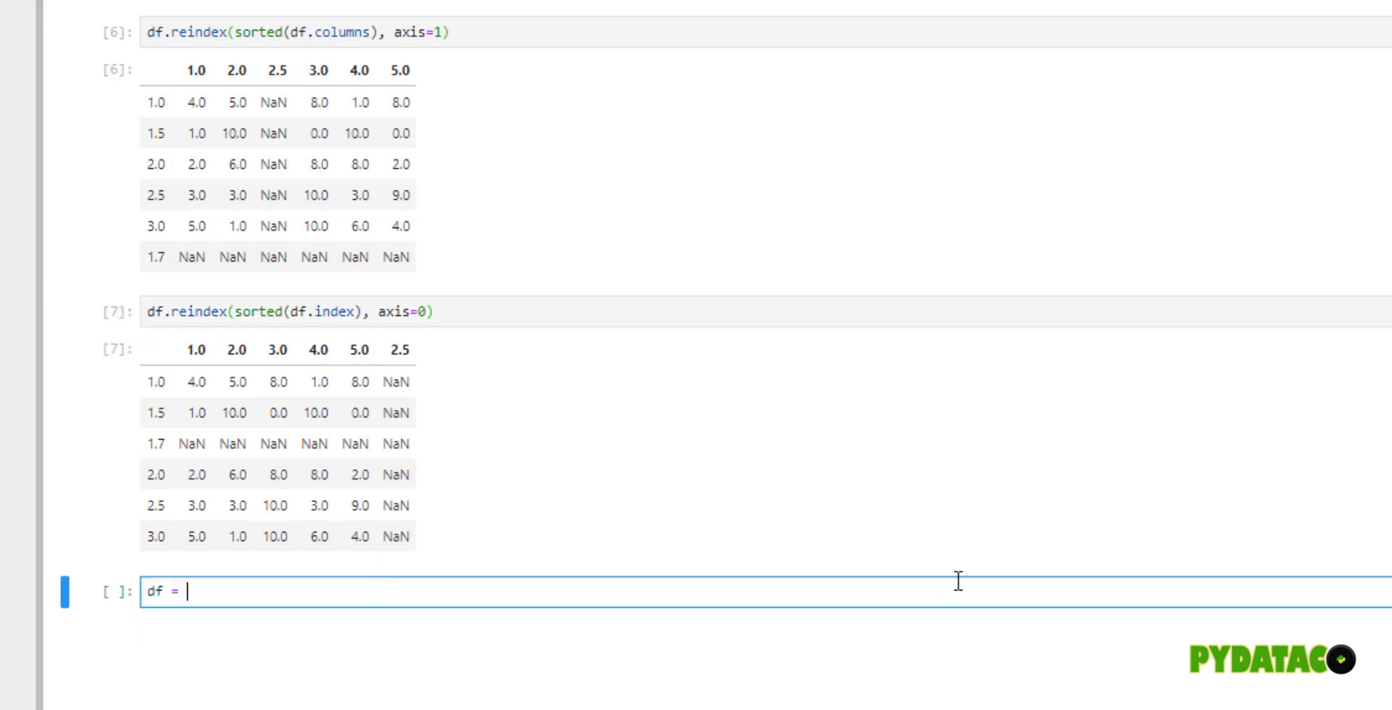
type("df.r")
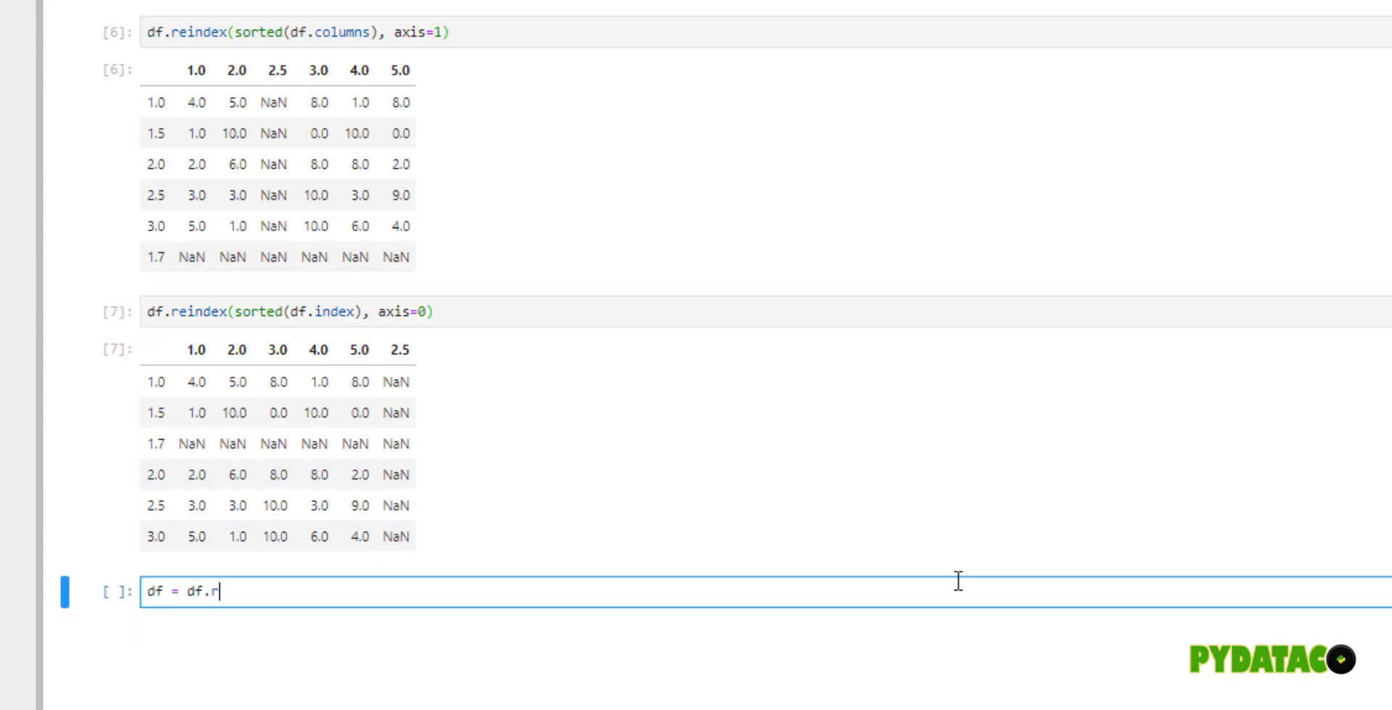
type("eindex(sore")
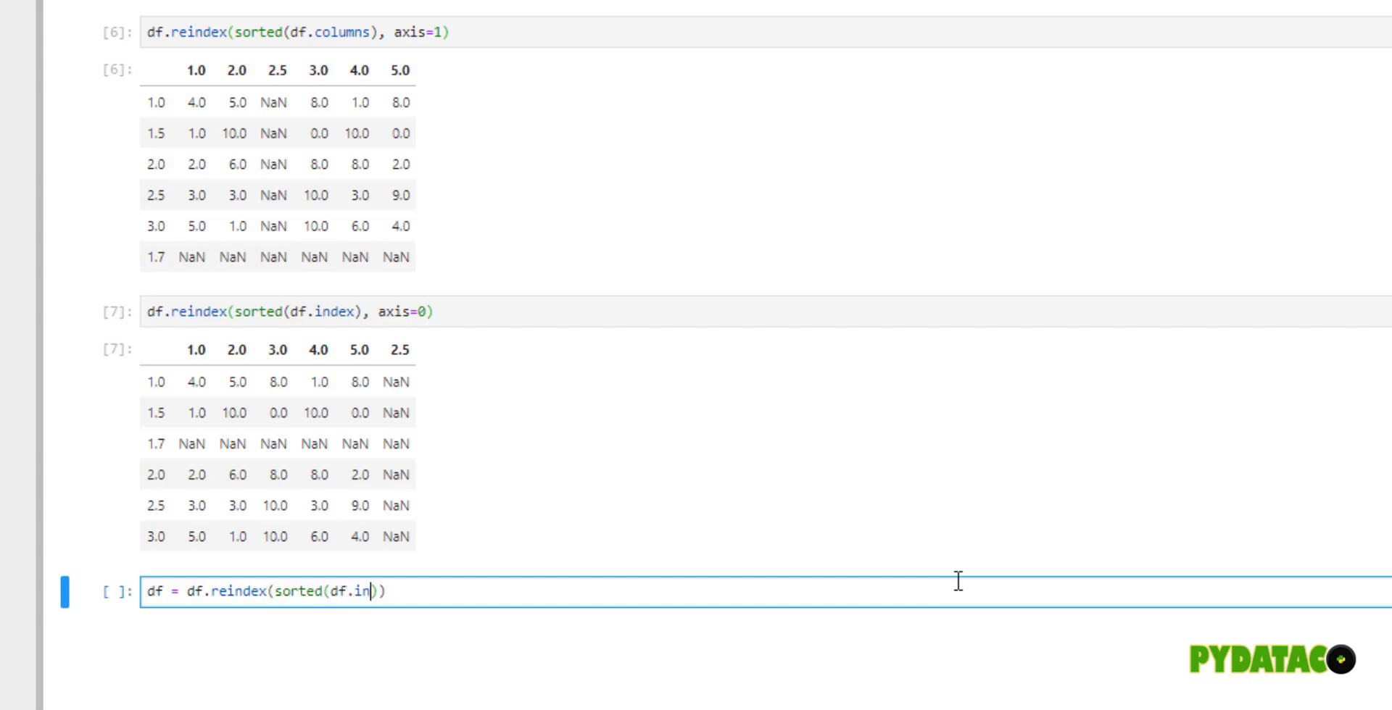
type("dex)")
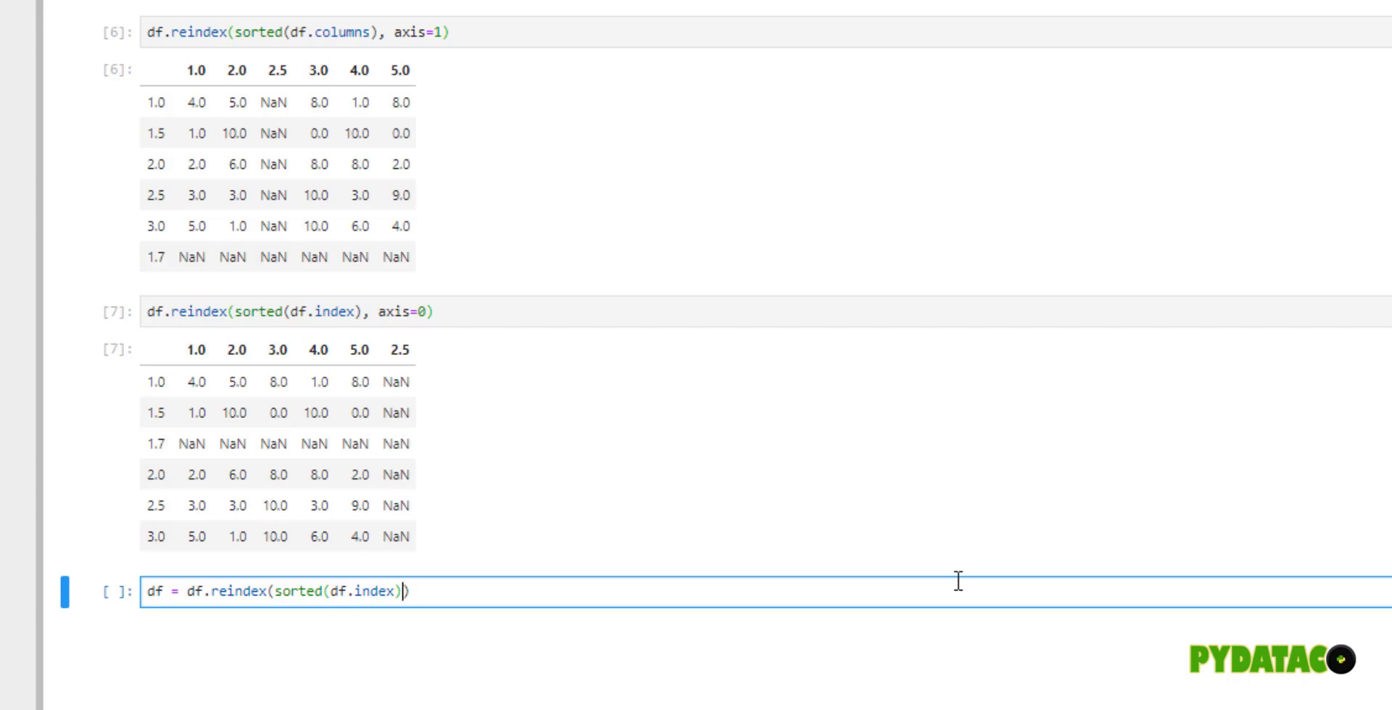
type(", axis=")
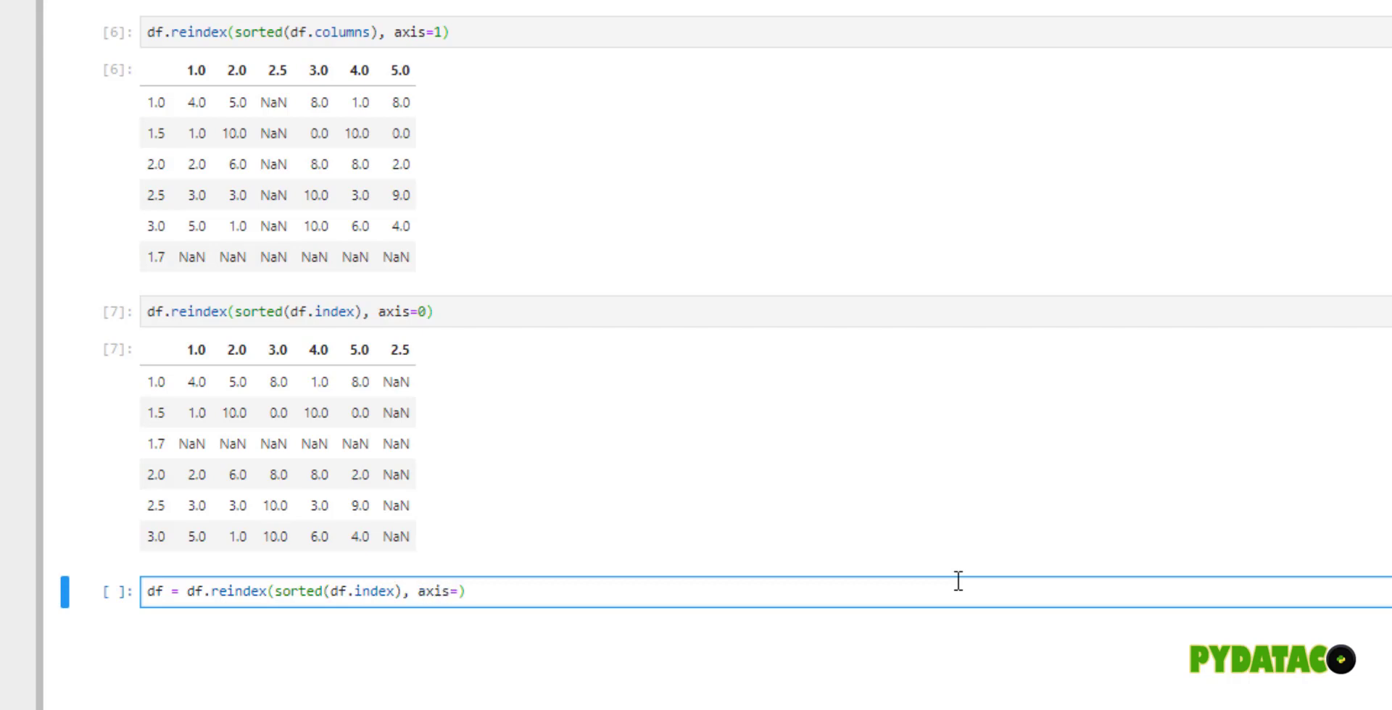
type("0).")
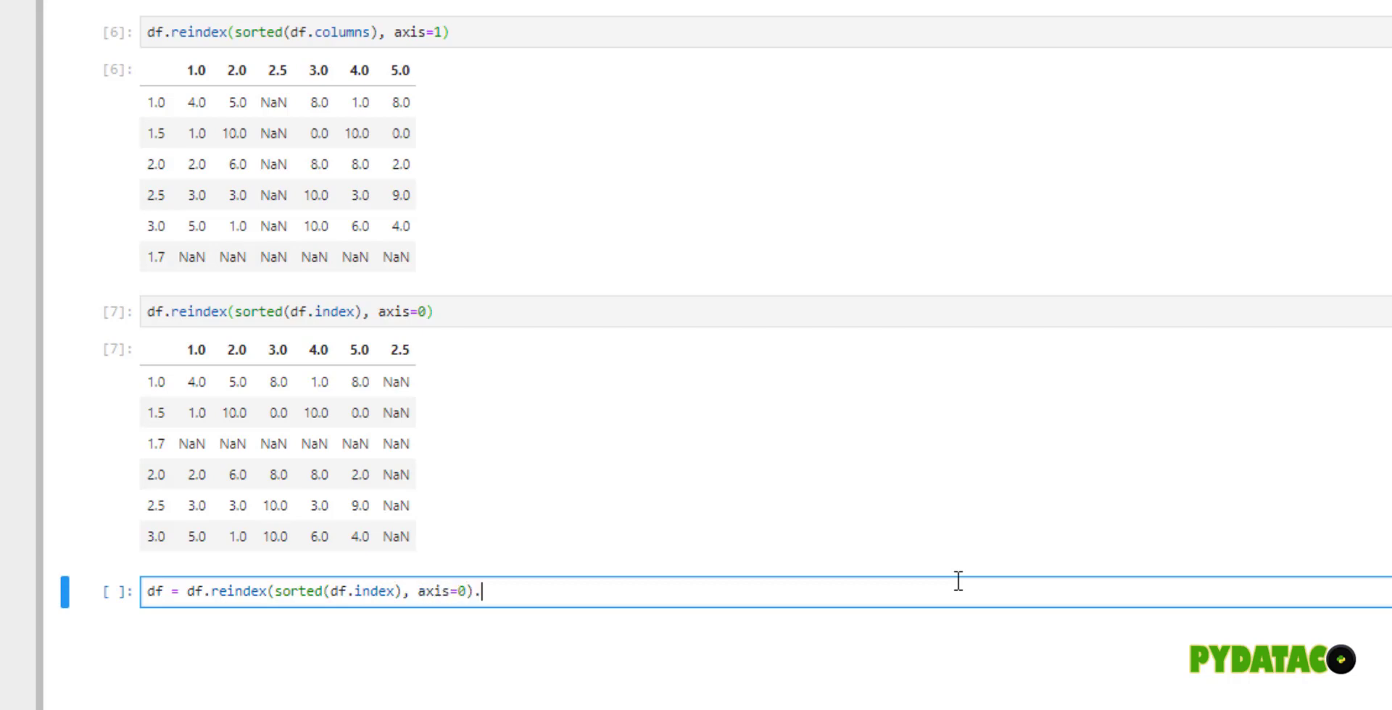
type("reindex")
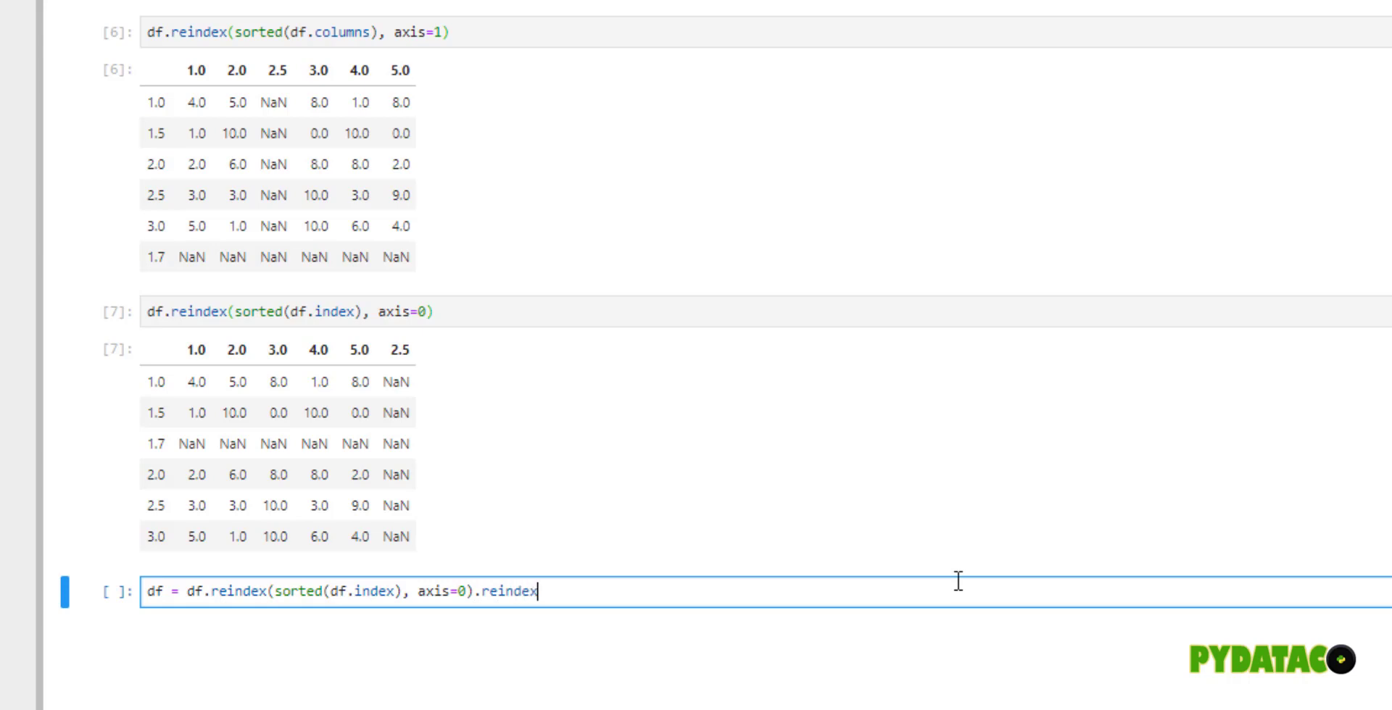
type("(sorted(df.columns))")
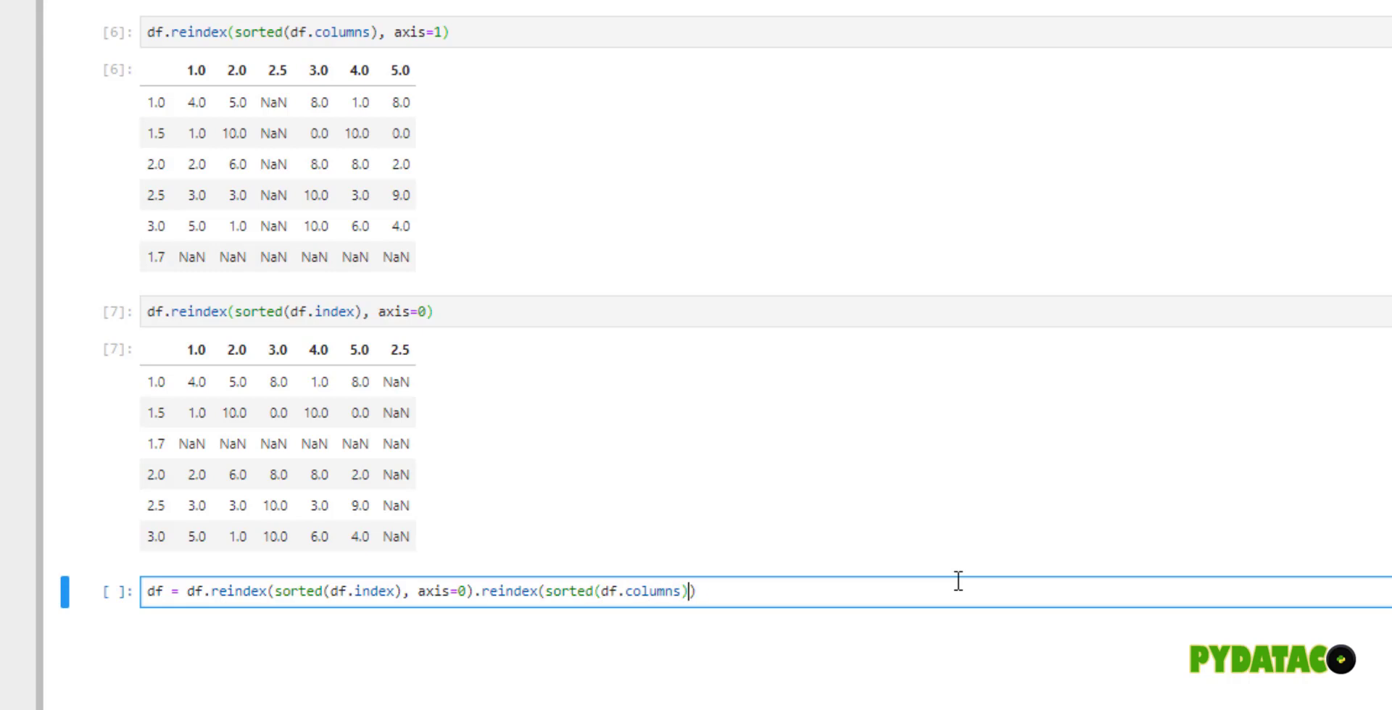
type(", axis=1")
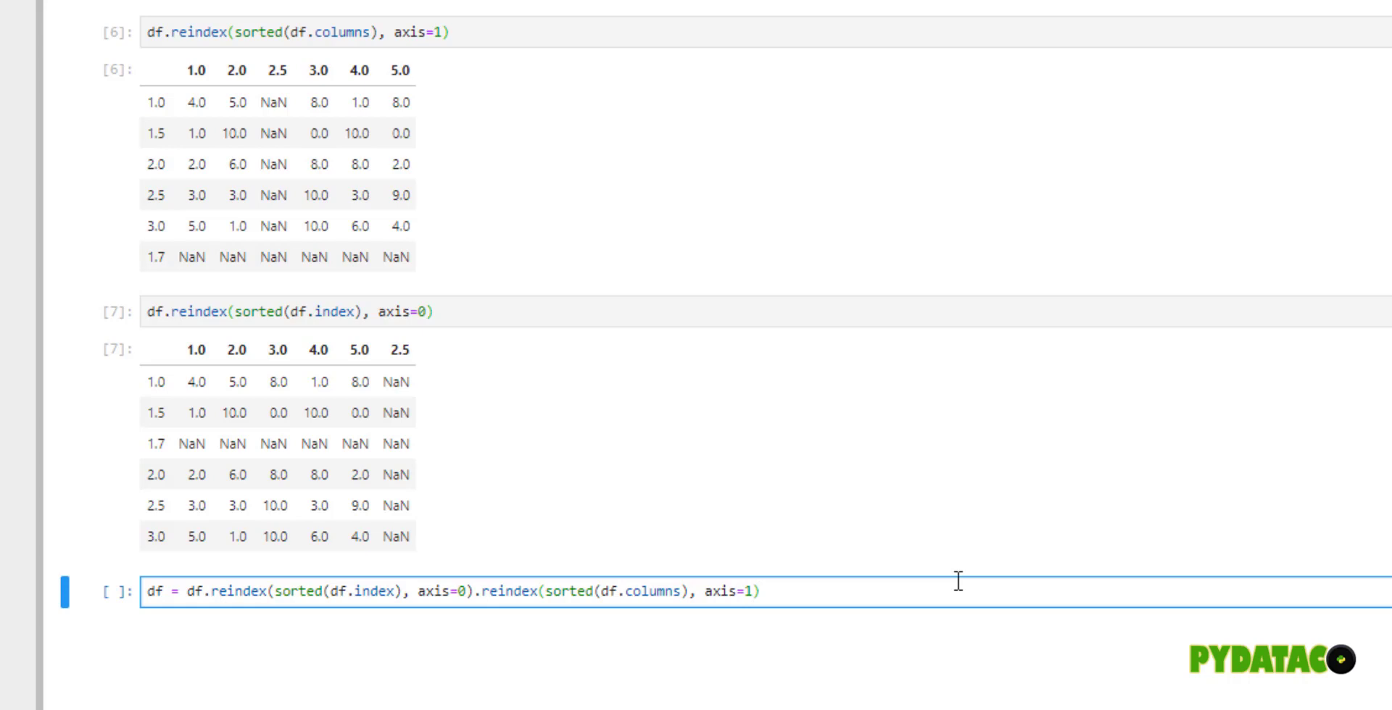
- Add df on a second line and run to show the doubly sorted table
key("Enter")
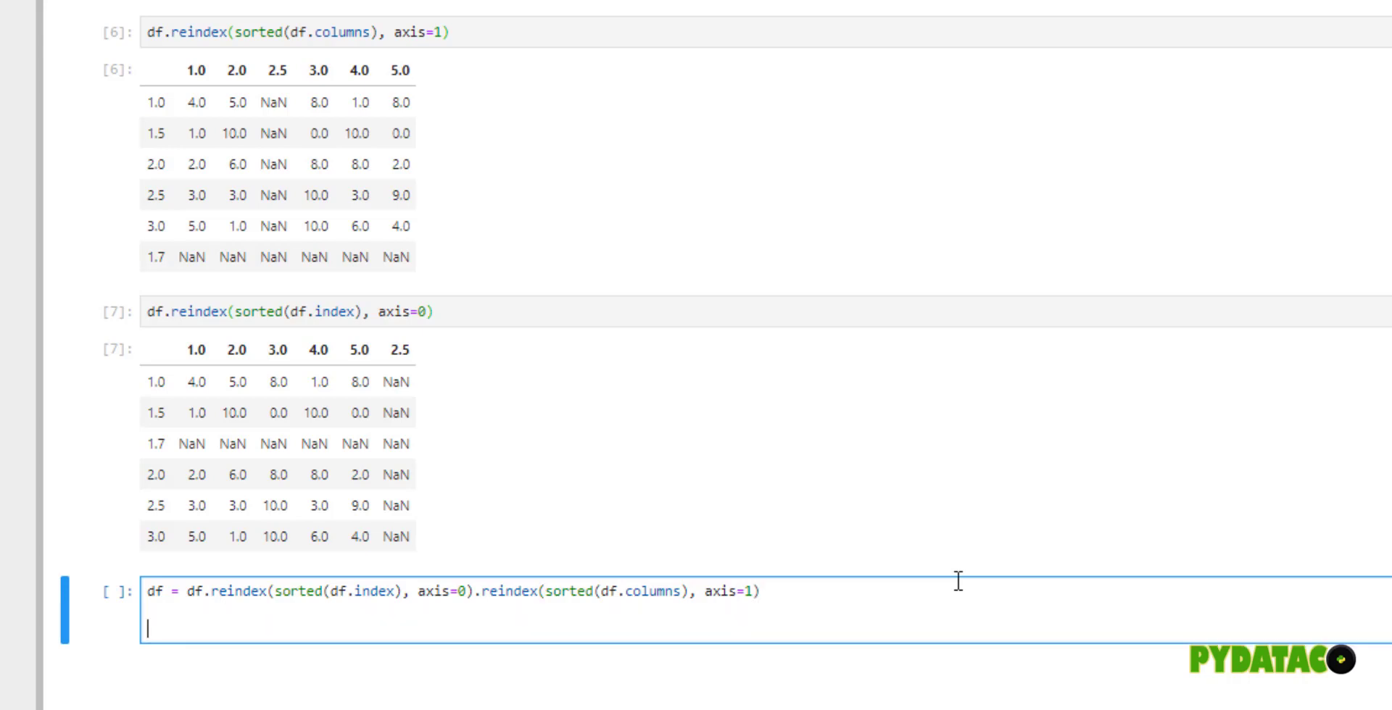
type("df")
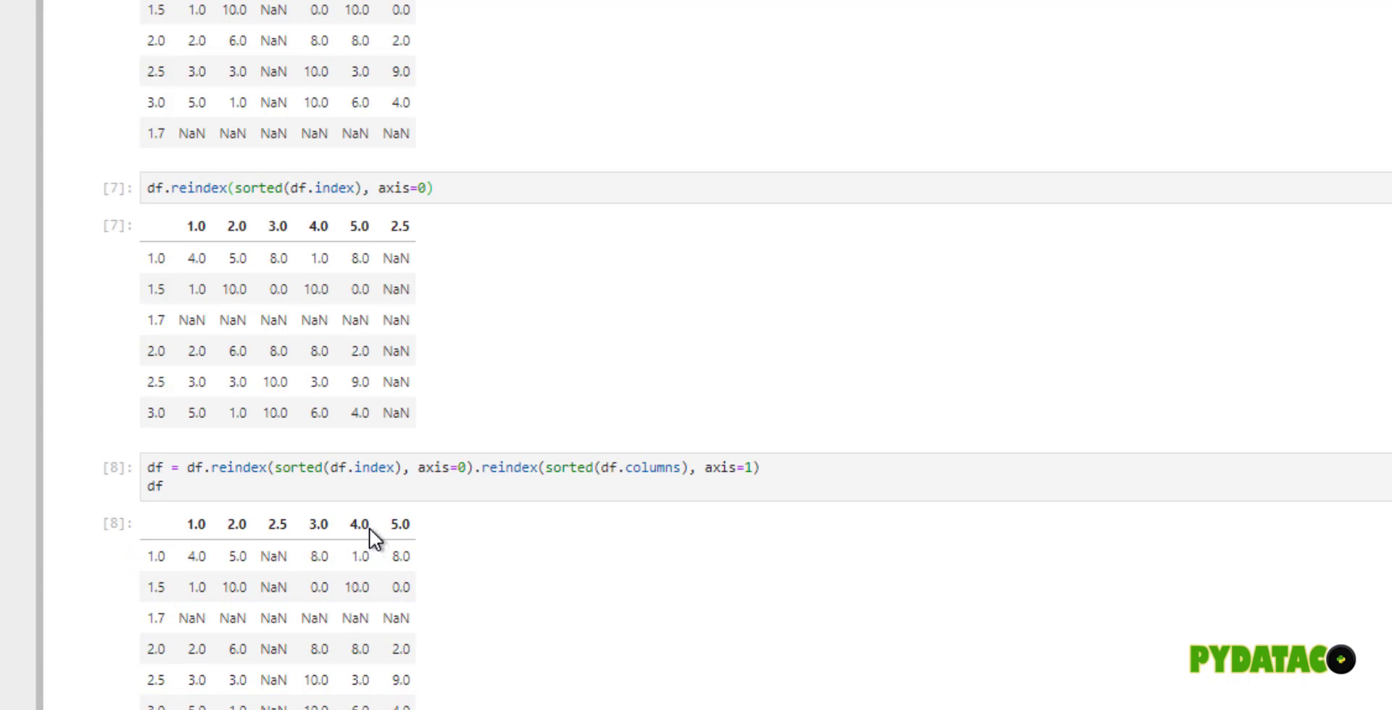
scroll("down", 3)
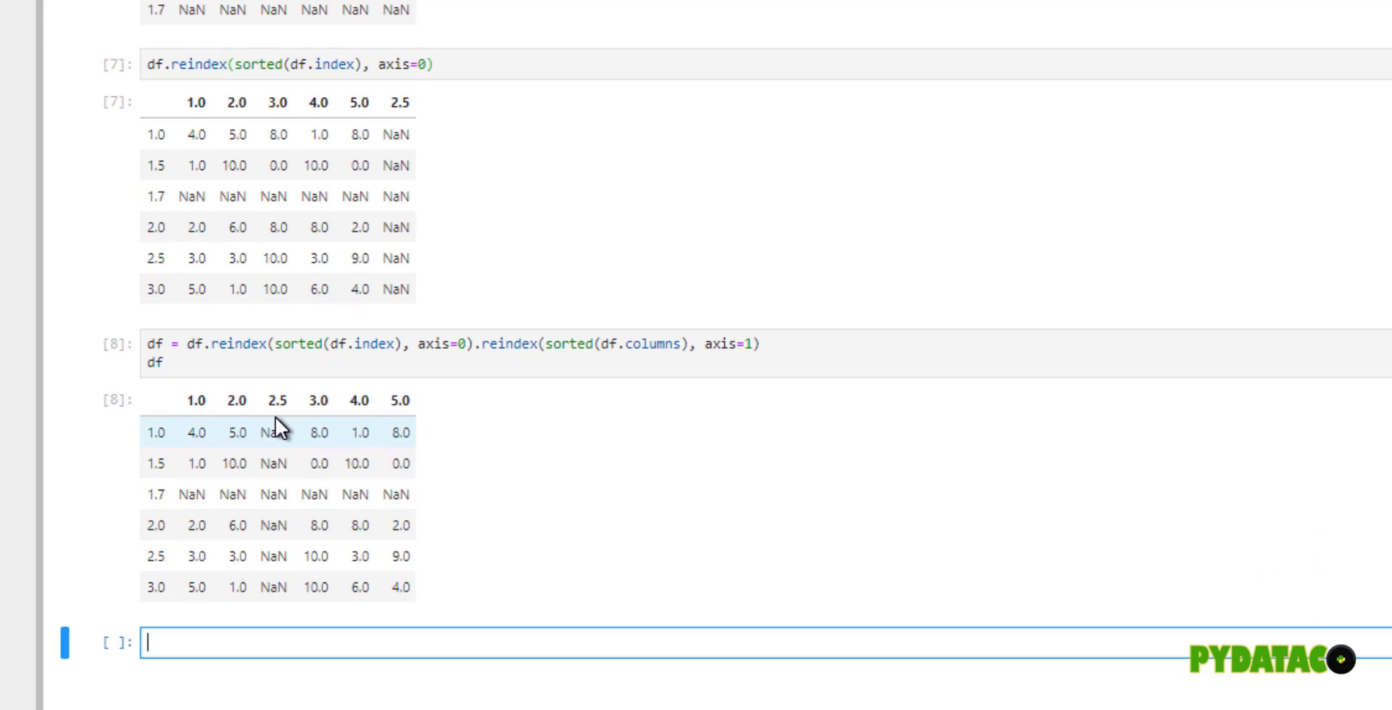
mouse_move(288, 461)
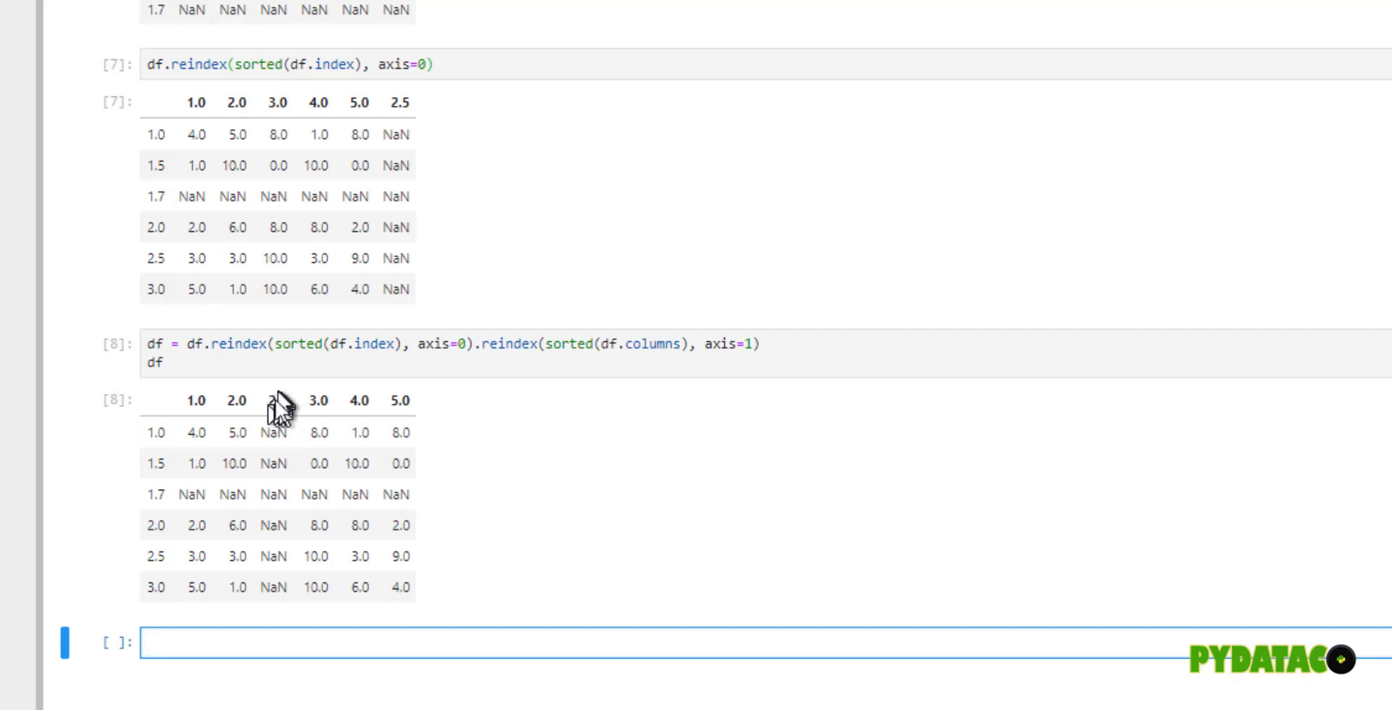
mouse_move(171, 515)
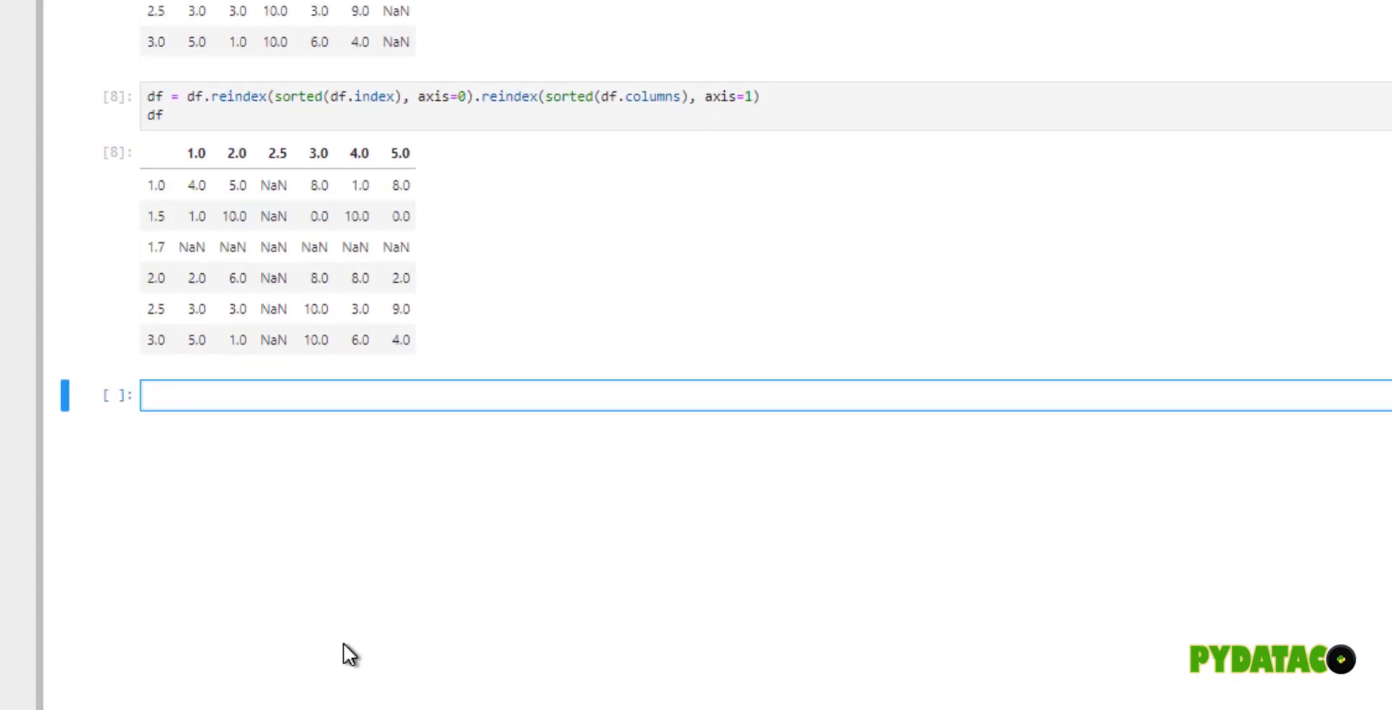
mouse_move(470, 642)
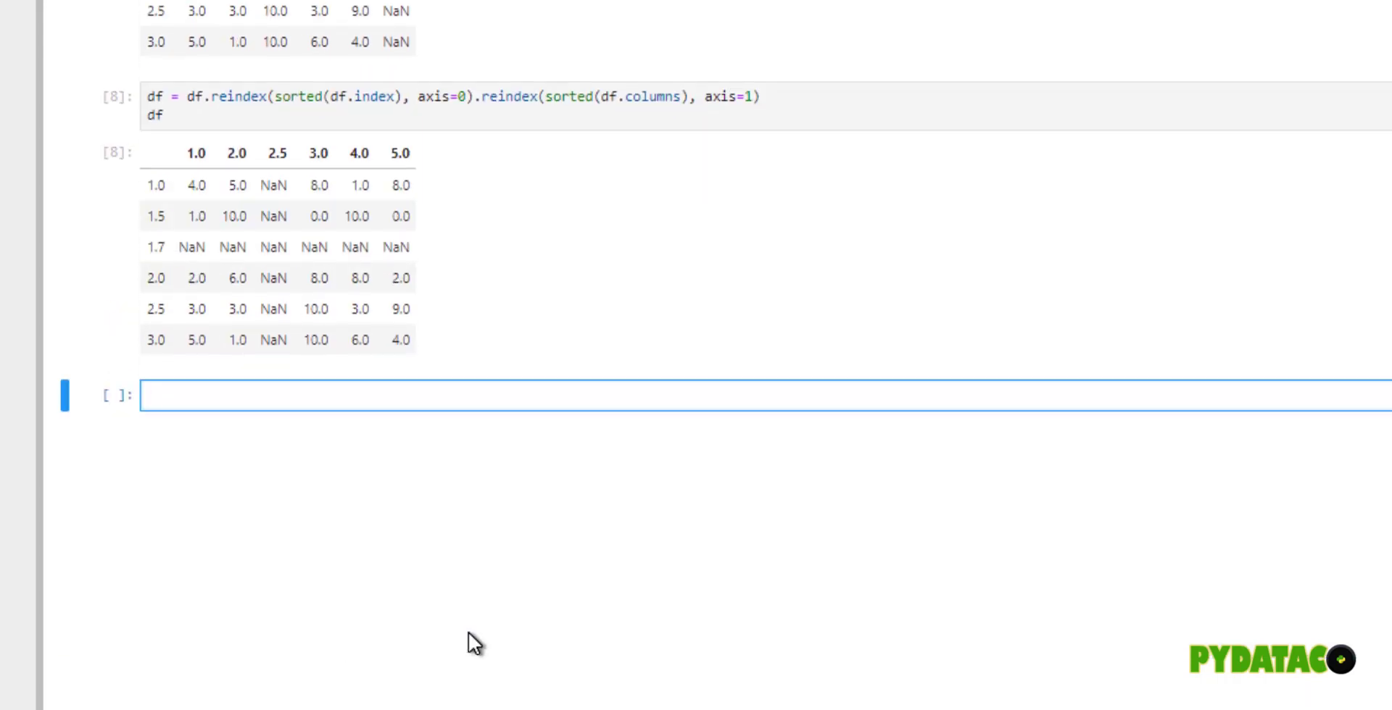
- Write df.interpolate() and read its method docstring in the signature tooltip
type("df.interpo")
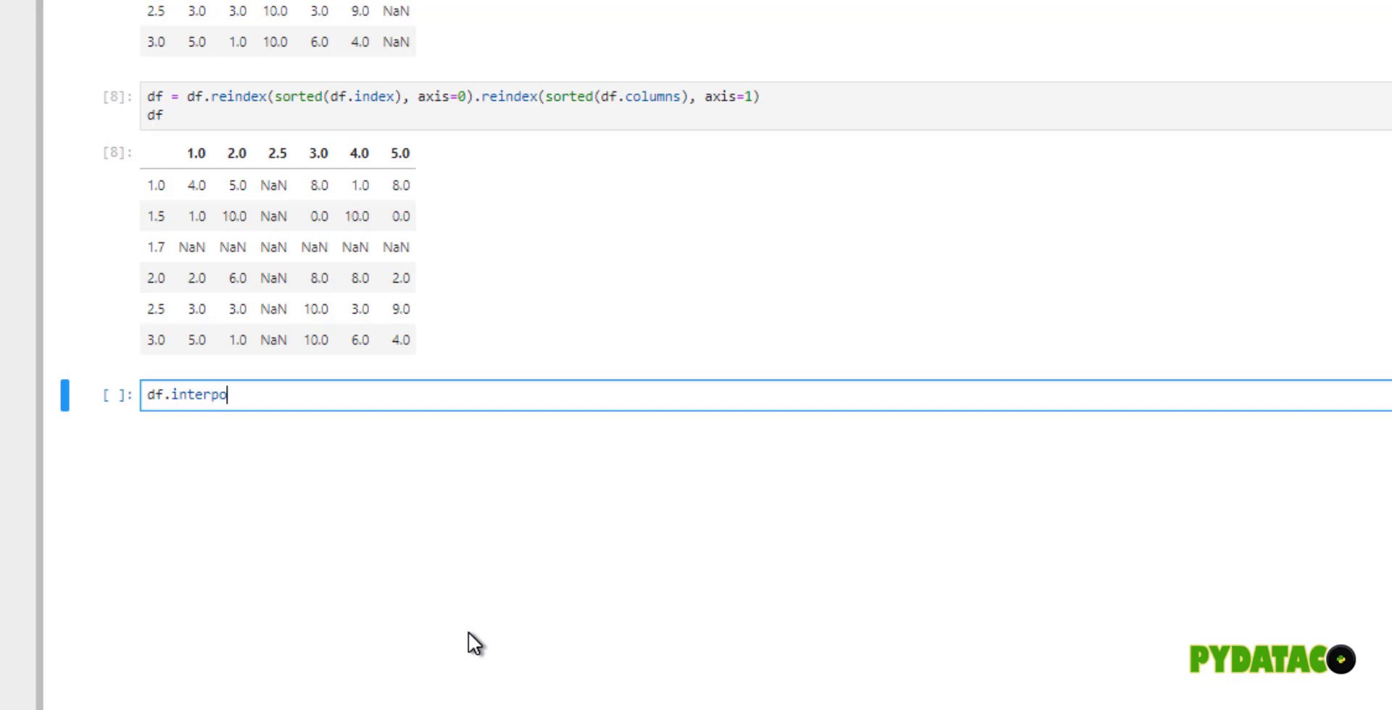
type("late()")
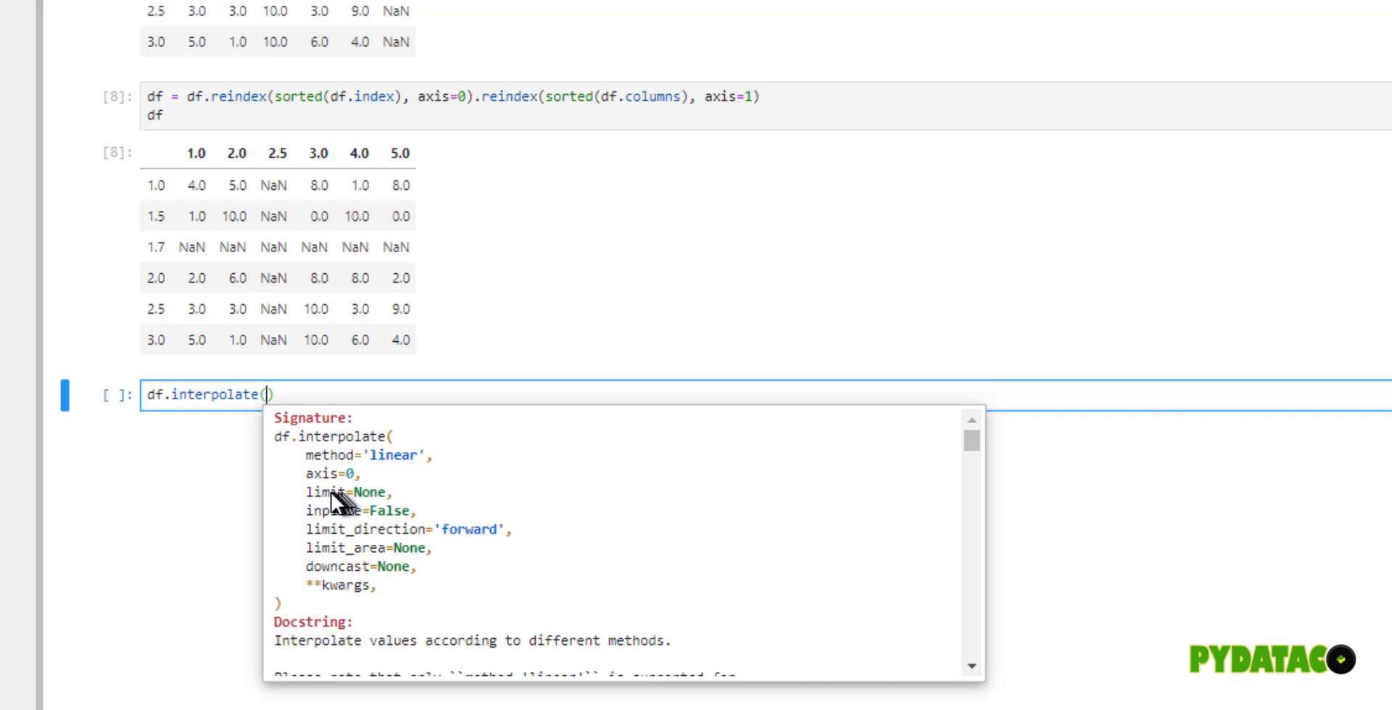
mouse_move(319, 481)
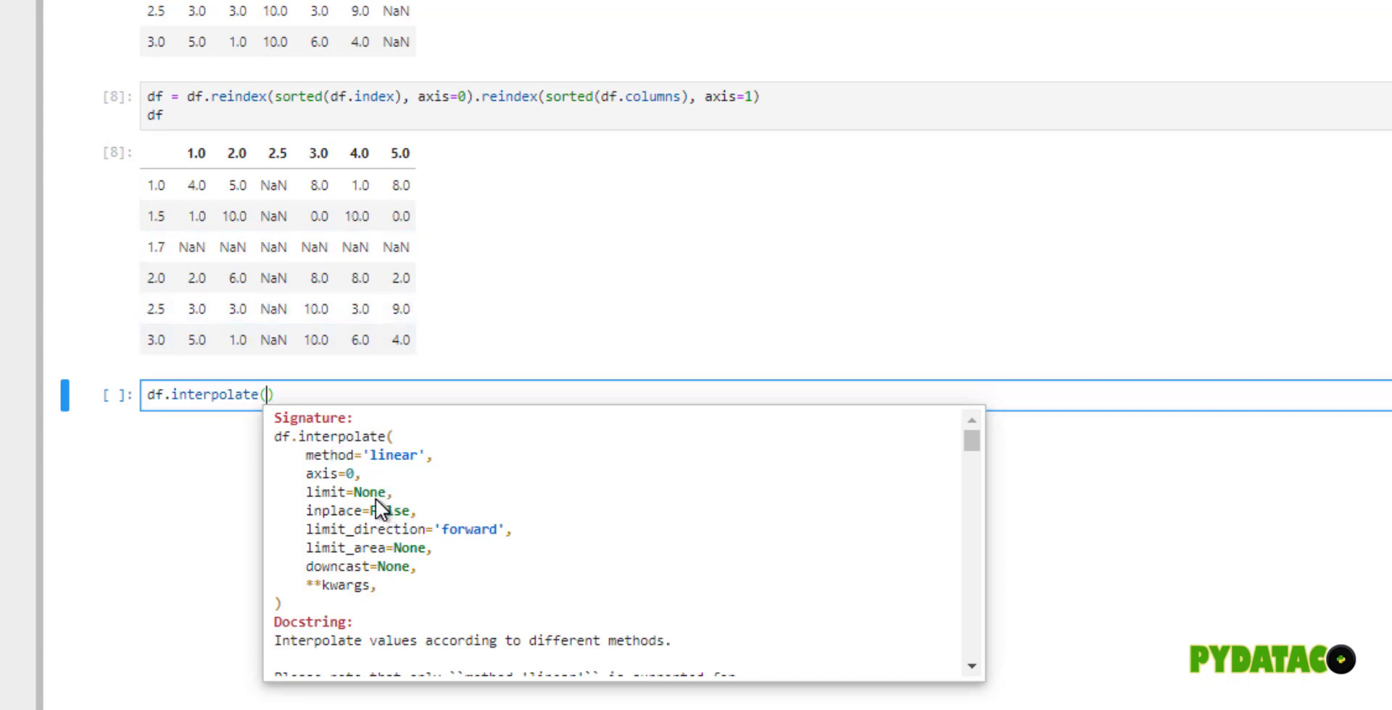
mouse_move(403, 557)
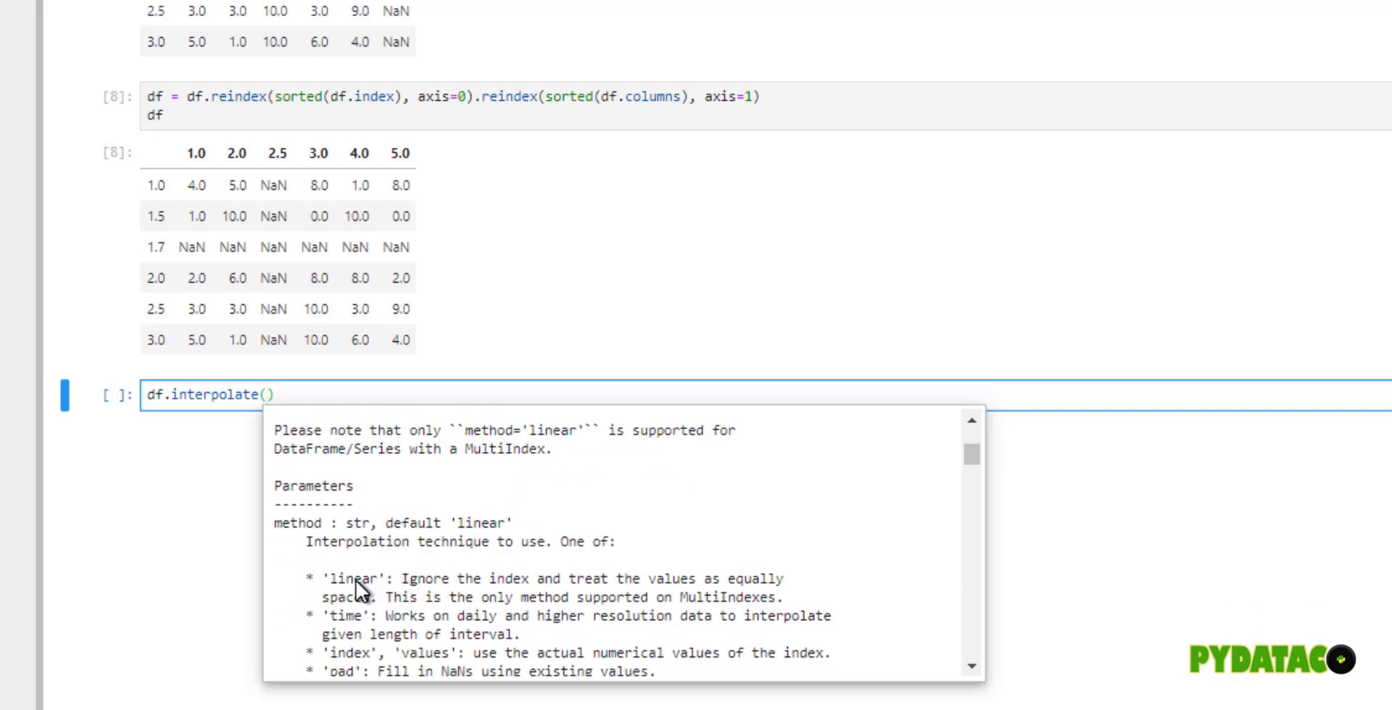
mouse_move(409, 585)
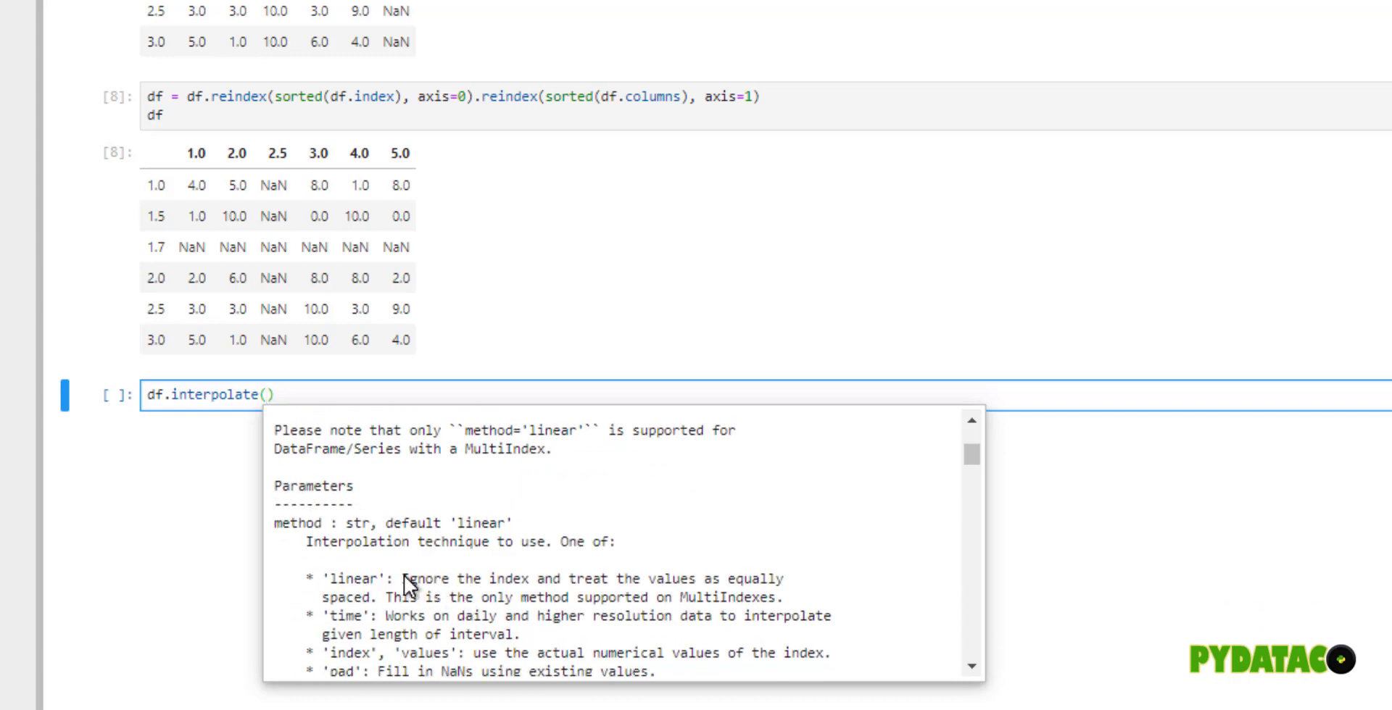
mouse_move(425, 622)
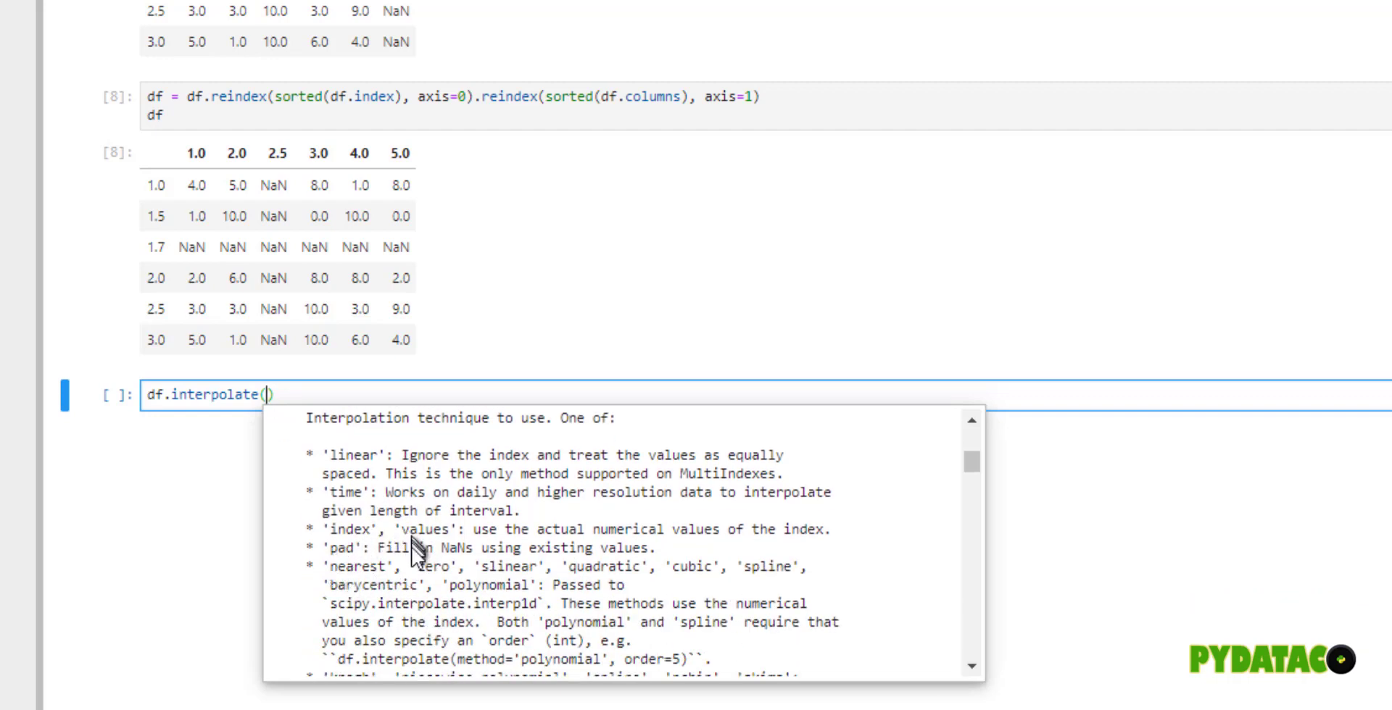
scroll("down", 3)
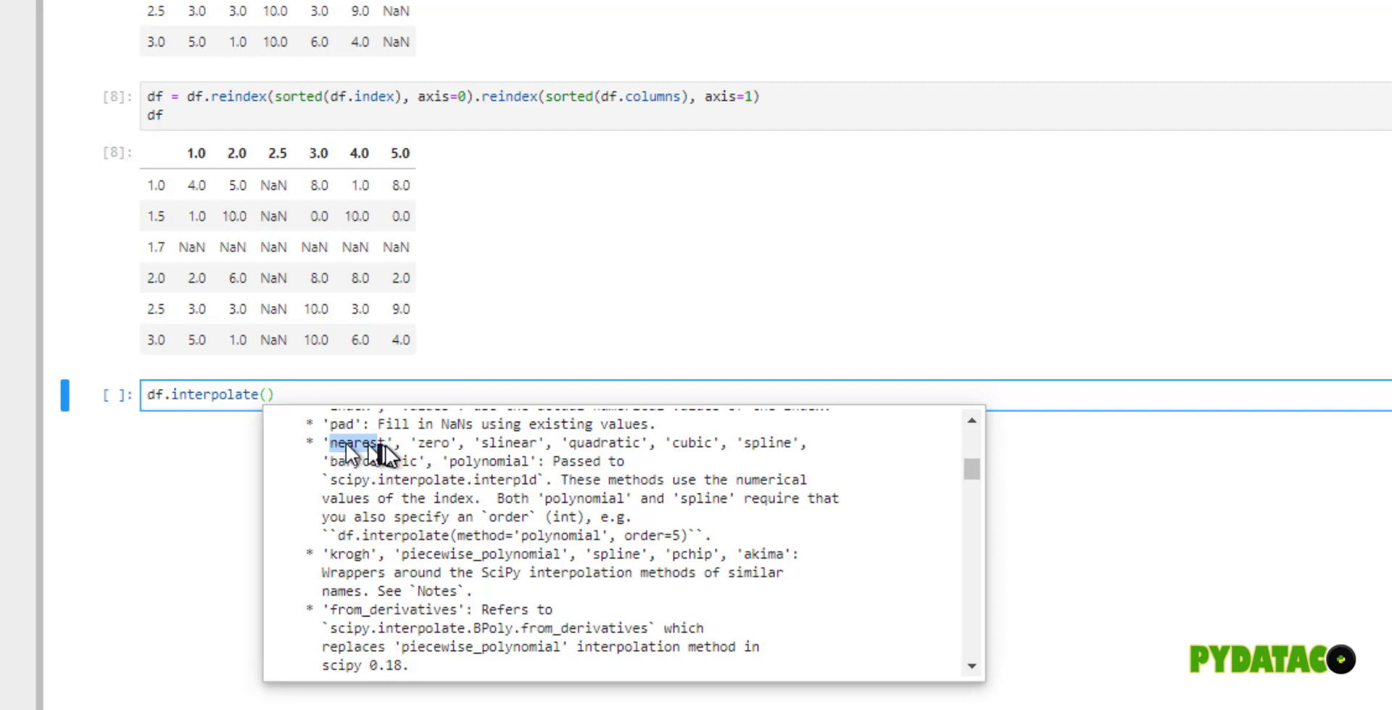
mouse_move(653, 490)
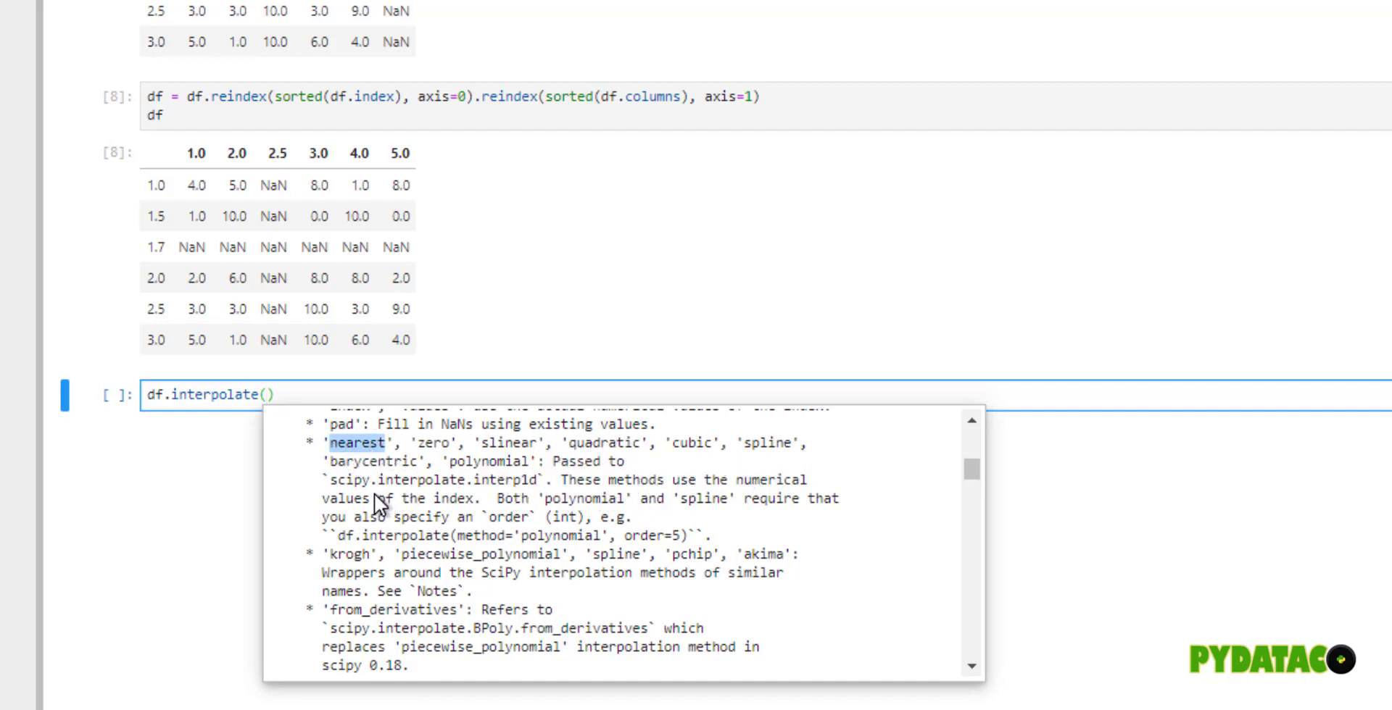
mouse_move(559, 536)
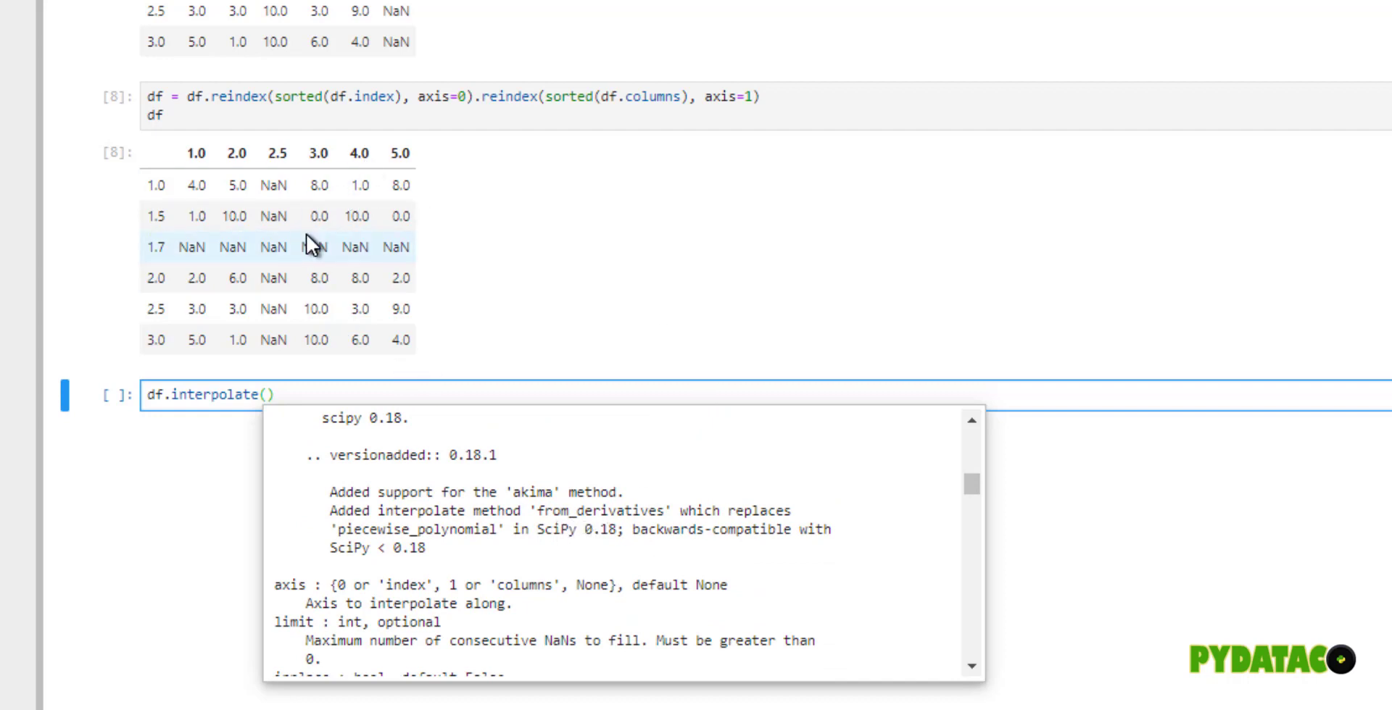
mouse_move(197, 196)
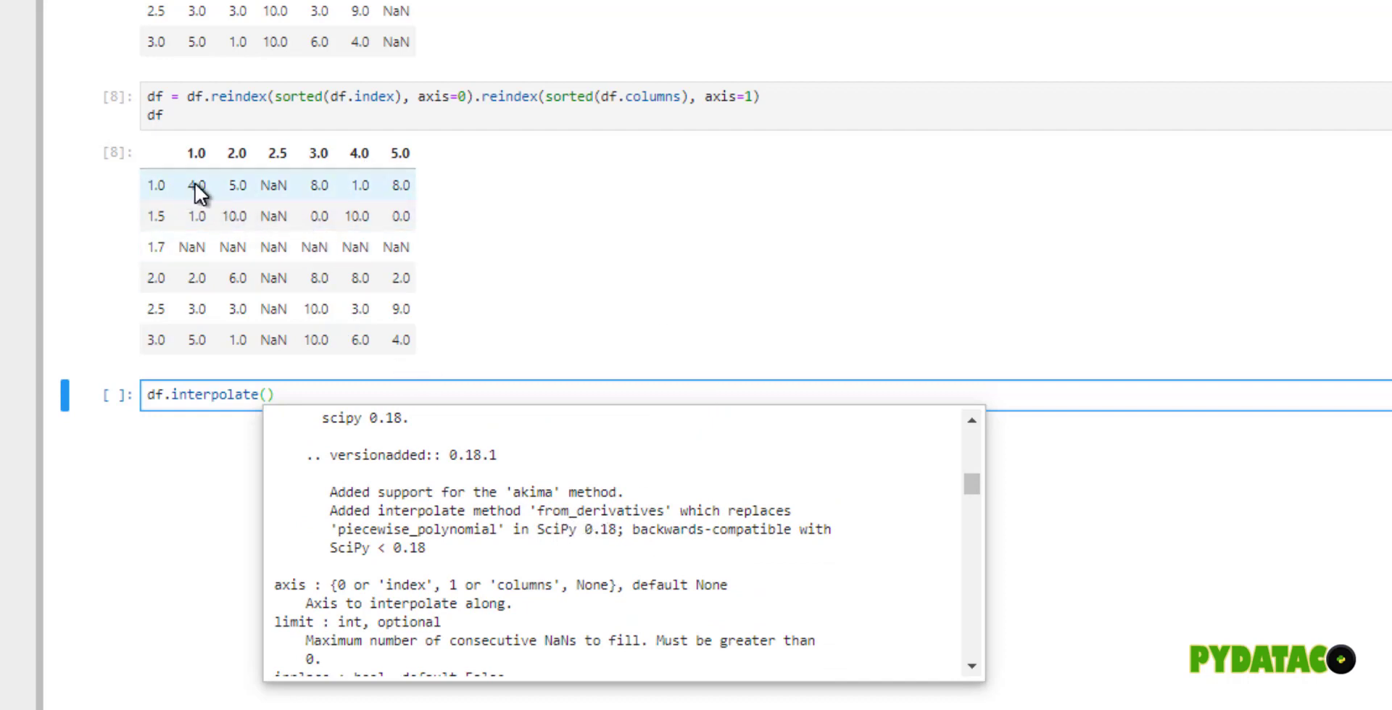
mouse_move(464, 575)
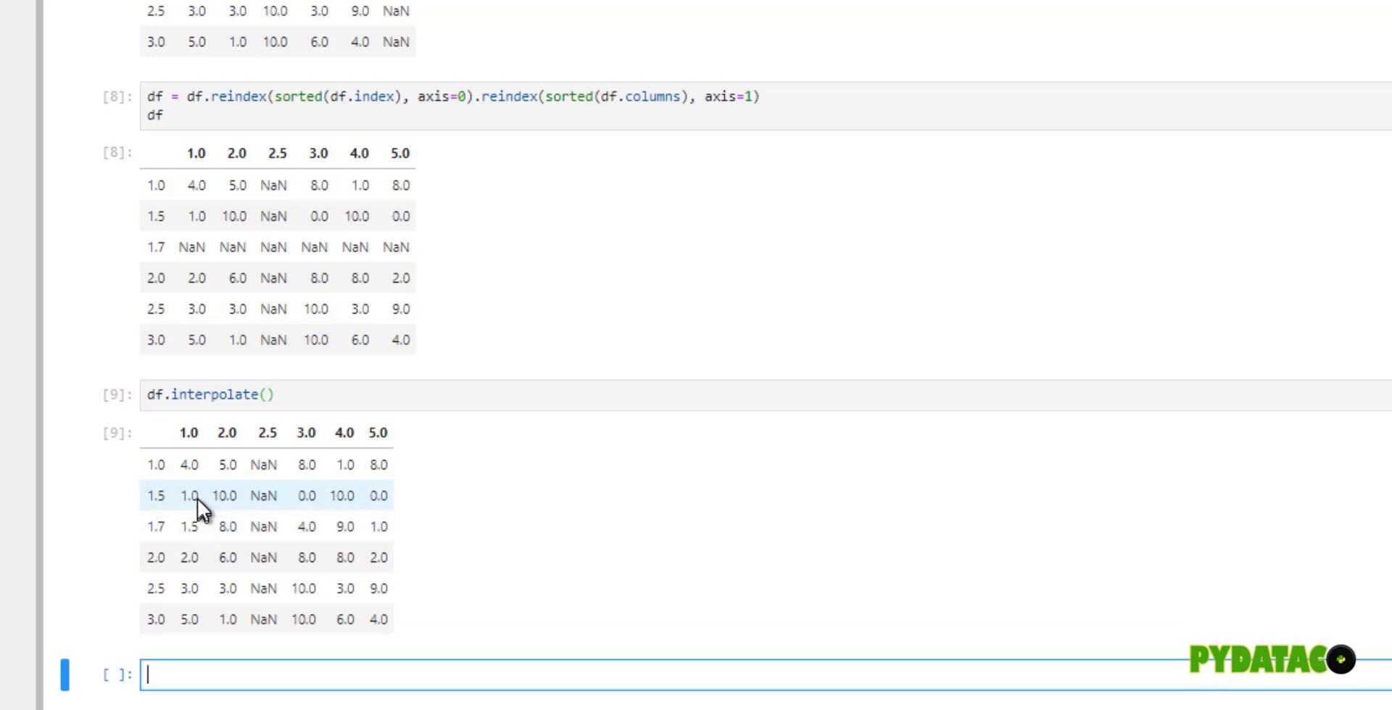
mouse_move(183, 532)
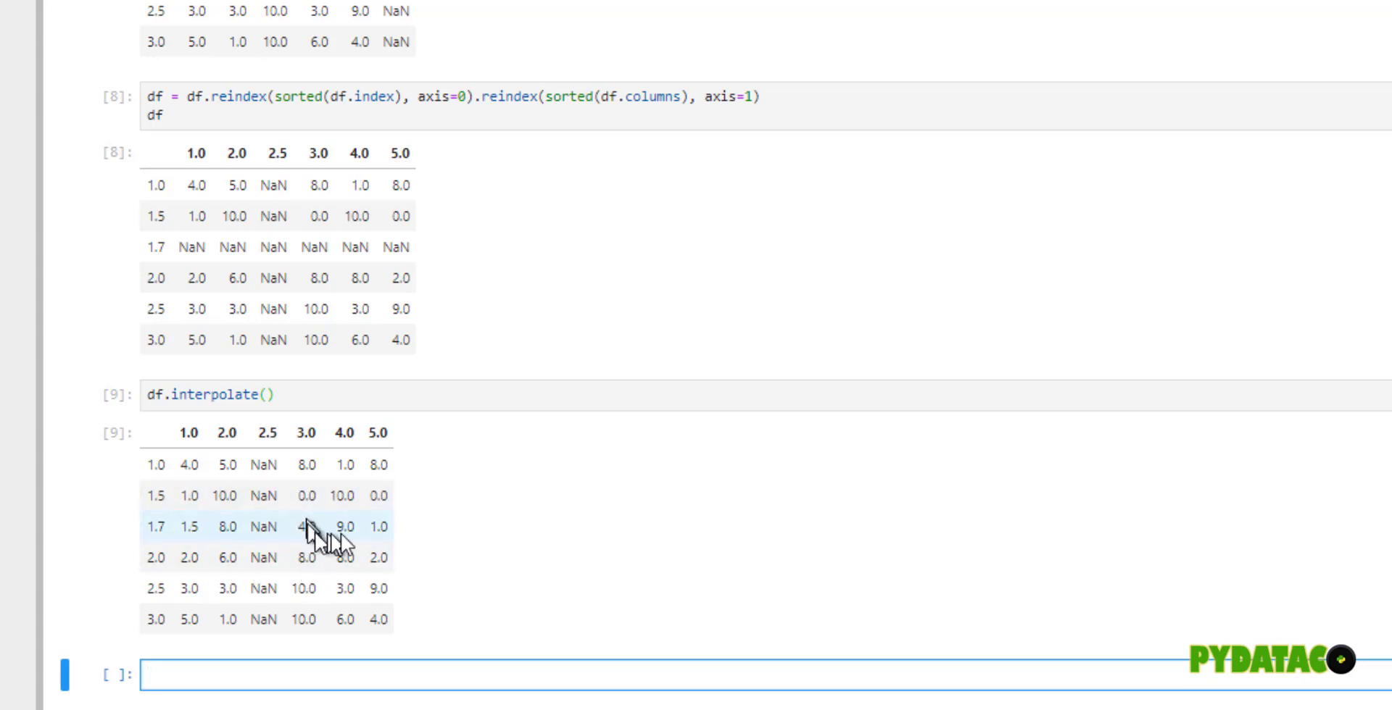
mouse_move(401, 533)
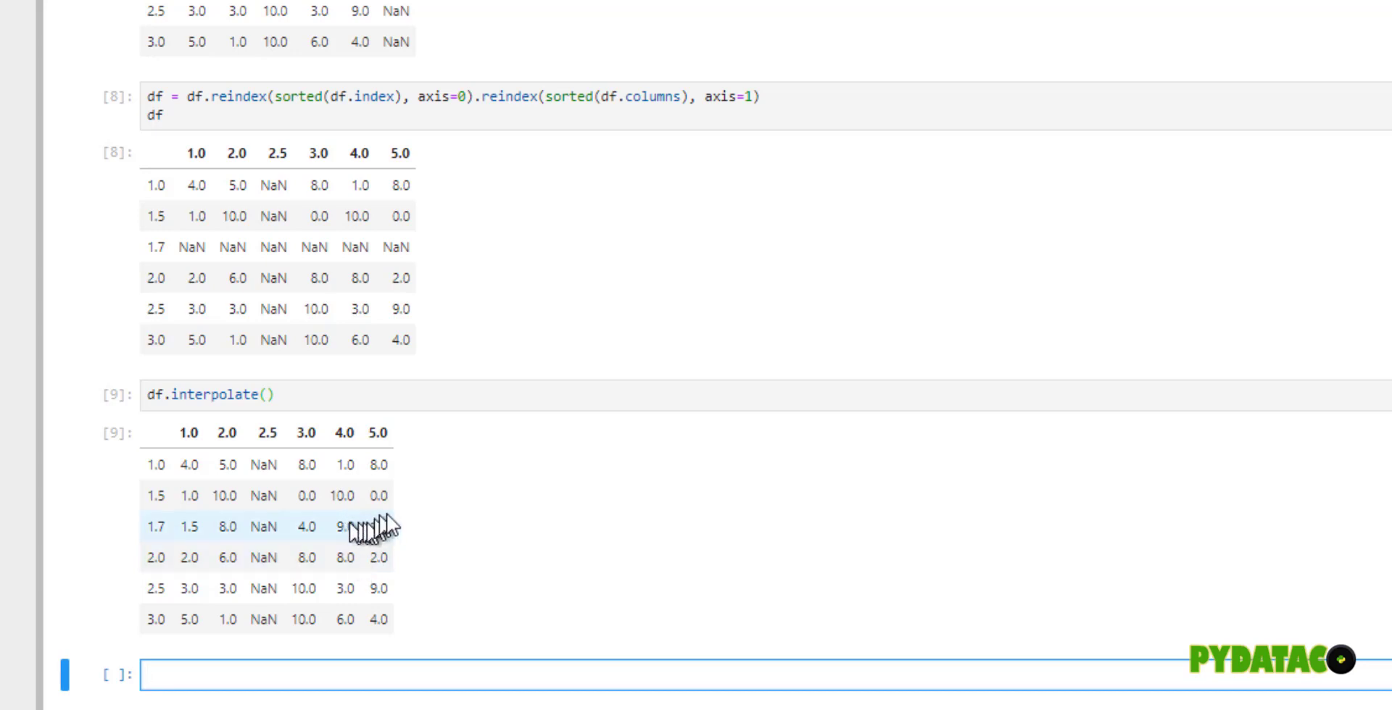
mouse_move(391, 574)
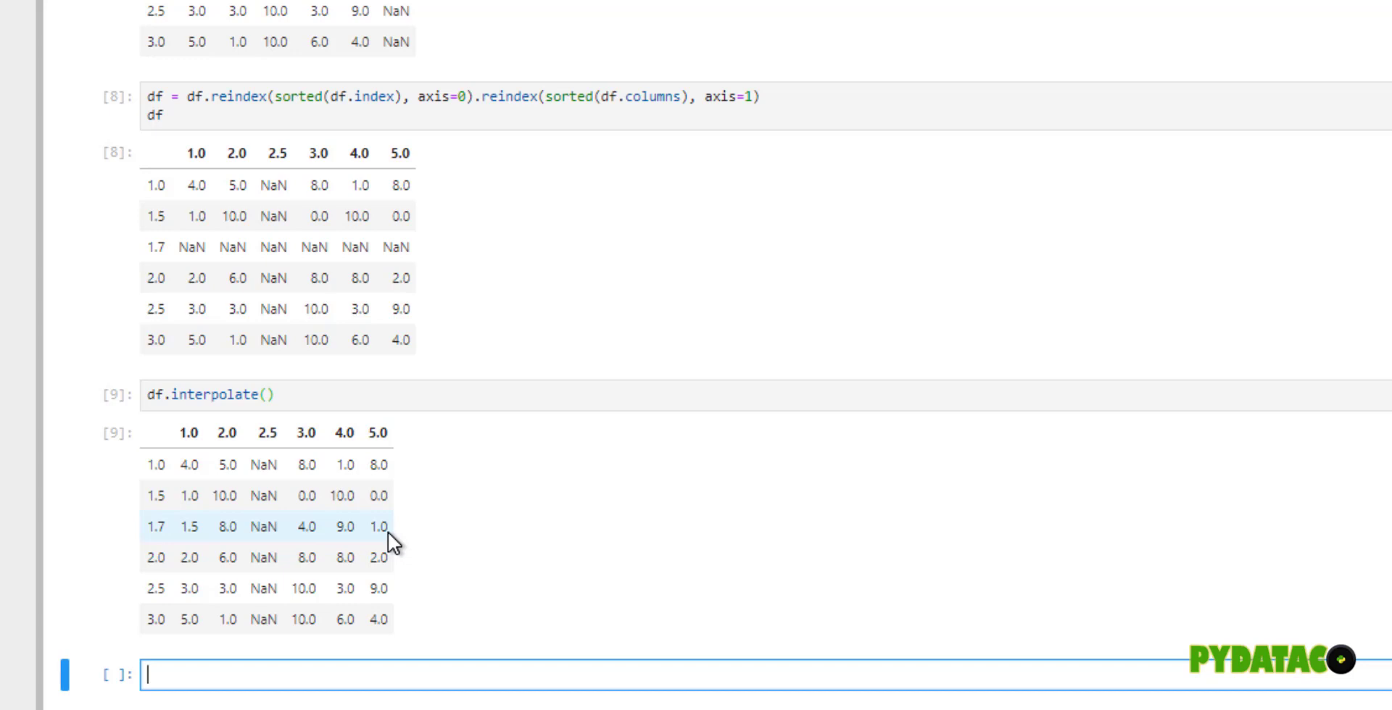
mouse_move(211, 545)
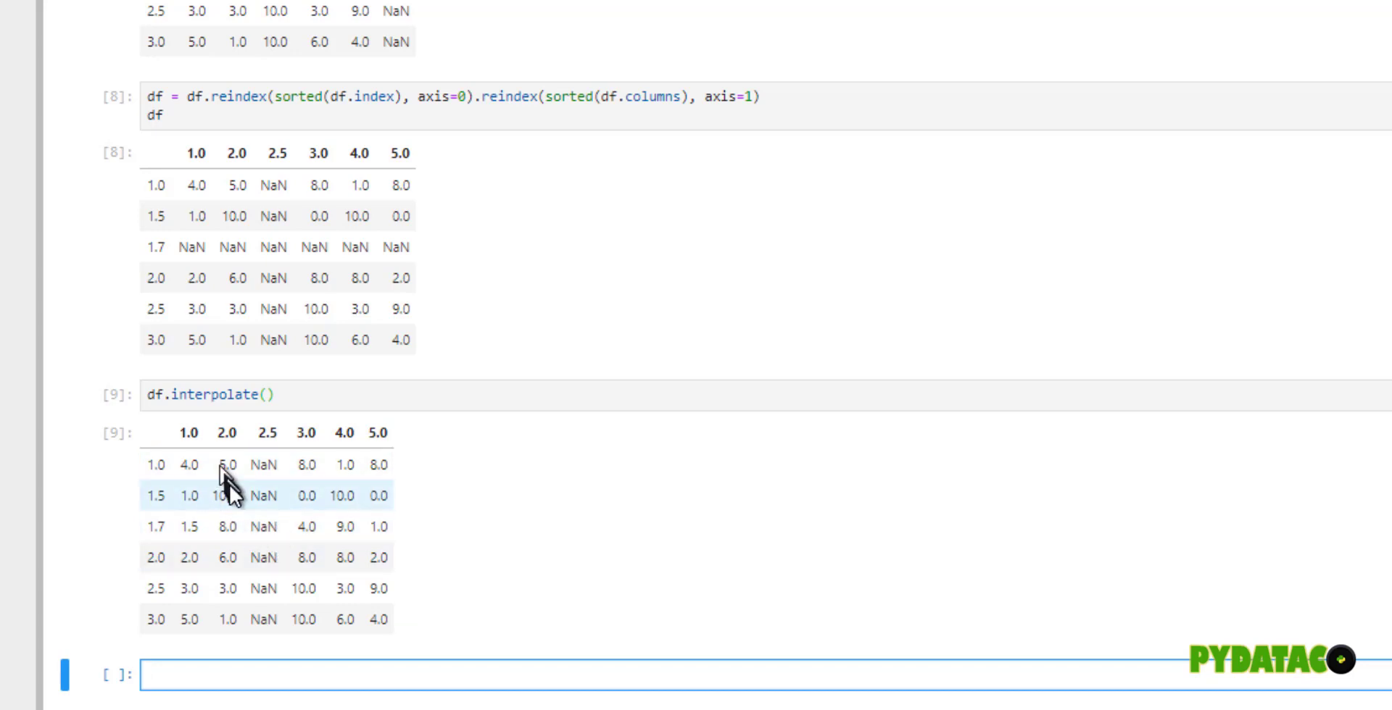
mouse_move(228, 602)
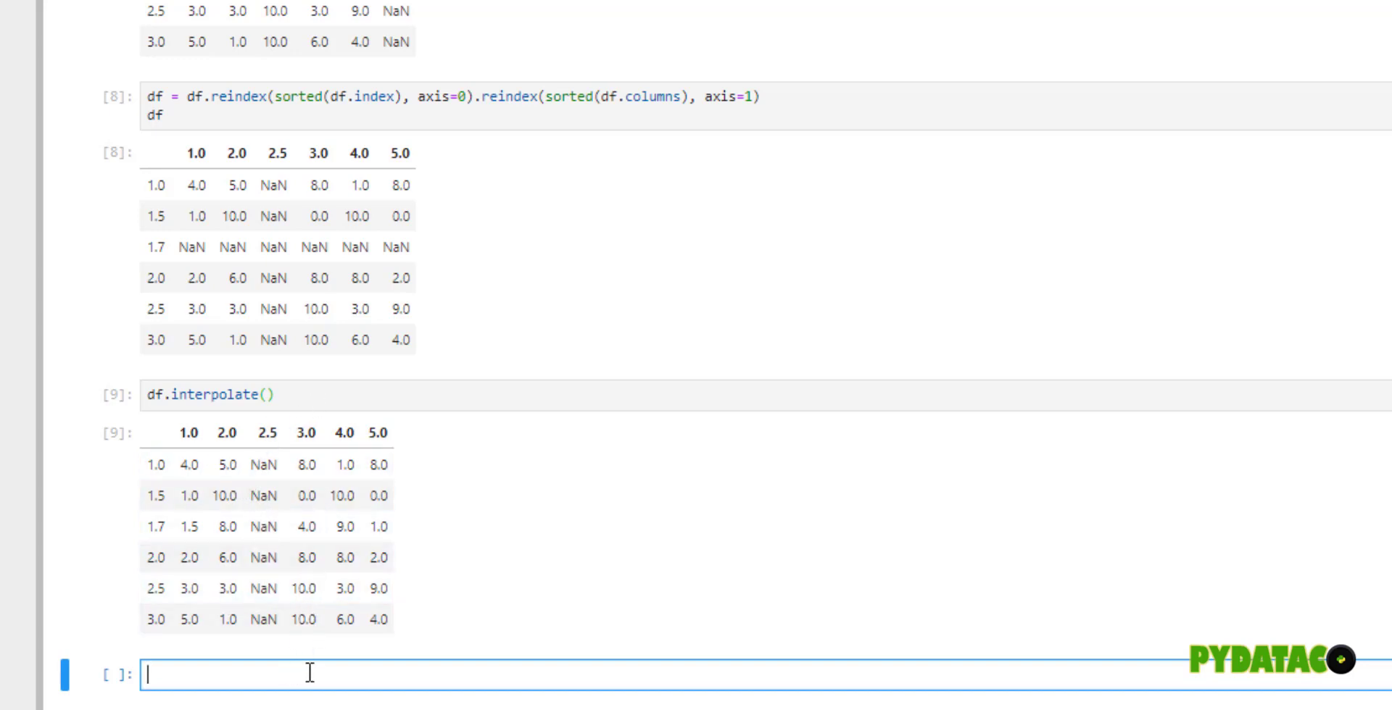
- Run df.interpolate(axis=1), filling column 2.5 with 6.5, 5.0, 7.0, 6.5, 5.5
type("df.interpolate(ax")
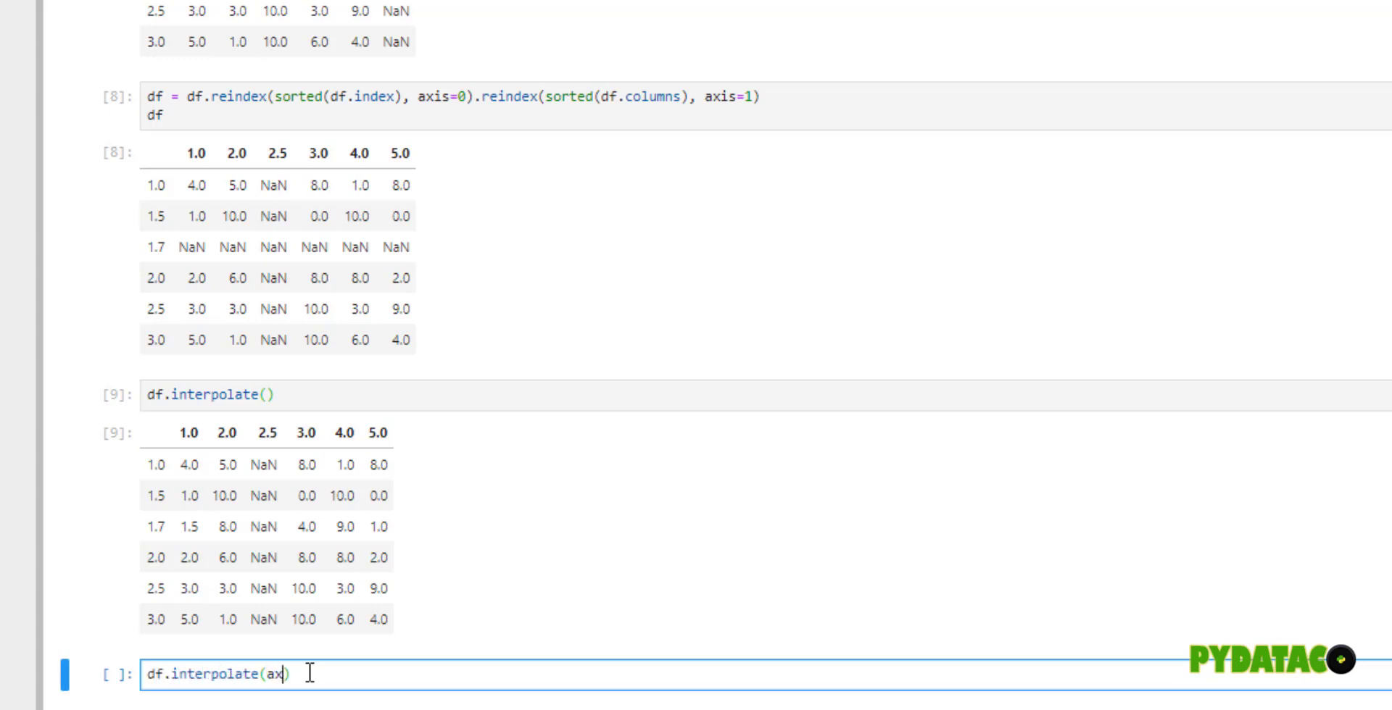
type("is=1")
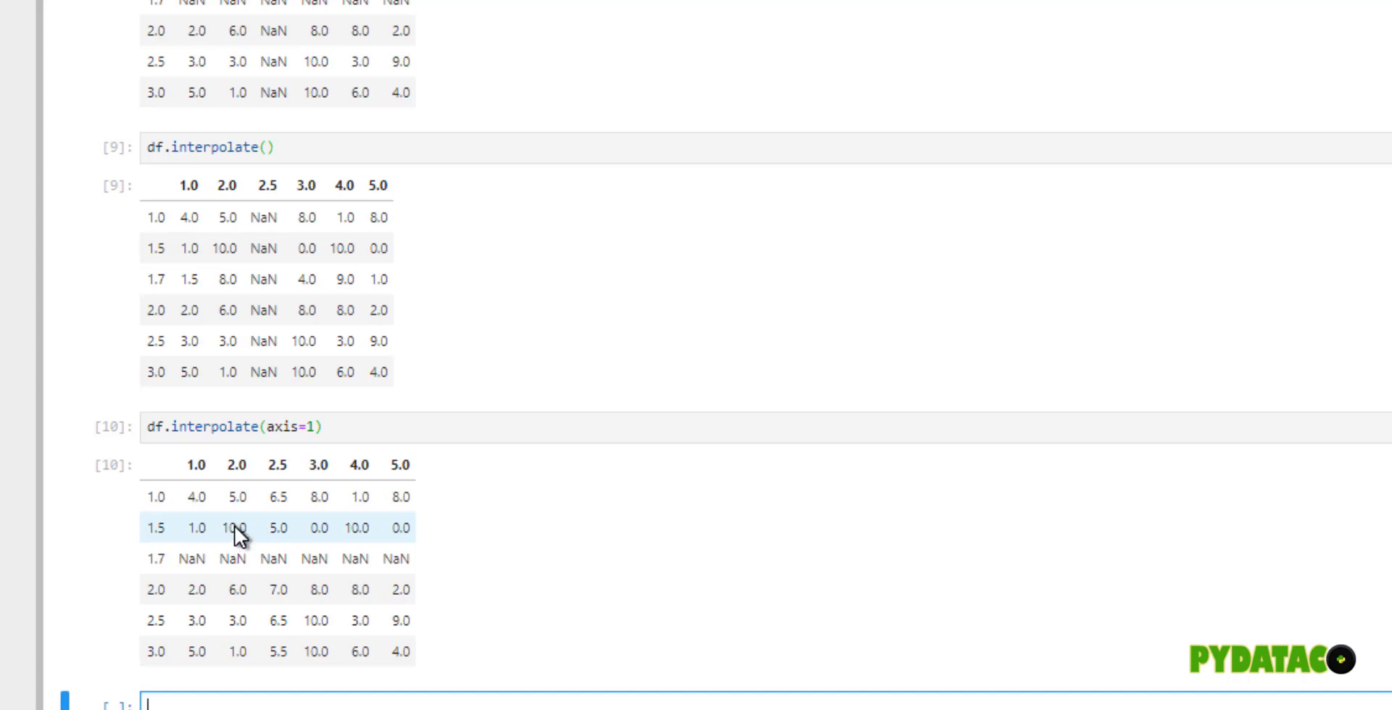
mouse_move(272, 542)
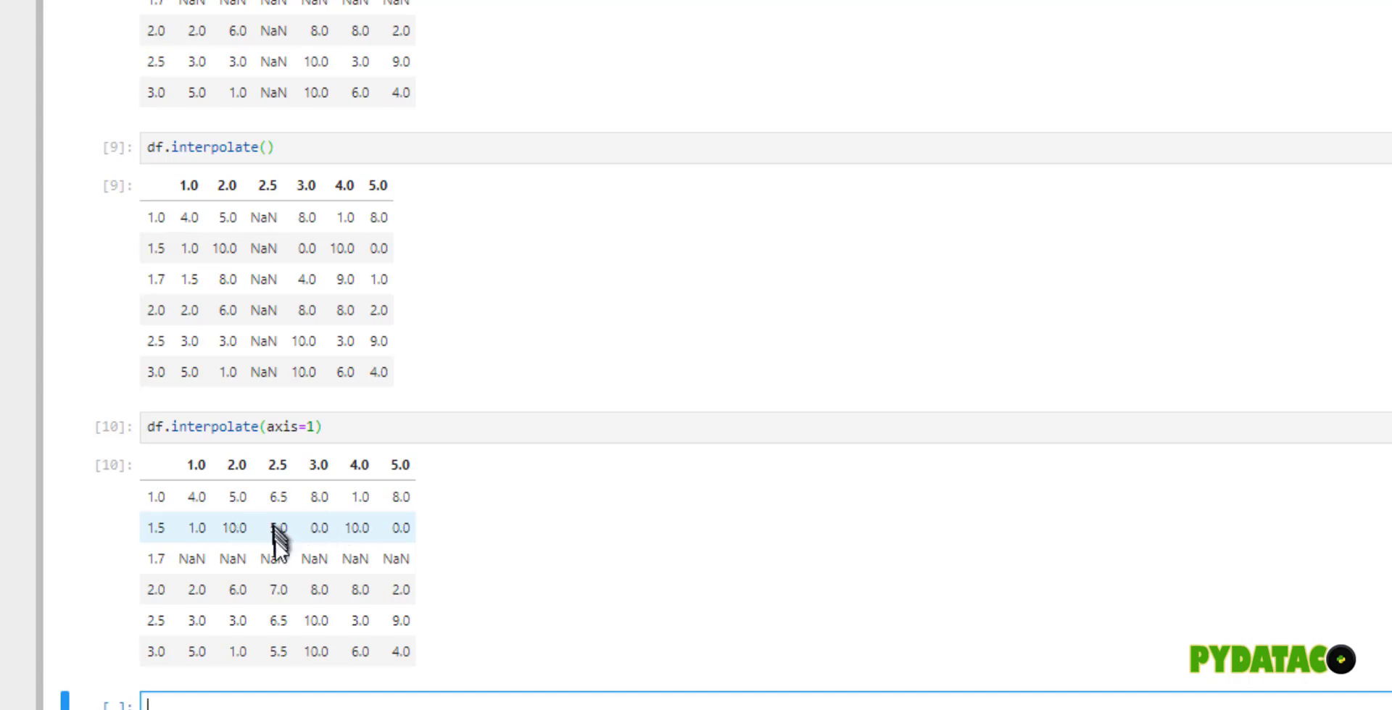
mouse_move(195, 569)
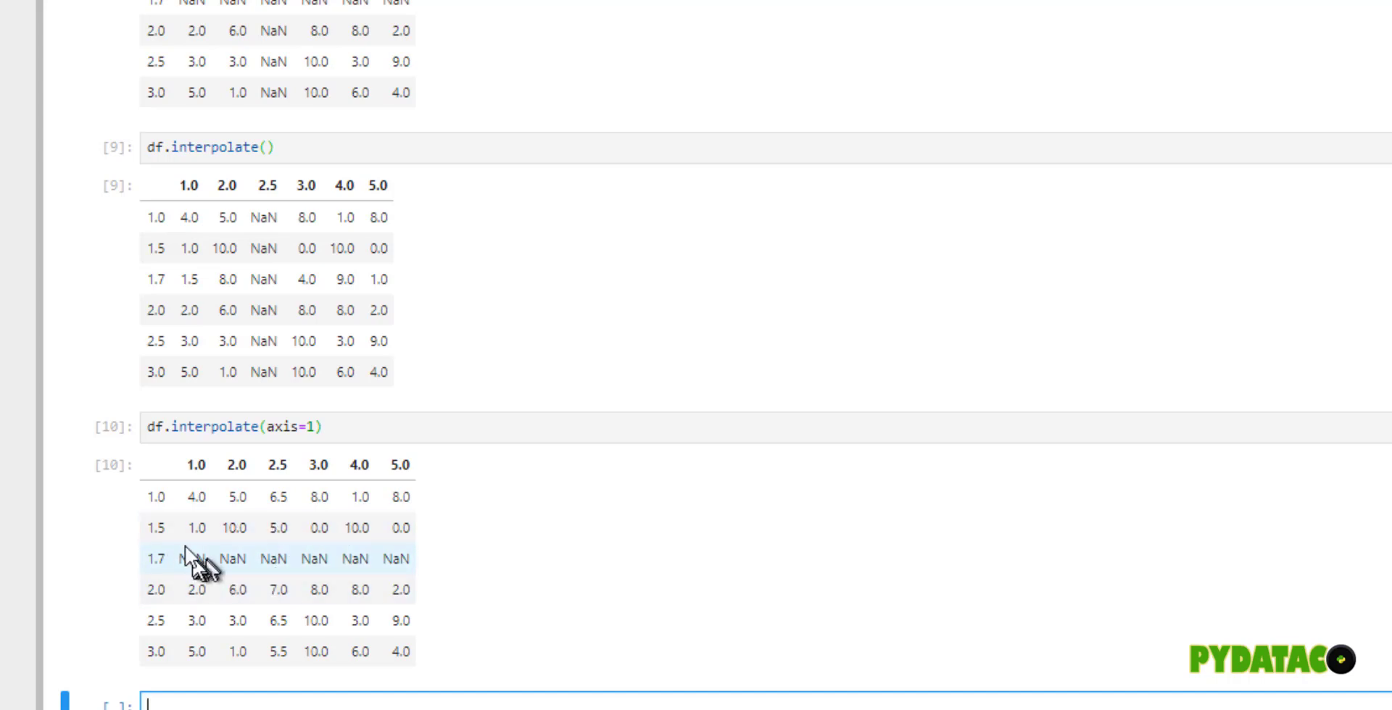
mouse_move(206, 579)
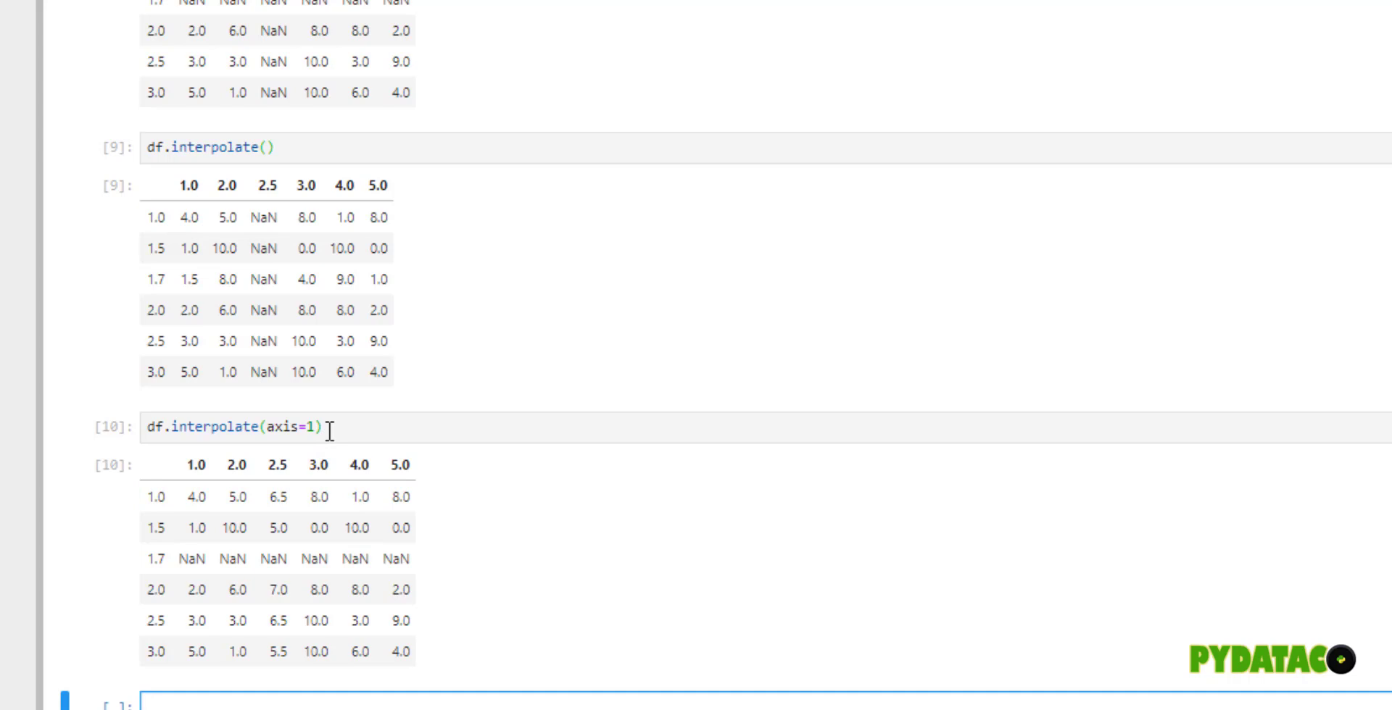
- Run df.interpolate().interpolate(axis=1), filling row 1.7 and column 2.5 with 6.0 at their intersection
type("df.interpolate(")
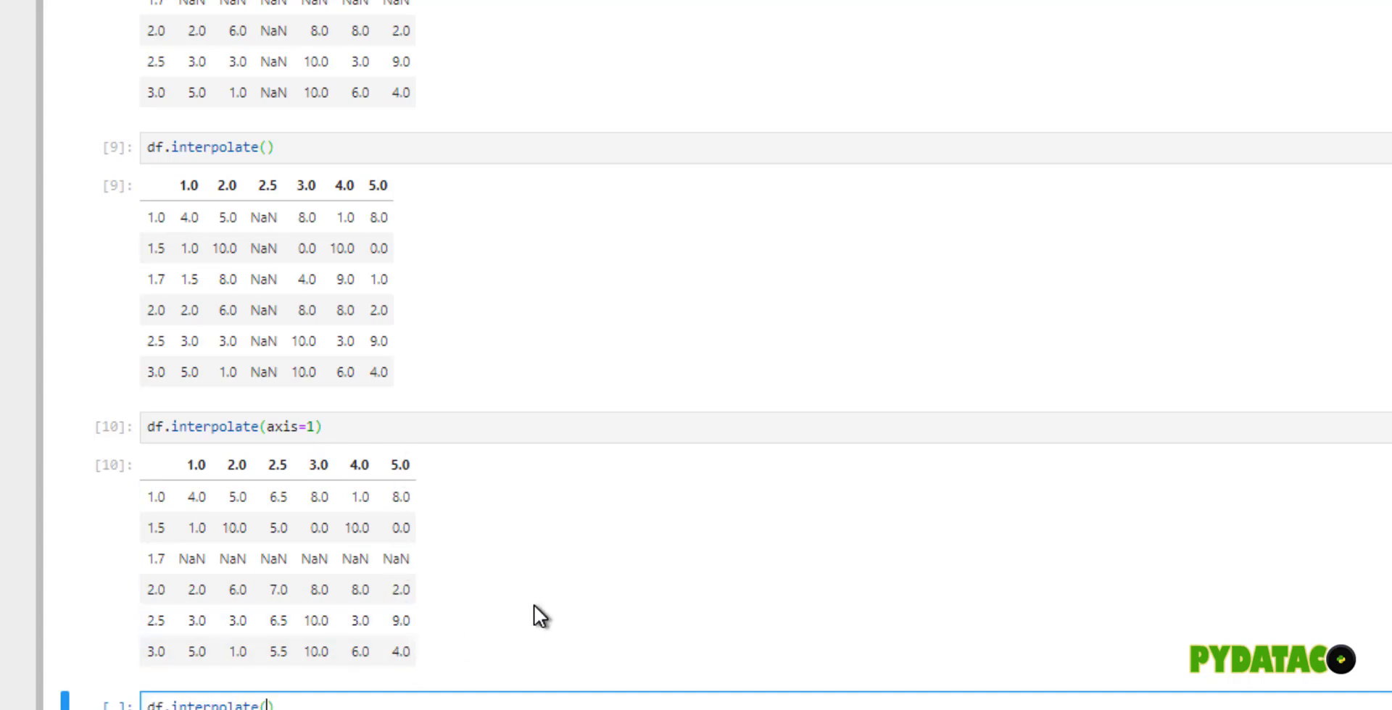
type(".interpolate(axis=1")
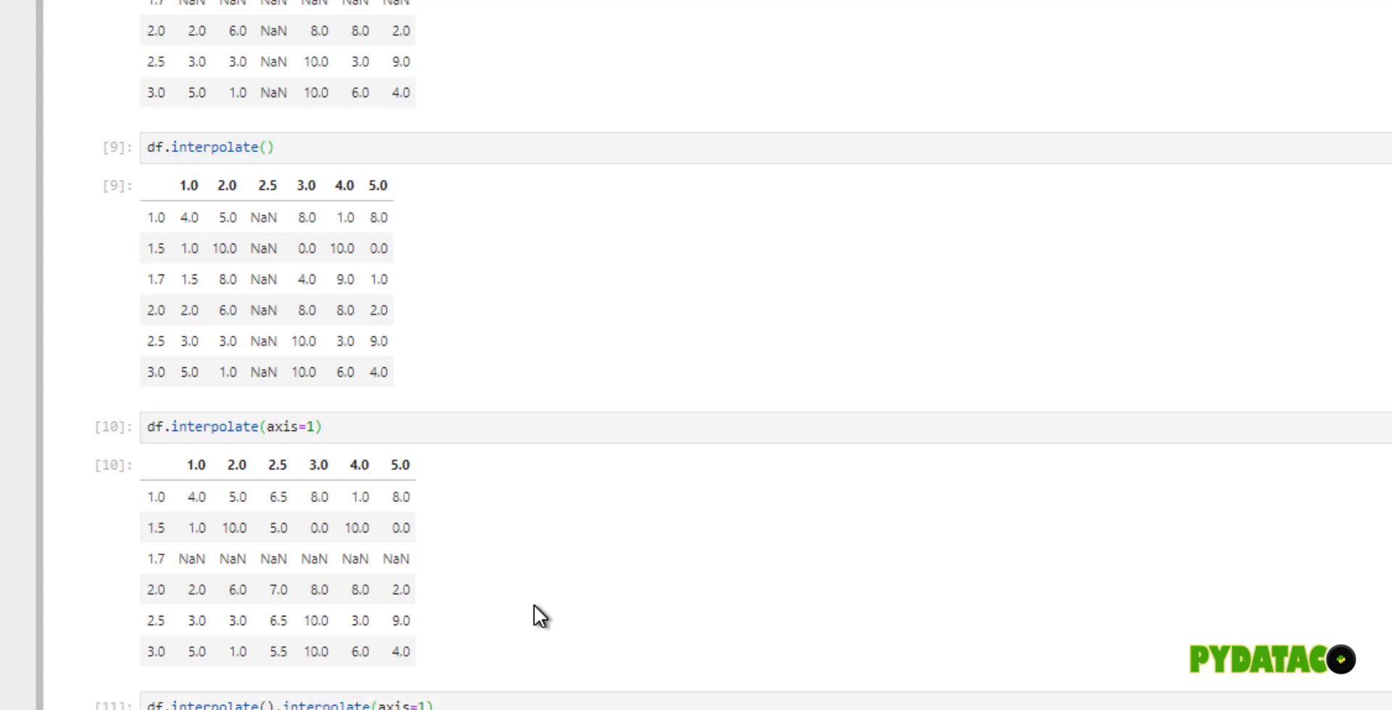
scroll("down", 3)
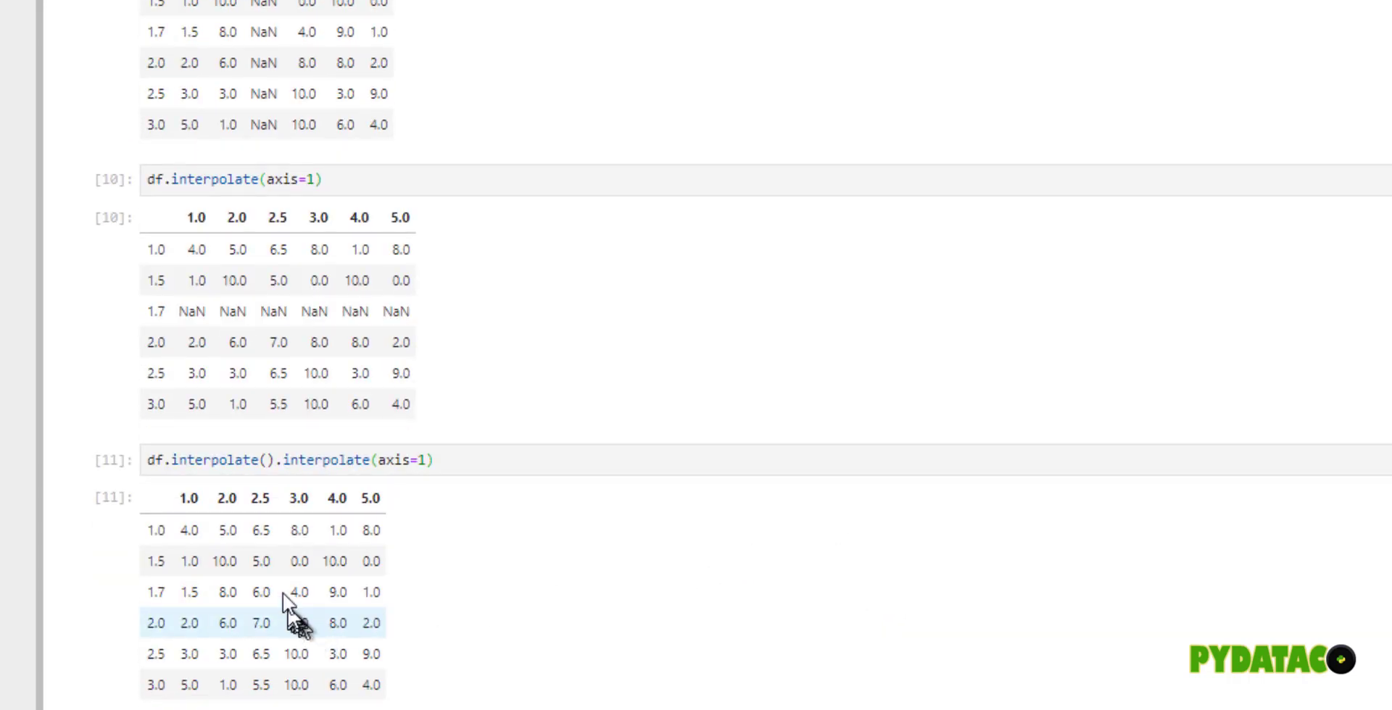
mouse_move(256, 594)
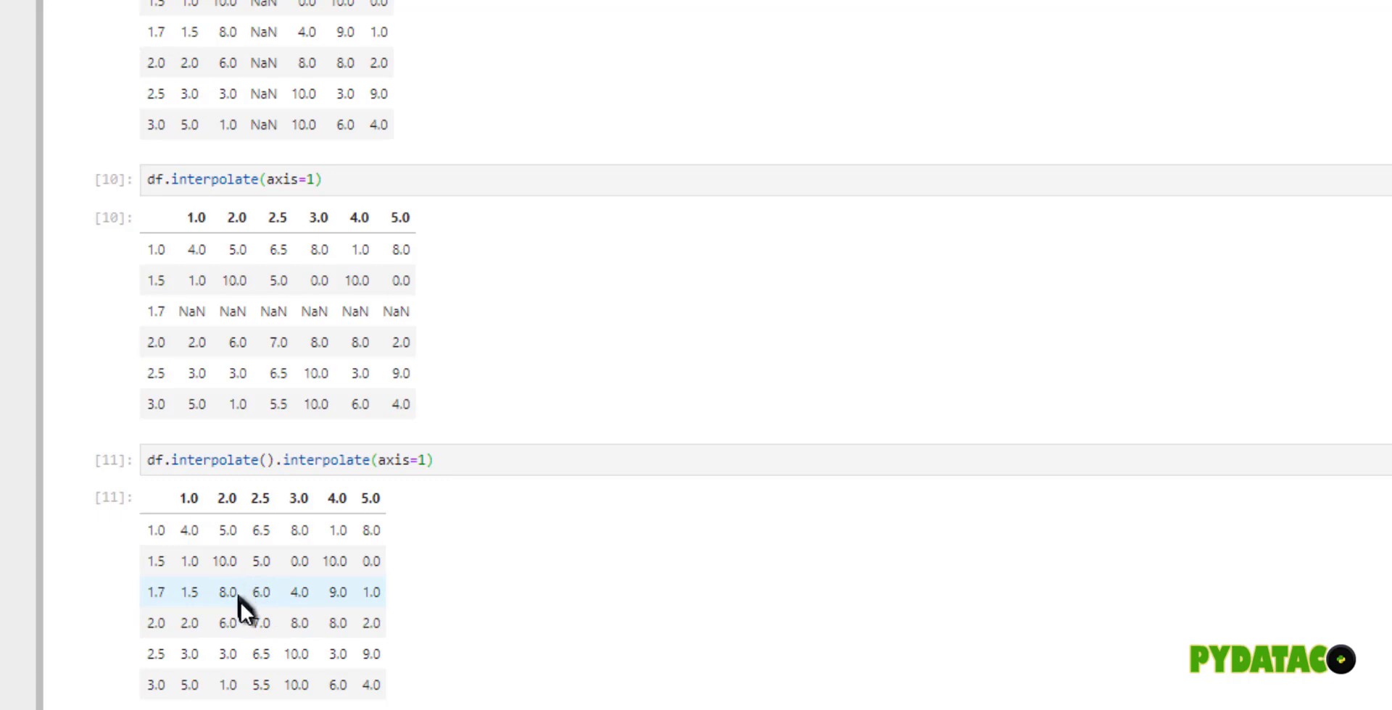
mouse_move(264, 622)
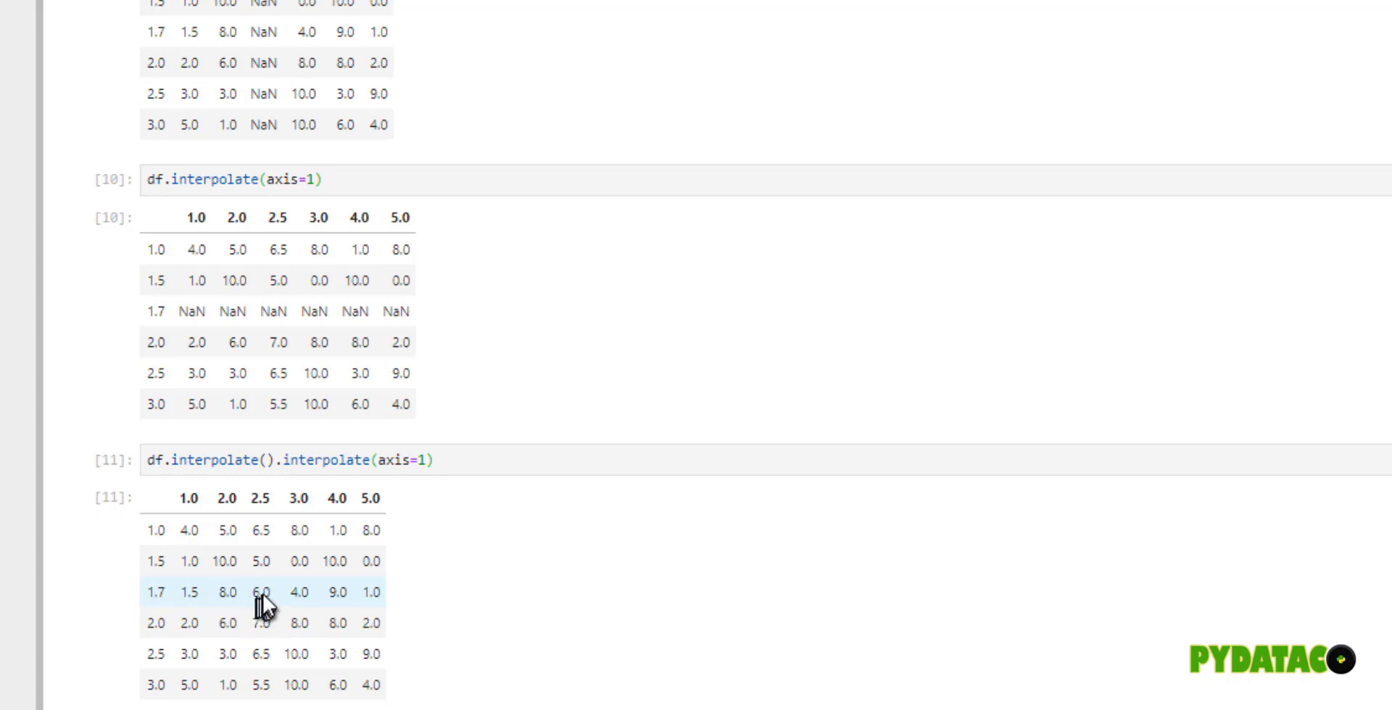
mouse_move(278, 617)
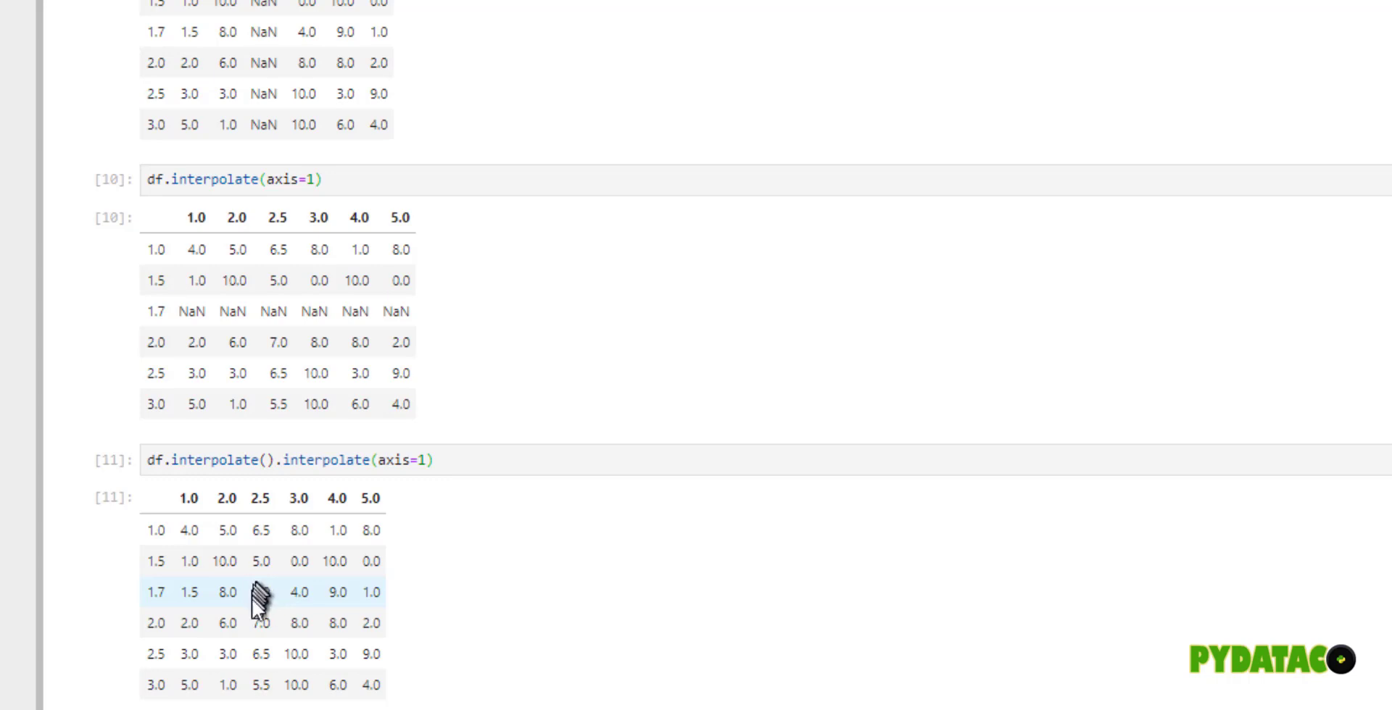
mouse_move(281, 606)
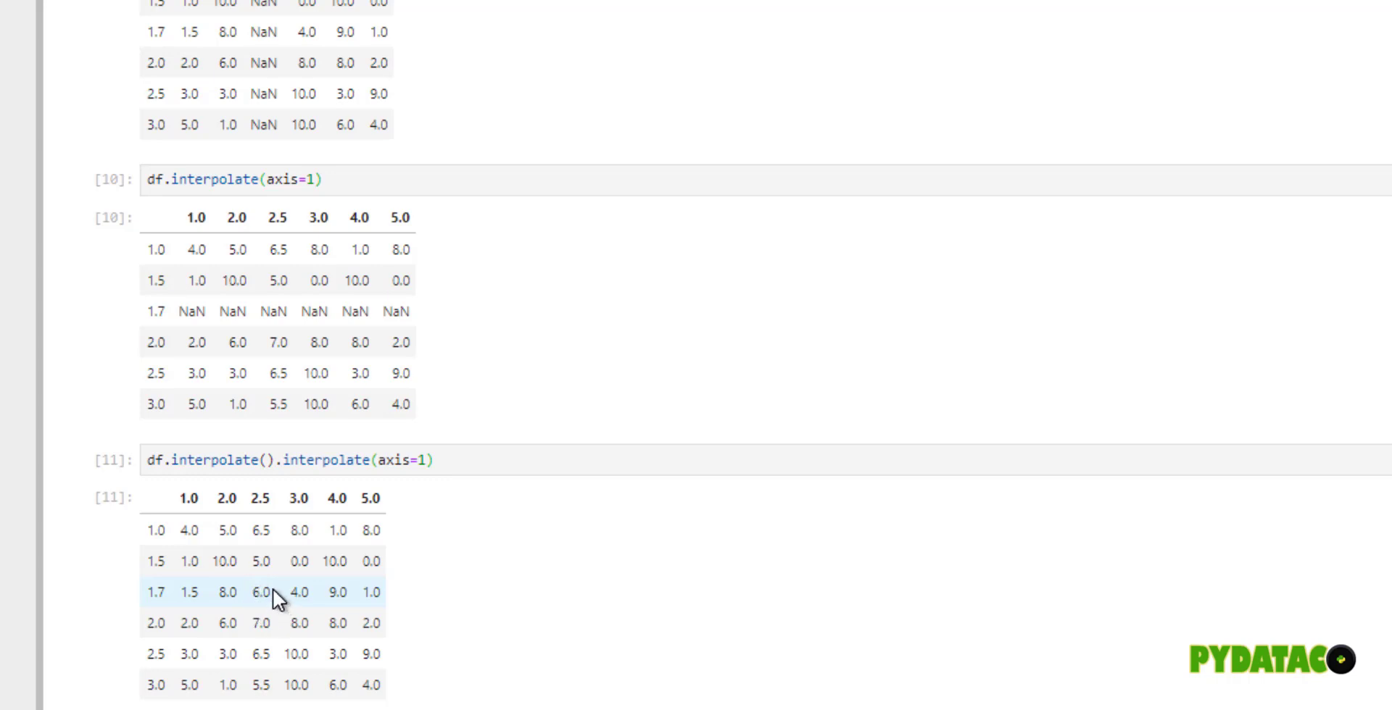
mouse_move(264, 611)
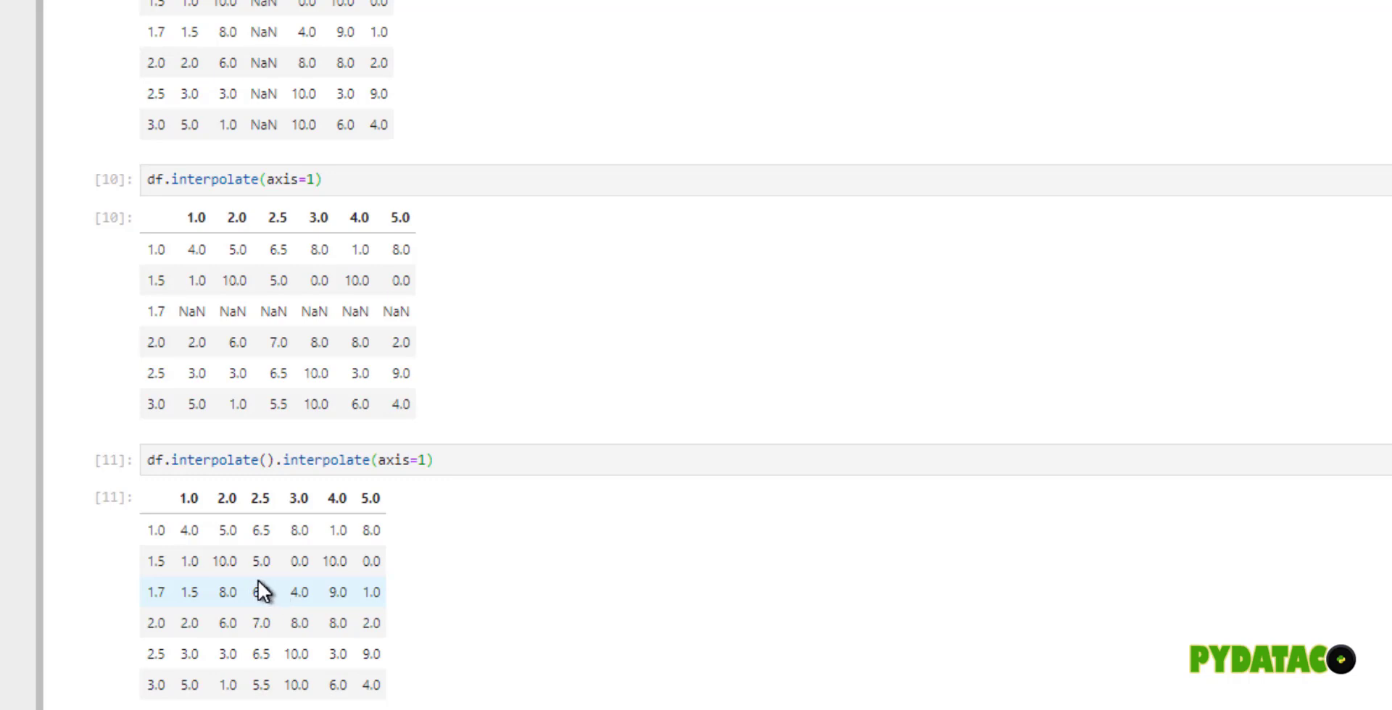
mouse_move(272, 607)
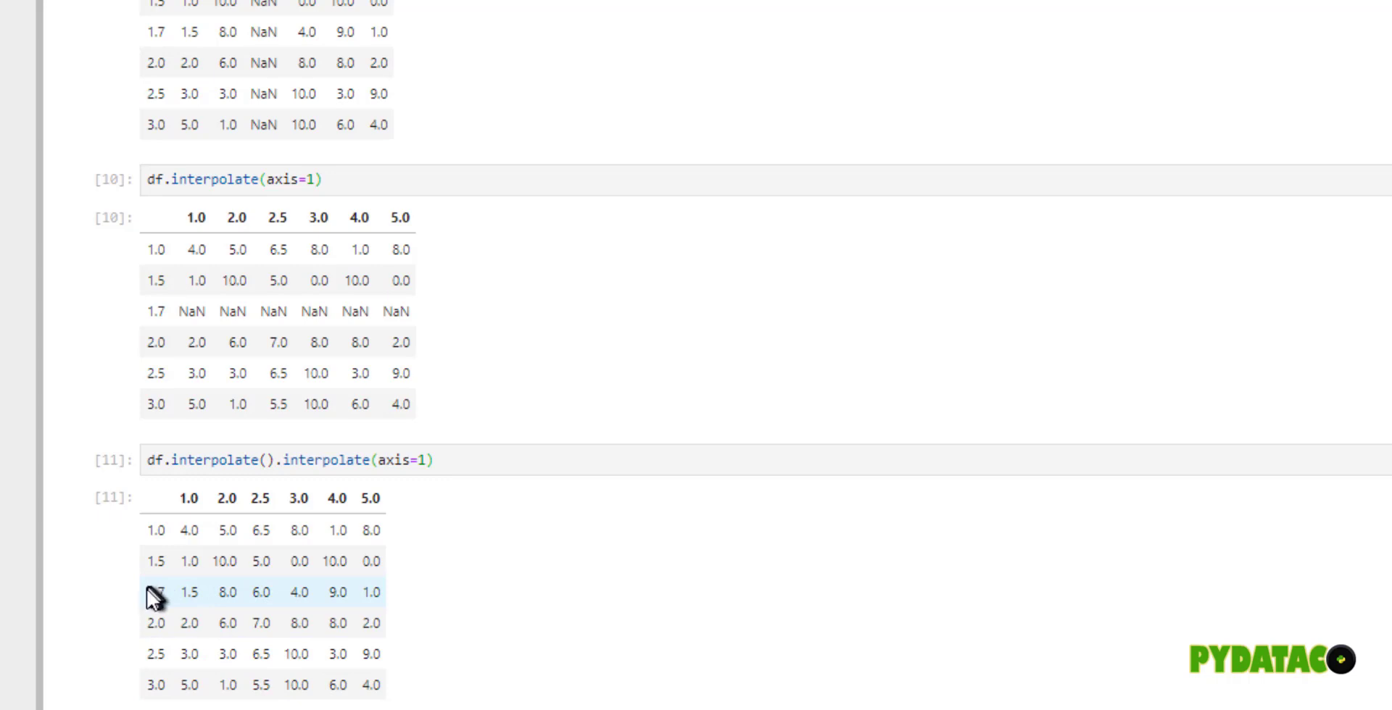
mouse_move(269, 515)
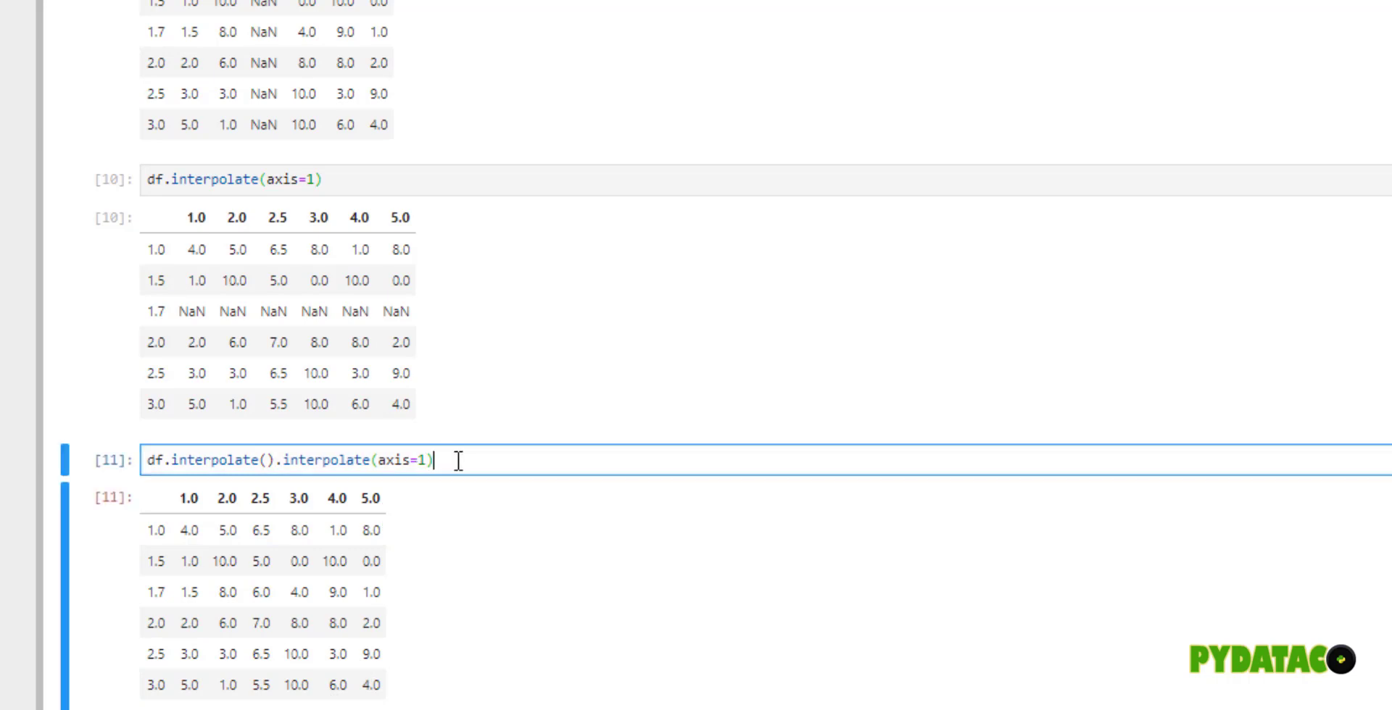
mouse_move(488, 491)
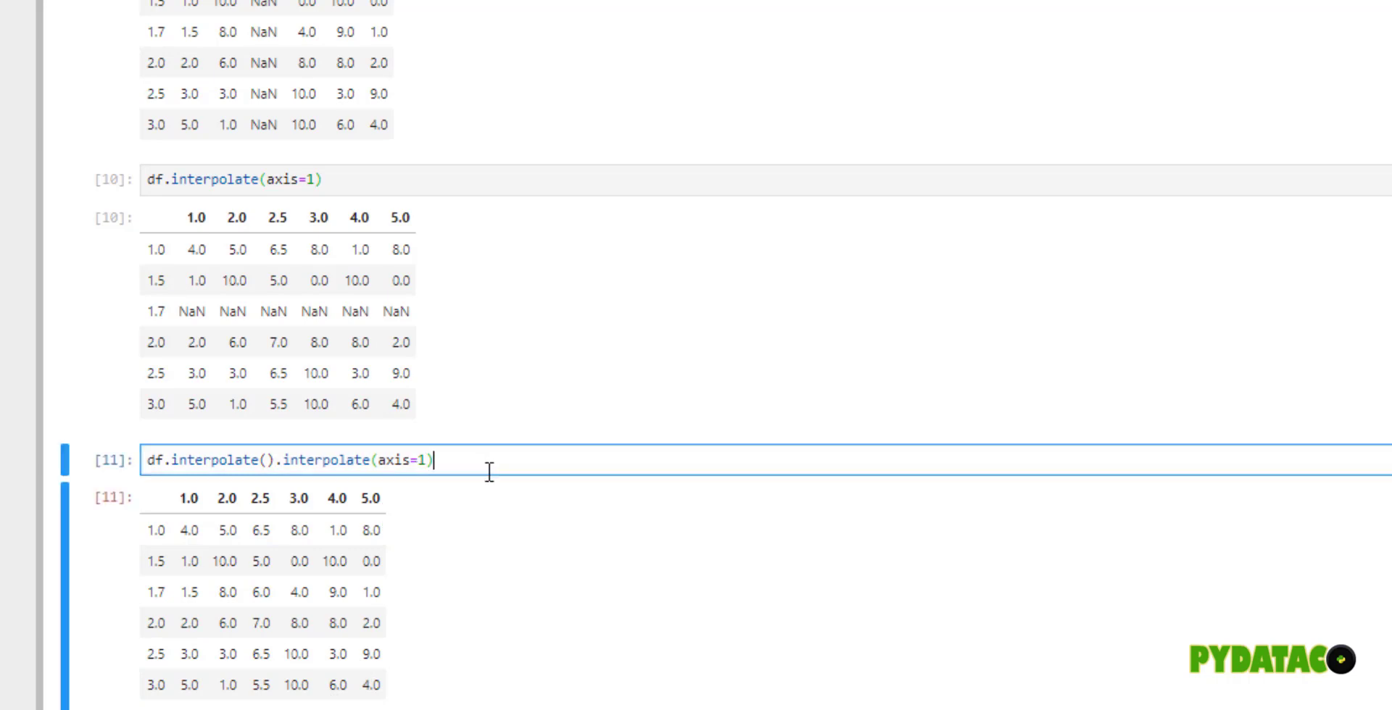
mouse_move(268, 462)
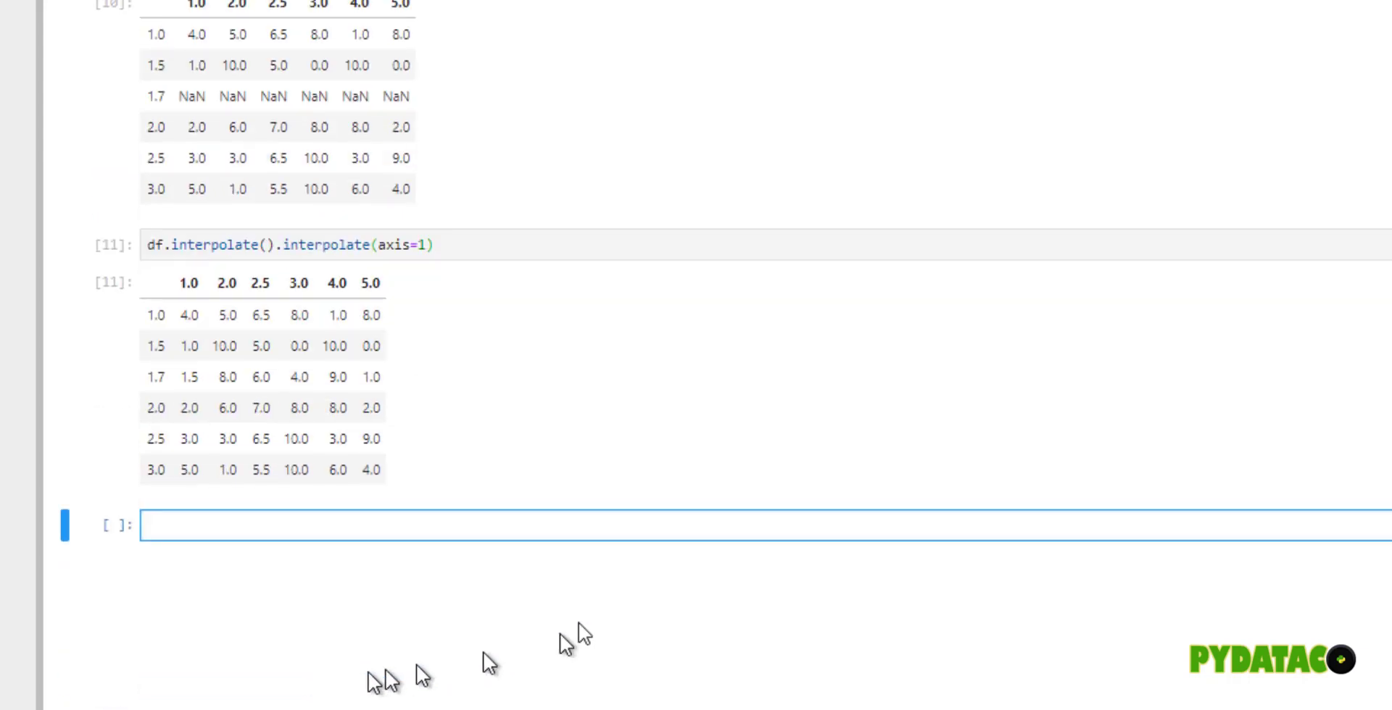
- Replace the reindex code in the new cell with a copy of df.interpolate().interpolate(axis=1) from cell [11]
type("df")
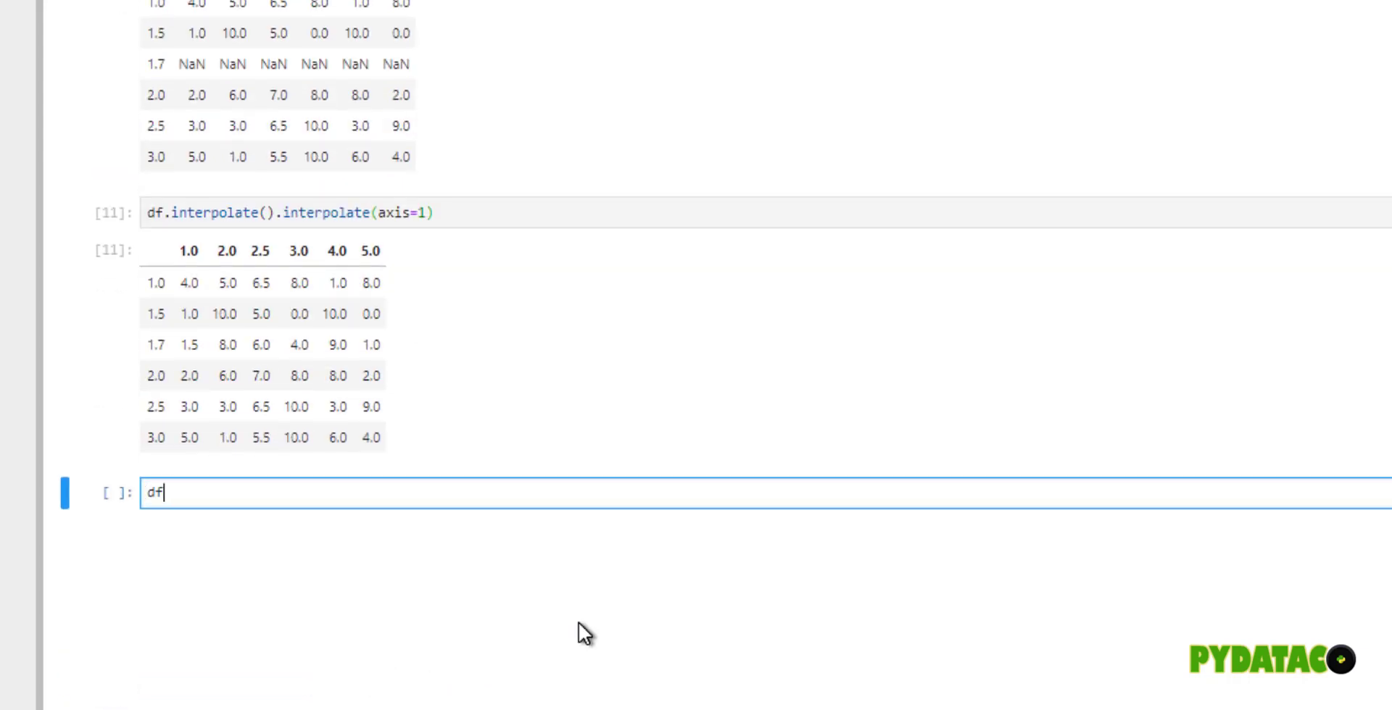
type(".inter")
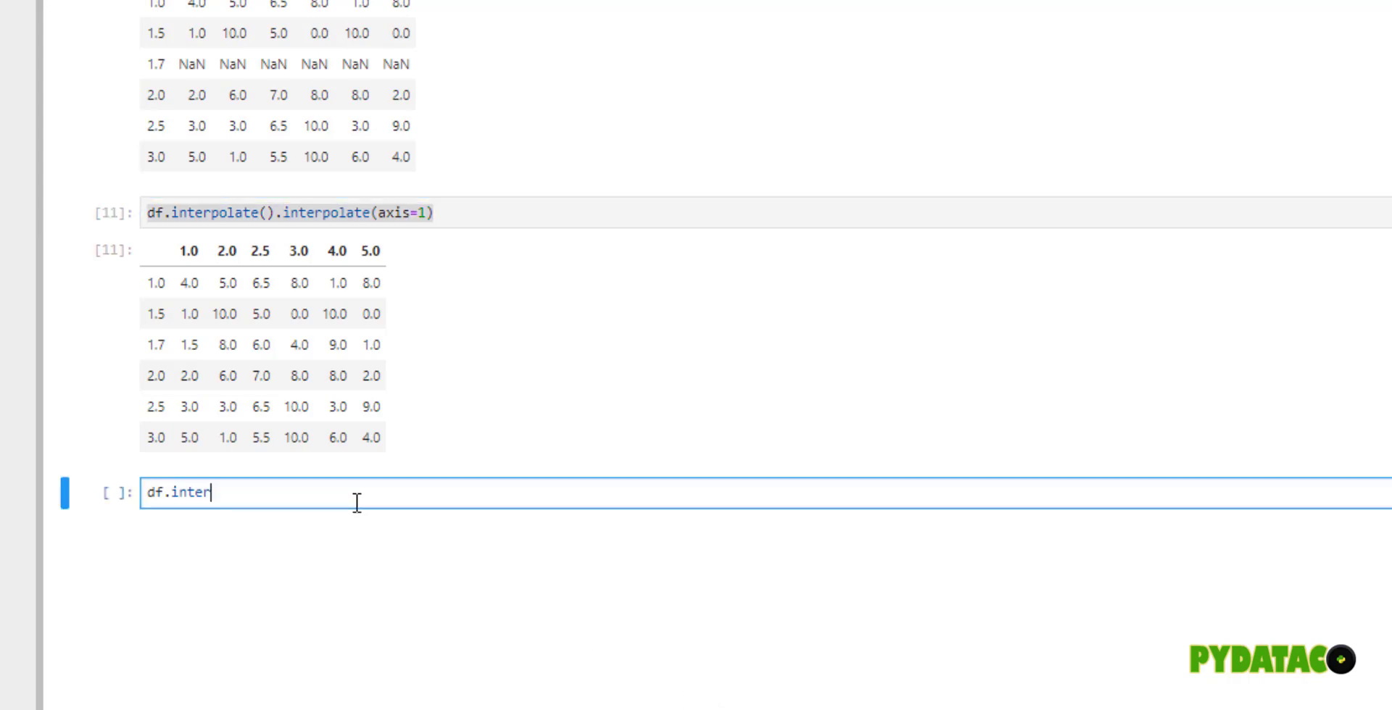
type("df.reindex(sorted(df.columns))")
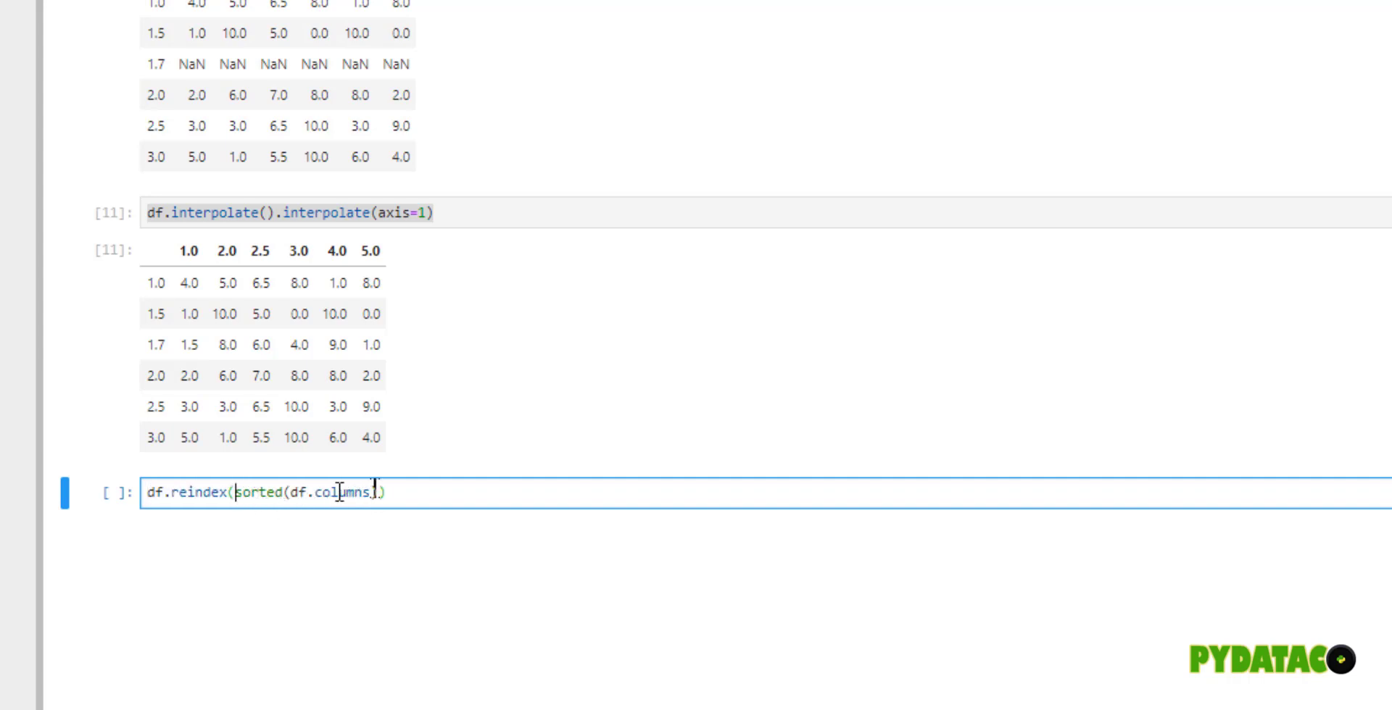
left_click(311, 213)
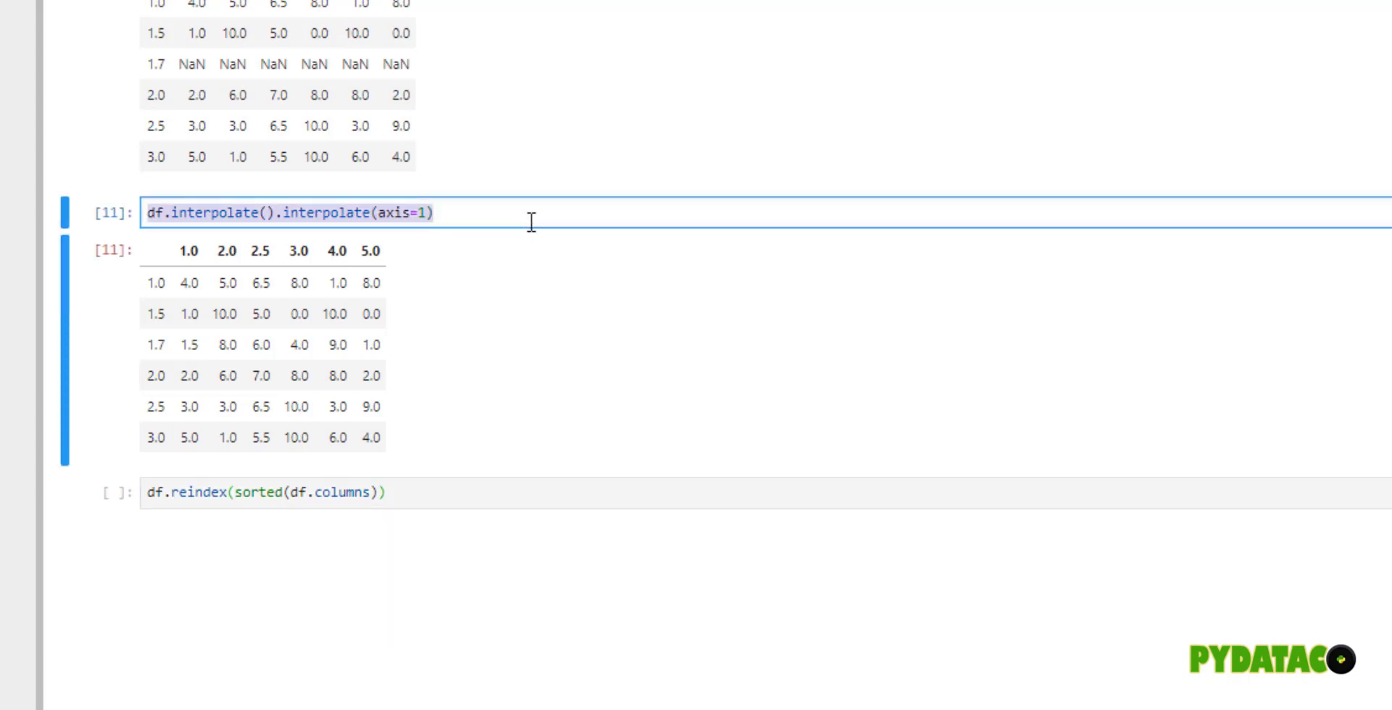
left_click(266, 493)
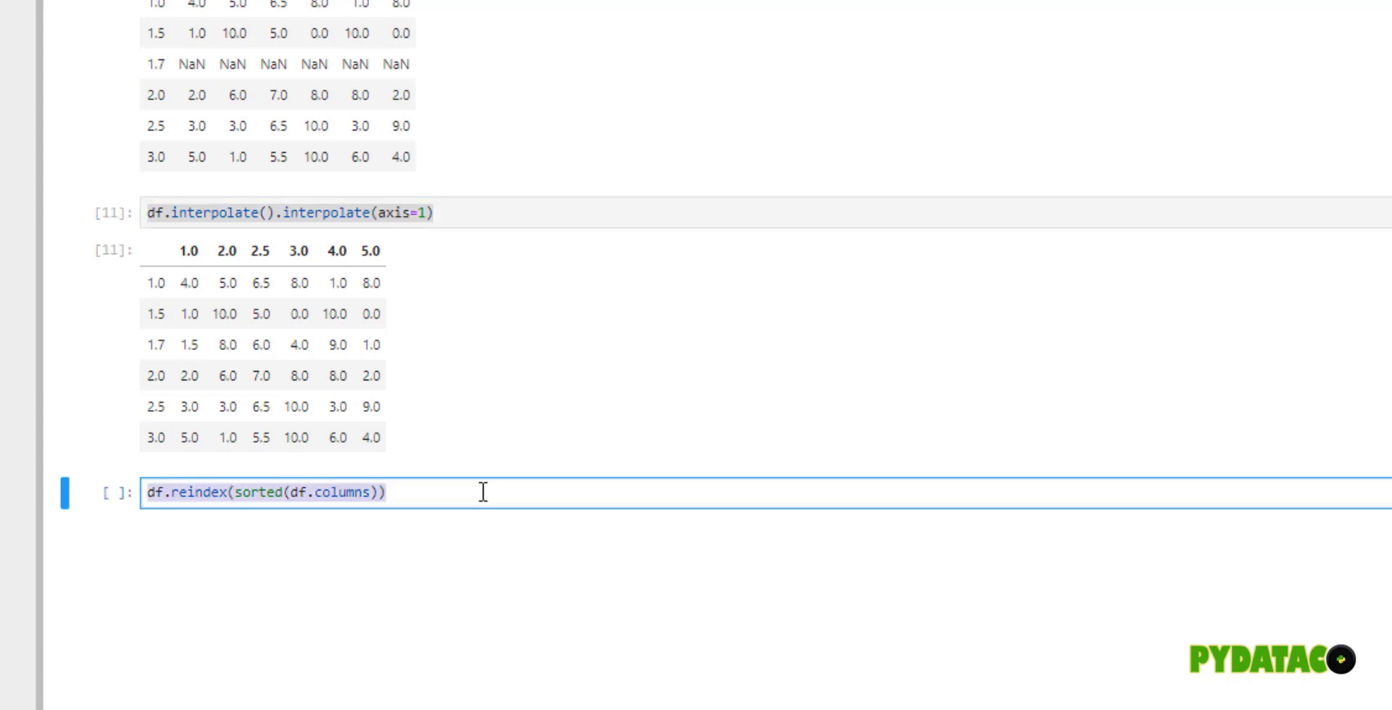
type("df.interpolate().interpolate(axis=1)")
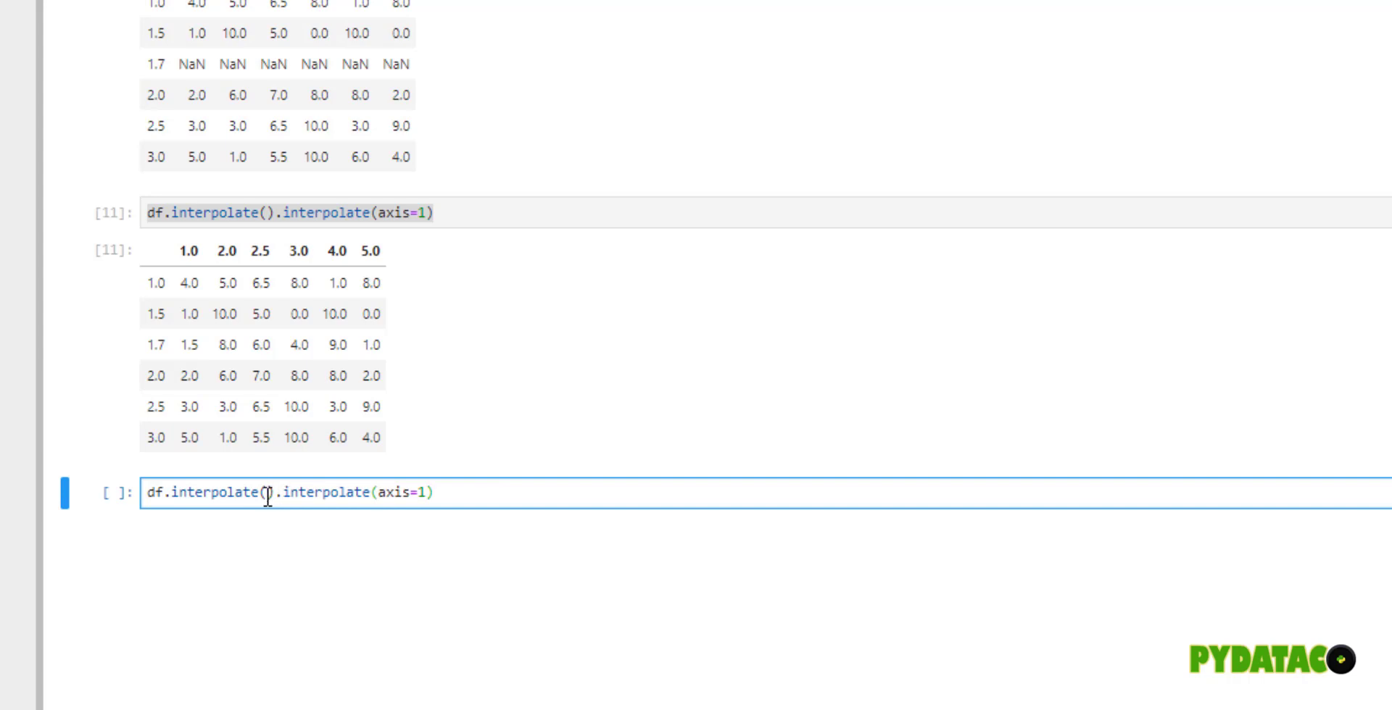
mouse_move(521, 399)
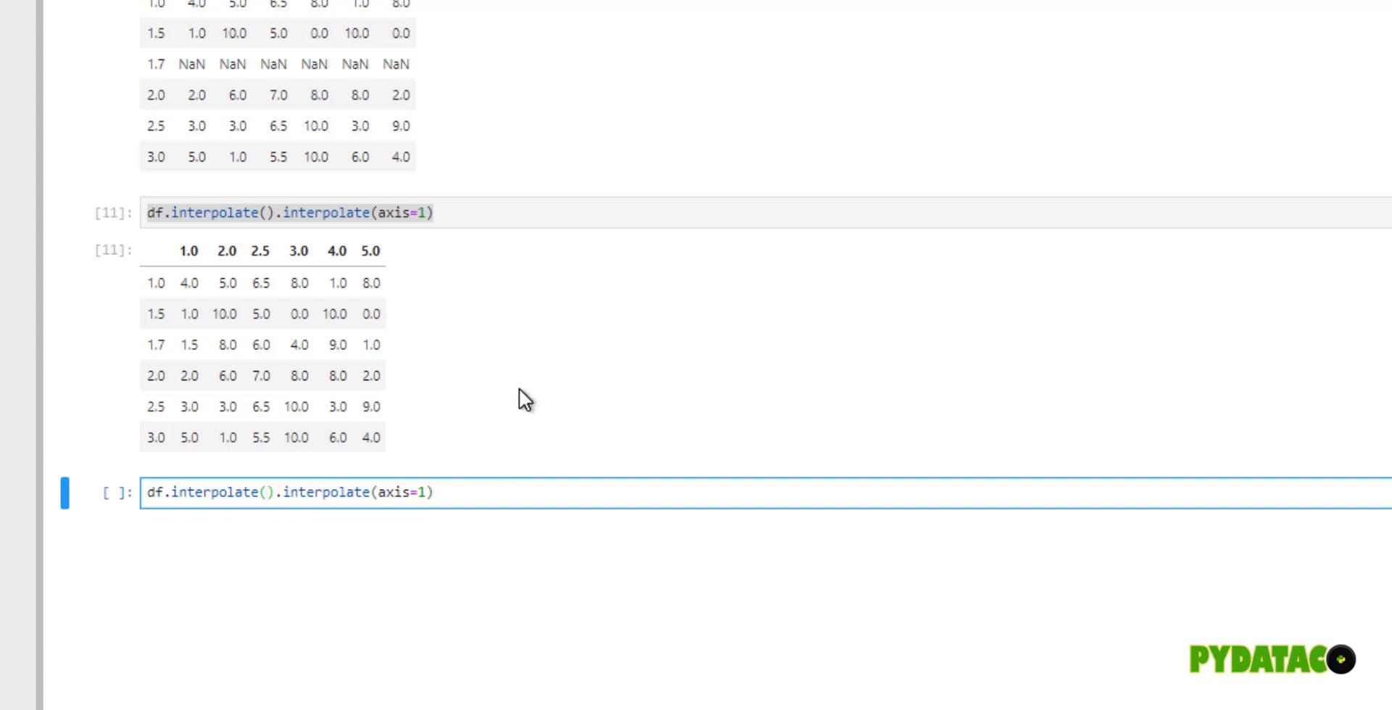
- Change the column interpolation to method='spline', order=3
type("metho")
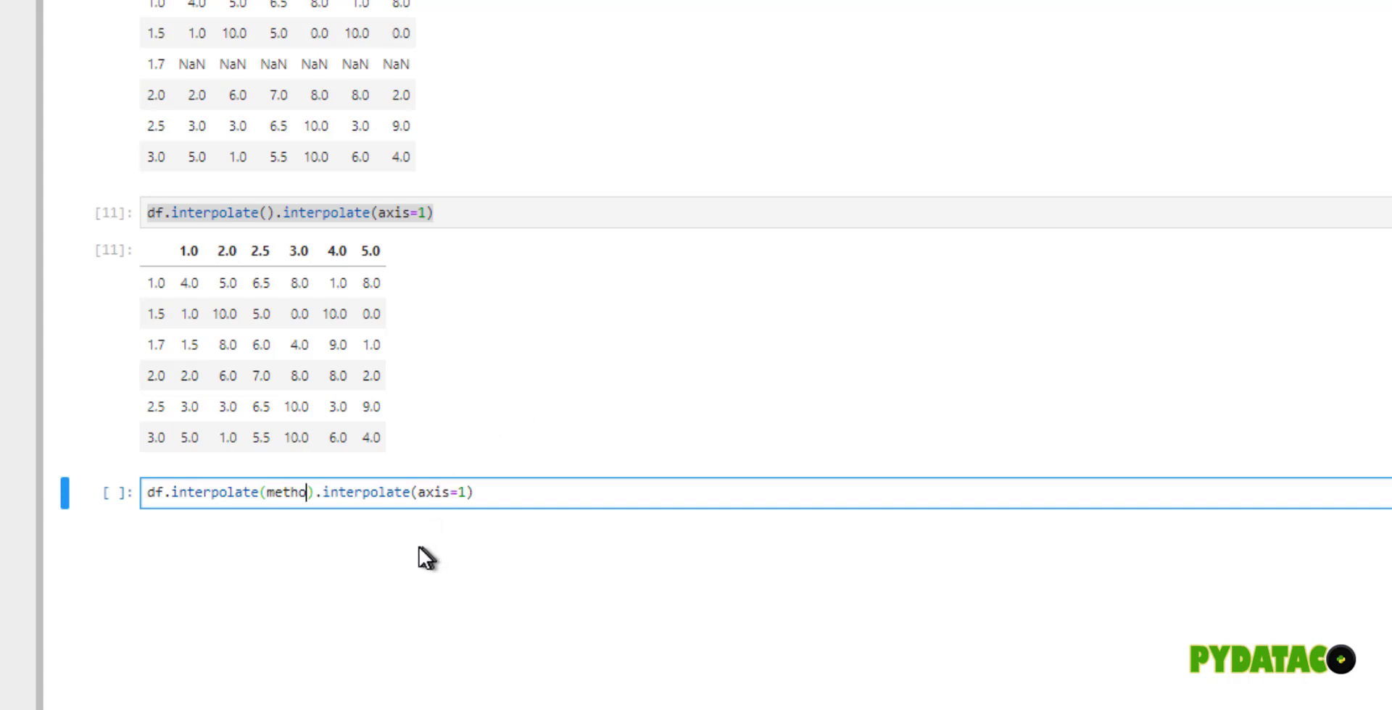
type("=")
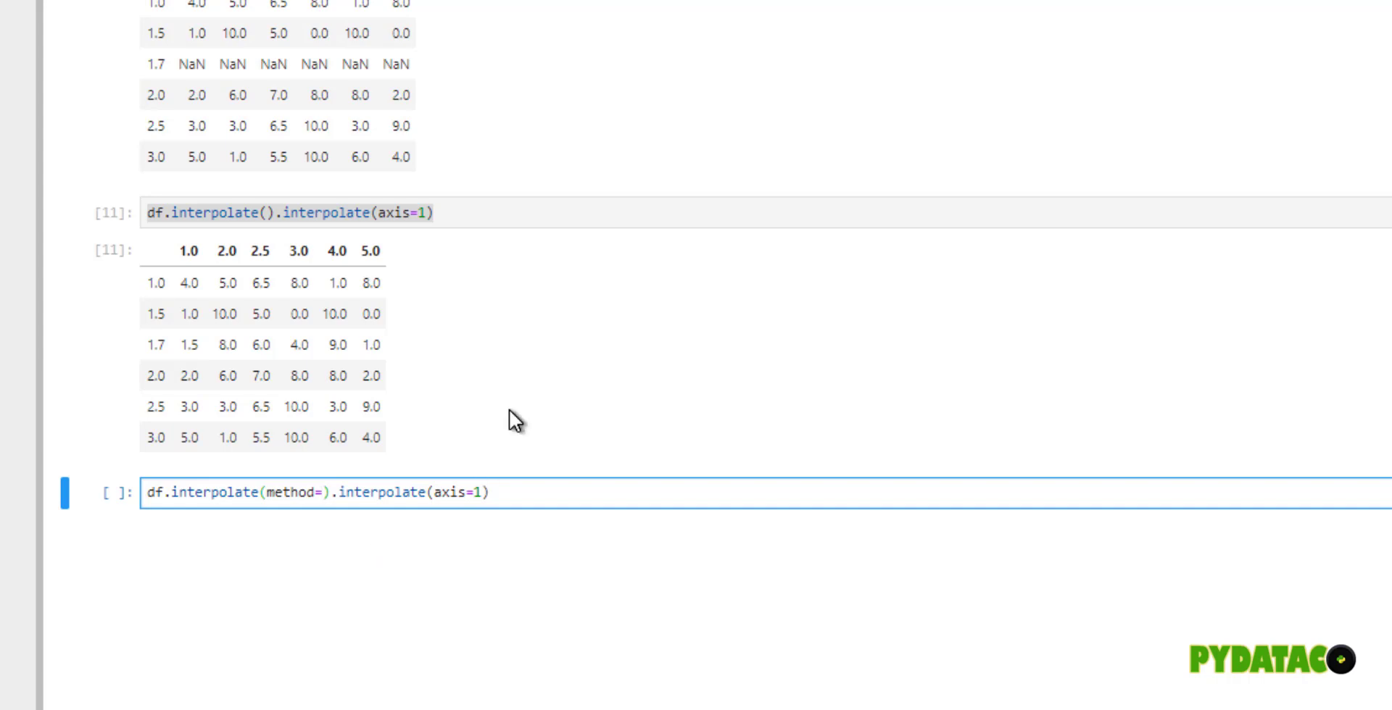
type("'spline'")
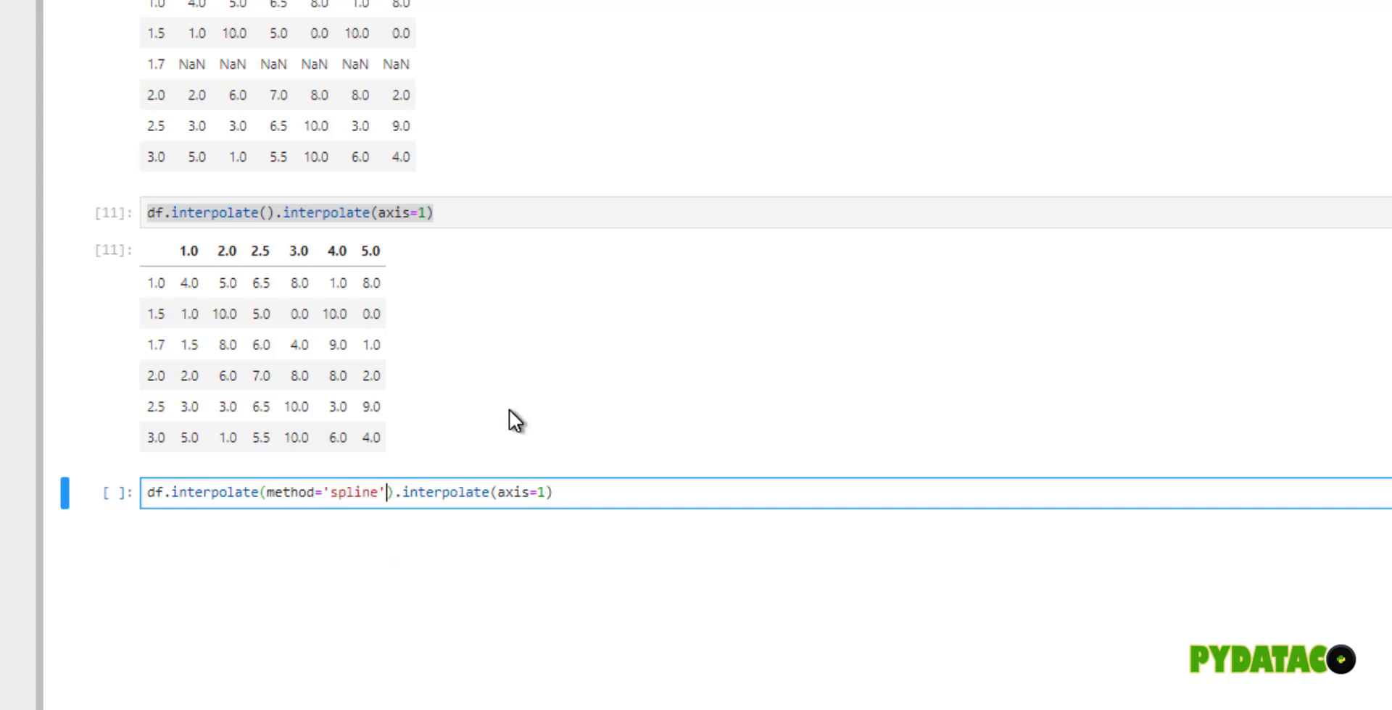
type(", 3")
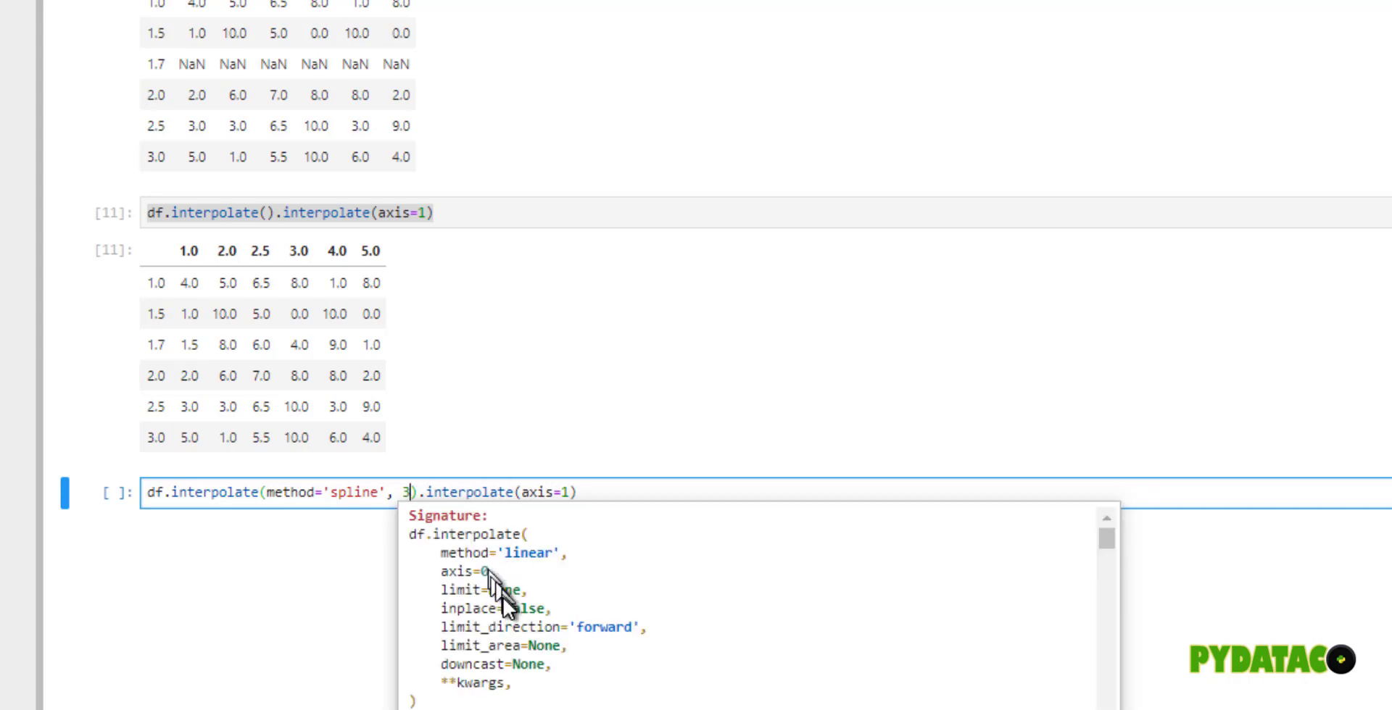
mouse_move(728, 638)
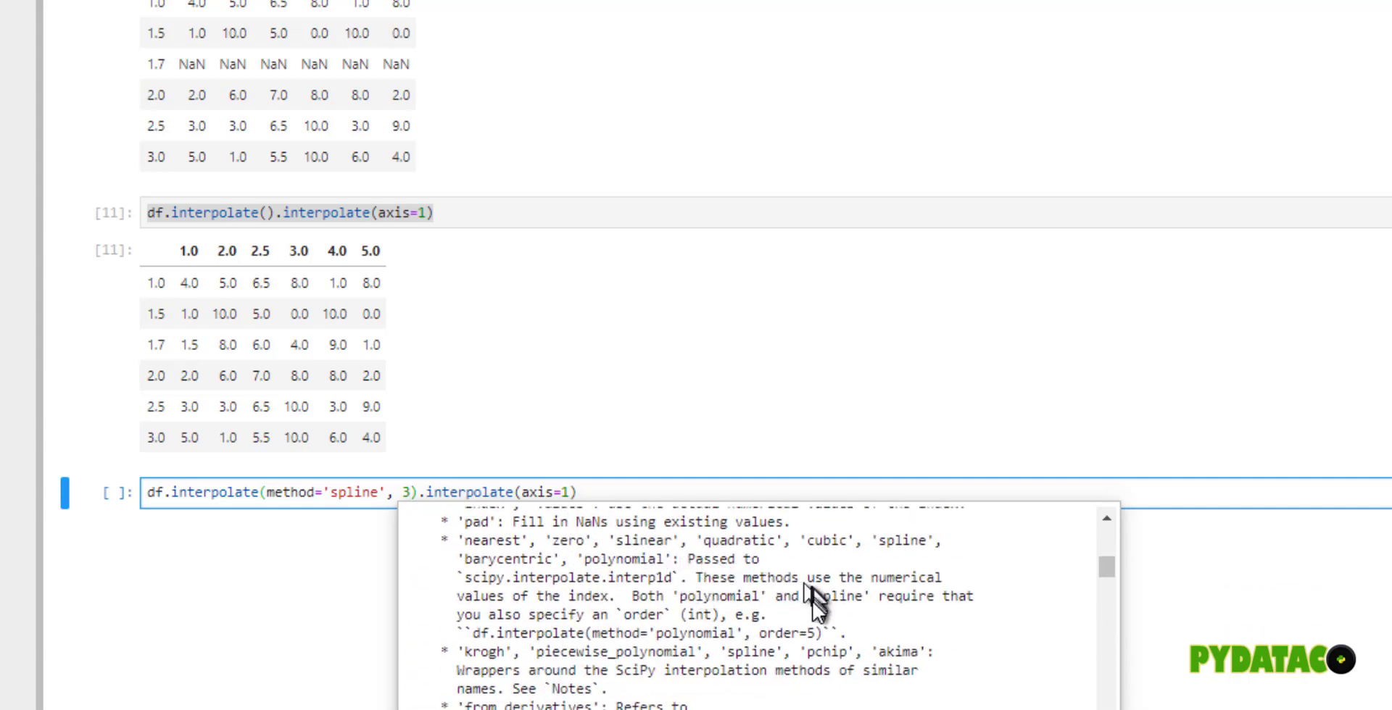
mouse_move(690, 633)
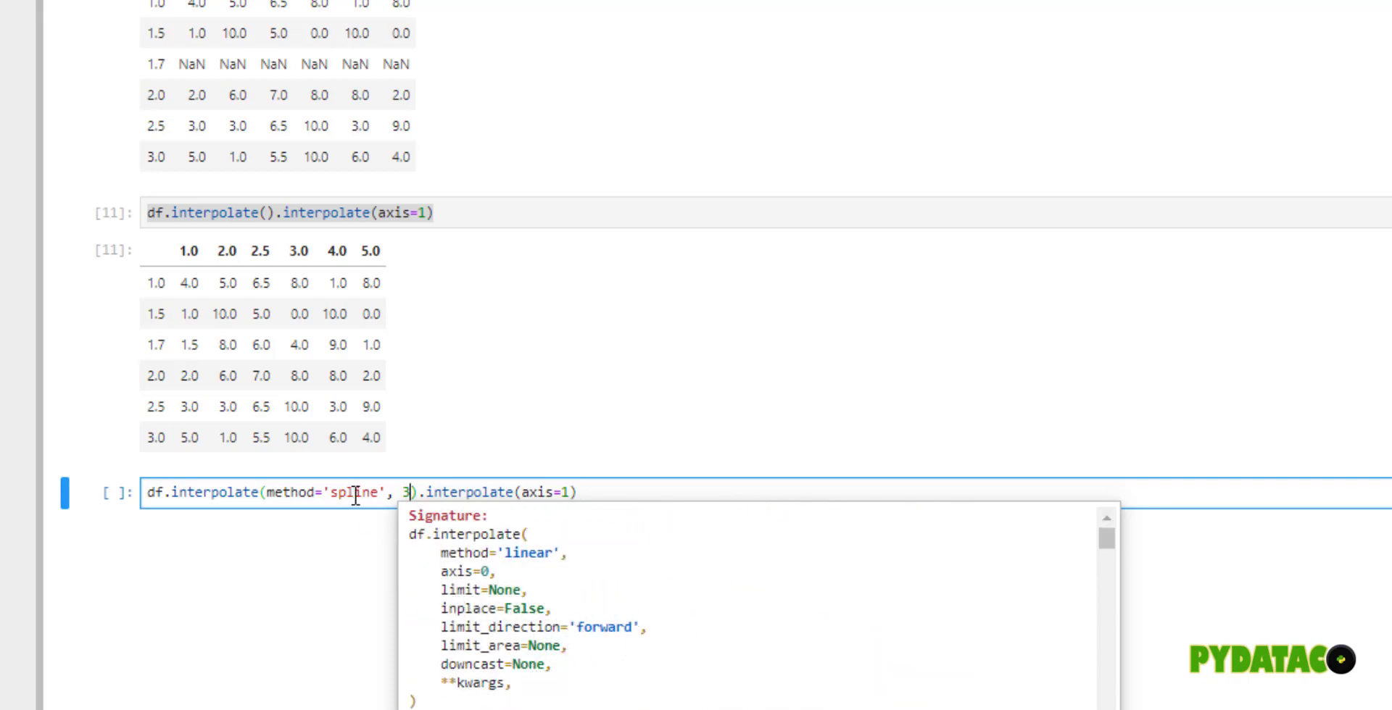
- Change the row interpolation to method='spline', order=3 with axis=1 and run, giving 5.489251 at row 1.7, column 2.5
left_click(580, 513)
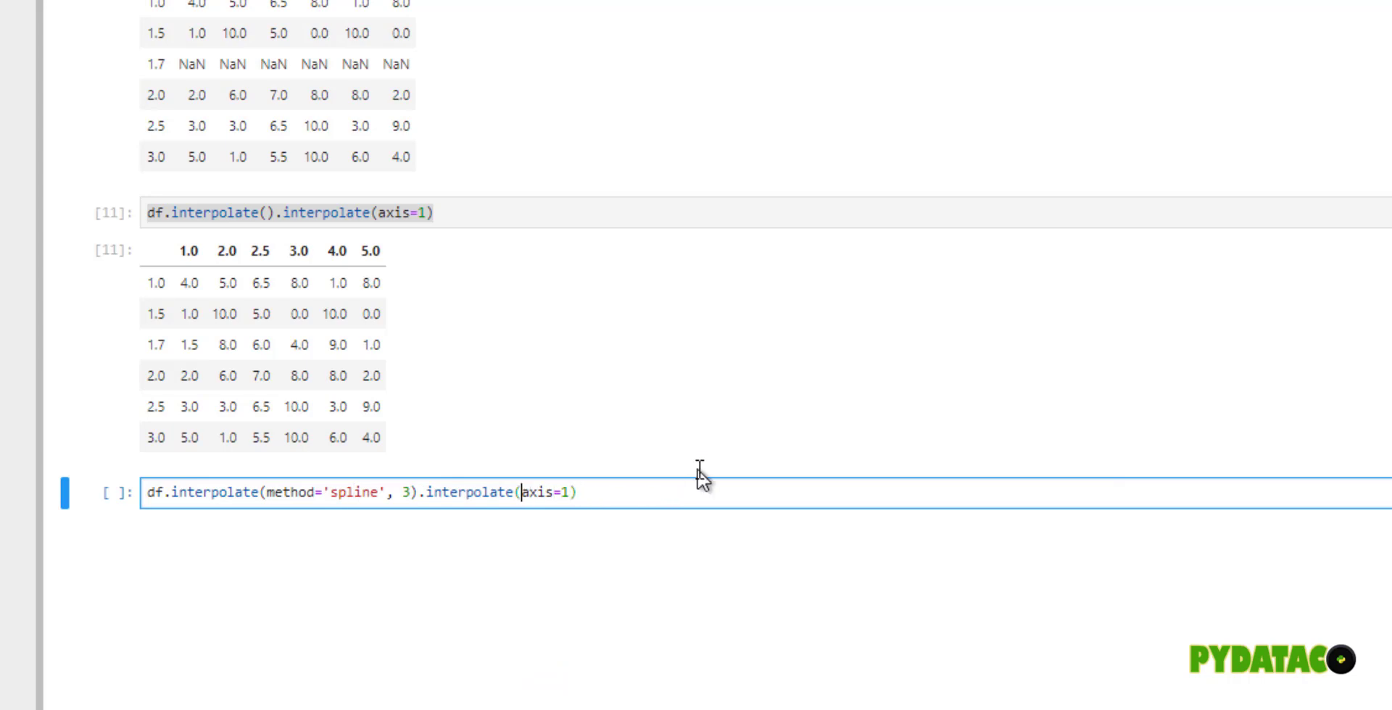
type("method='spline")
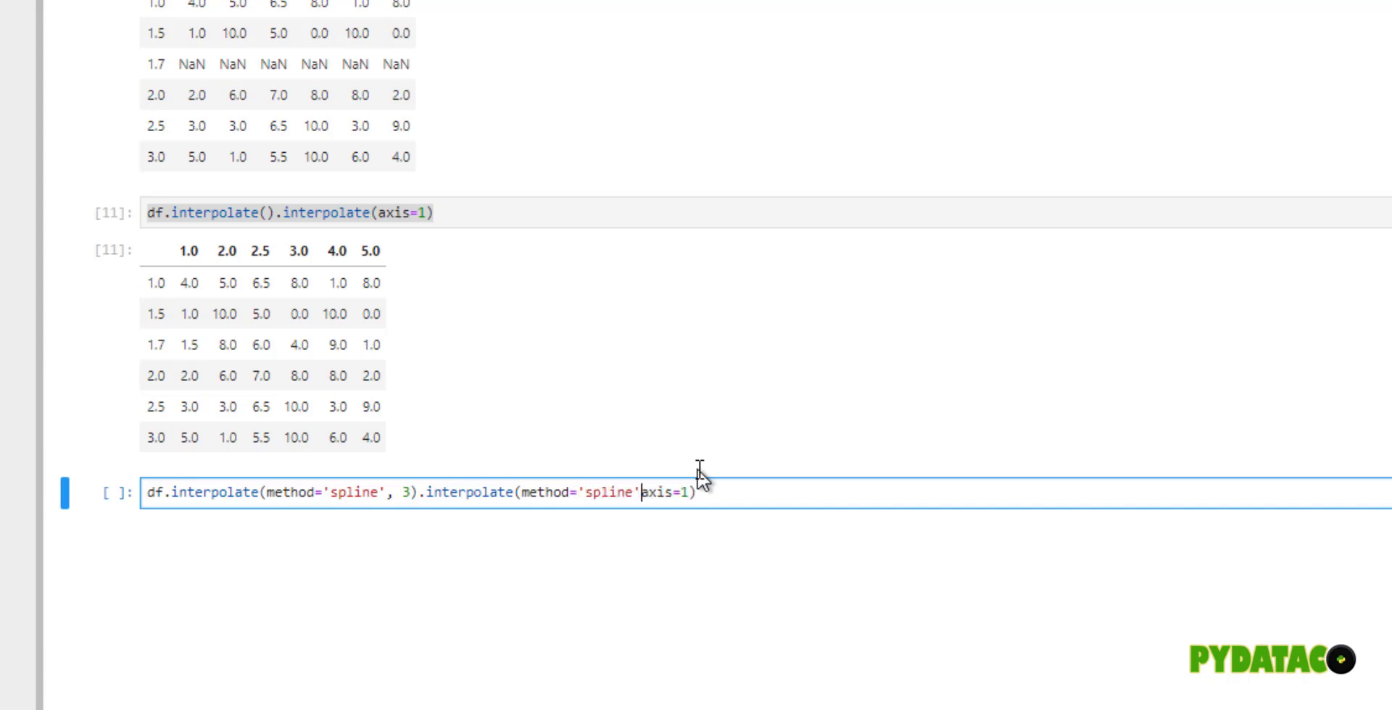
type(", order=3,")
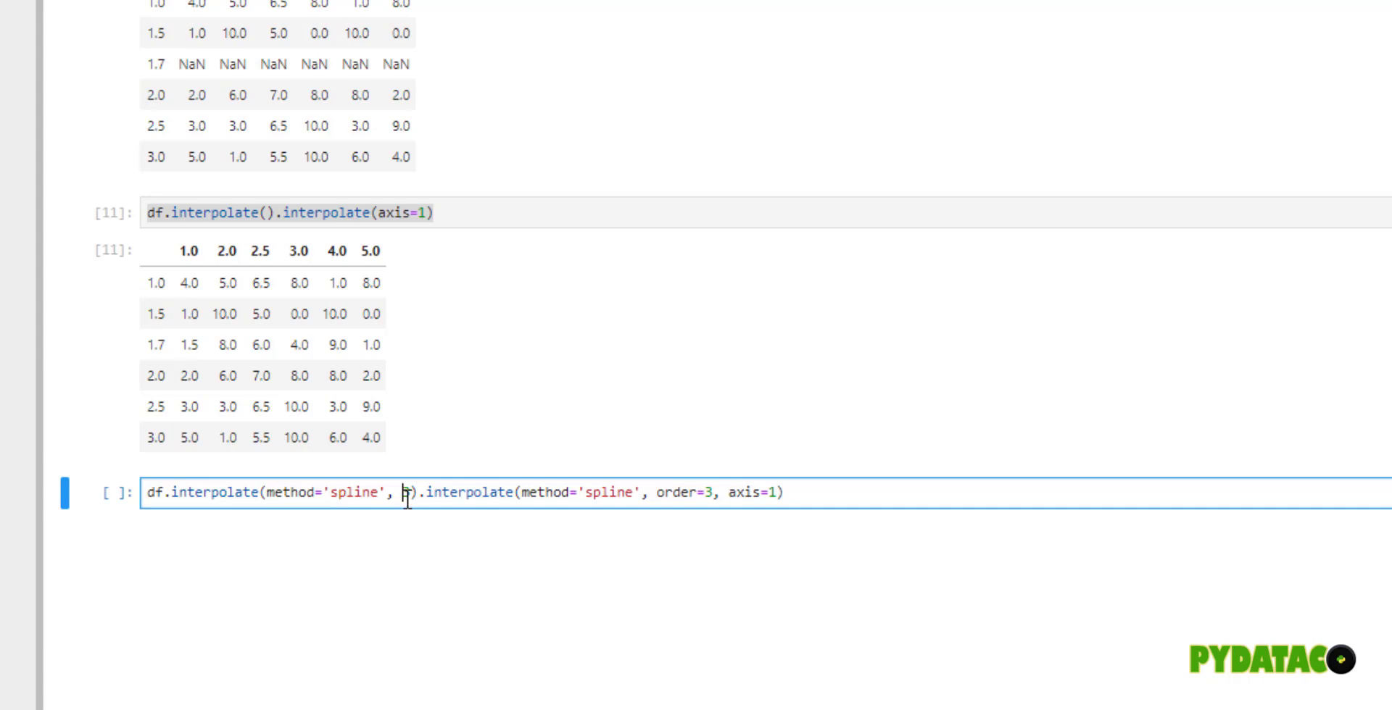
type("order=3")
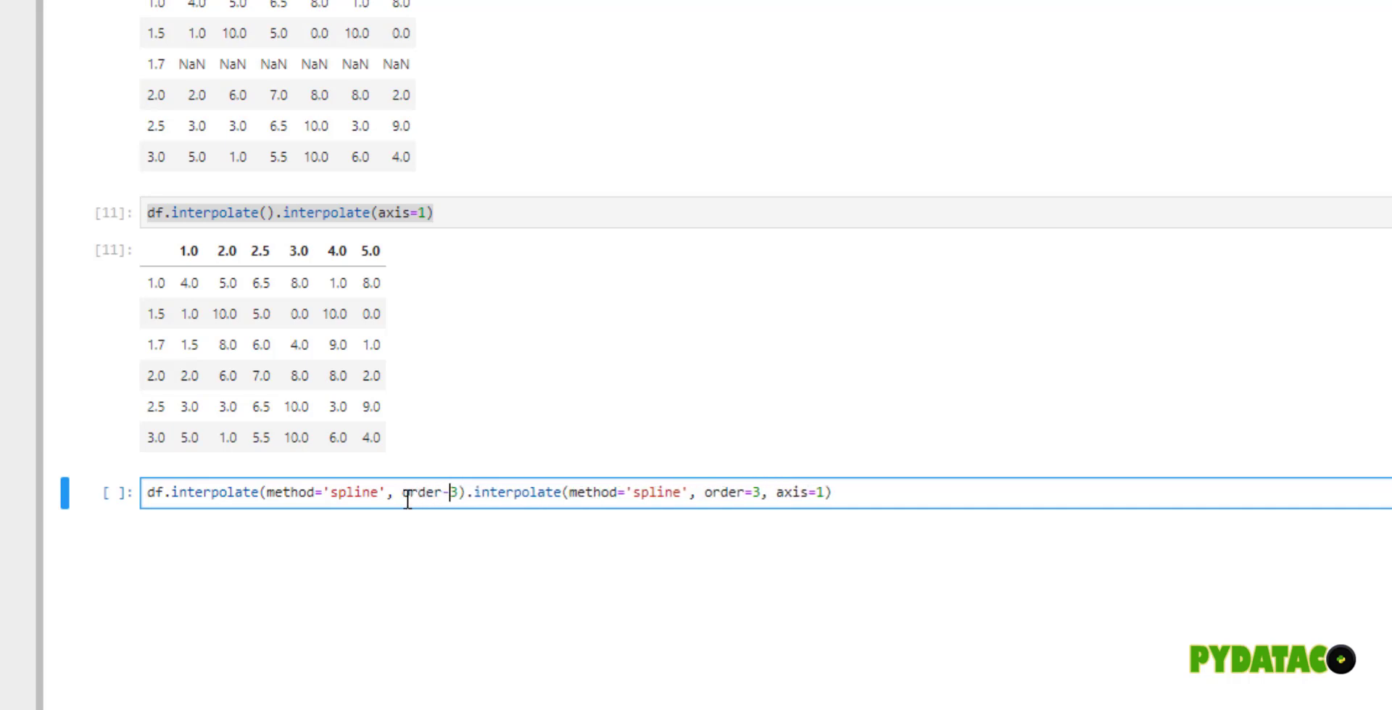
key("Shift+Enter")
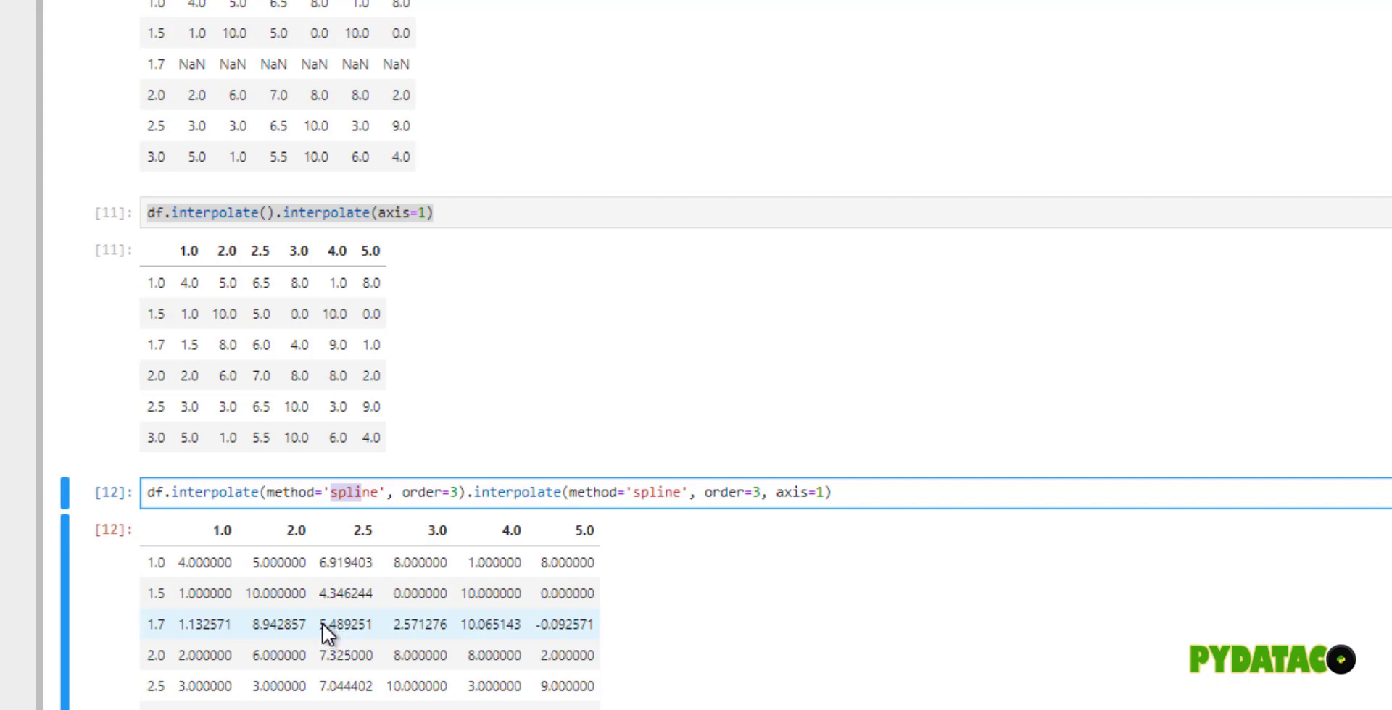
- Append .round(2) and rerun so row 1.7 reads 1.13, 8.94, 5.49, 2.57, 10.07, -0.09
double_click(355, 642)
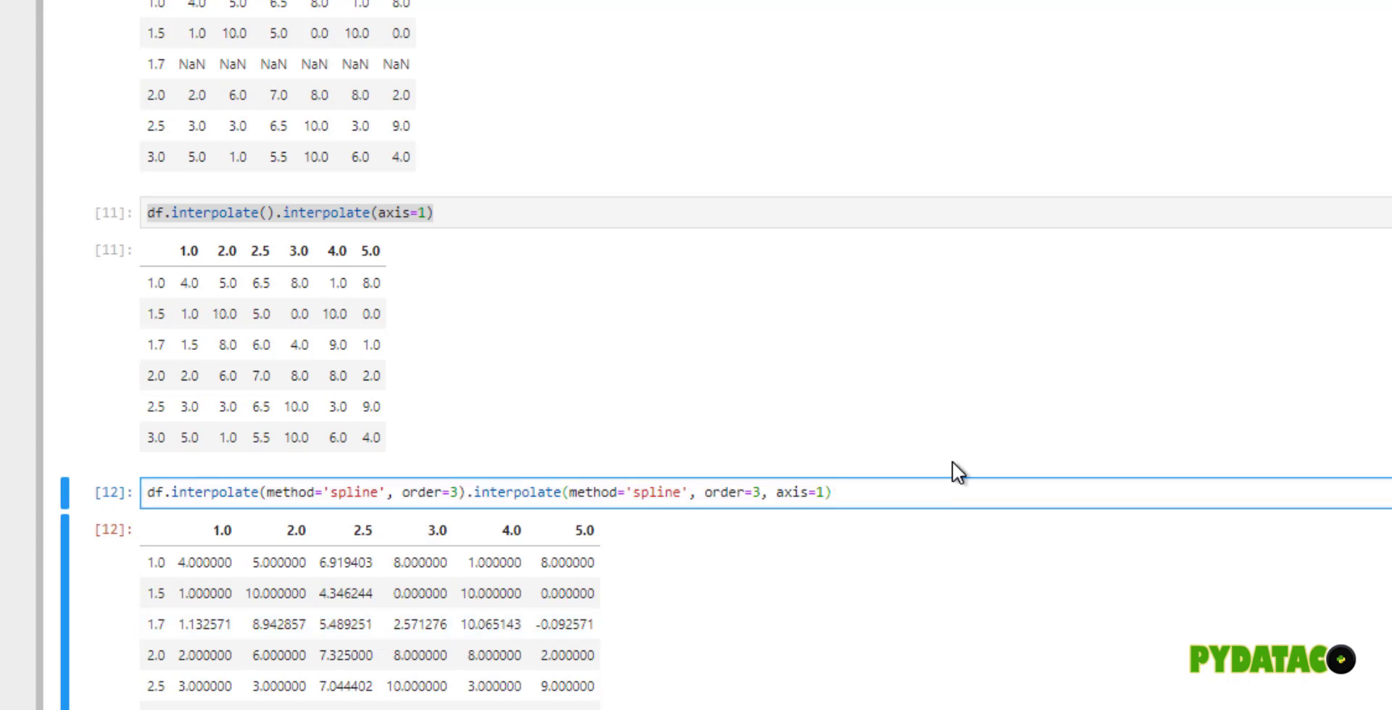
type(".round(2)")
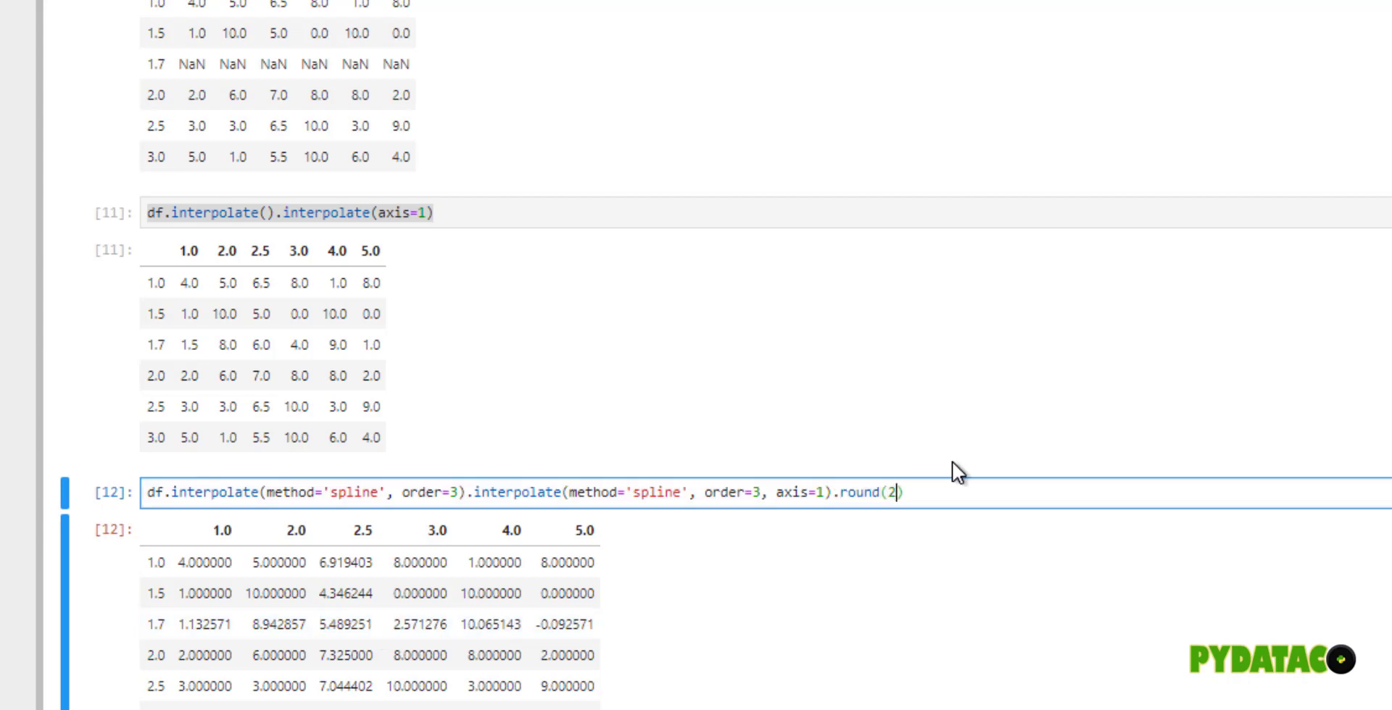
key("Shift+Enter")
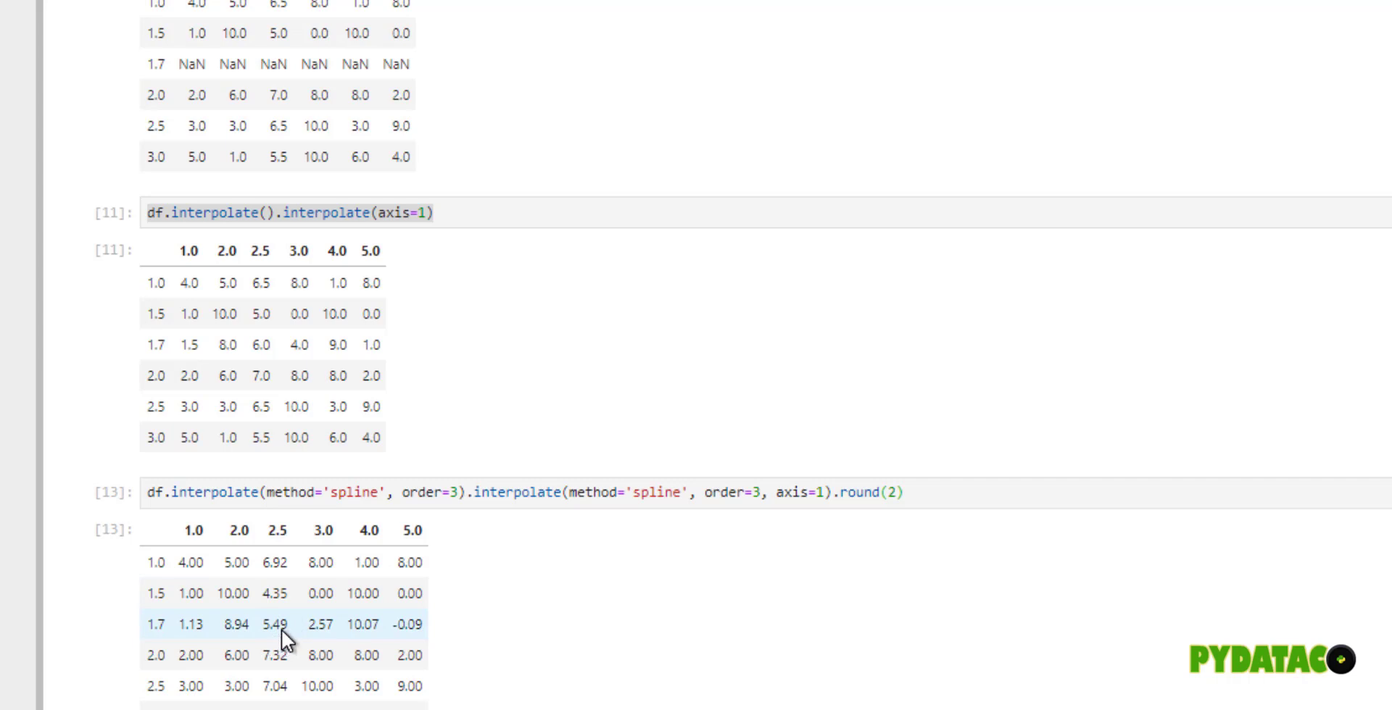
mouse_move(253, 370)
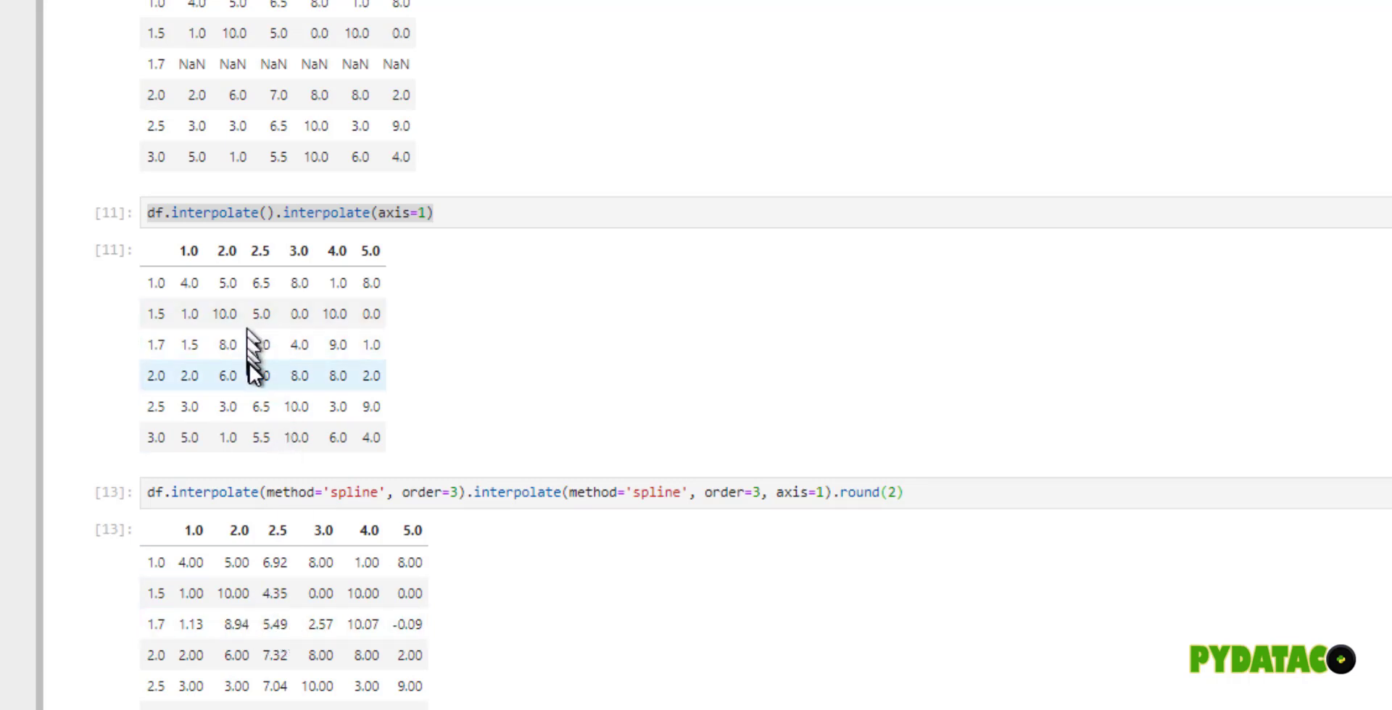
mouse_move(268, 346)
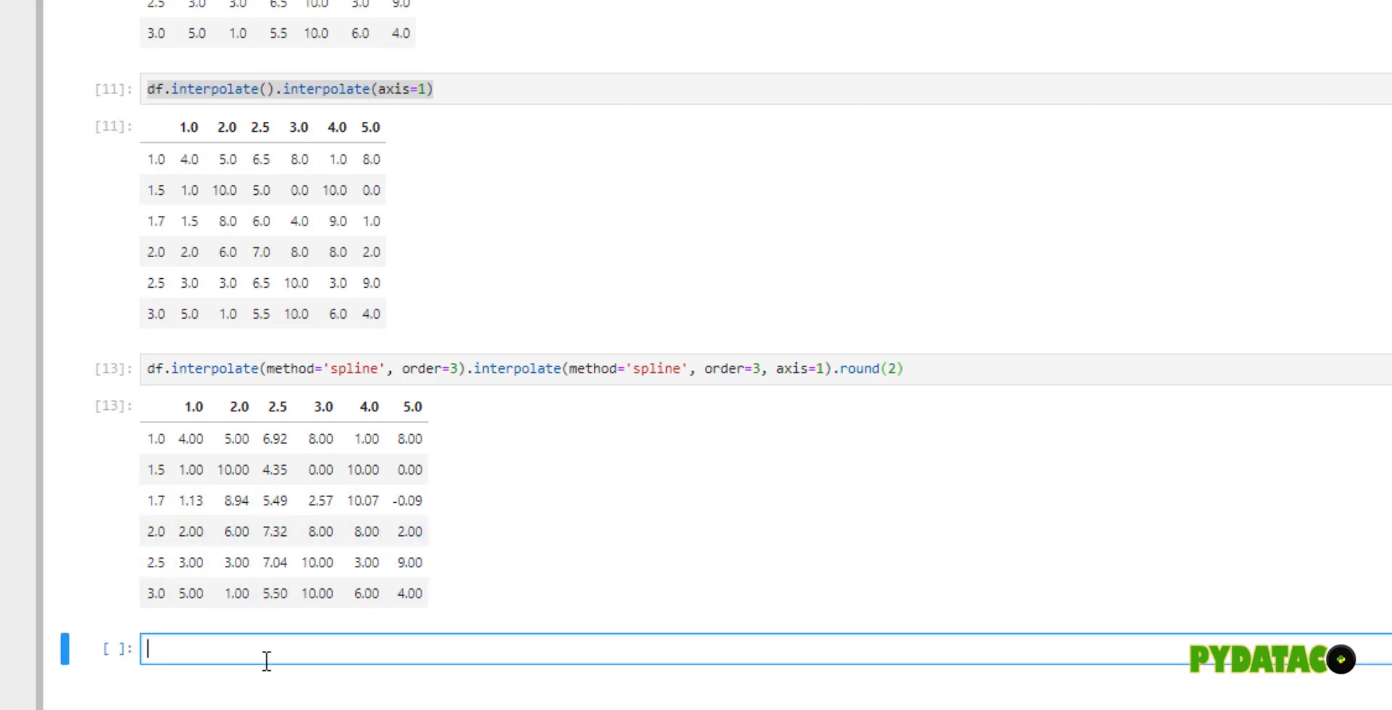
- Assign the rounded spline result to df with df = and display df
type("df")
left_click(766, 368)
type("df = ")
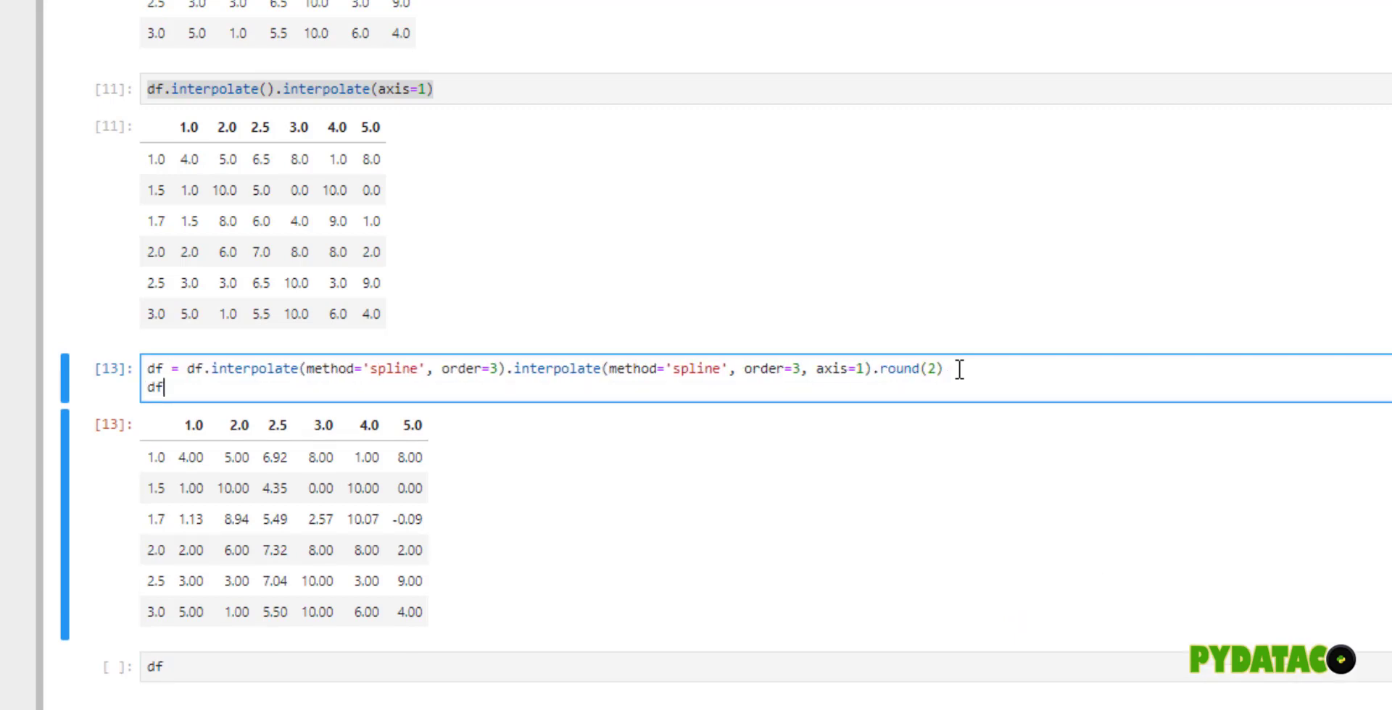
key("Shift+Enter")
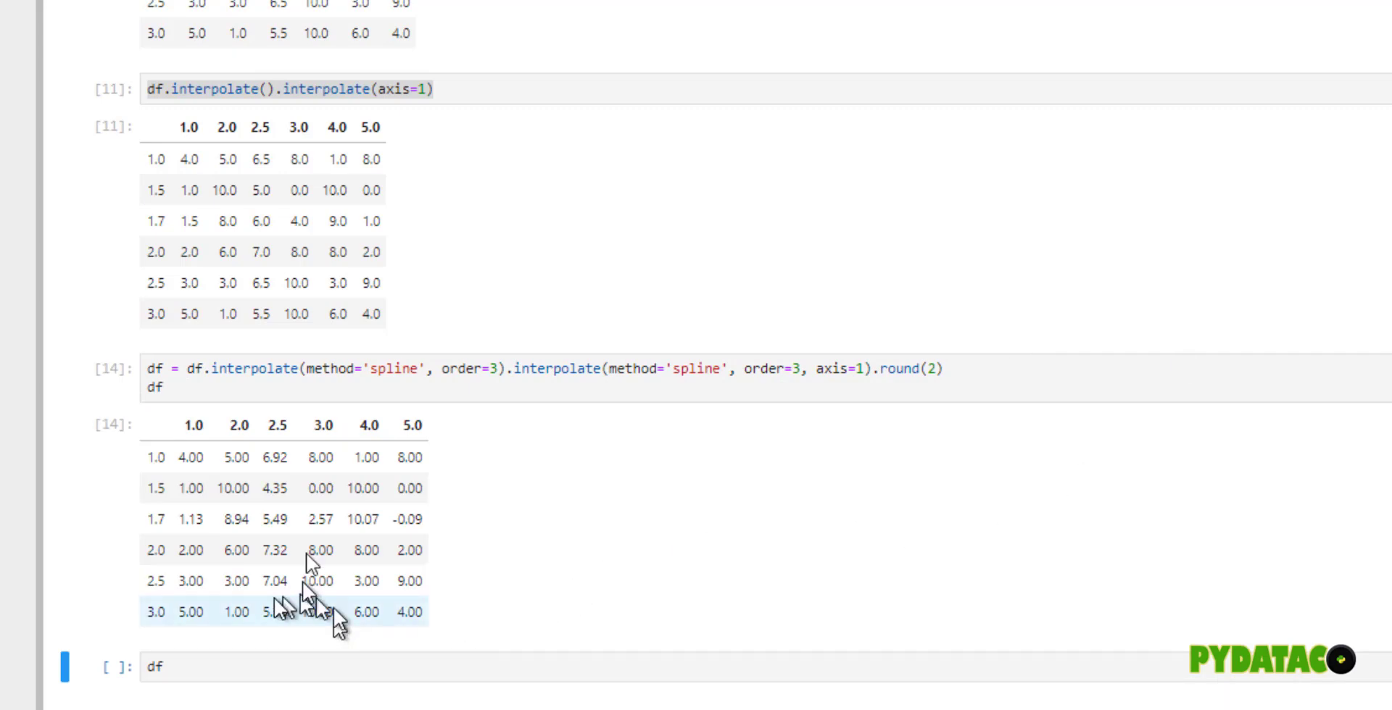